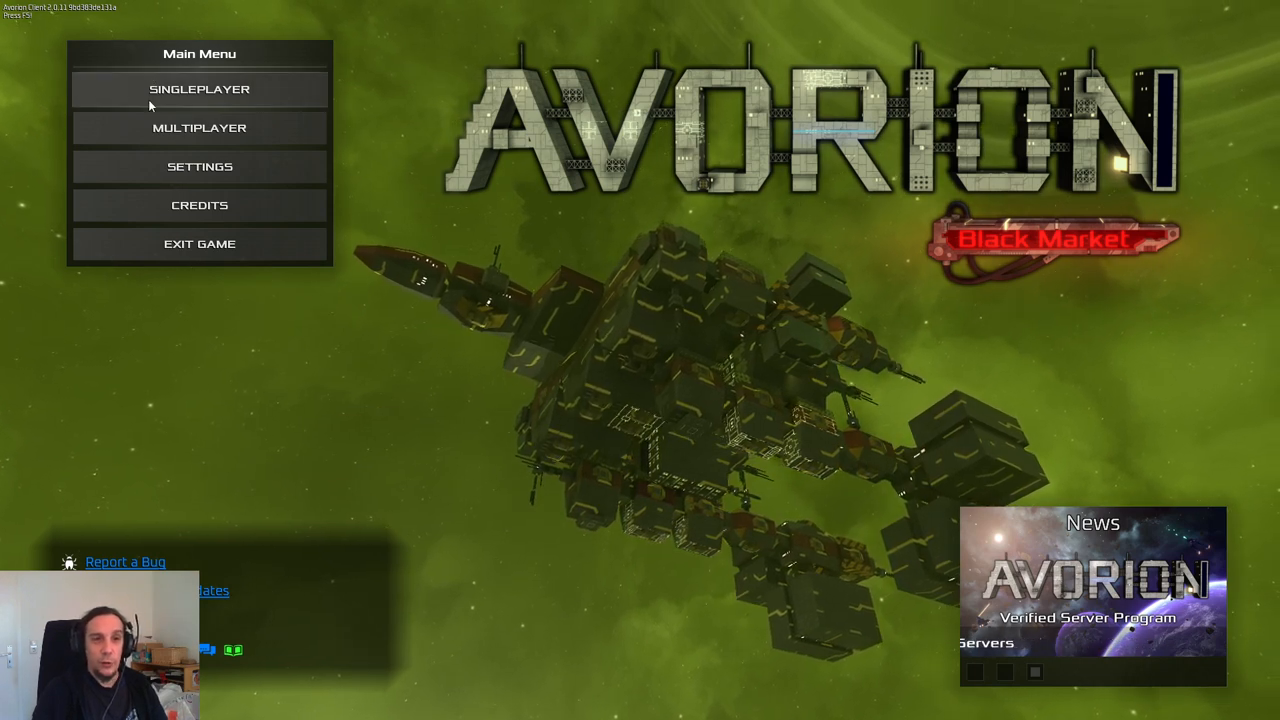
Step: Start creating a new singleplayer galaxy from the main menu
left_click(200, 88)
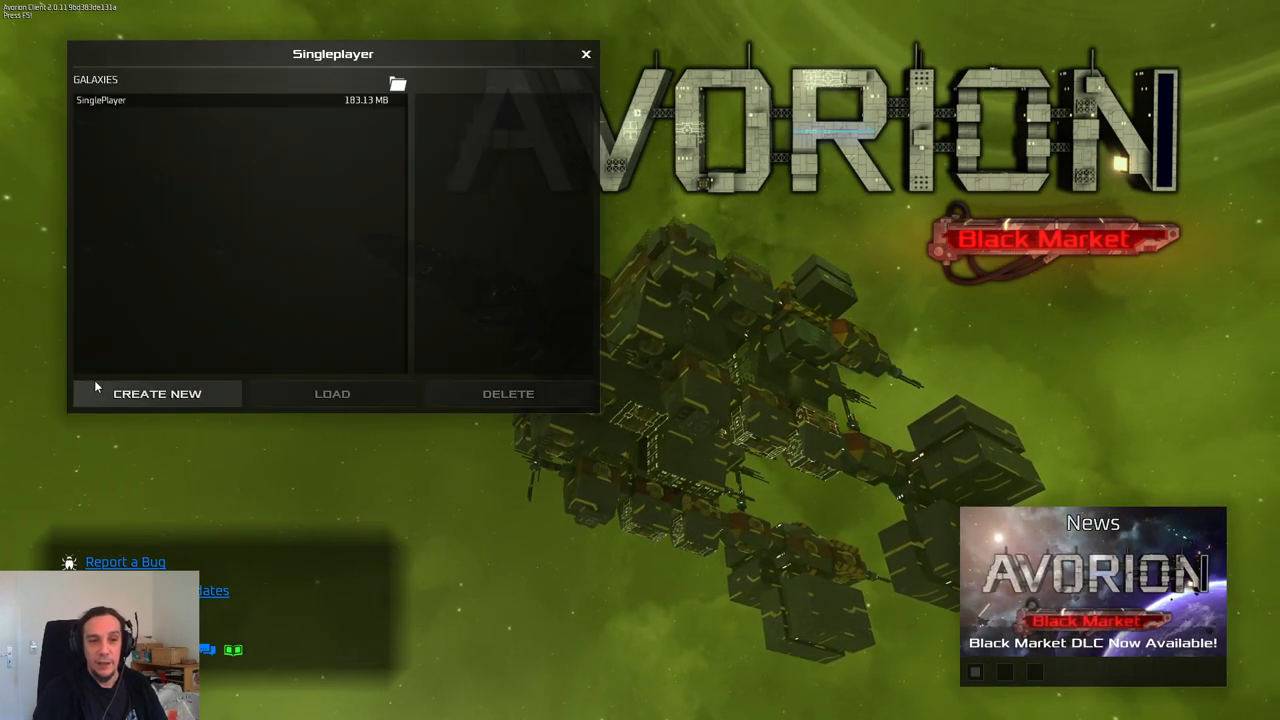
left_click(156, 392)
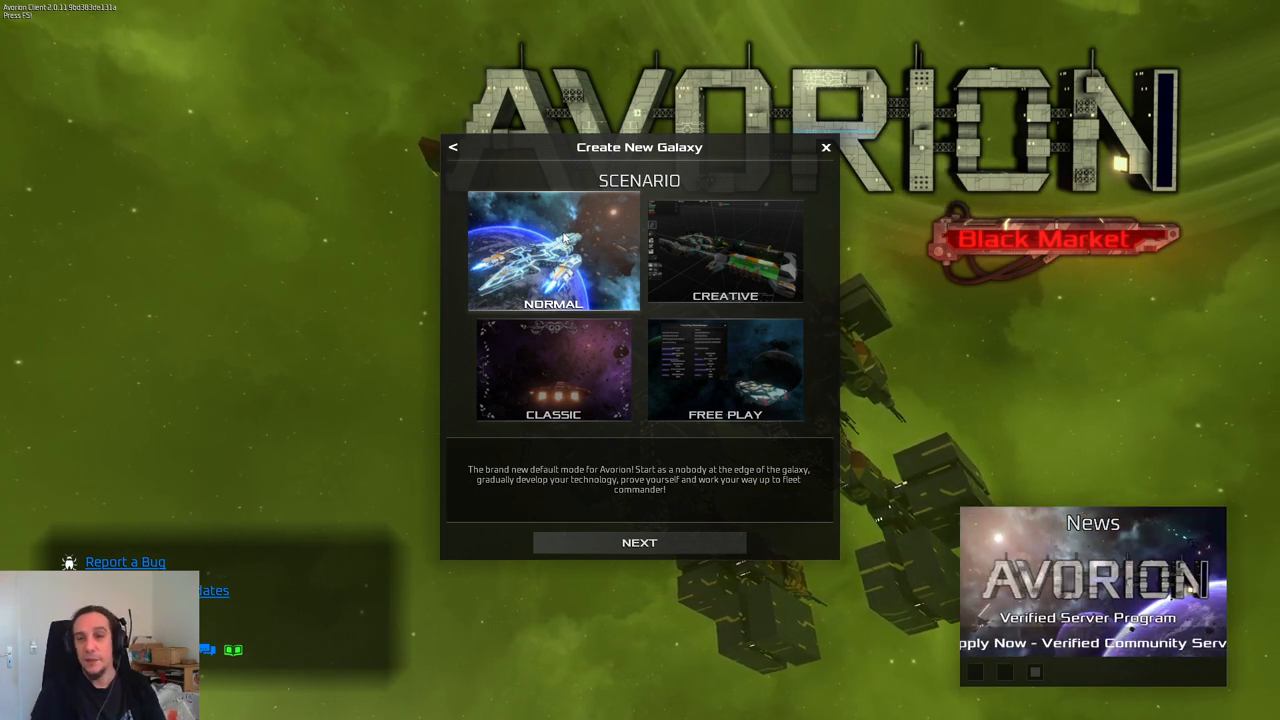
mouse_move(482, 224)
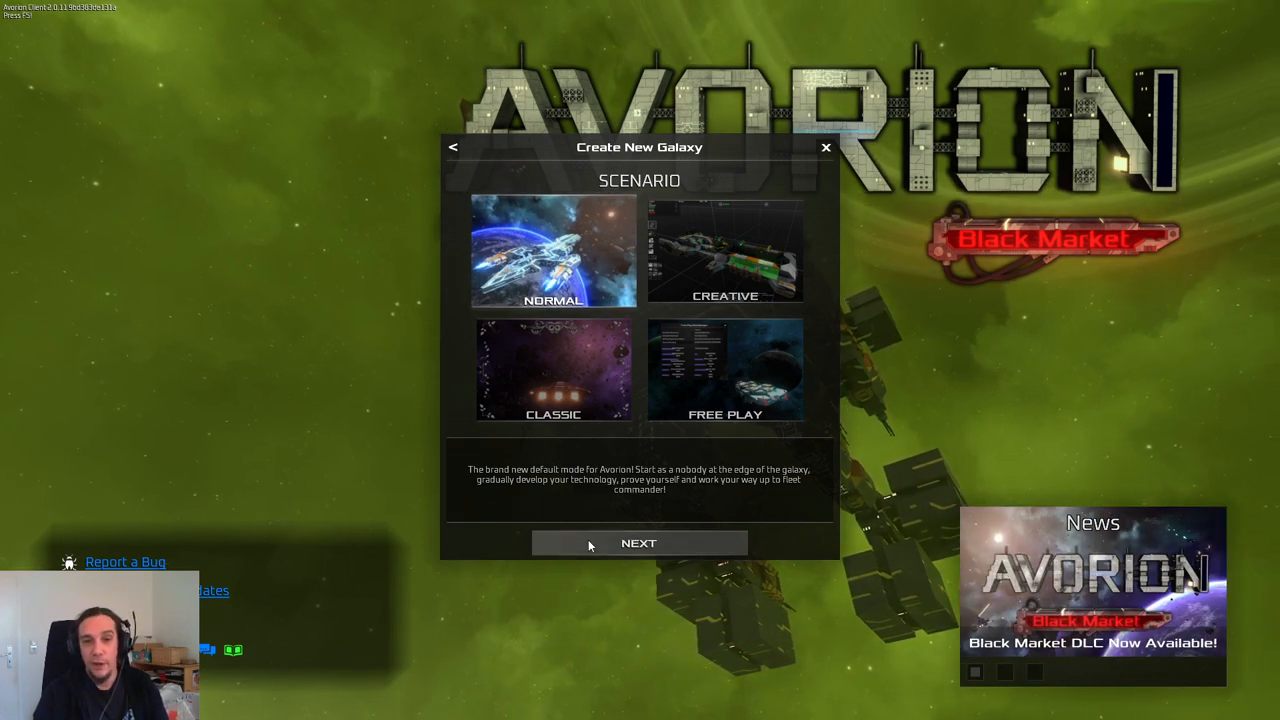
Step: Accept the Normal scenario and Veteran difficulty and continue to the galaxy settings
left_click(638, 542)
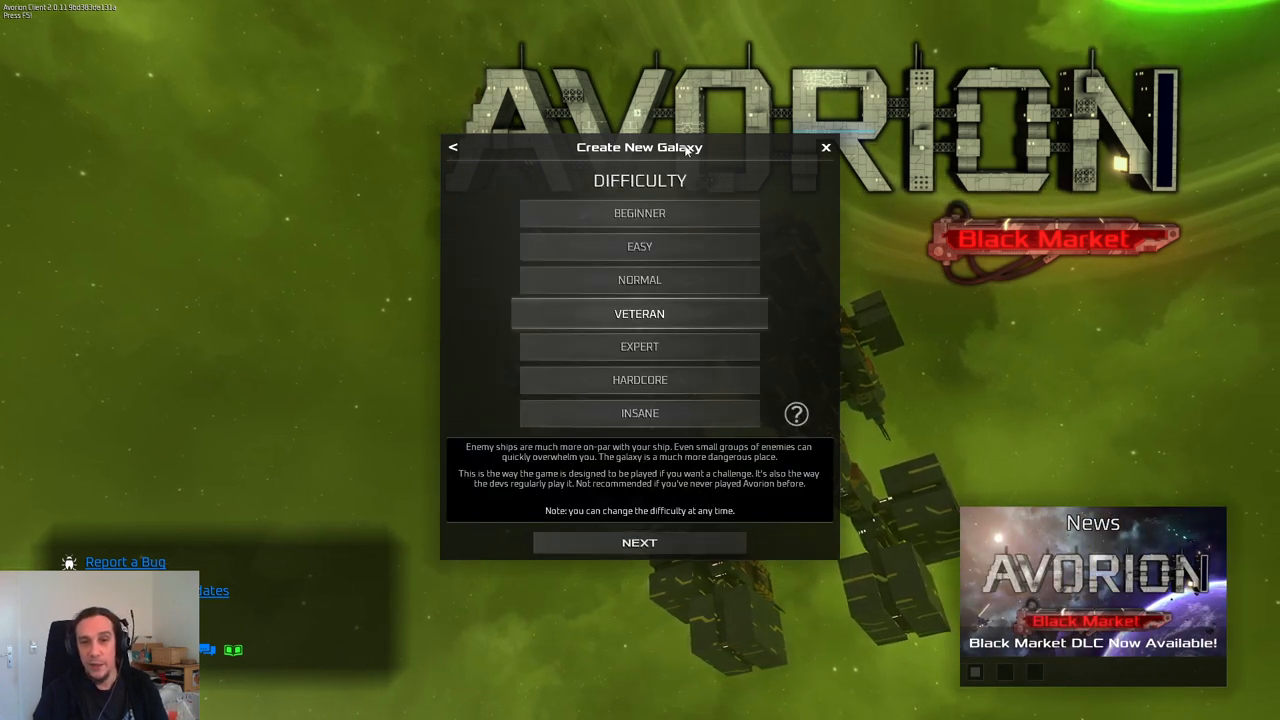
mouse_move(684, 314)
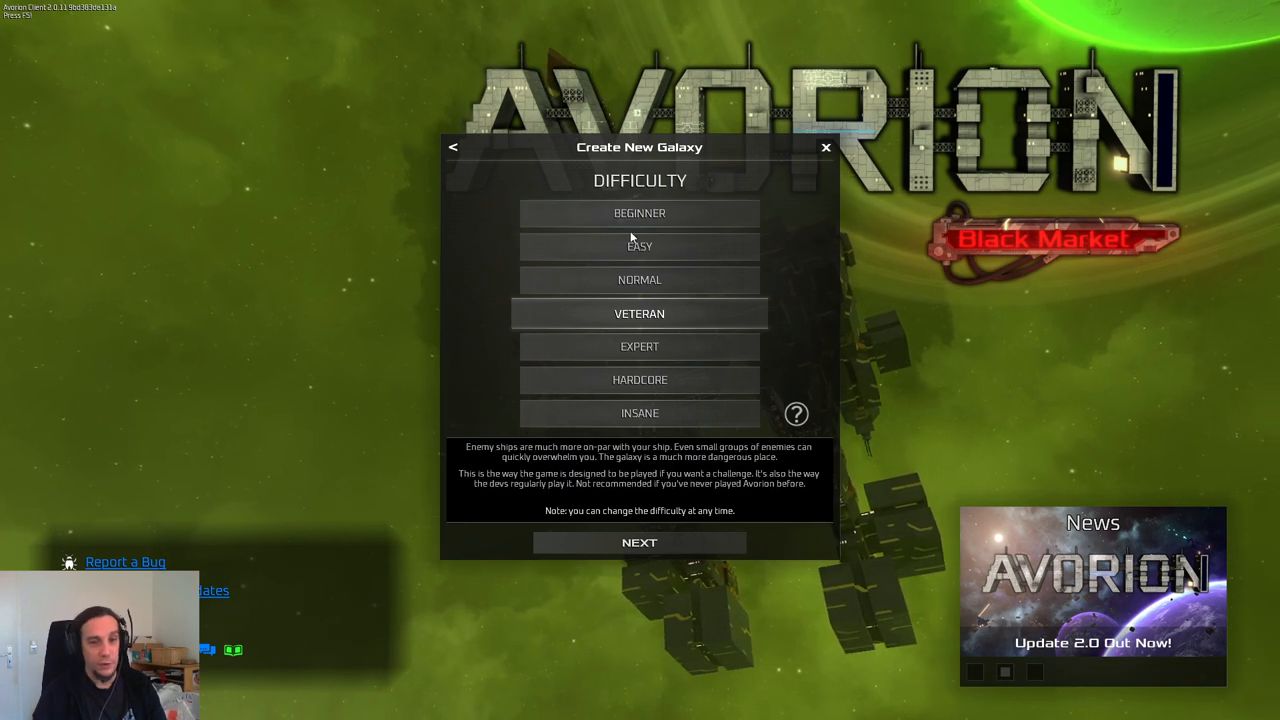
left_click(640, 212)
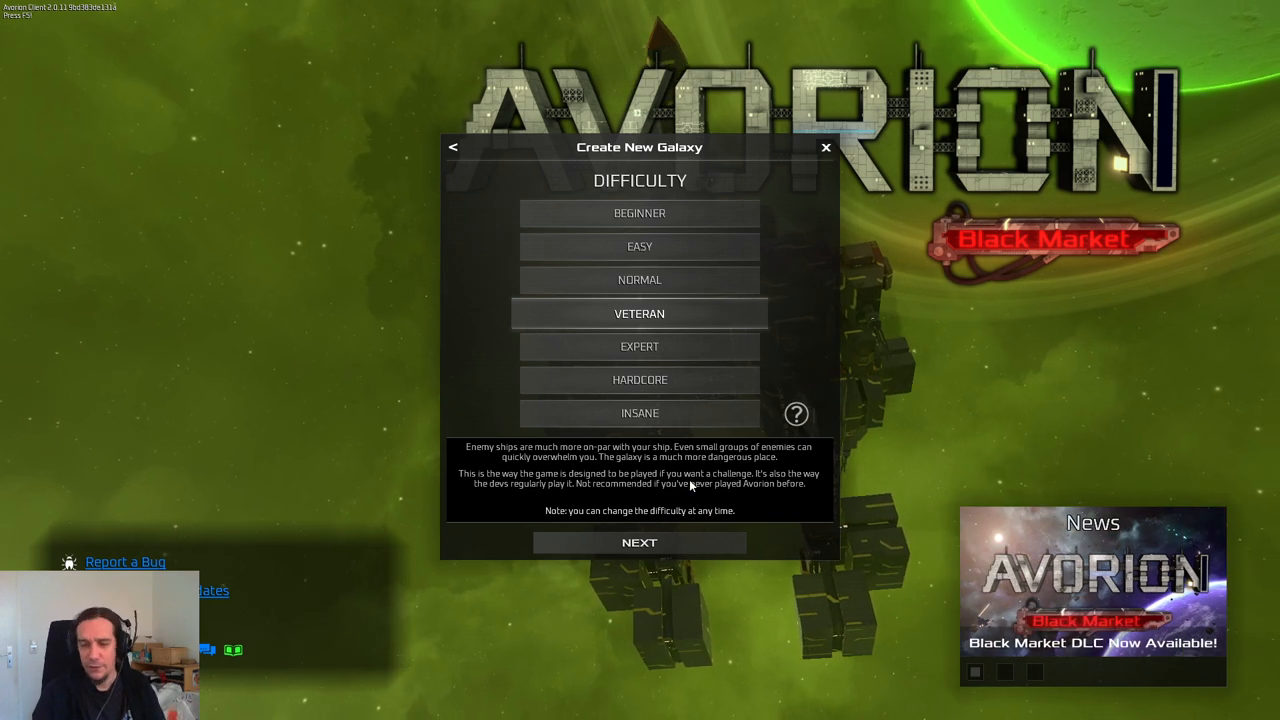
mouse_move(644, 584)
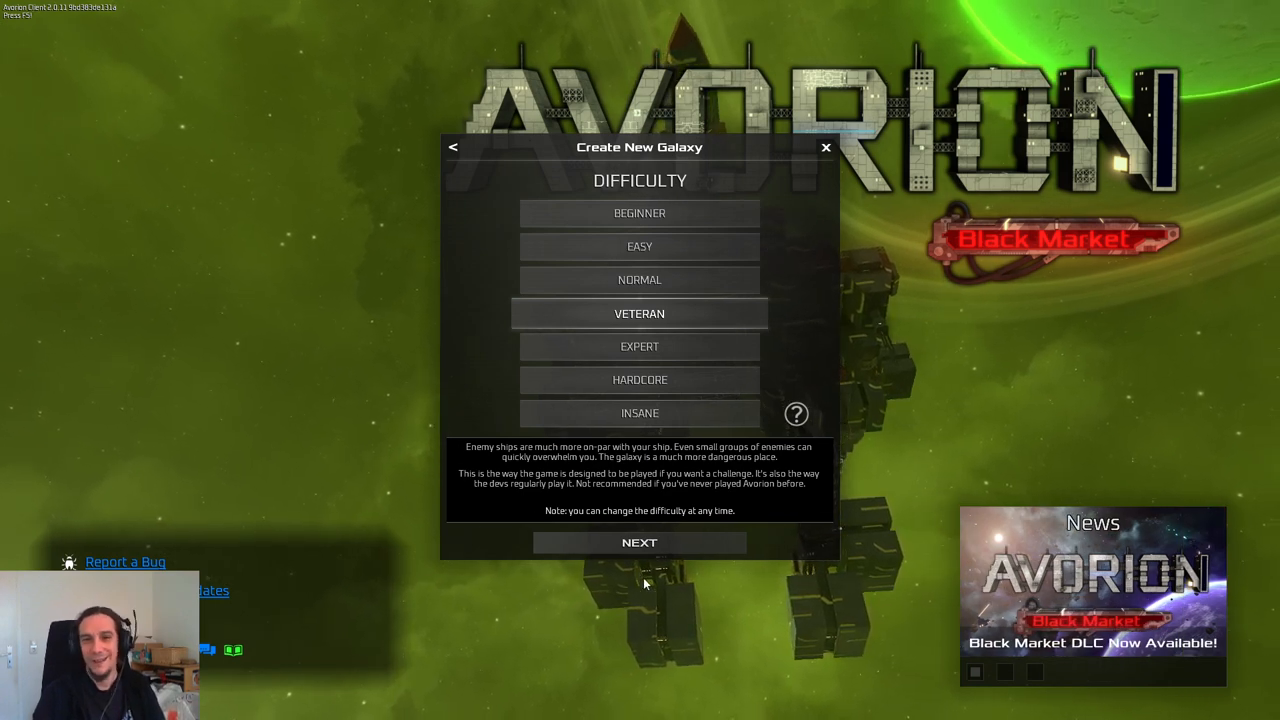
left_click(640, 542)
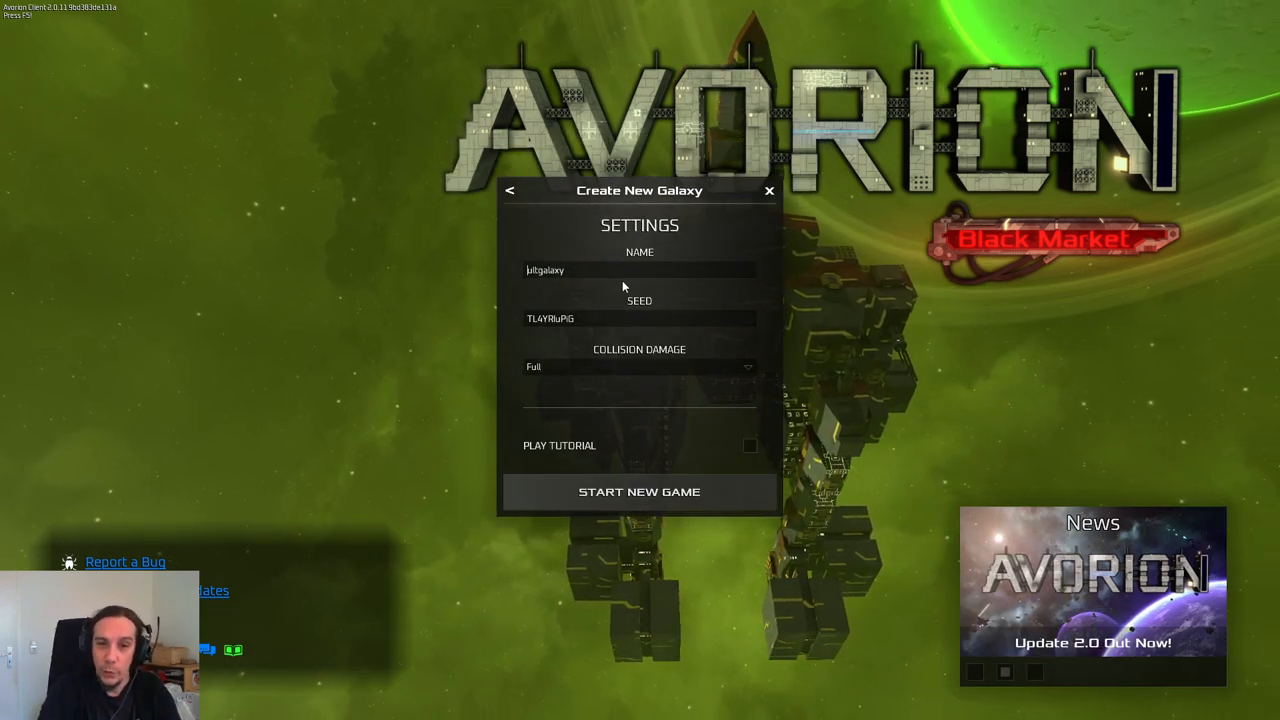
Step: Name the galaxy 'YT Tutorial Galaxy', keep collision damage Full, and start the new game
type("YT Tut")
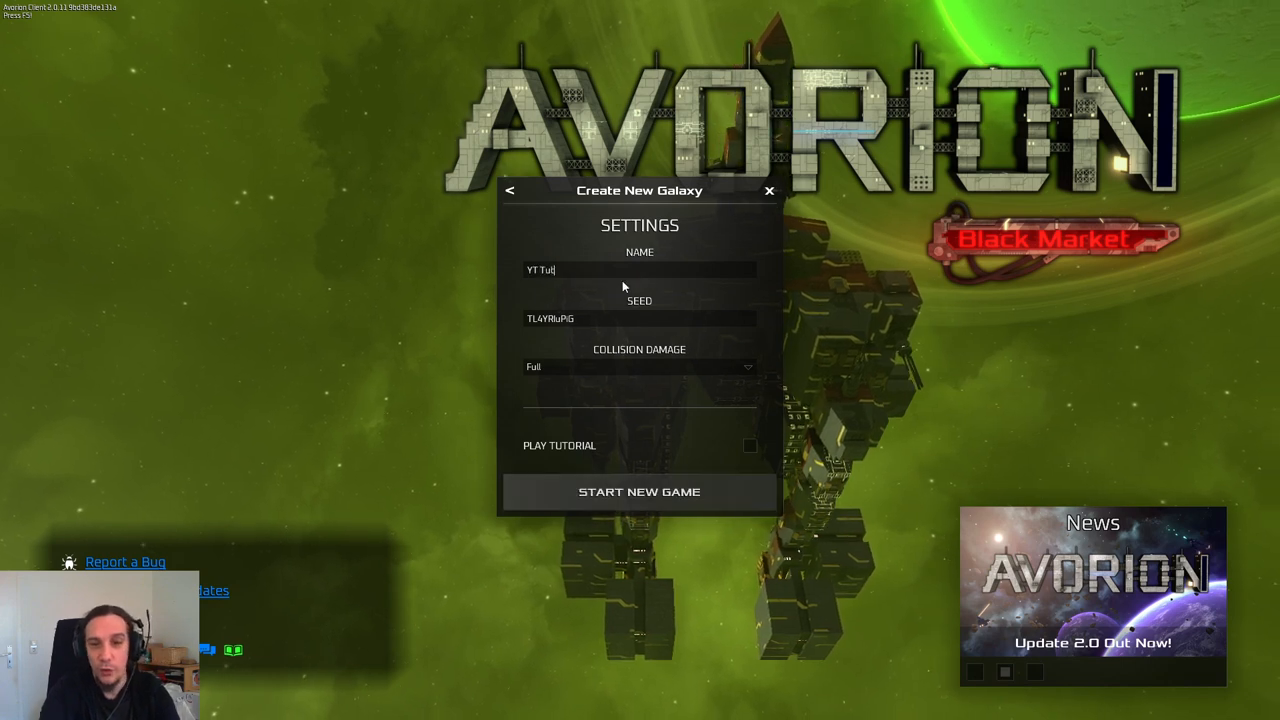
type("orial a")
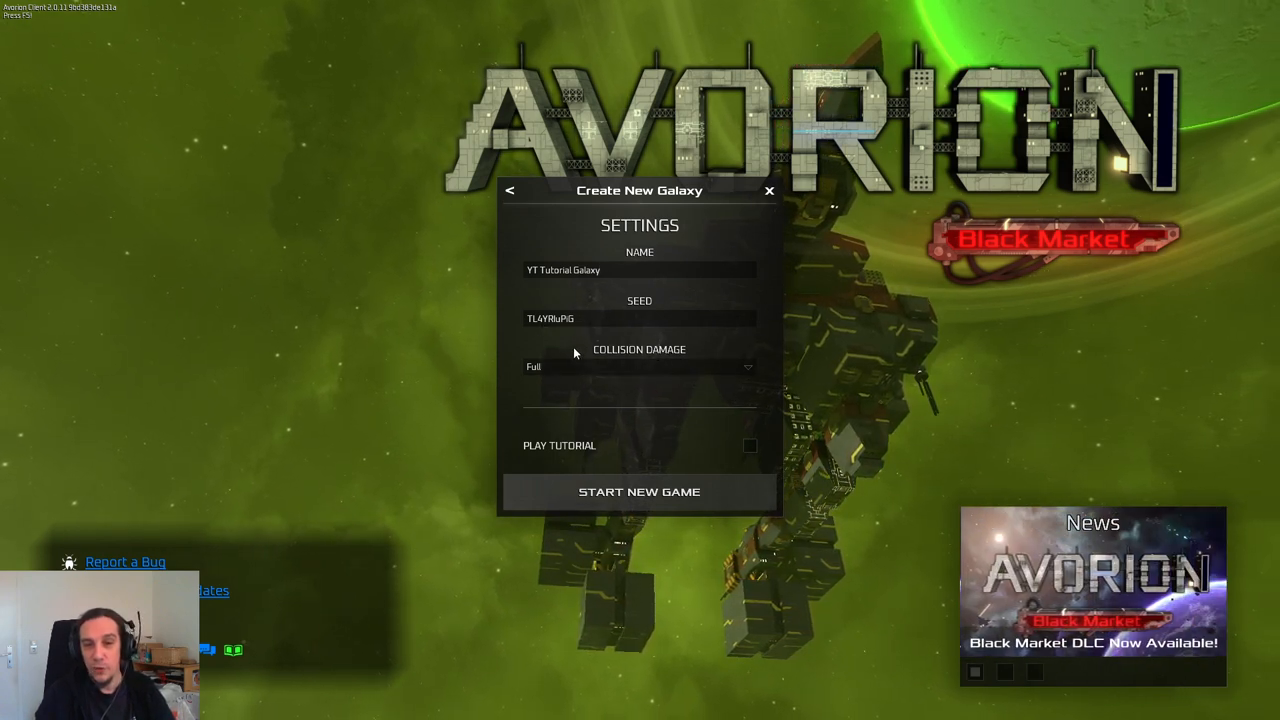
left_click(640, 366)
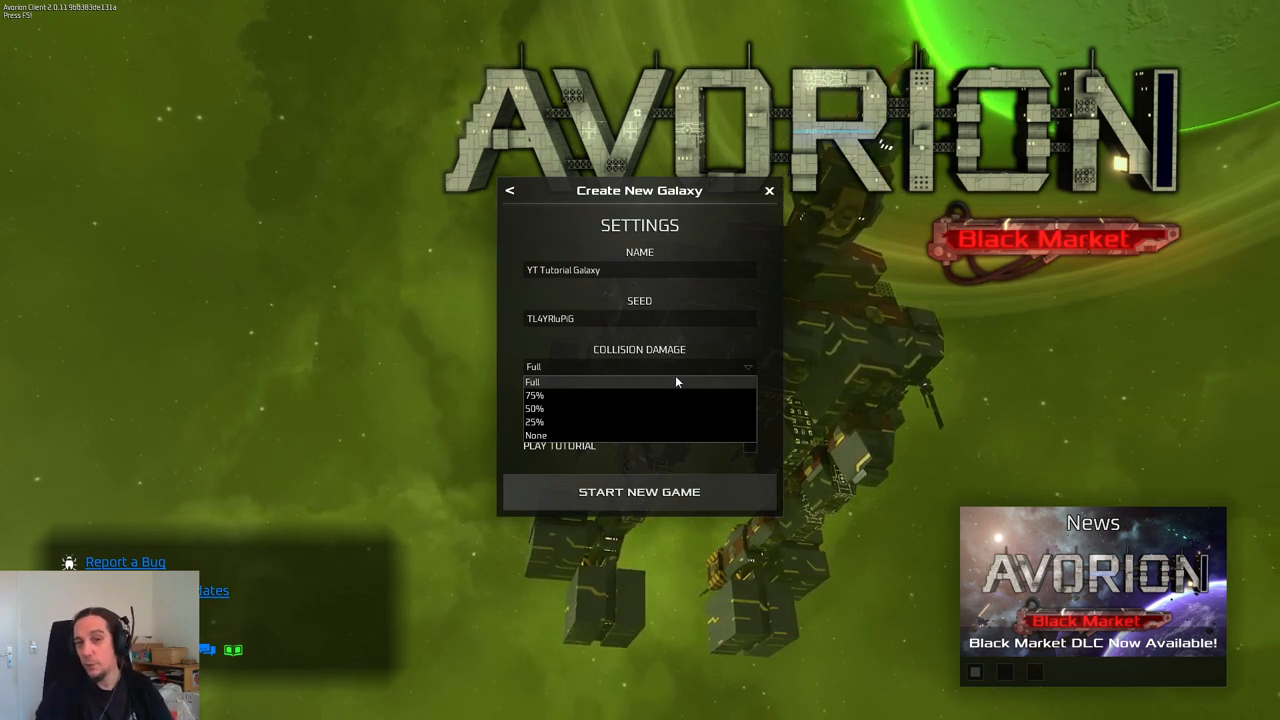
left_click(532, 382)
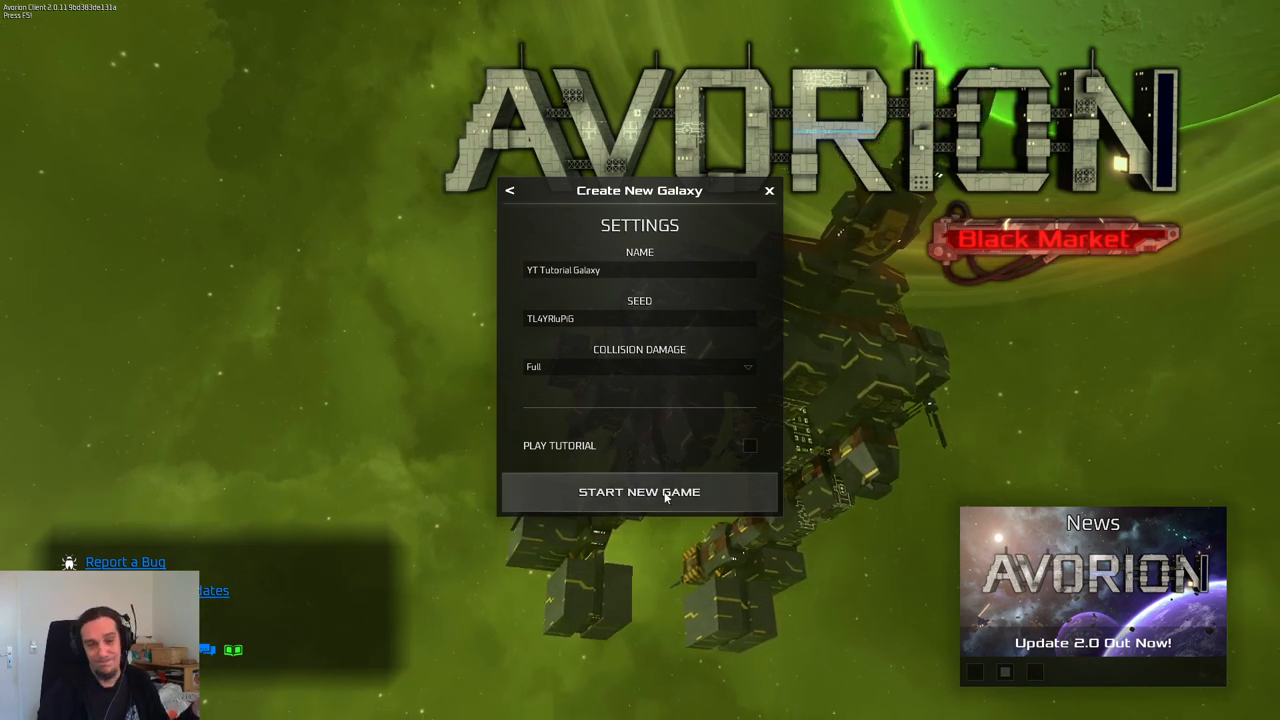
left_click(640, 492)
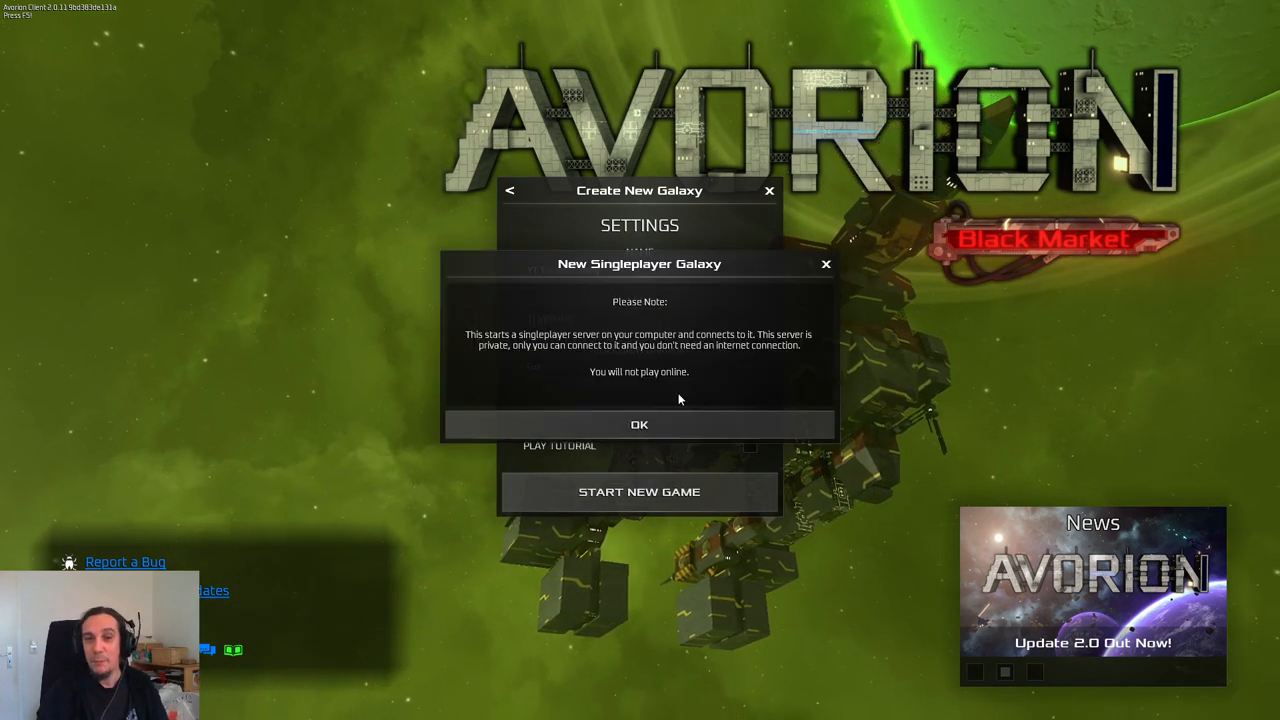
Step: Acknowledge the offline singleplayer server notice
left_click(640, 424)
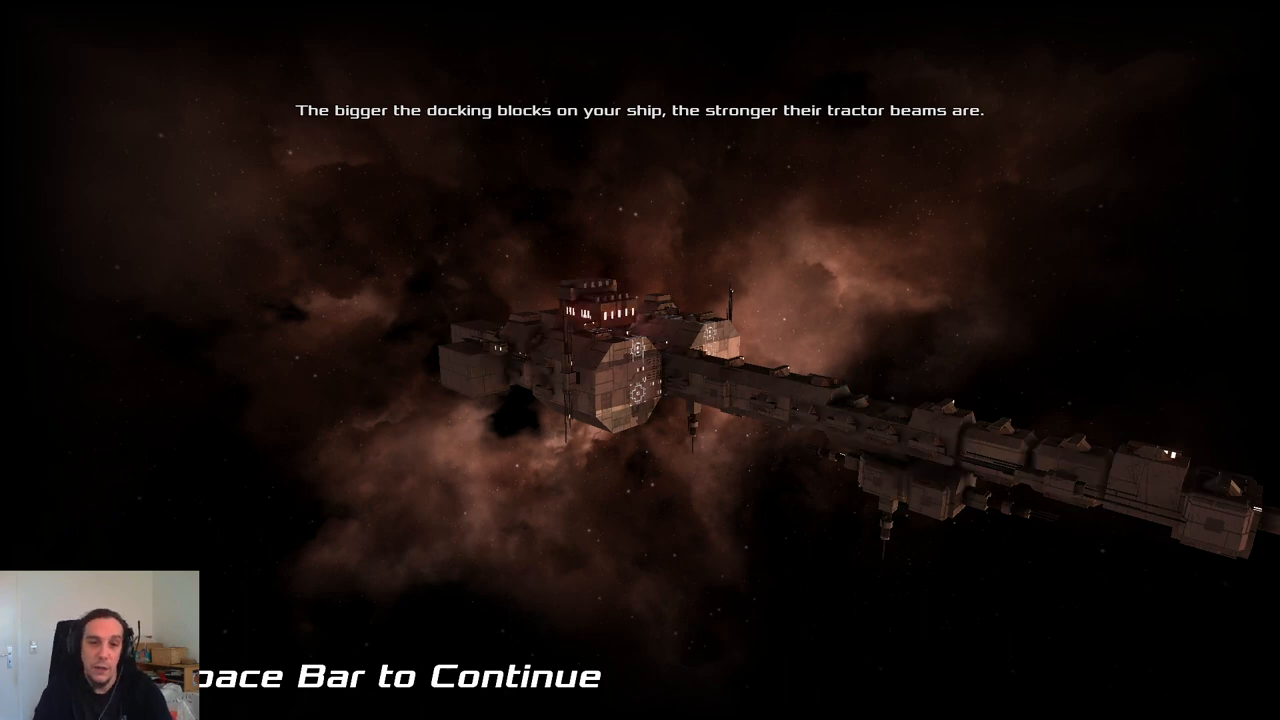
Step: Skip the introduction to reach the starting asteroid sector
key("space")
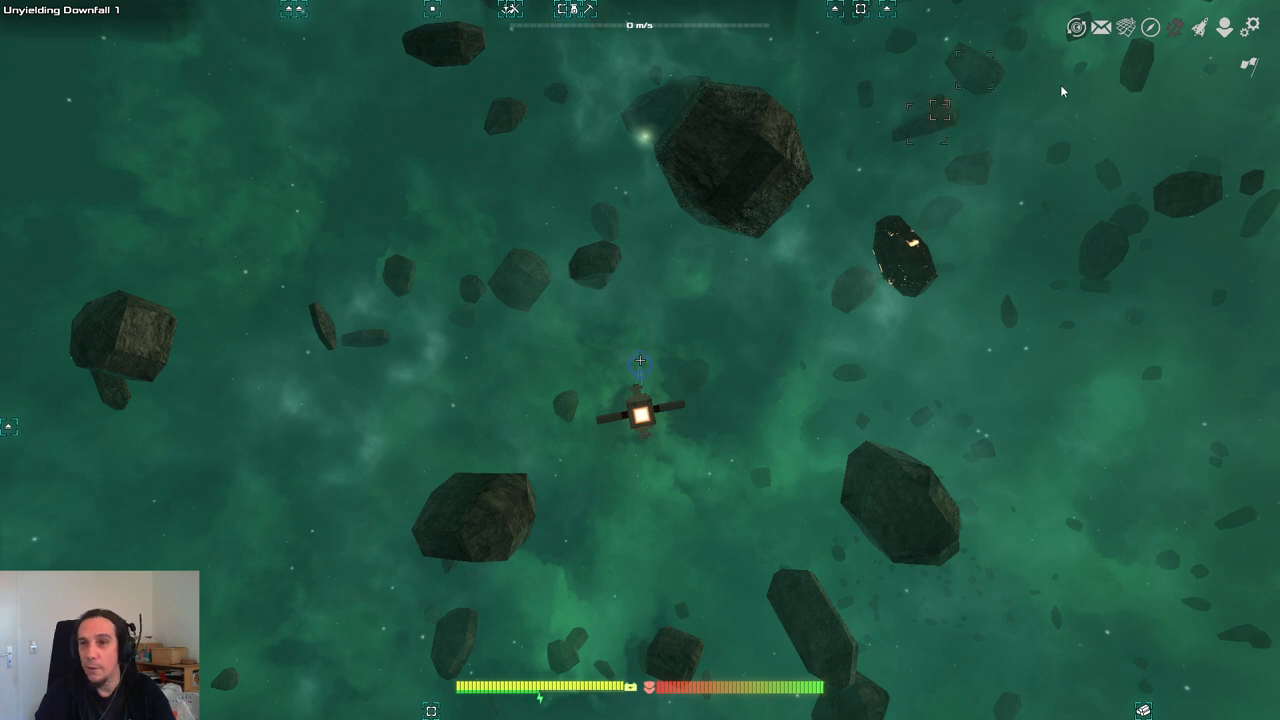
mouse_move(1196, 24)
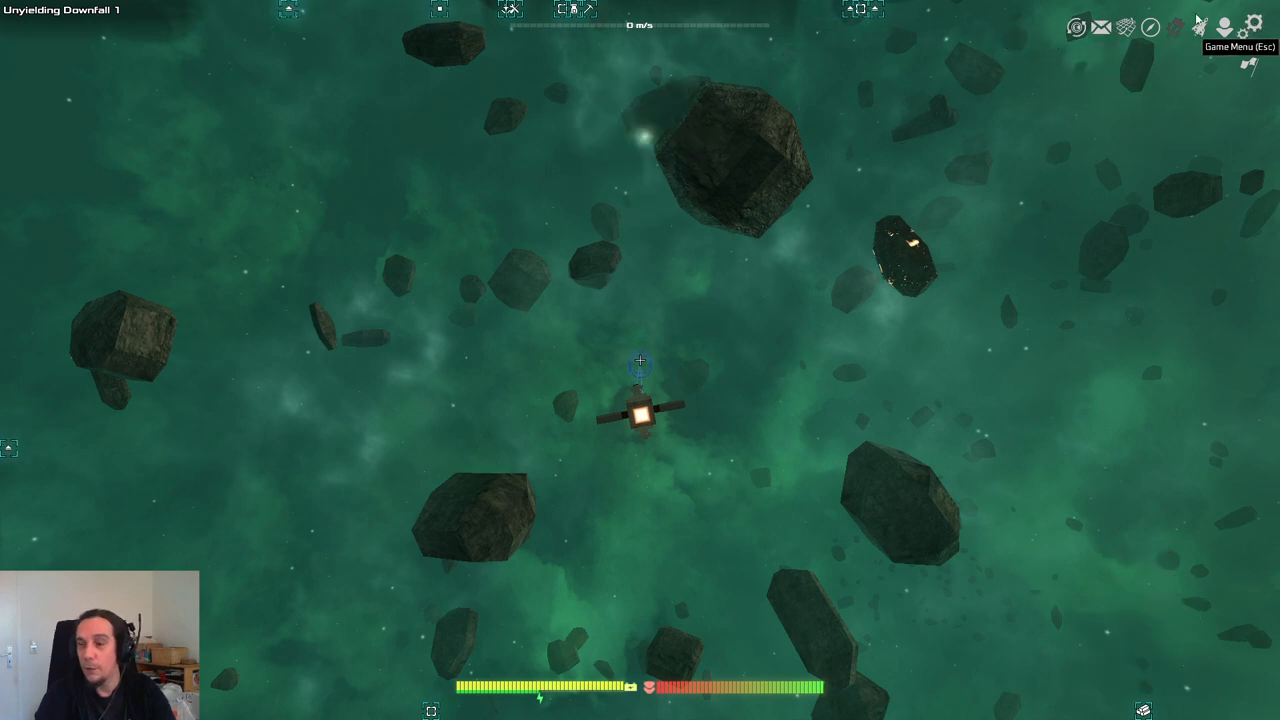
mouse_move(754, 450)
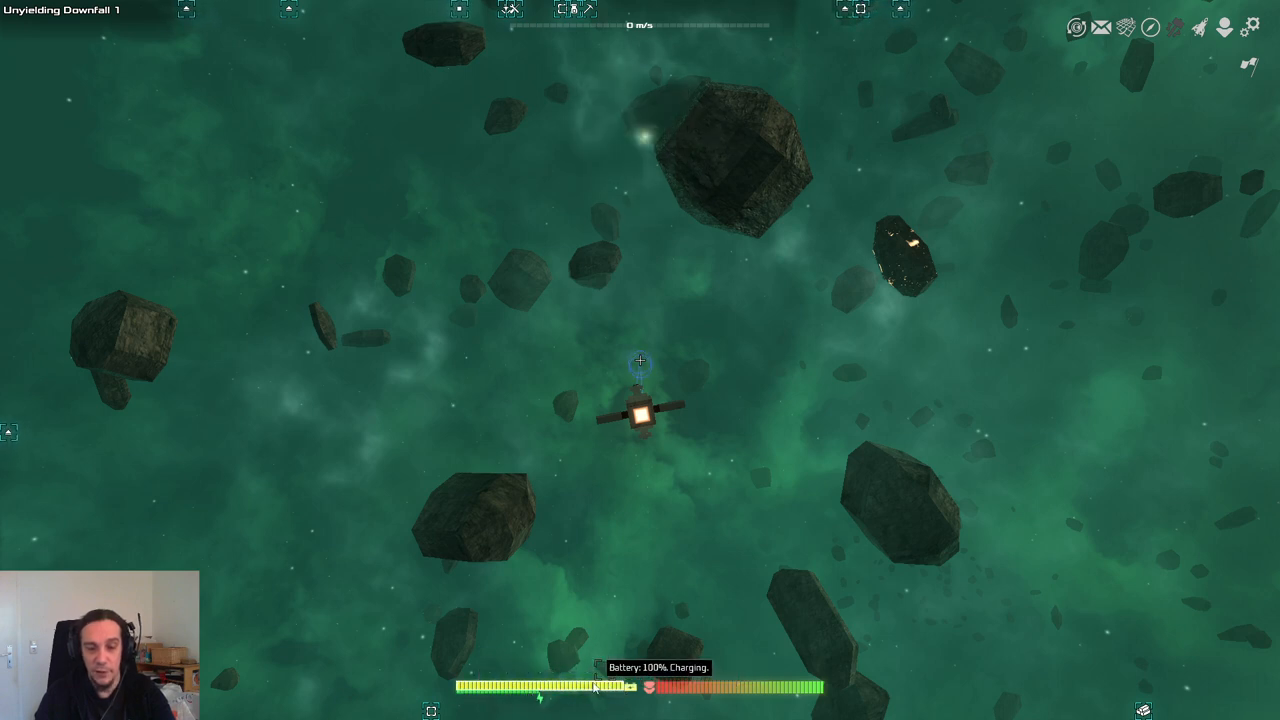
mouse_move(638, 590)
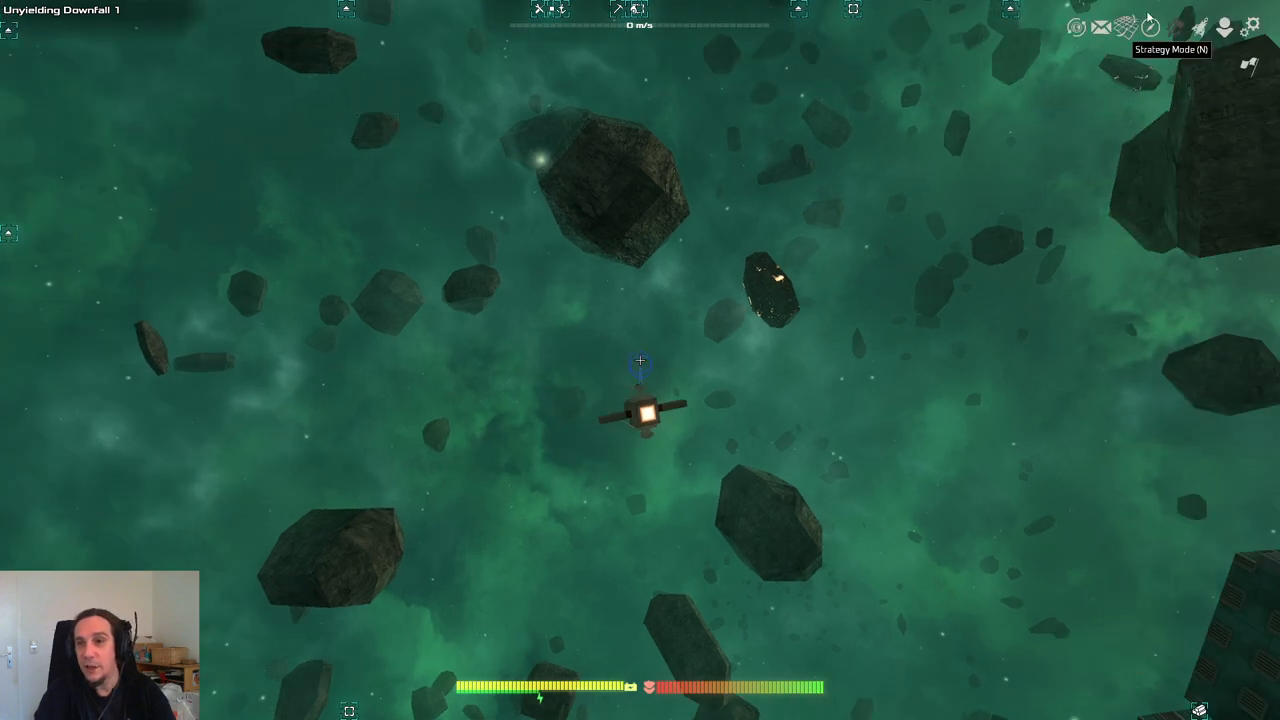
mouse_move(1058, 62)
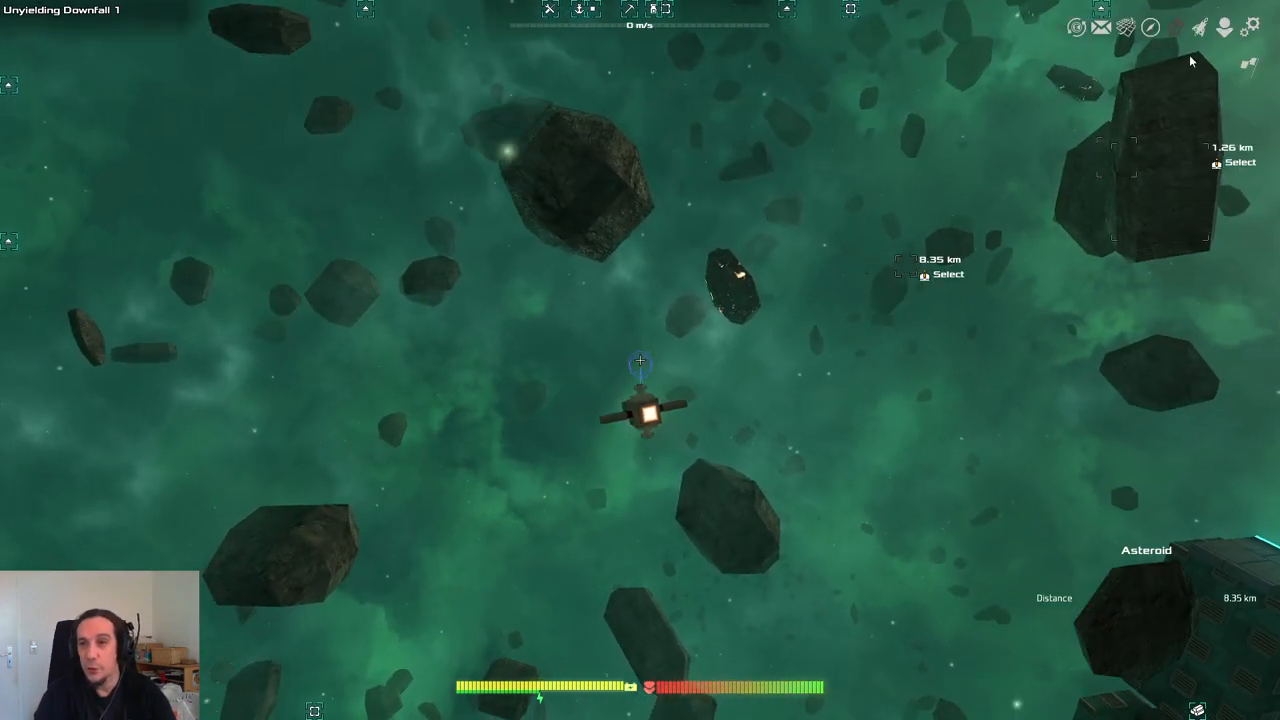
mouse_move(1224, 28)
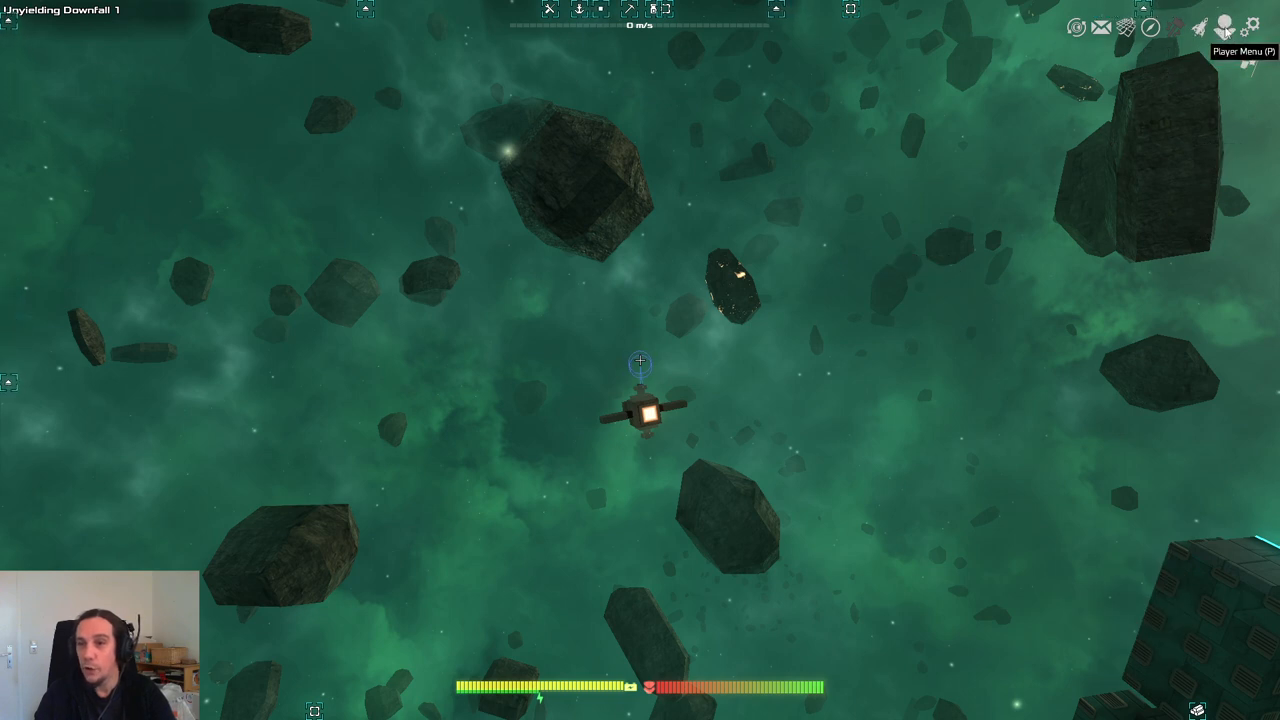
Step: Bring up the Player window with credits, resources and talent tree
left_click(1222, 28)
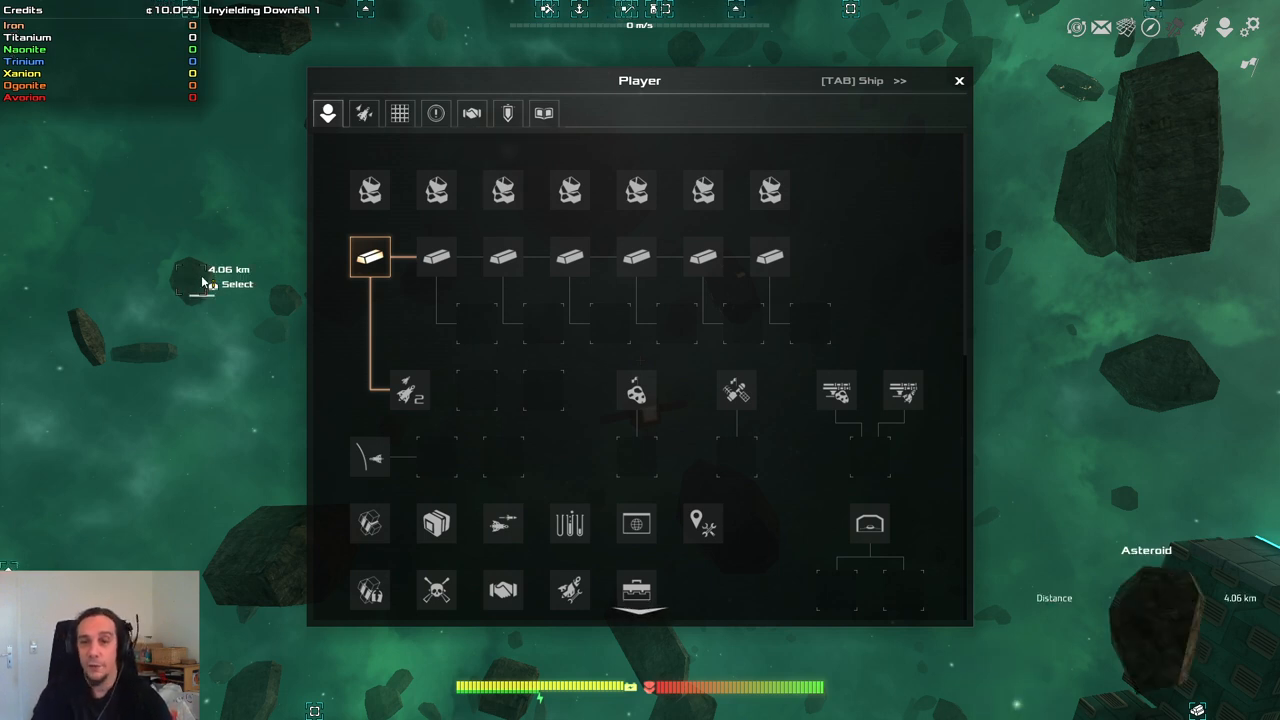
mouse_move(596, 592)
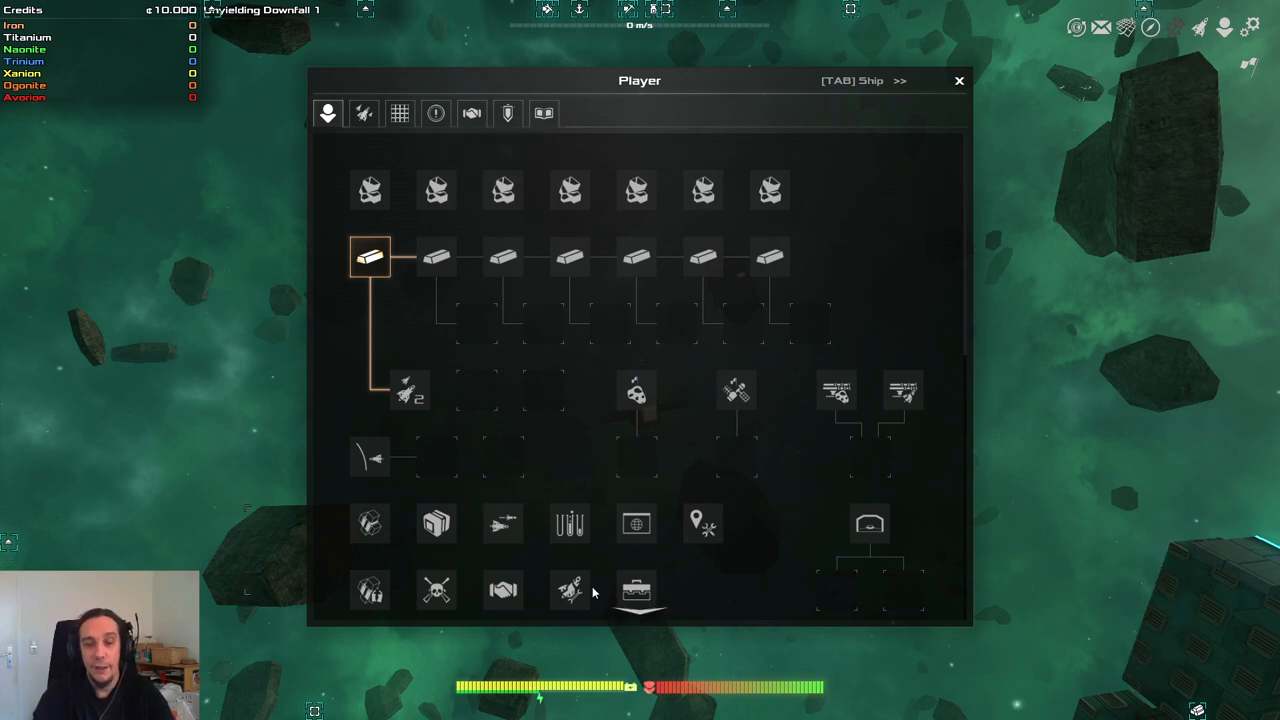
mouse_move(912, 106)
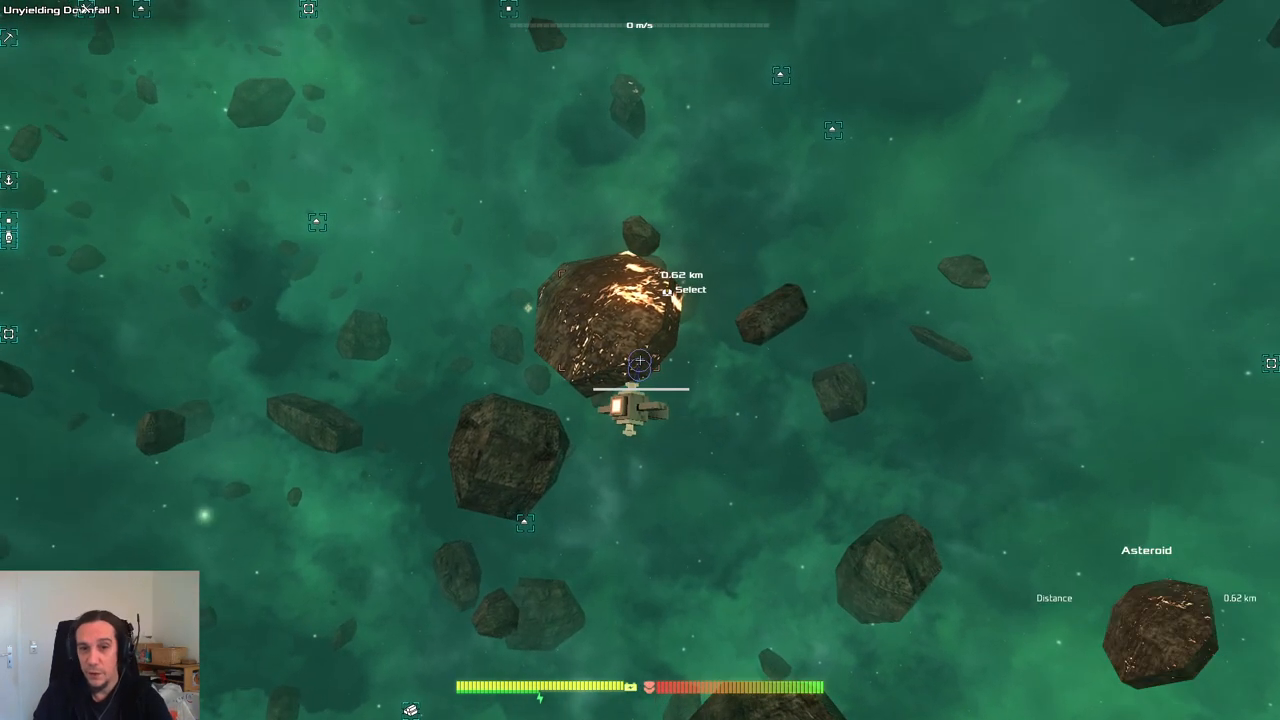
key("w")
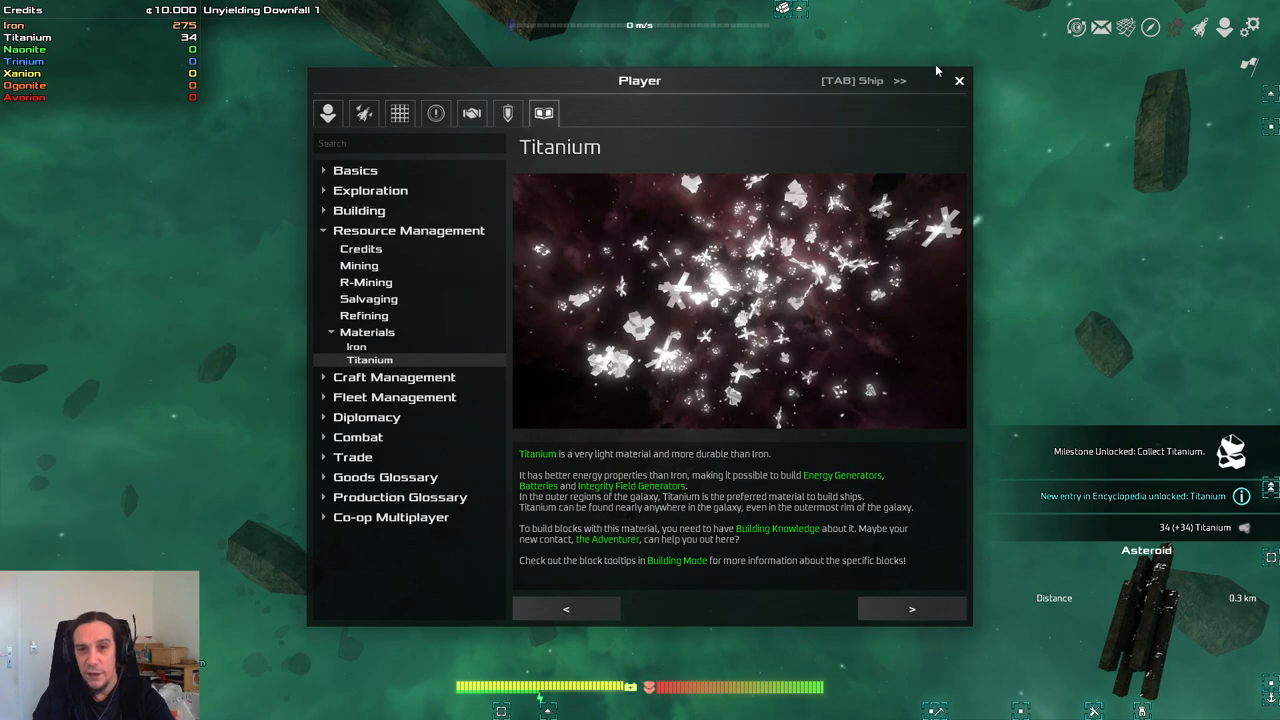
Step: Close the Titanium encyclopedia entry and return to the flight view
left_click(958, 80)
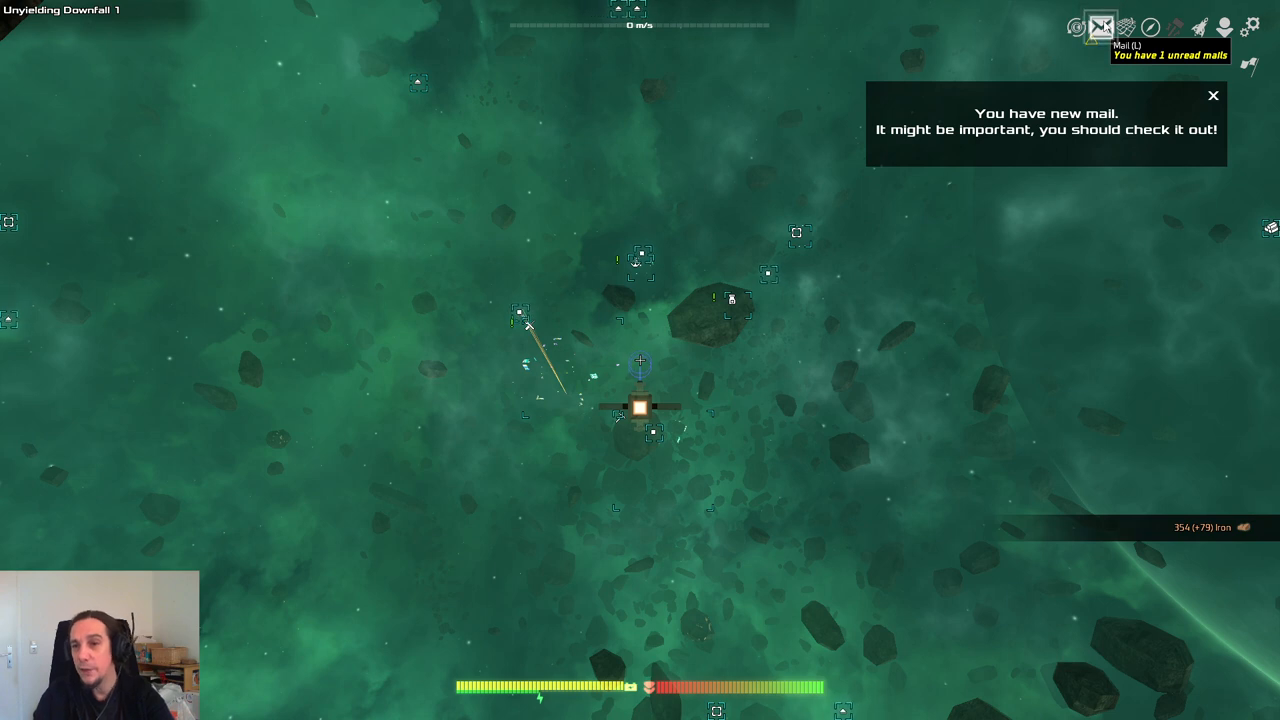
Step: Read the adventurer's Titanium mail and take its Building Knowledge Tier II attachment
left_click(1100, 28)
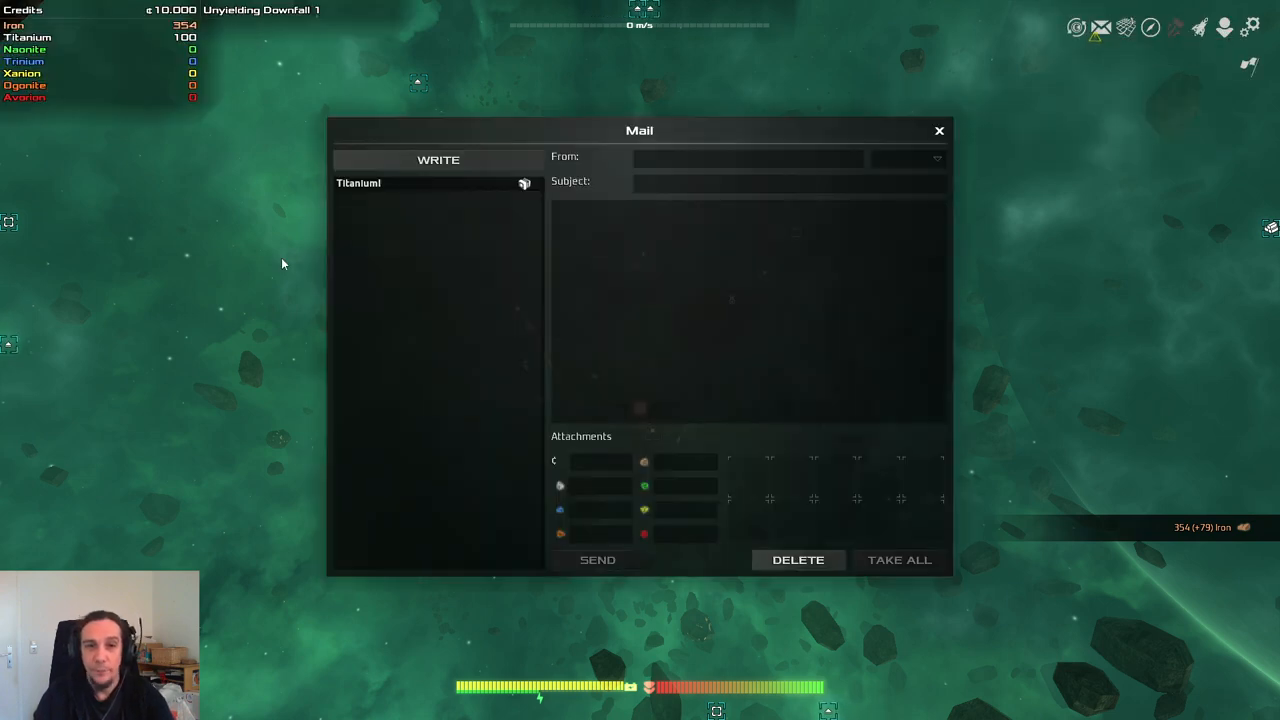
left_click(358, 184)
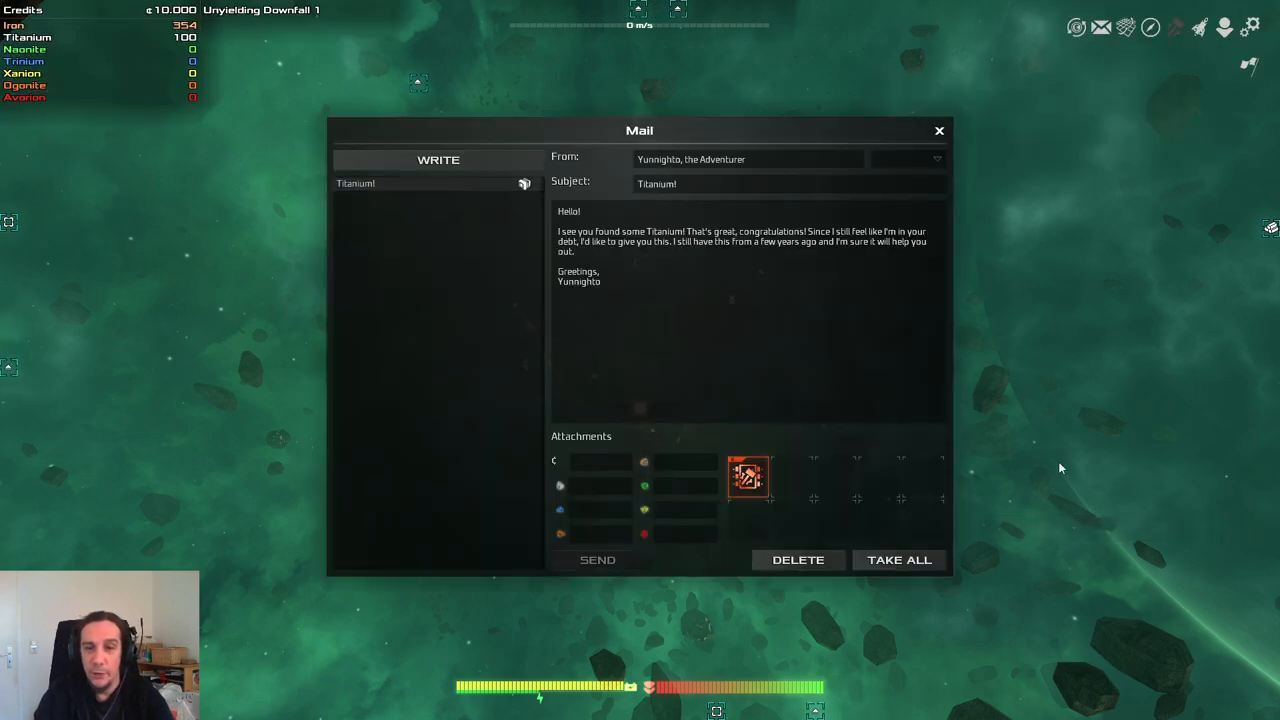
mouse_move(748, 476)
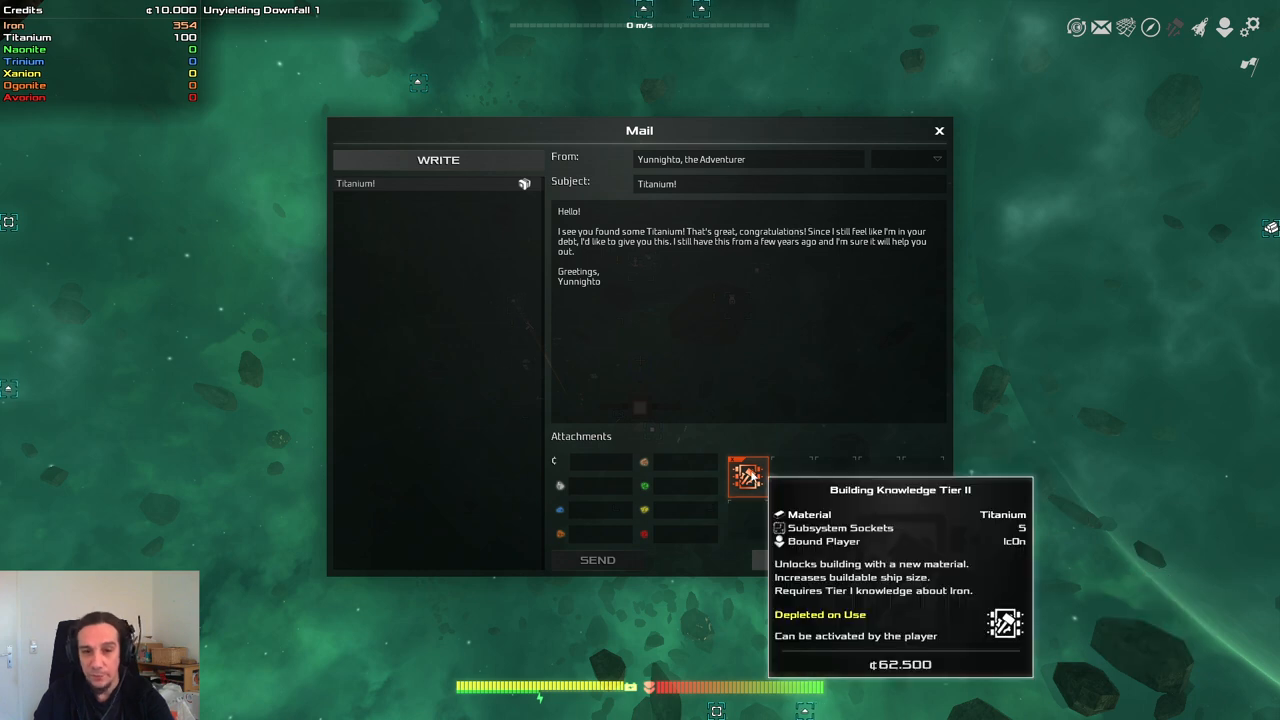
mouse_move(748, 488)
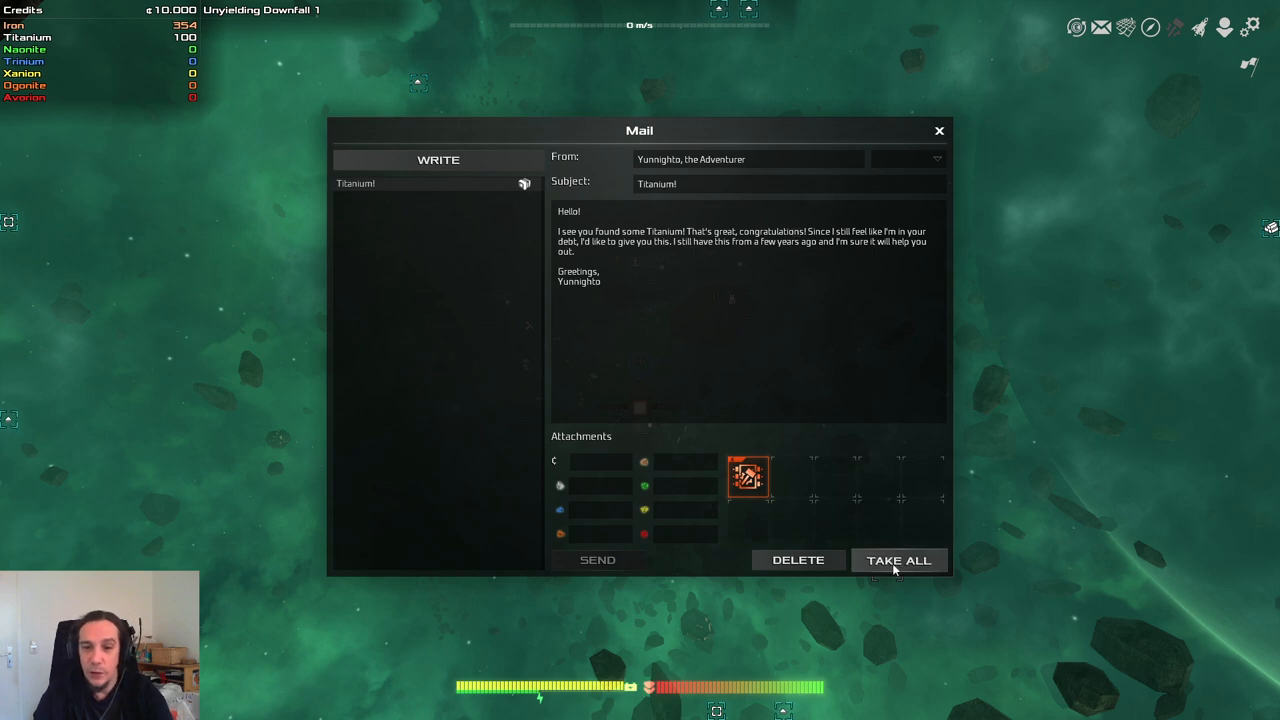
left_click(898, 560)
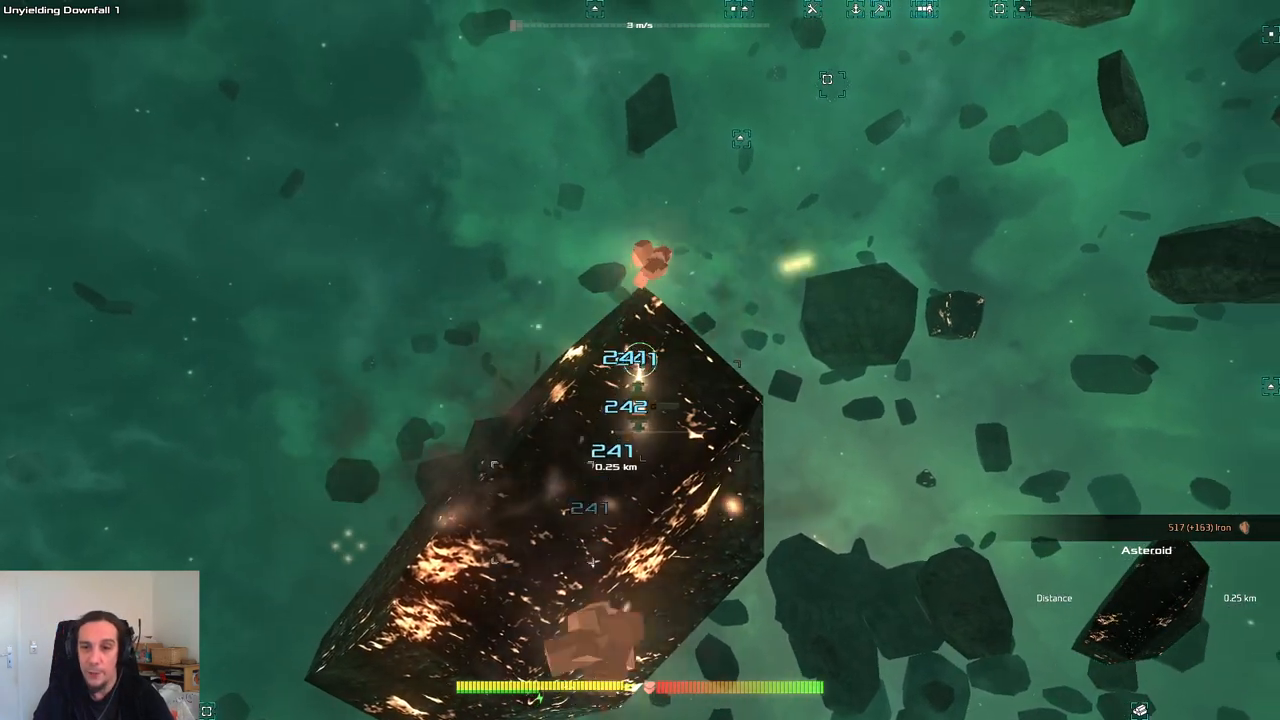
Step: Pause the game with Esc and then resume it
key("Escape")
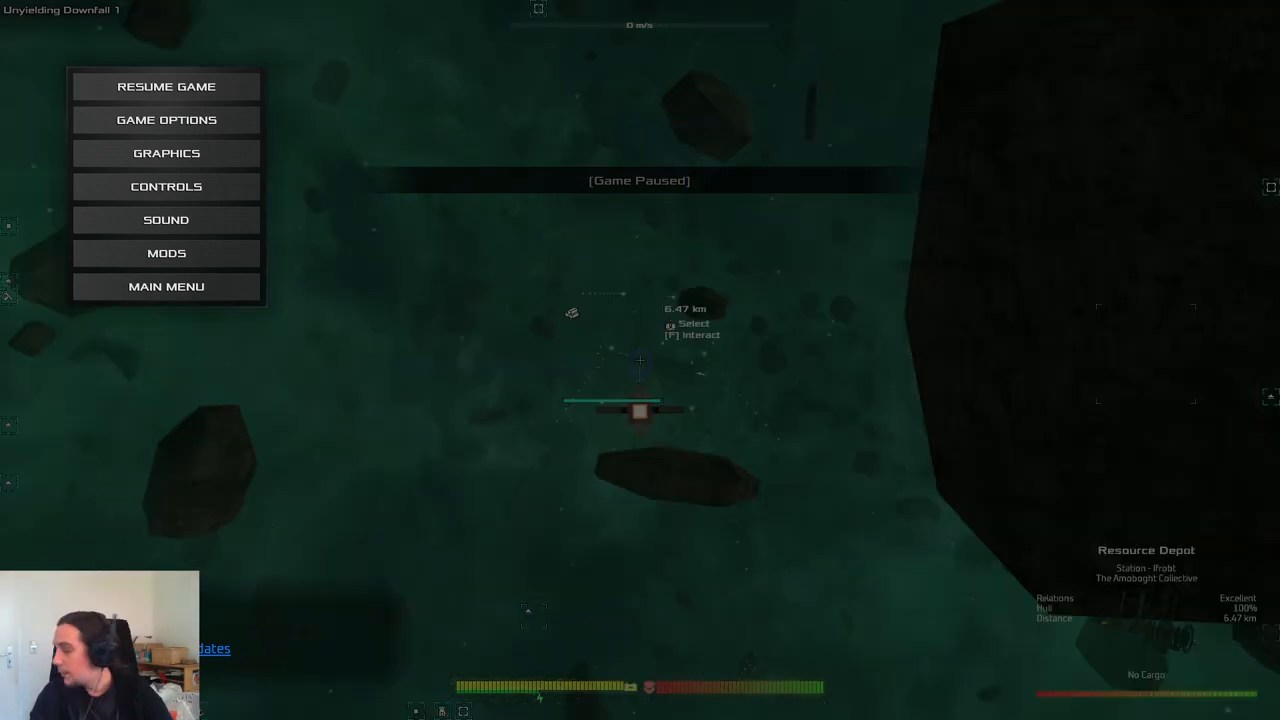
left_click(166, 86)
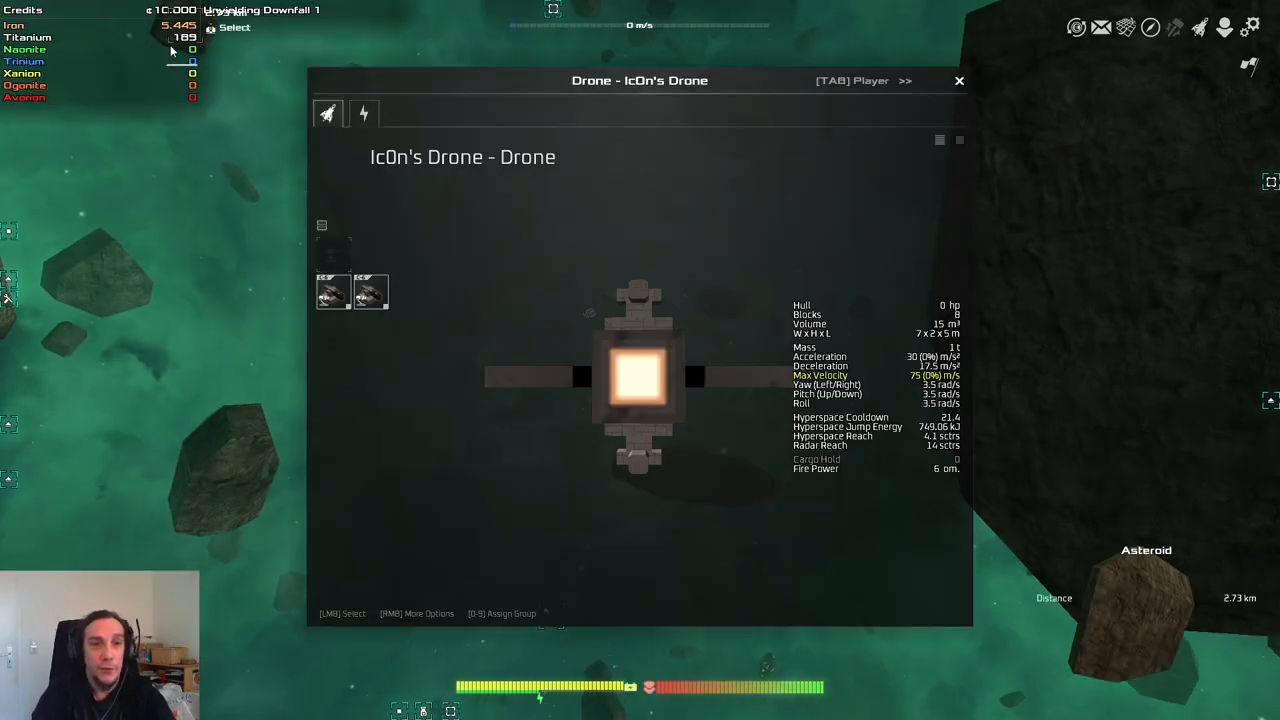
Step: Close the drone's ship overview window
left_click(958, 80)
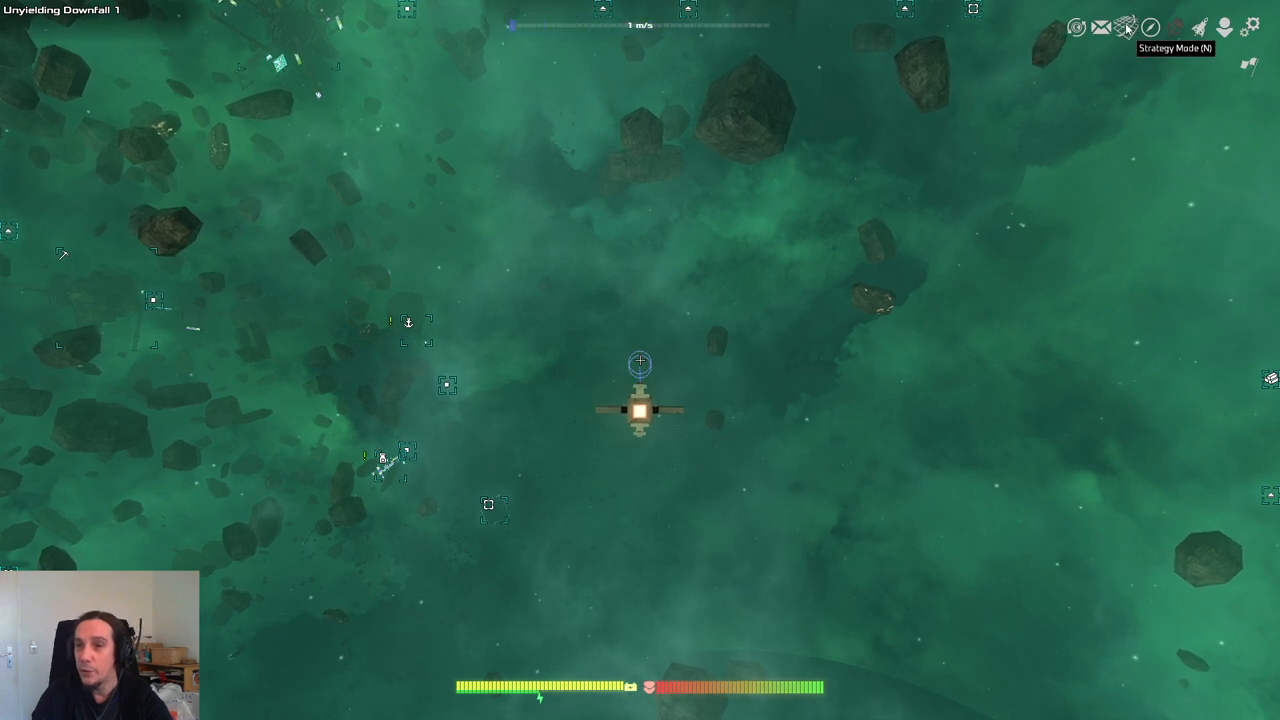
Step: Target the Resource Depot - Frobt station from the Strategy Mode sector list
left_click(1126, 28)
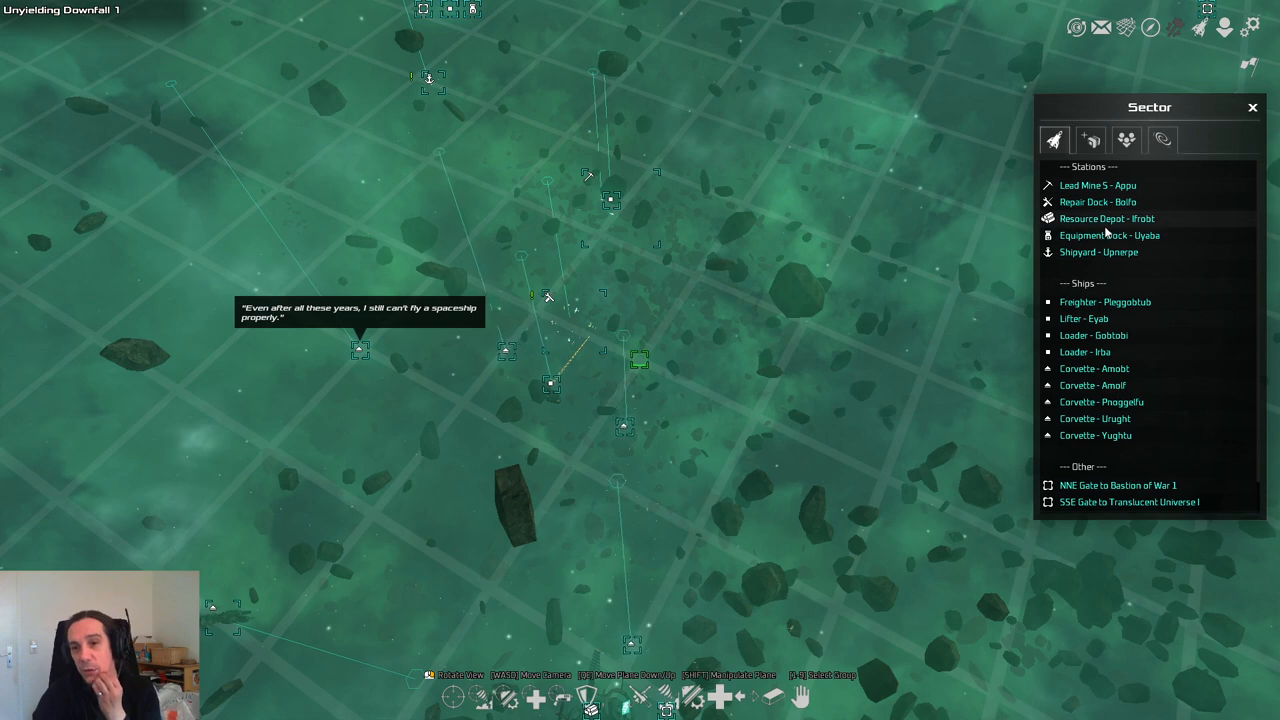
left_click(1108, 218)
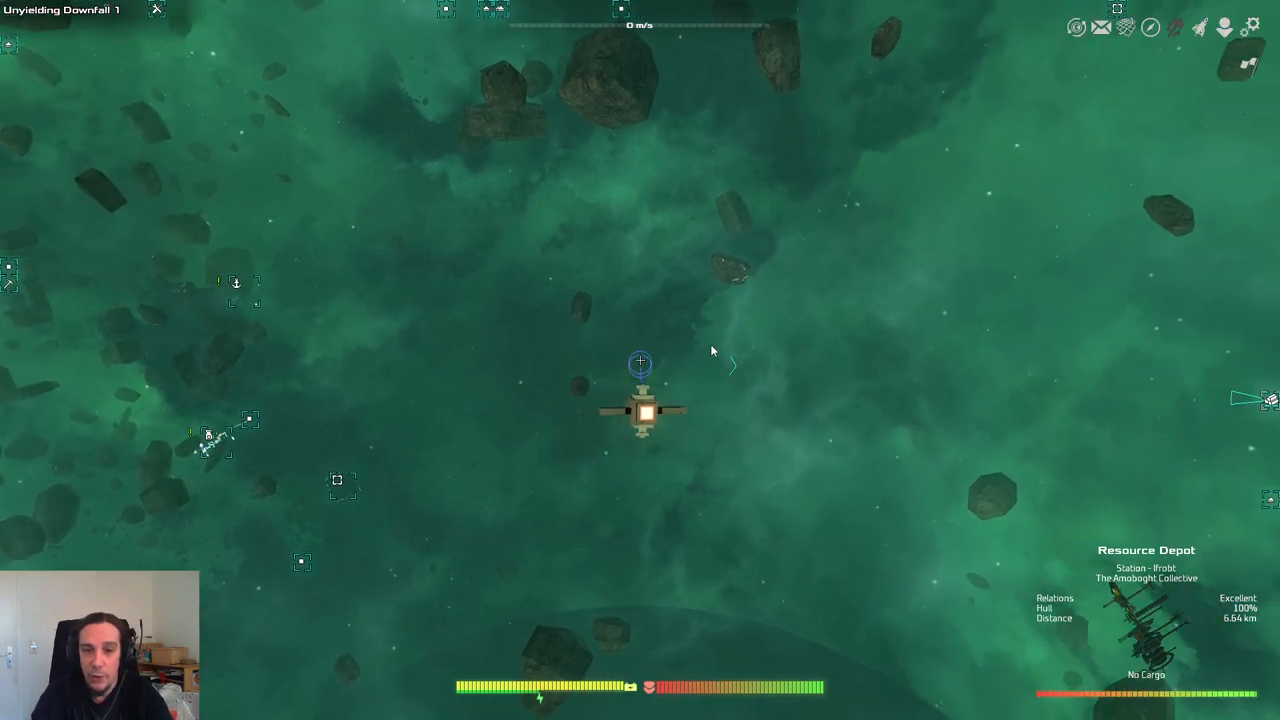
mouse_move(736, 312)
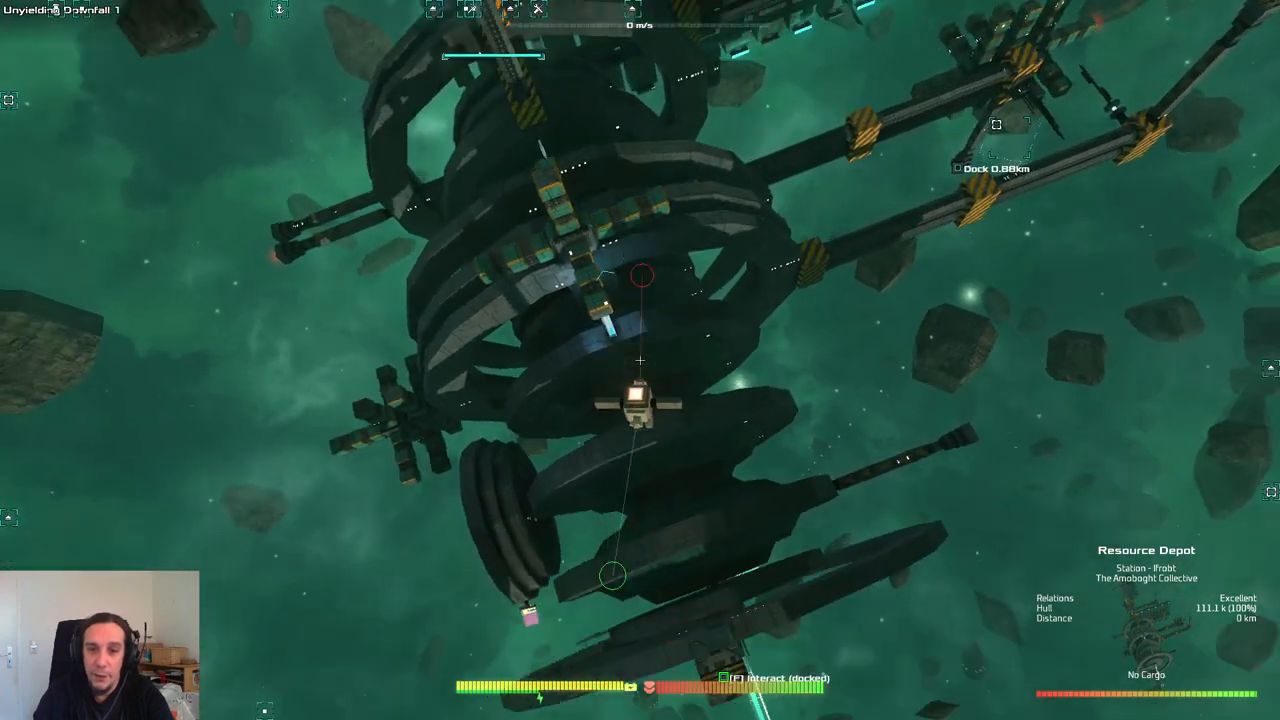
Step: Sell 2000 iron at the docked Resource Depot, raising credits to 23,600
key("f")
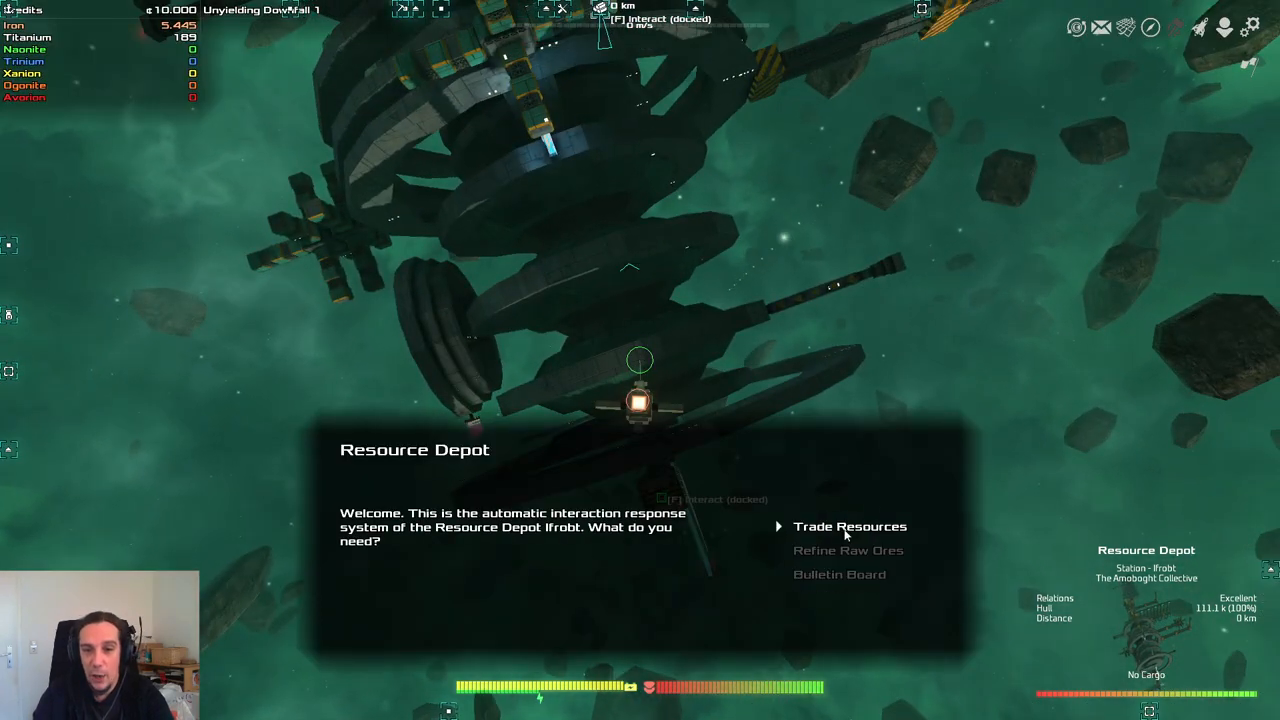
left_click(848, 526)
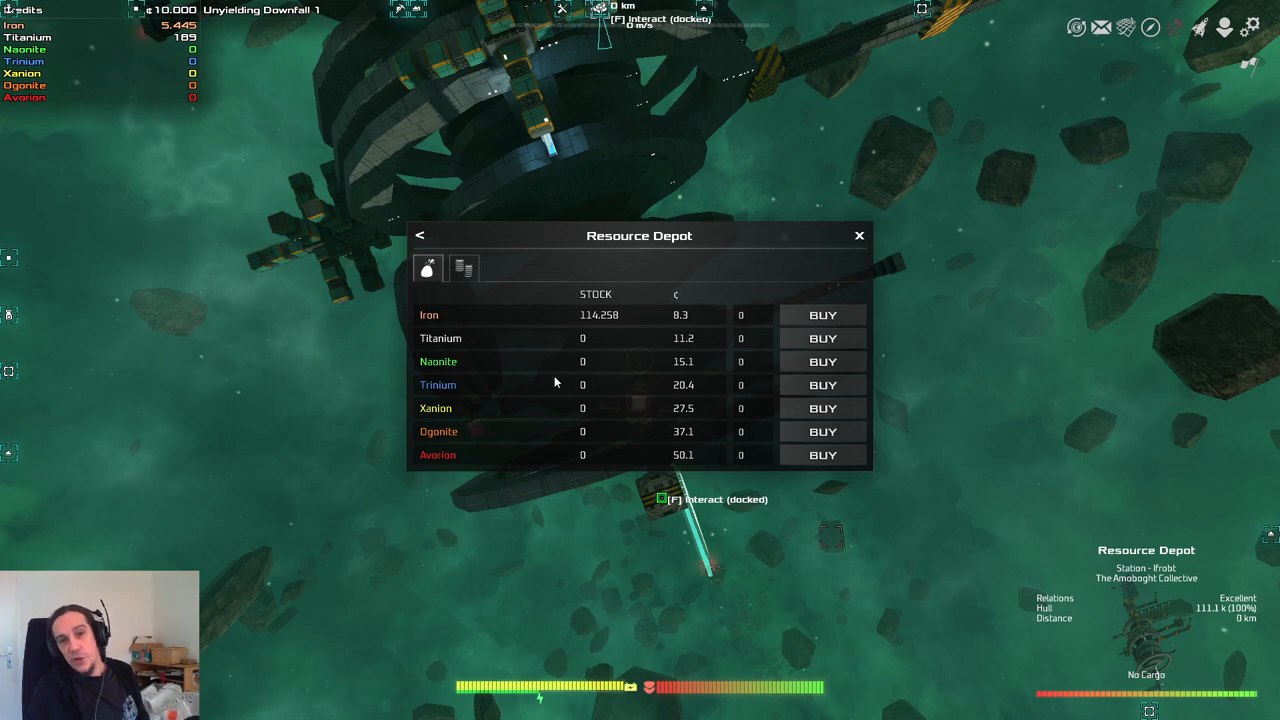
left_click(464, 268)
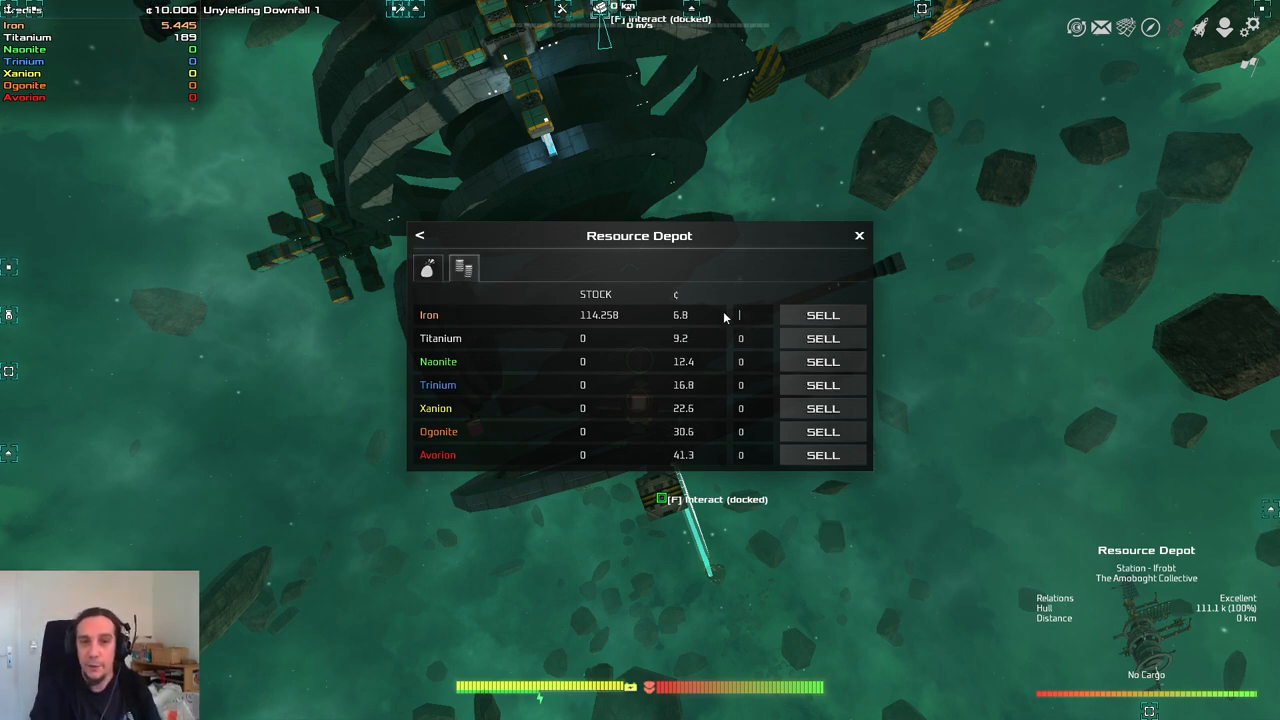
type("2000")
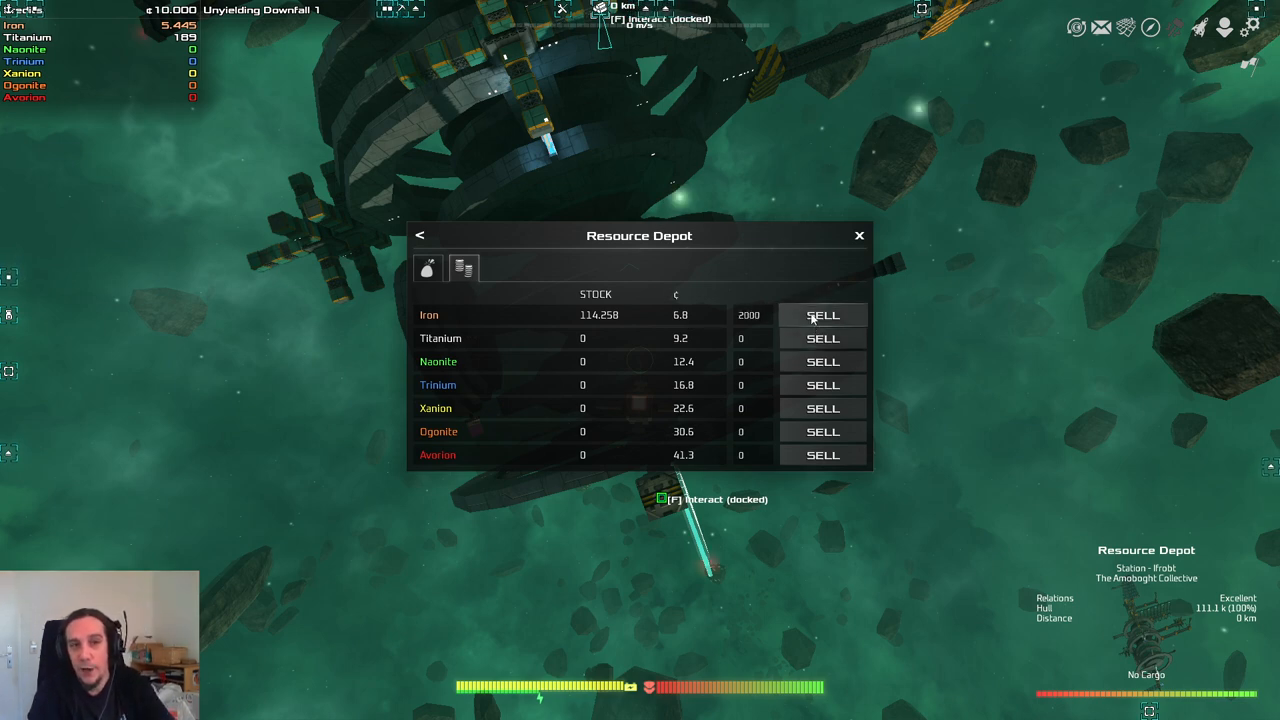
left_click(822, 316)
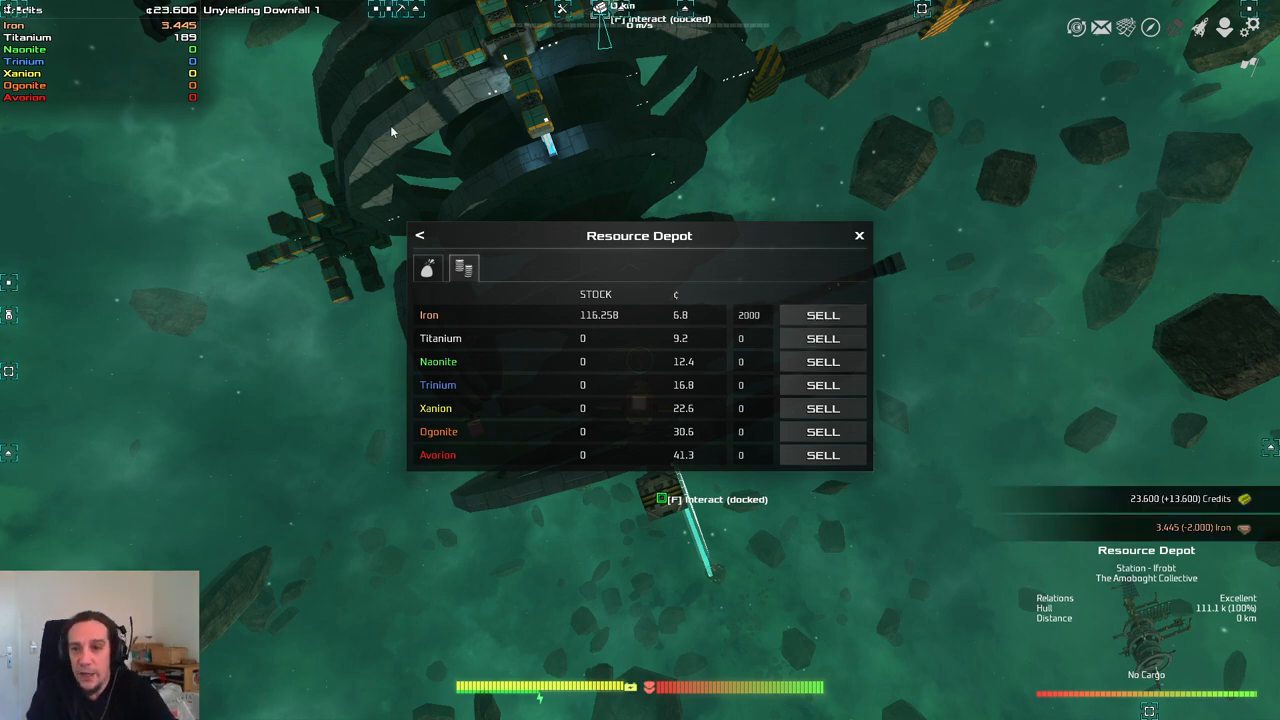
left_click(858, 236)
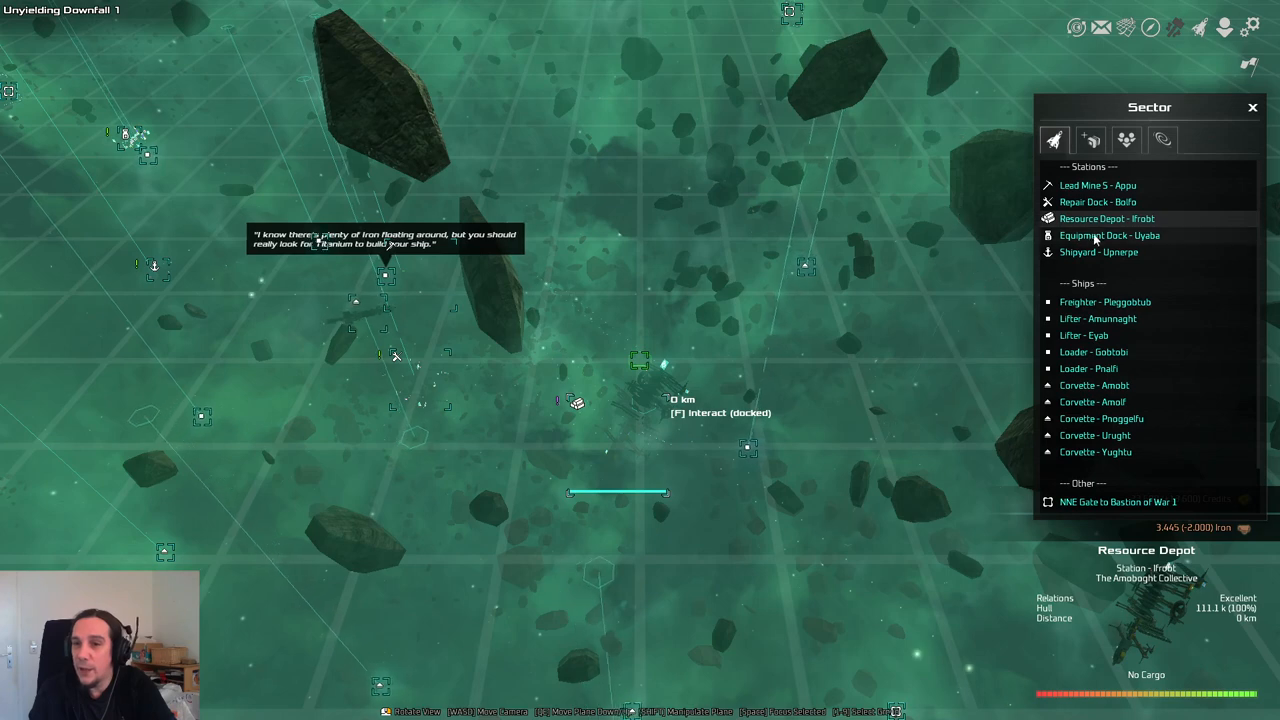
Step: Target the Equipment Dock - Uyaba, fly the drone to it and pause the game
left_click(1108, 236)
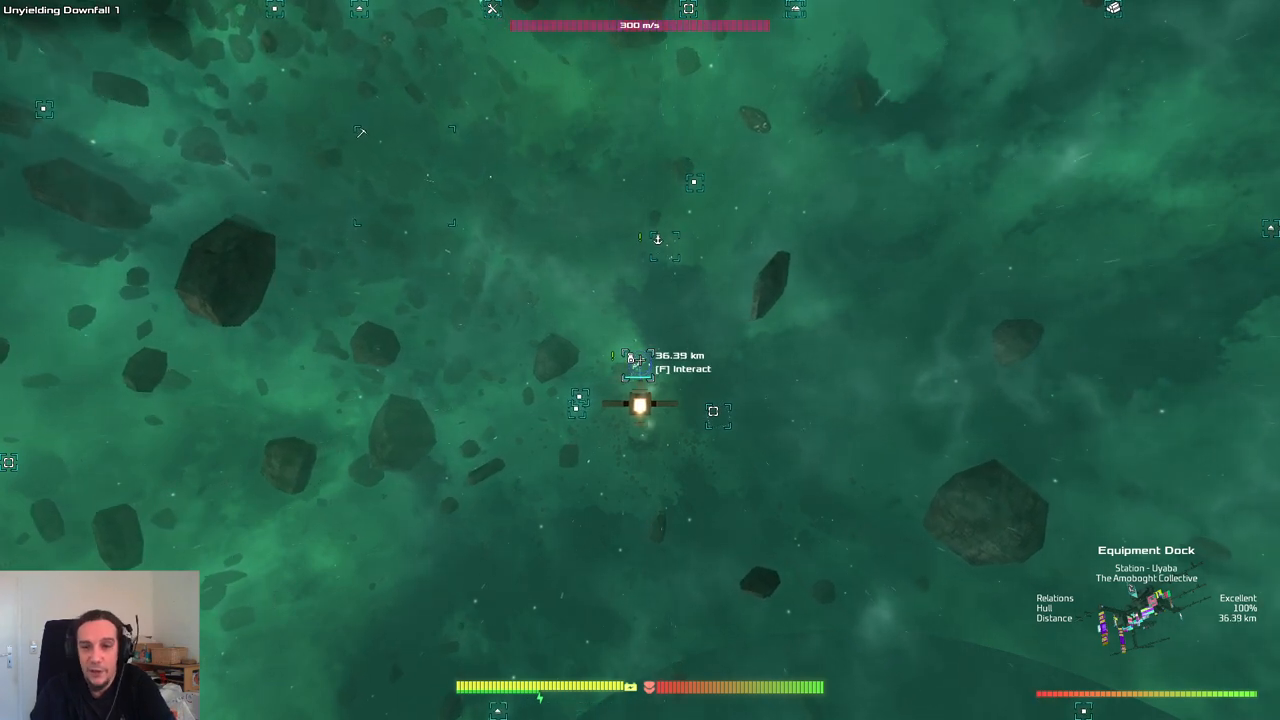
key("Escape")
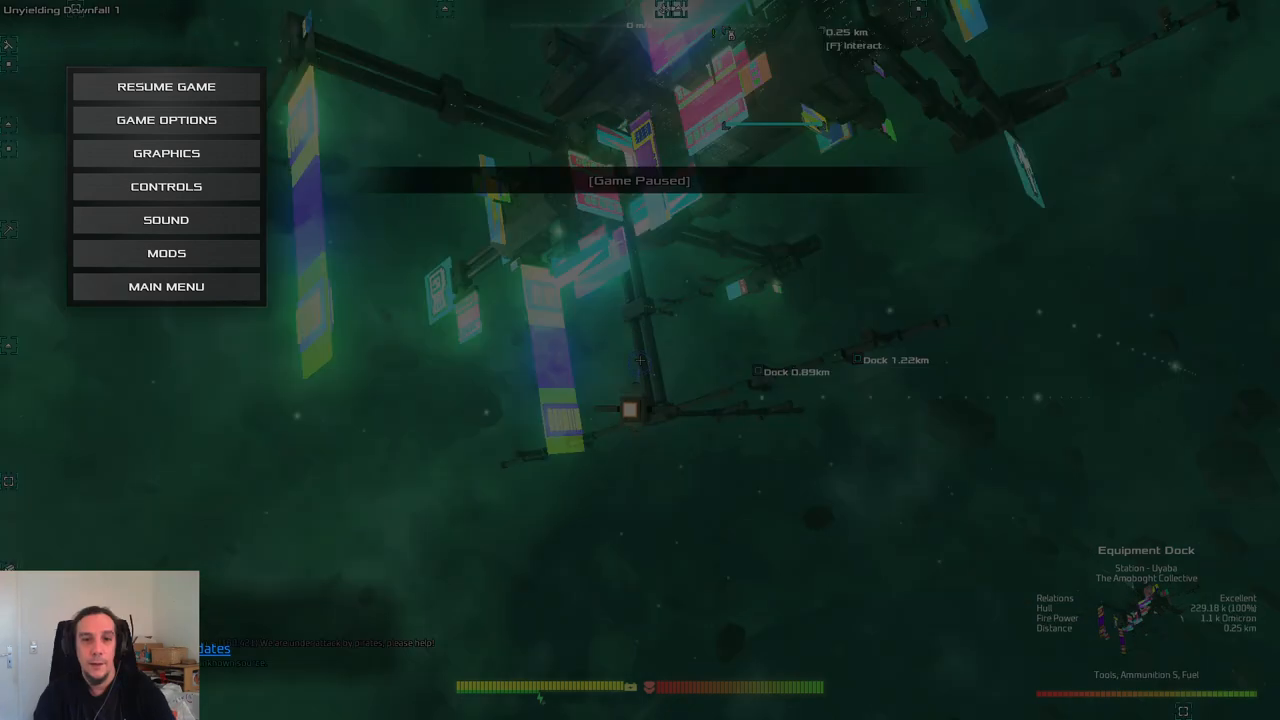
mouse_move(212, 84)
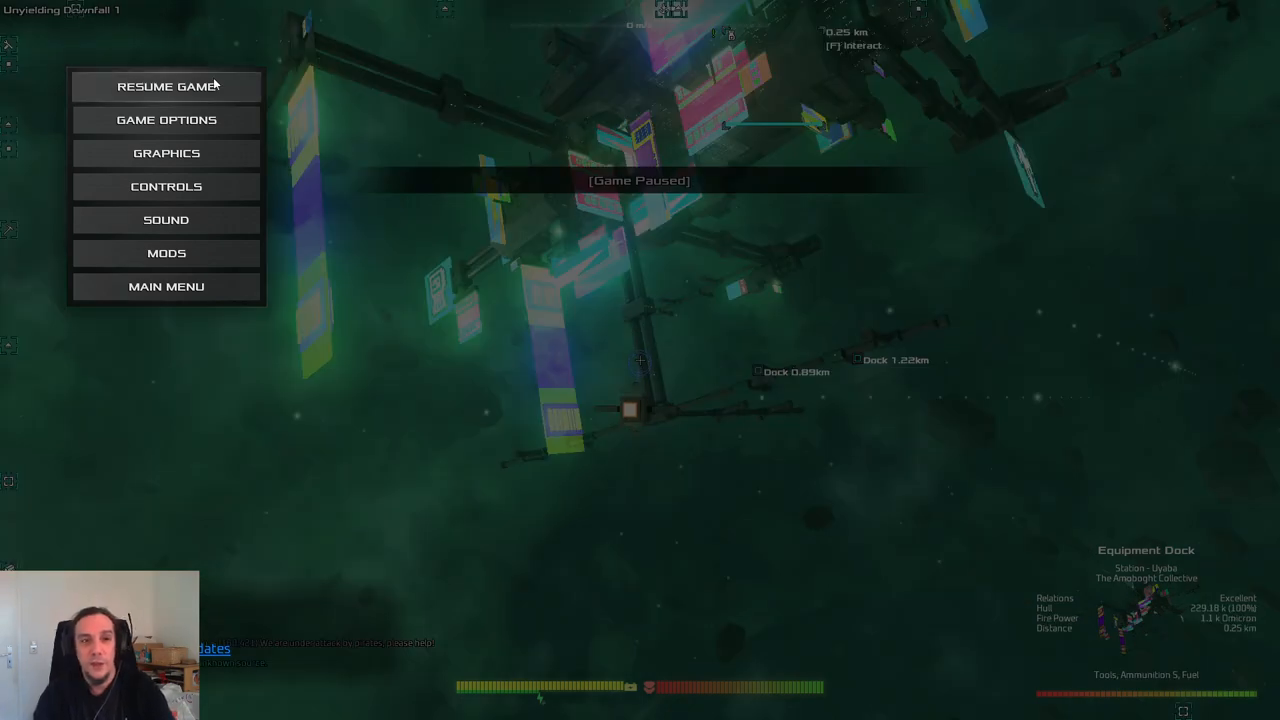
Step: Resume the game and name the new ship 'Starter Ship' in the Founding Ship dialog
left_click(166, 86)
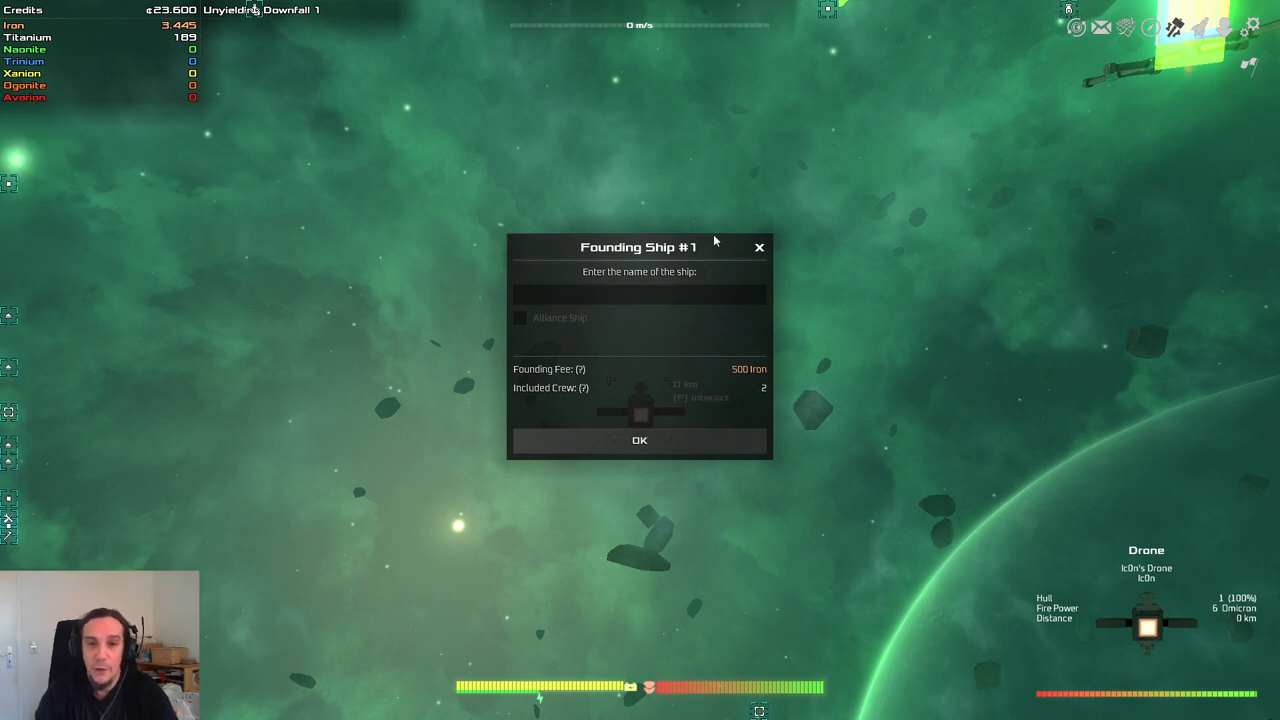
mouse_move(976, 364)
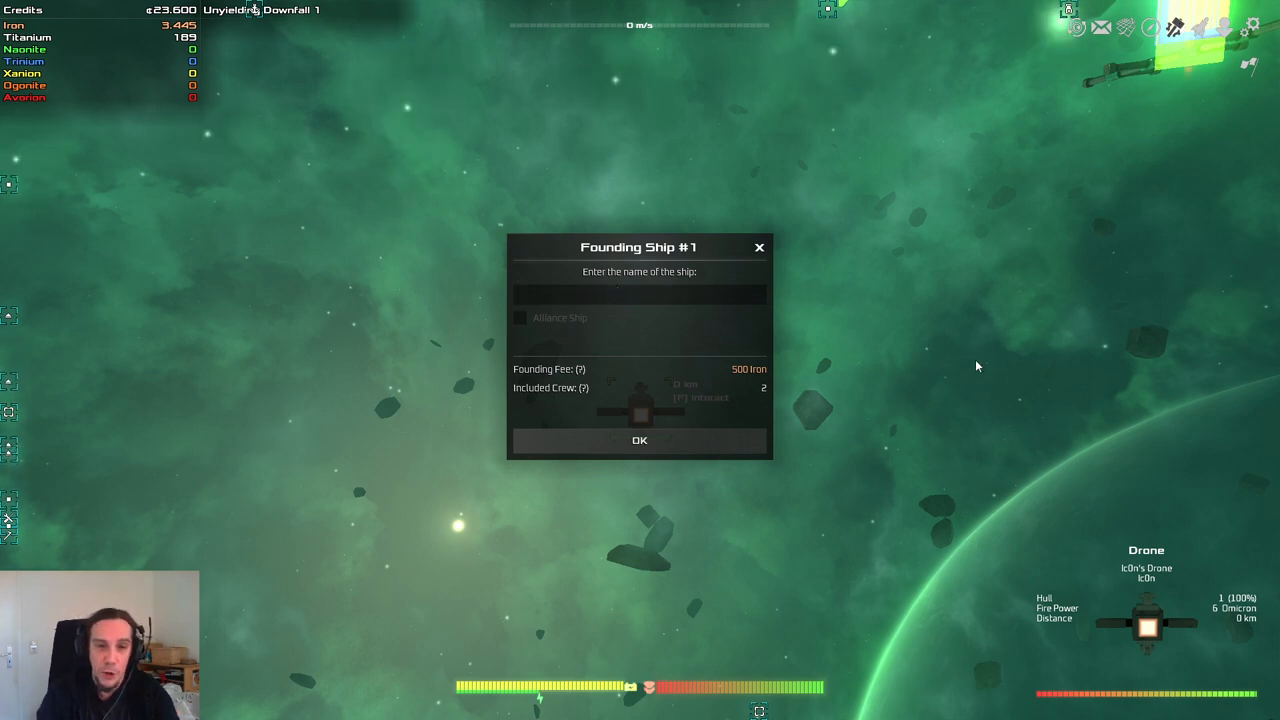
type("Star")
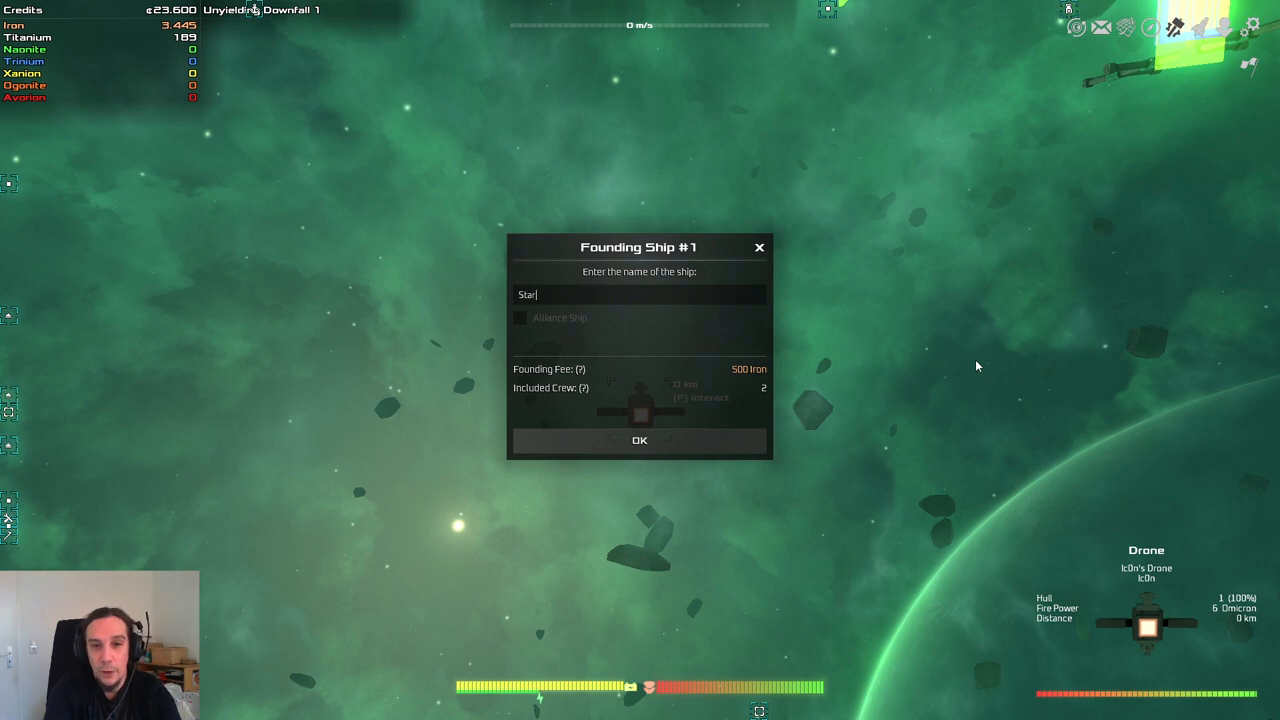
type("ter Ship")
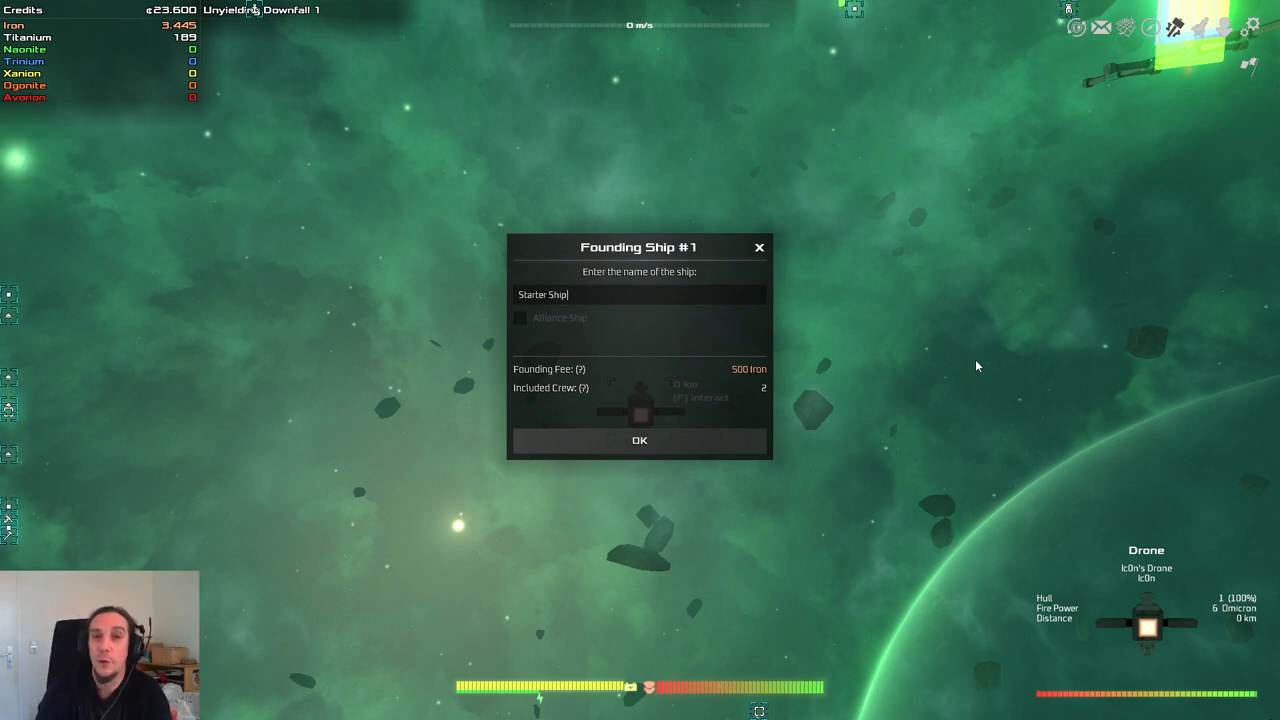
mouse_move(420, 354)
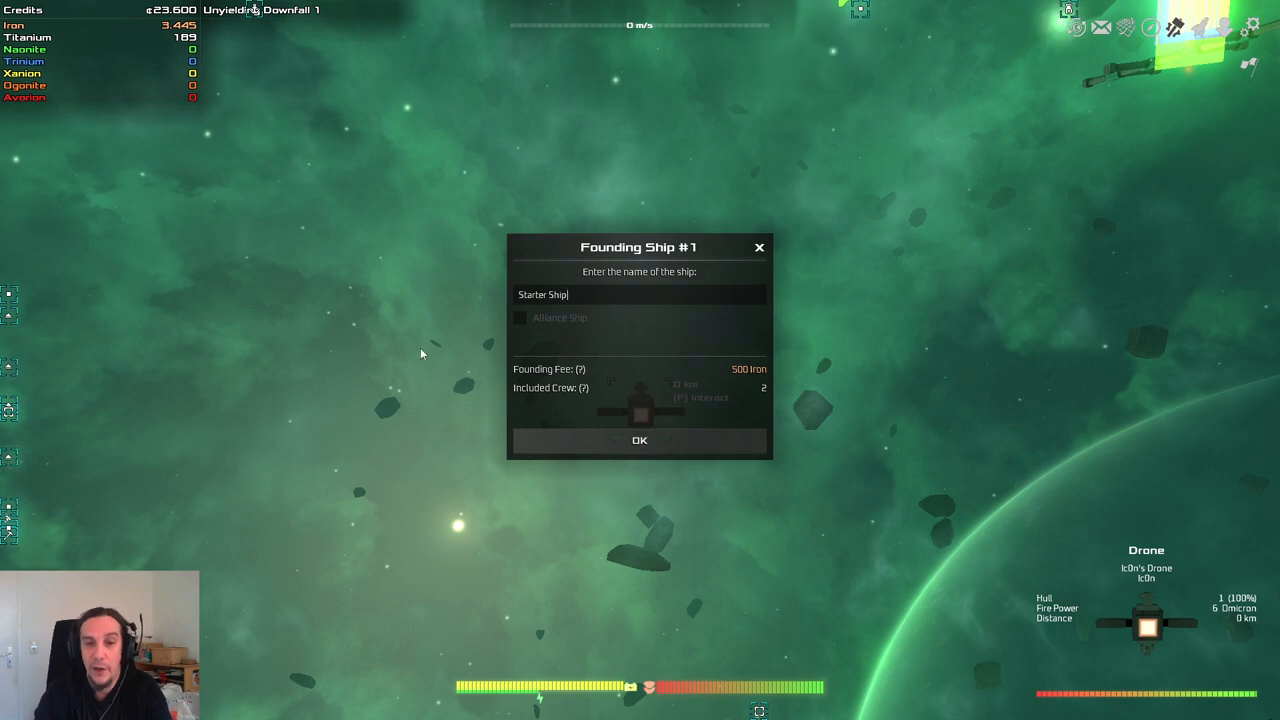
mouse_move(658, 376)
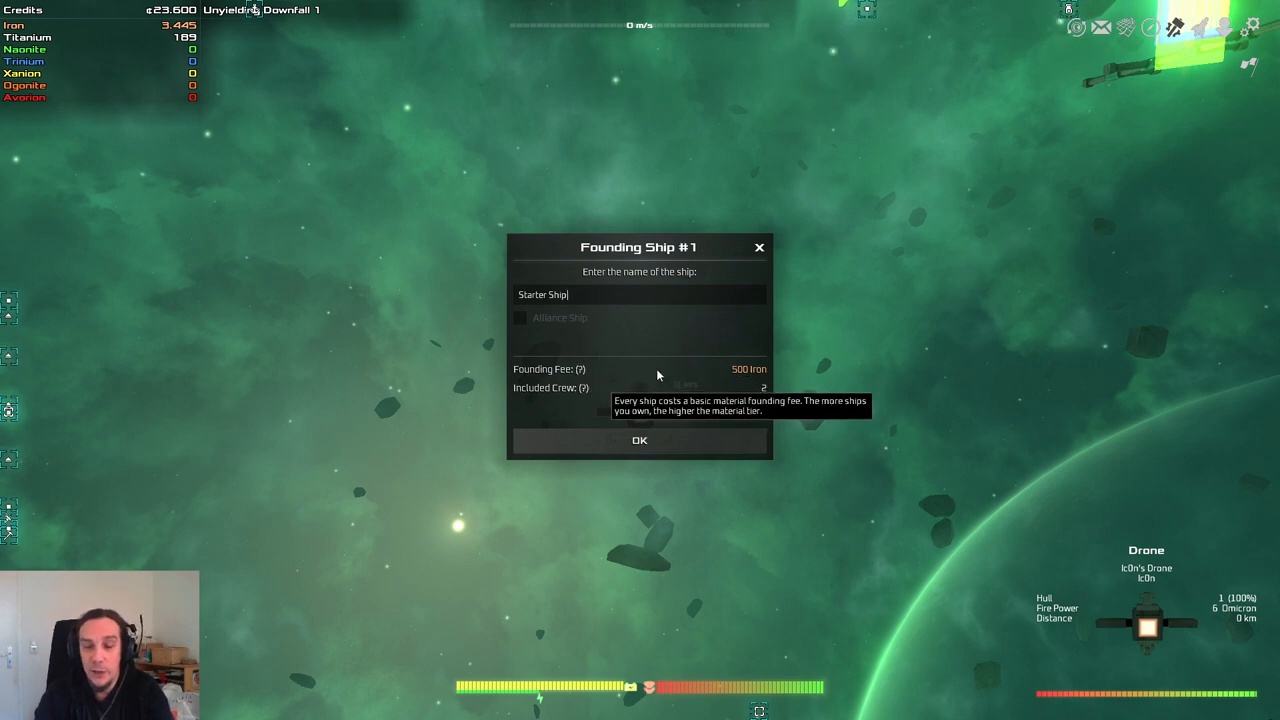
mouse_move(600, 388)
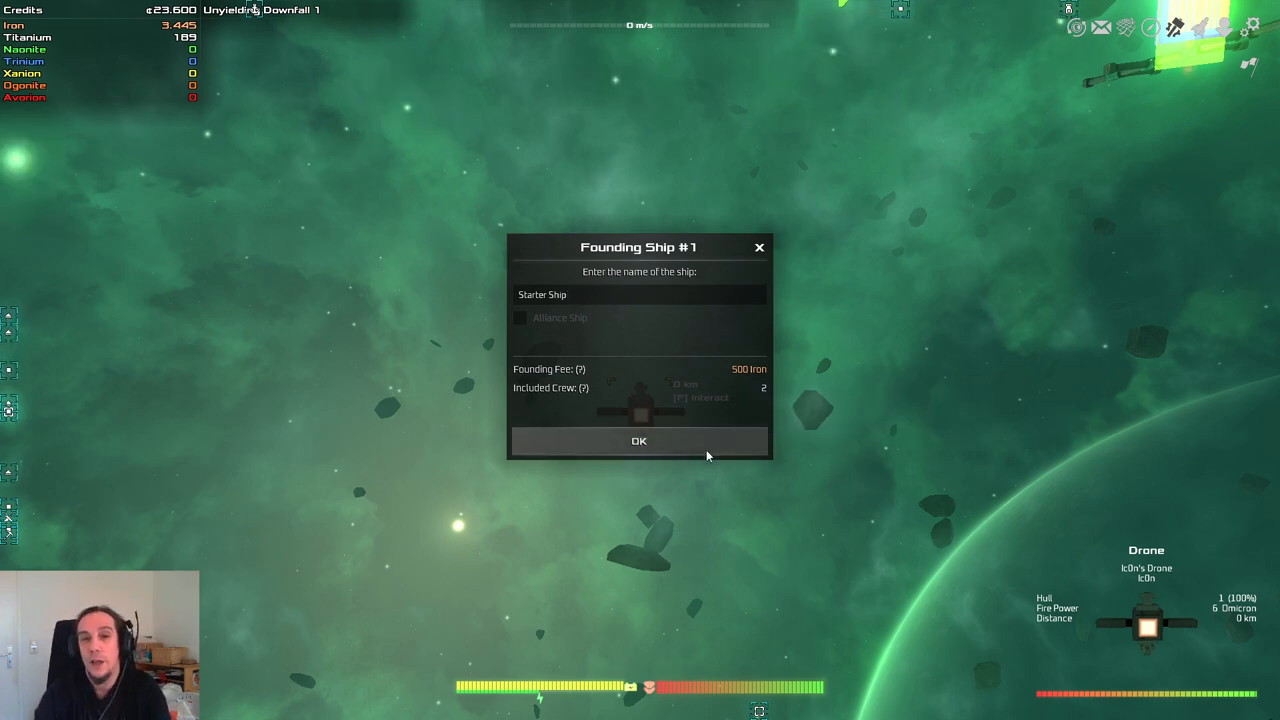
mouse_move(716, 456)
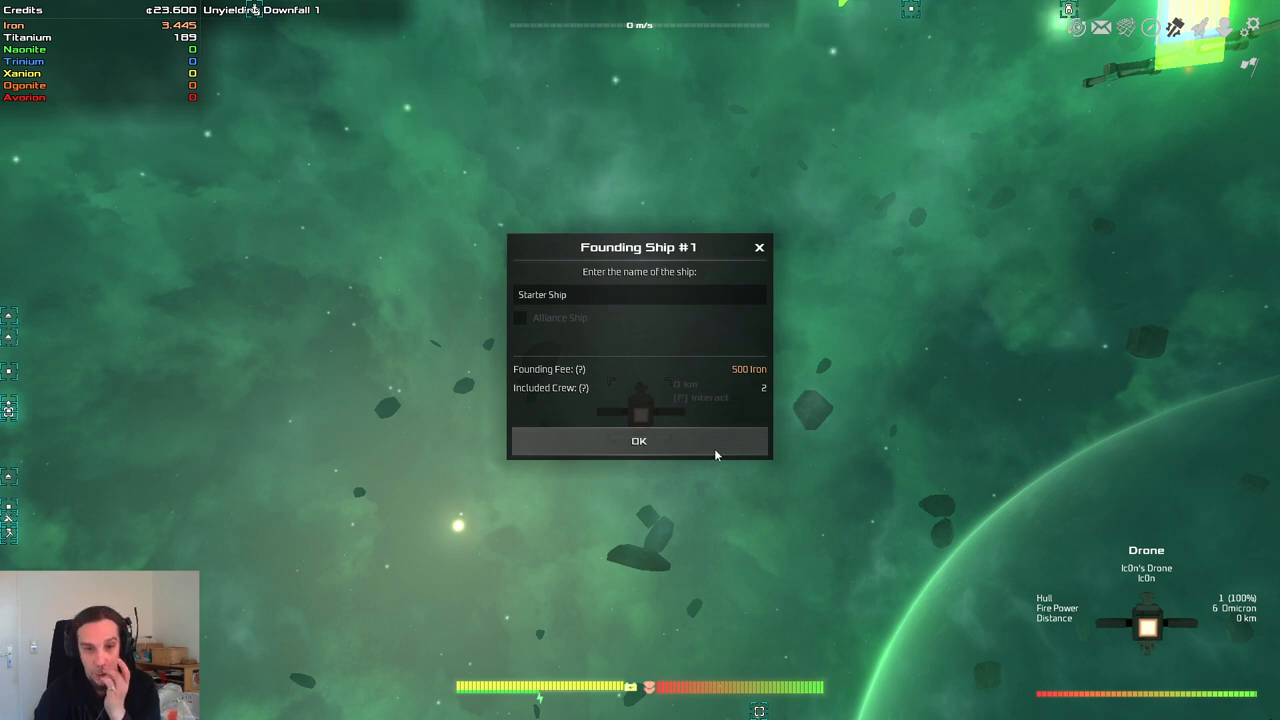
Step: Found Starter Ship for 500 iron and dismiss the low-acceleration engineers warning
left_click(638, 442)
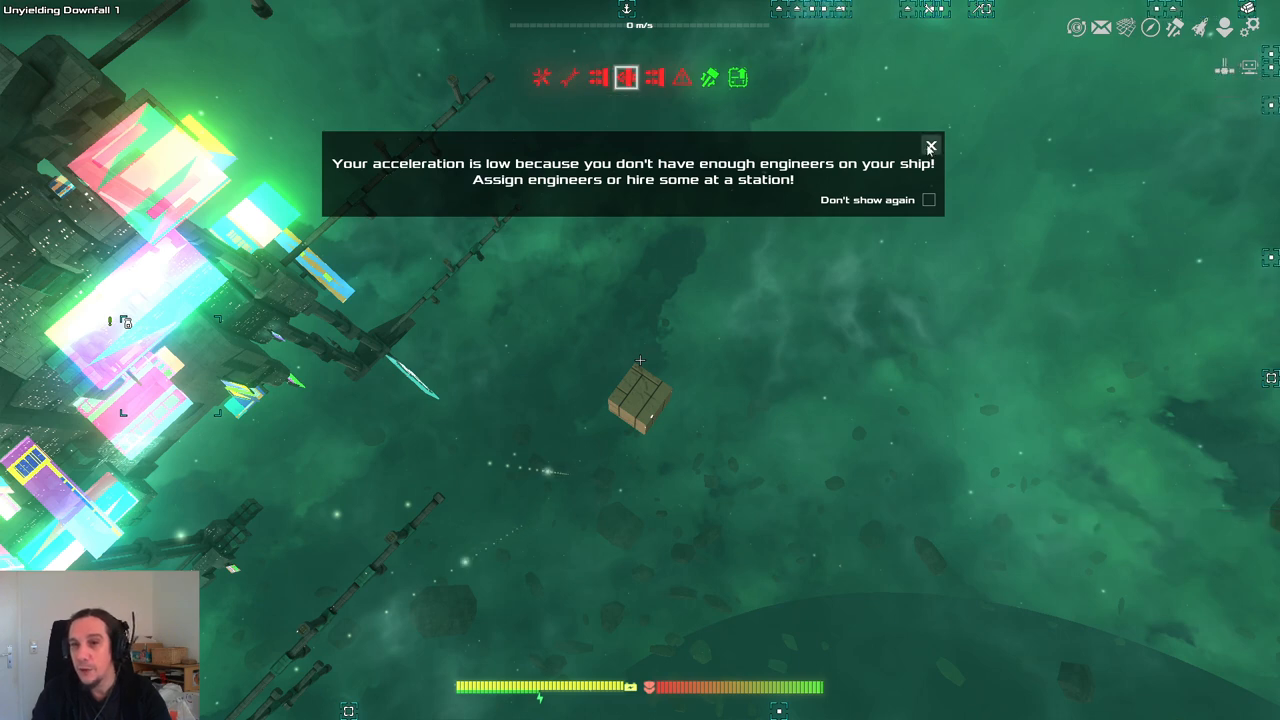
left_click(928, 146)
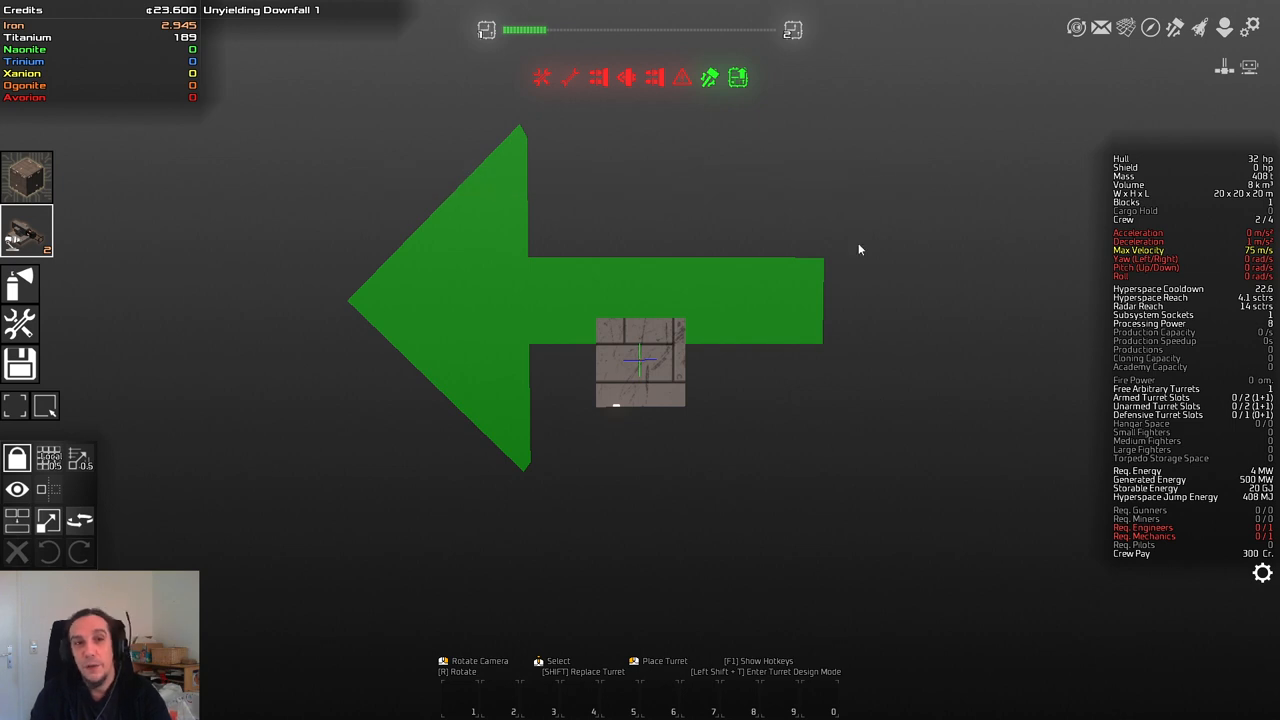
mouse_move(964, 272)
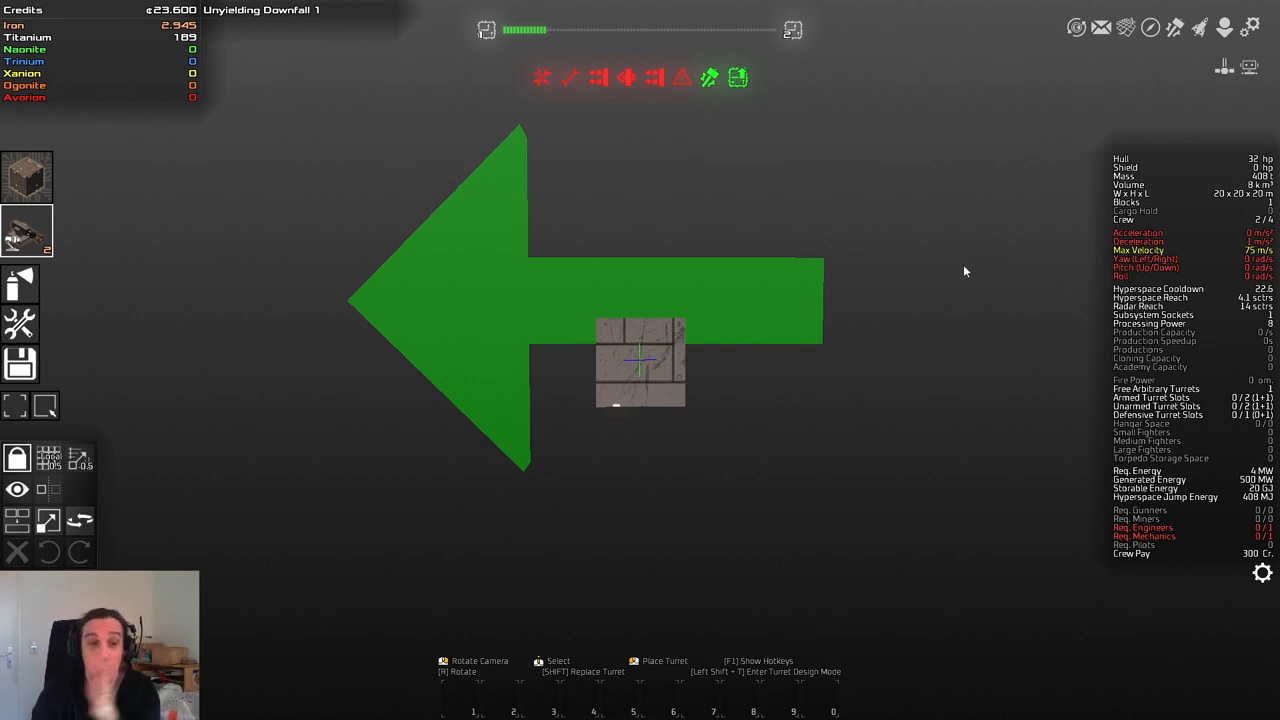
mouse_move(924, 368)
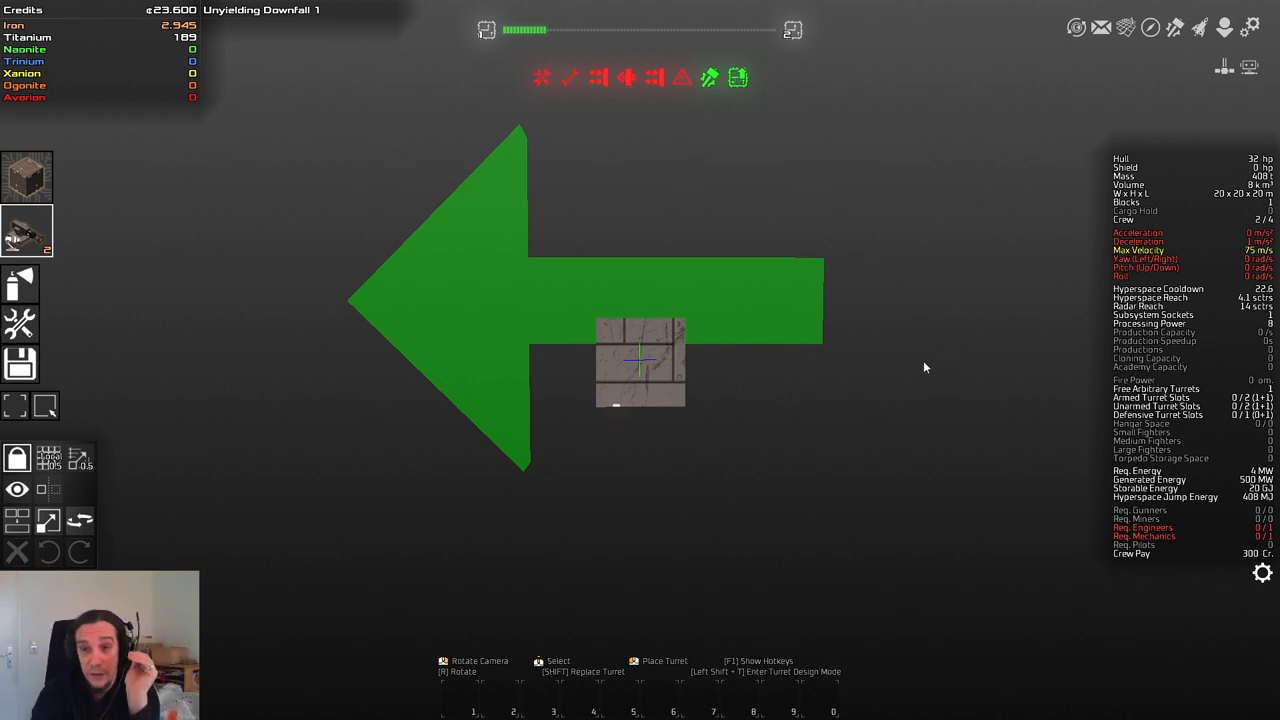
mouse_move(864, 330)
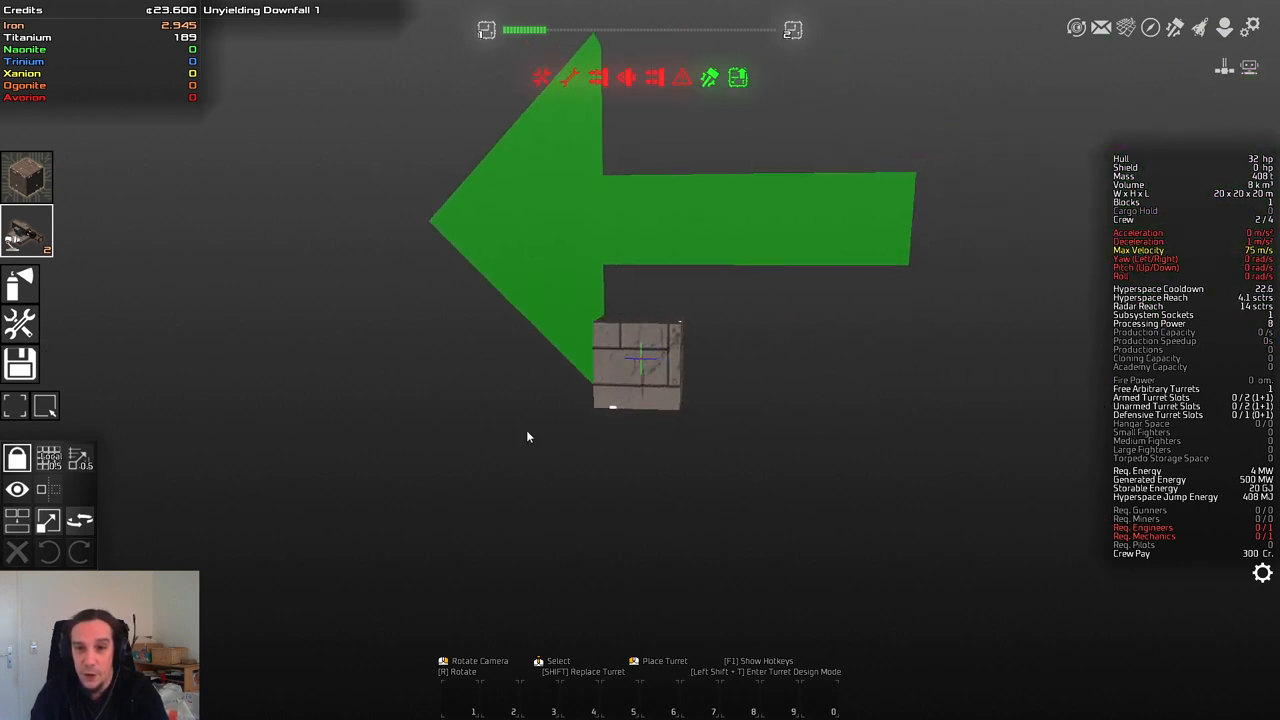
mouse_move(28, 176)
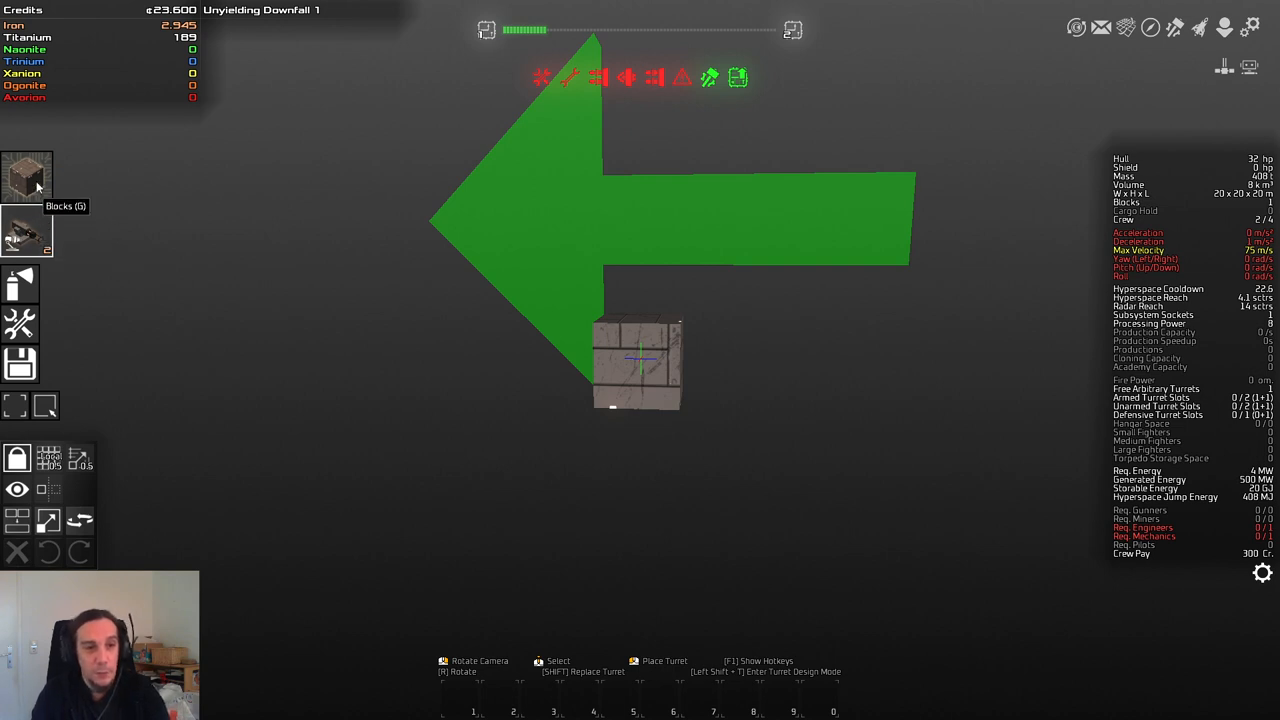
left_click(28, 176)
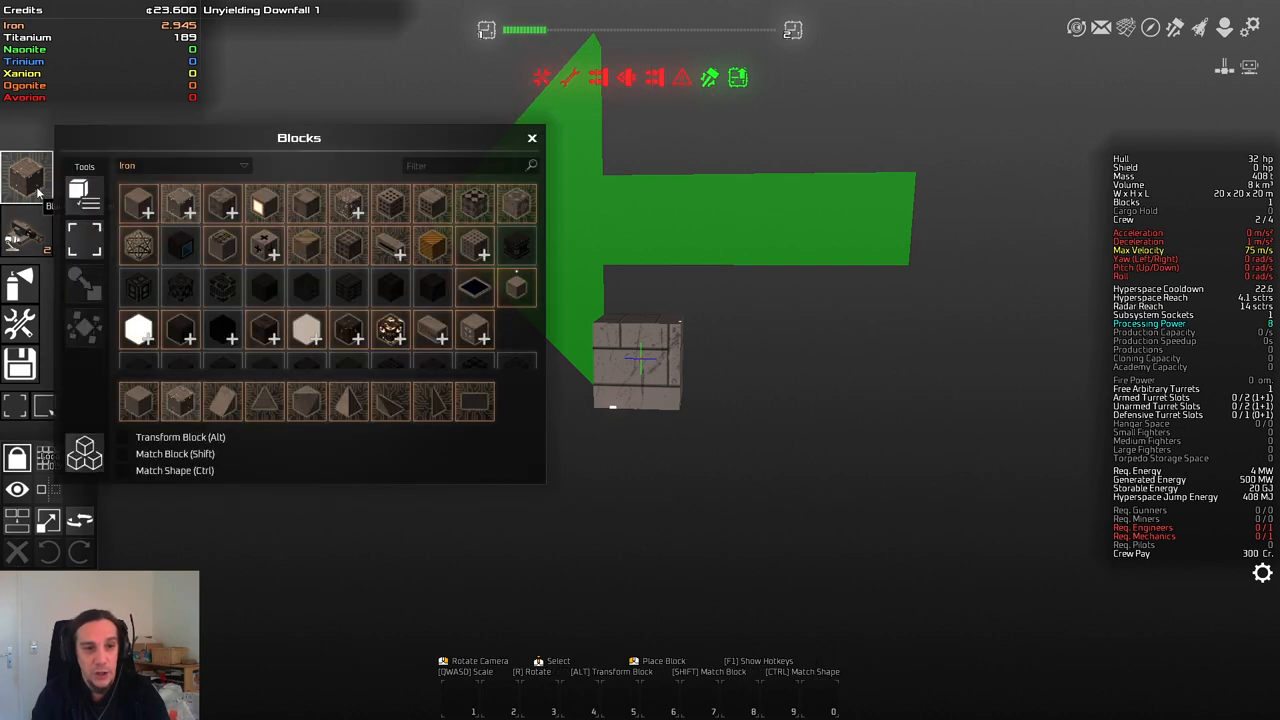
mouse_move(348, 330)
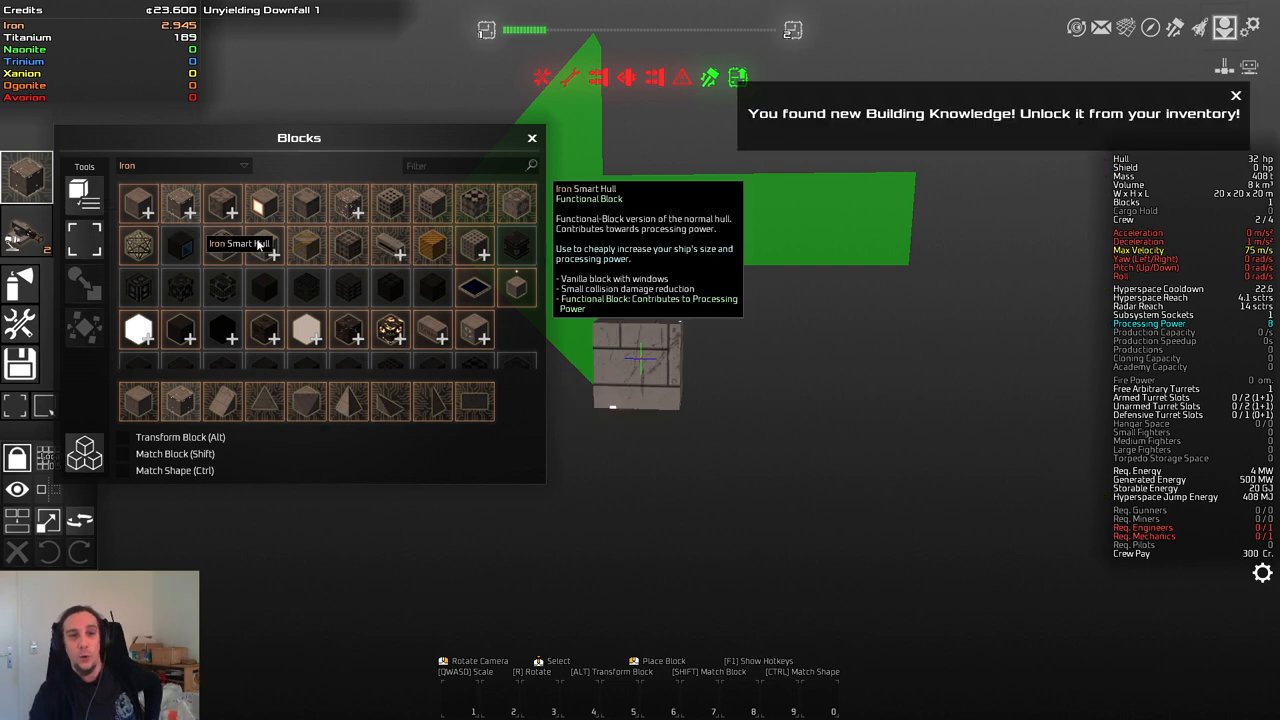
mouse_move(222, 204)
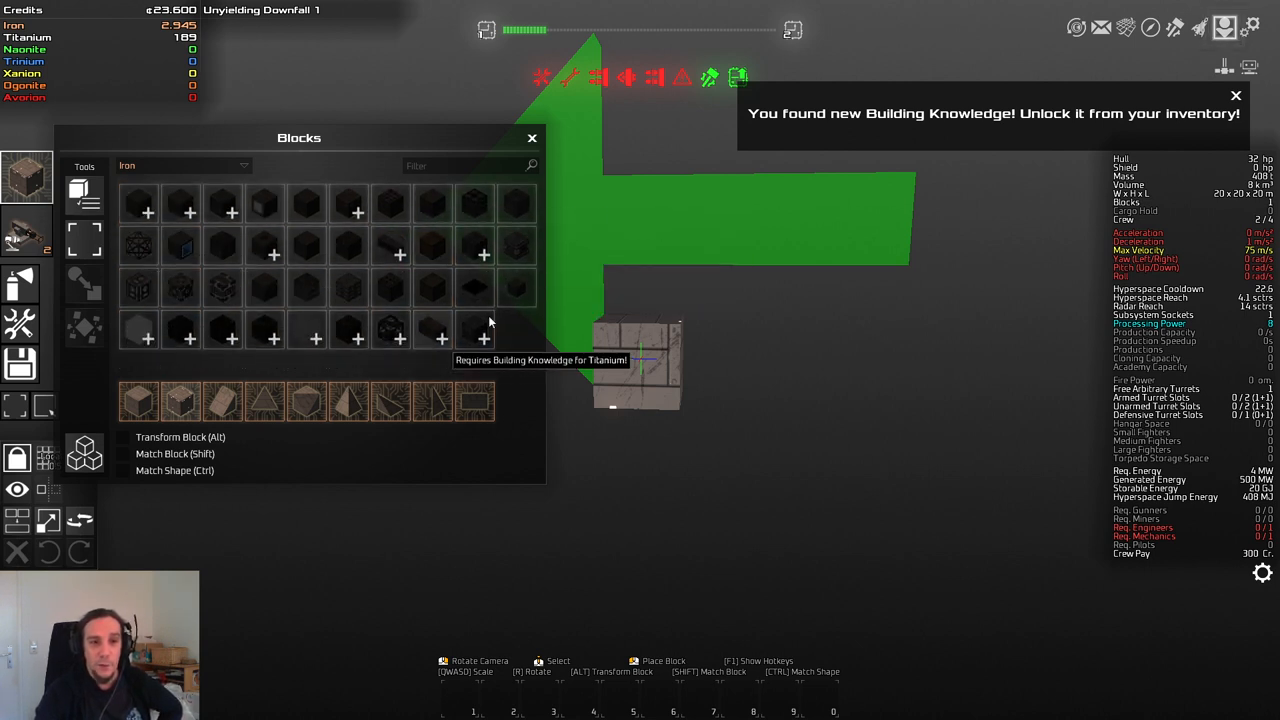
mouse_move(1224, 70)
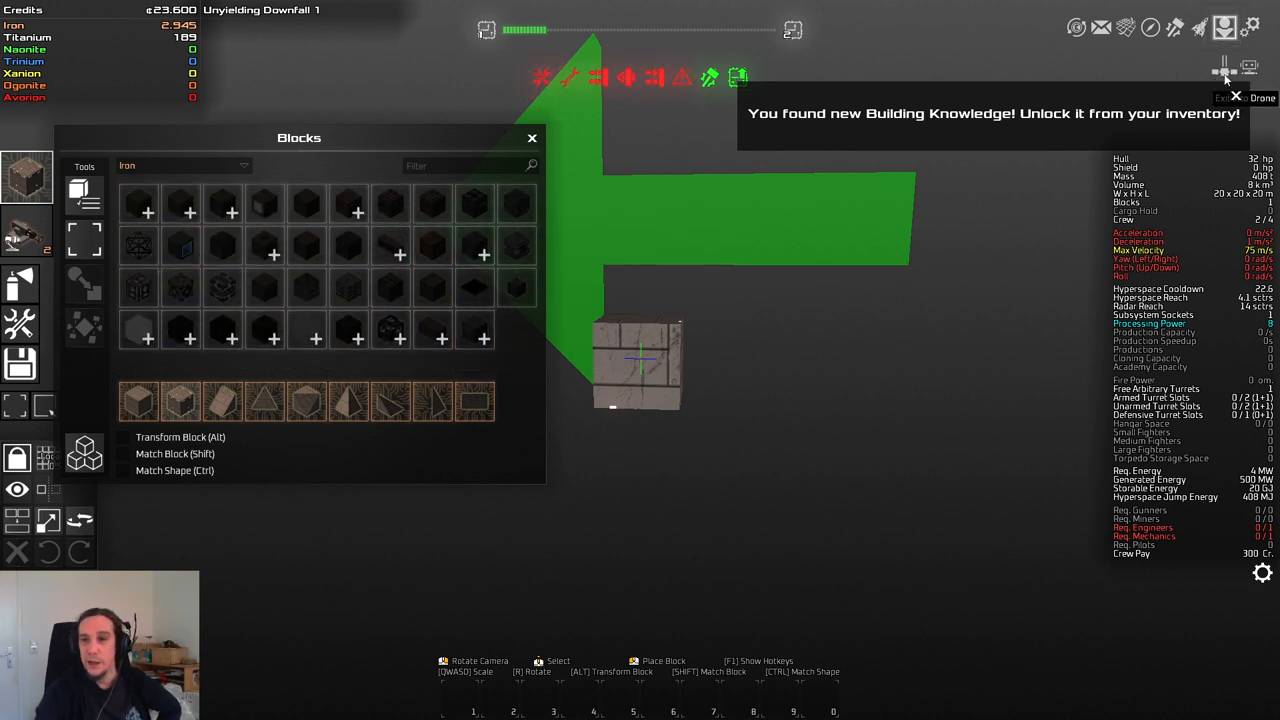
mouse_move(178, 244)
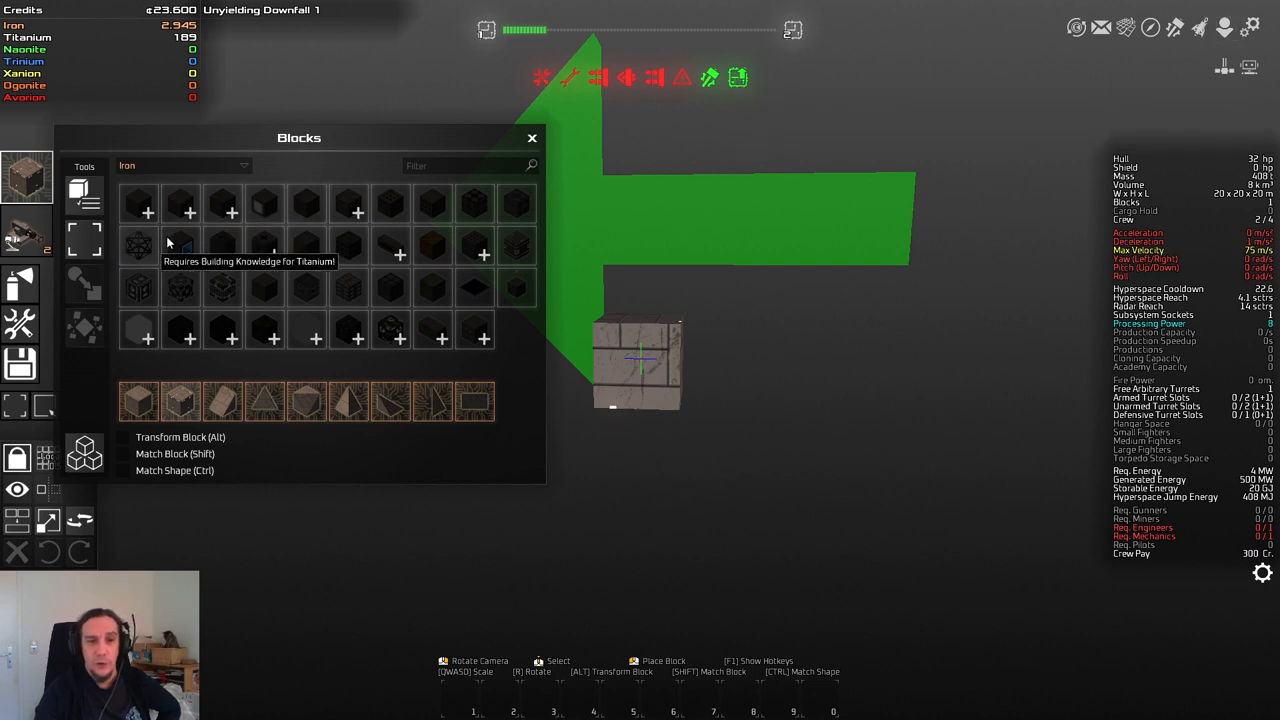
mouse_move(588, 166)
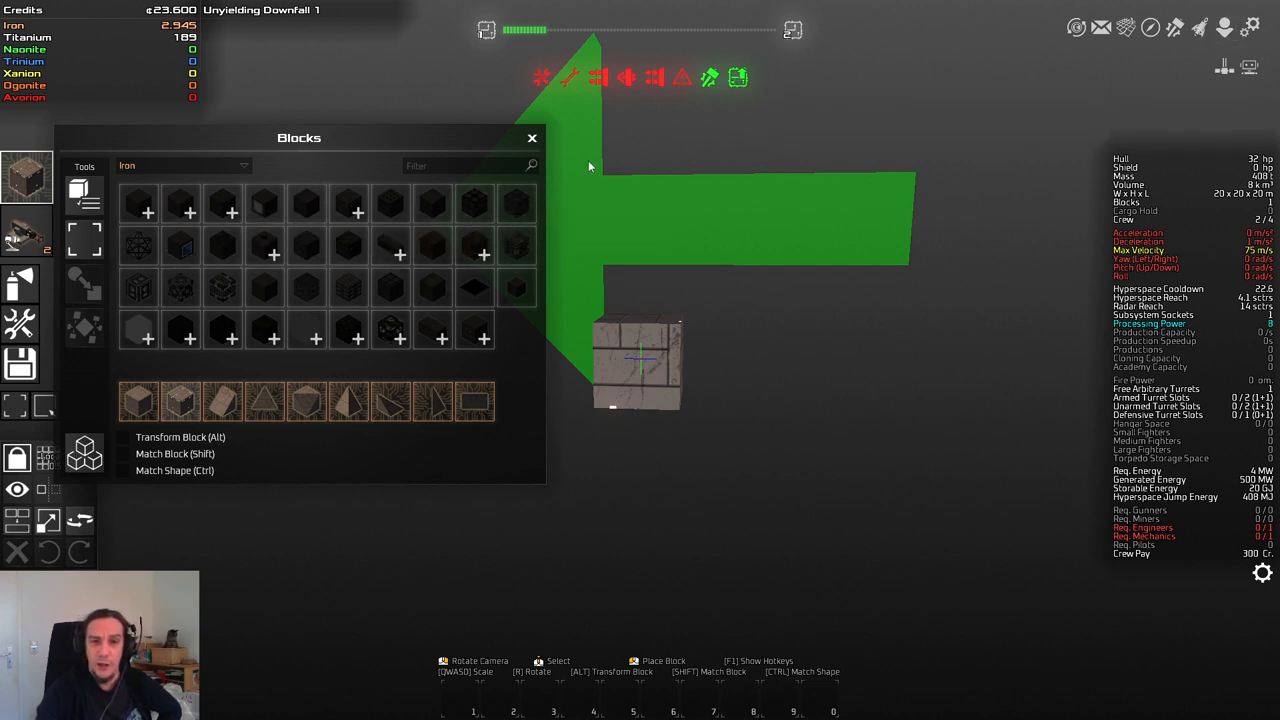
left_click(532, 138)
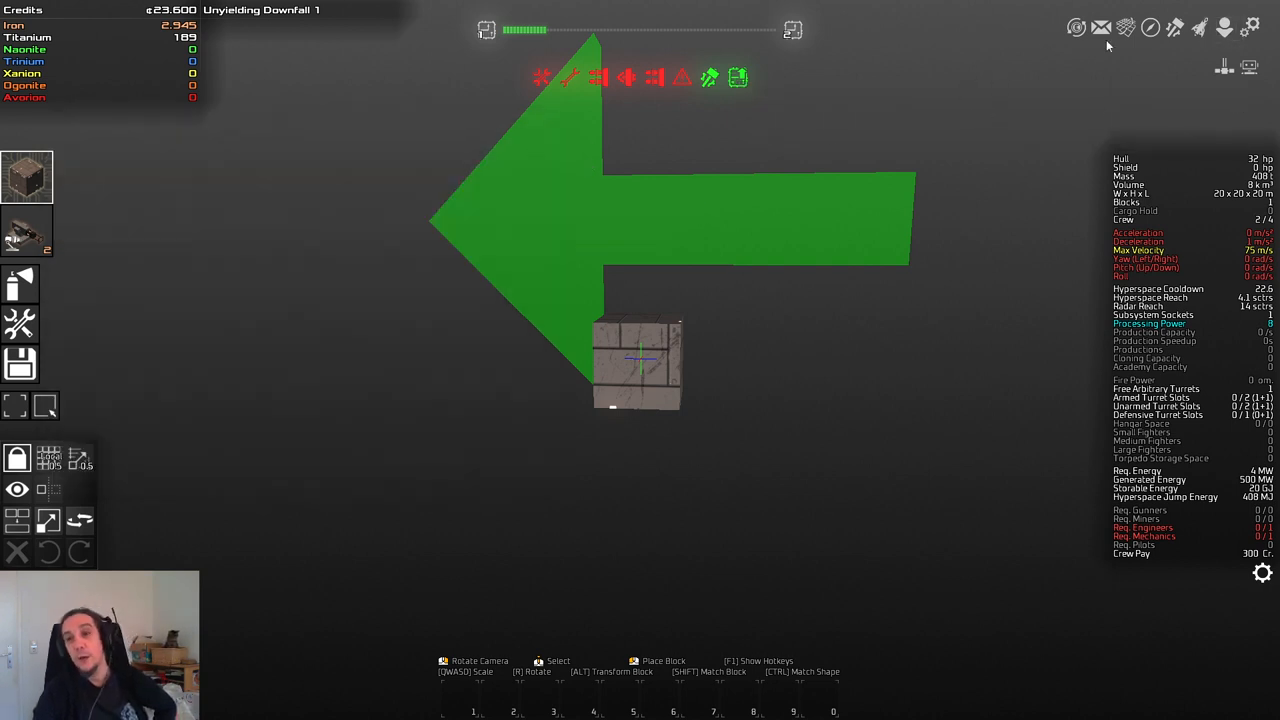
mouse_move(1224, 28)
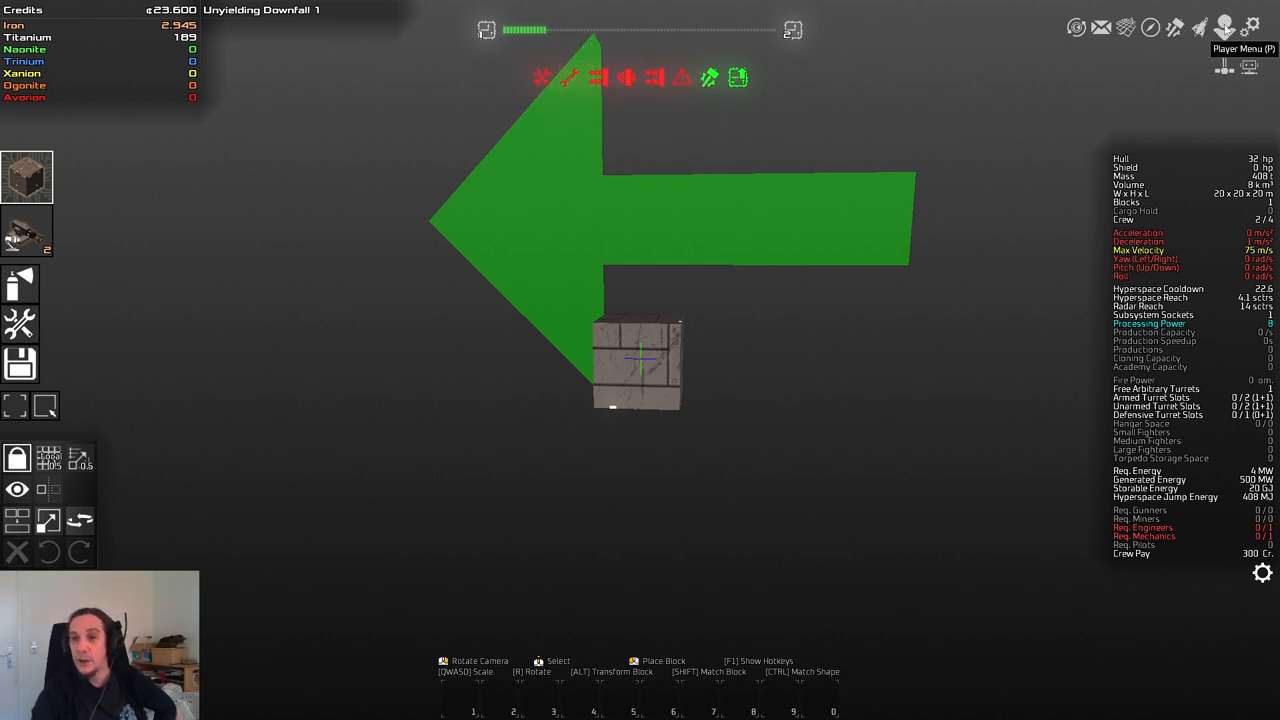
Step: Use the Building Knowledge Tier II item from the player inventory to unlock titanium
left_click(1224, 28)
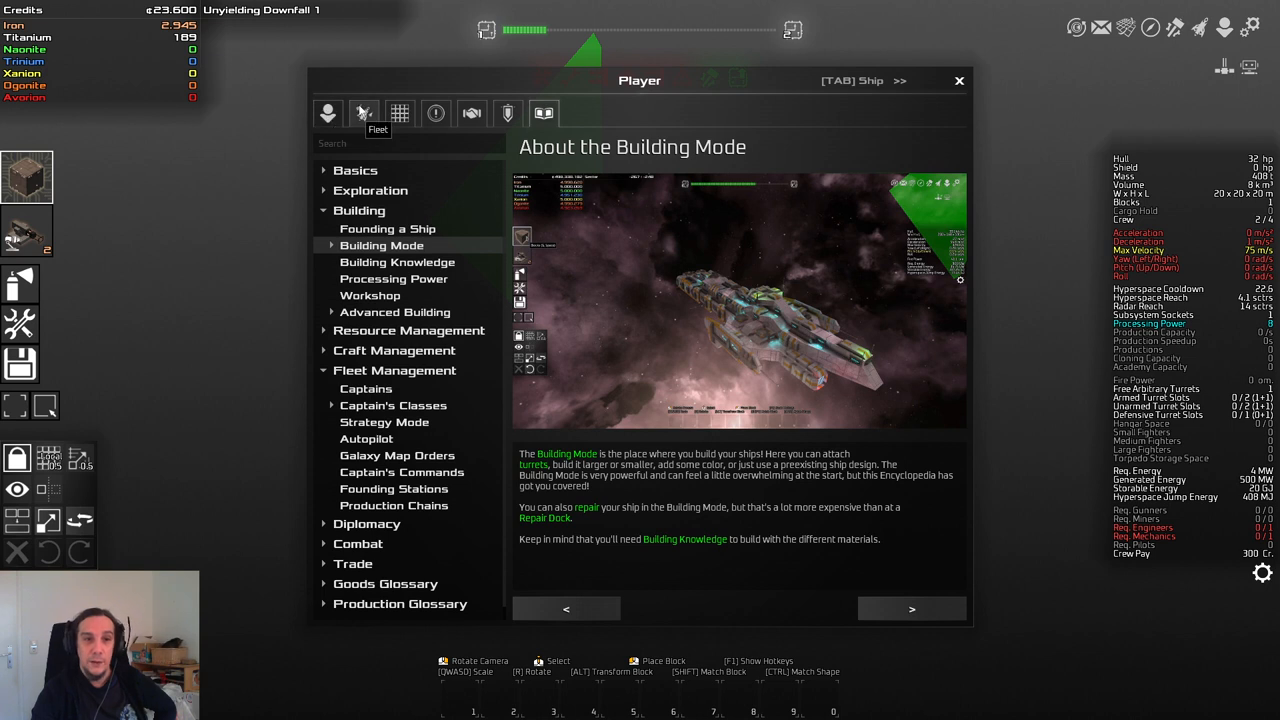
left_click(400, 112)
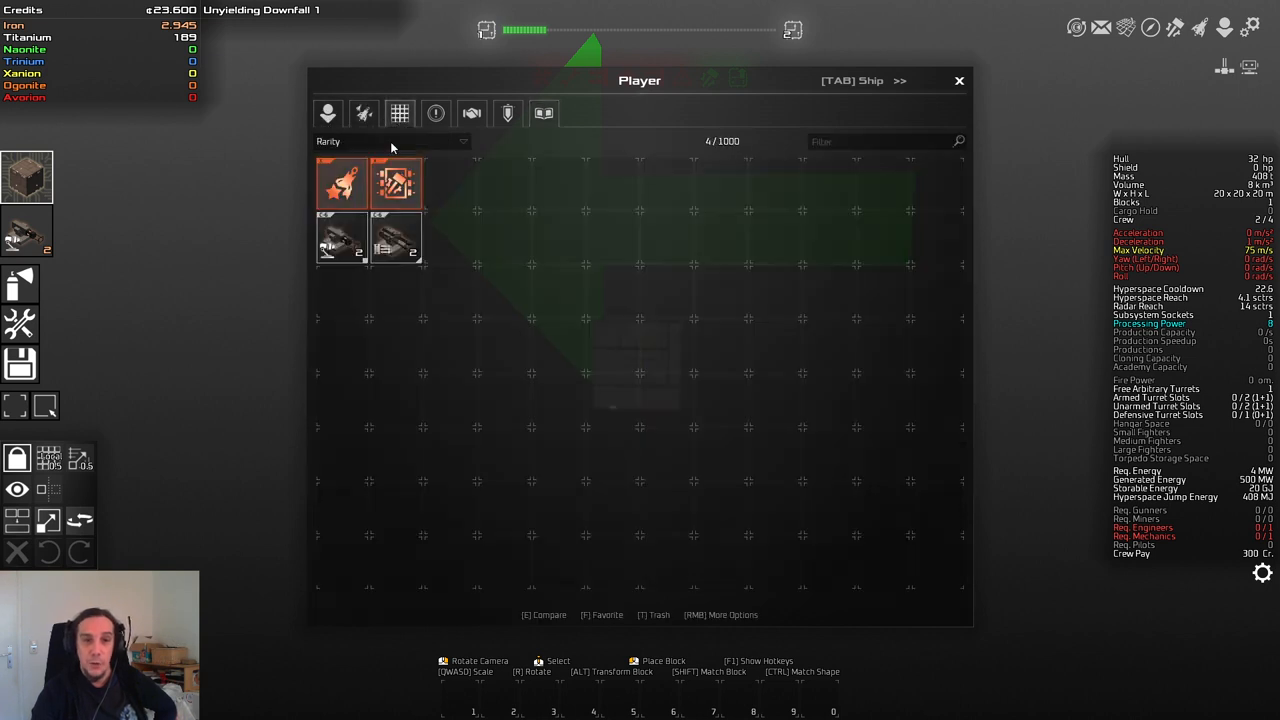
mouse_move(396, 184)
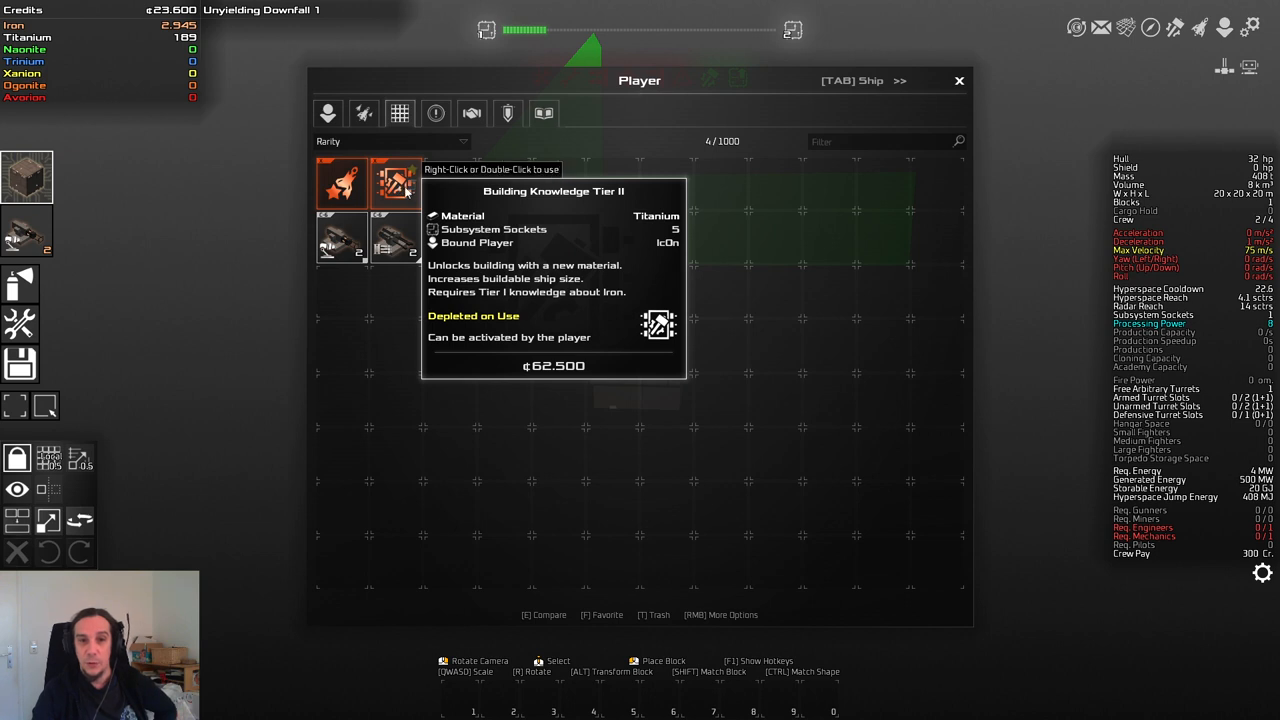
double_click(396, 184)
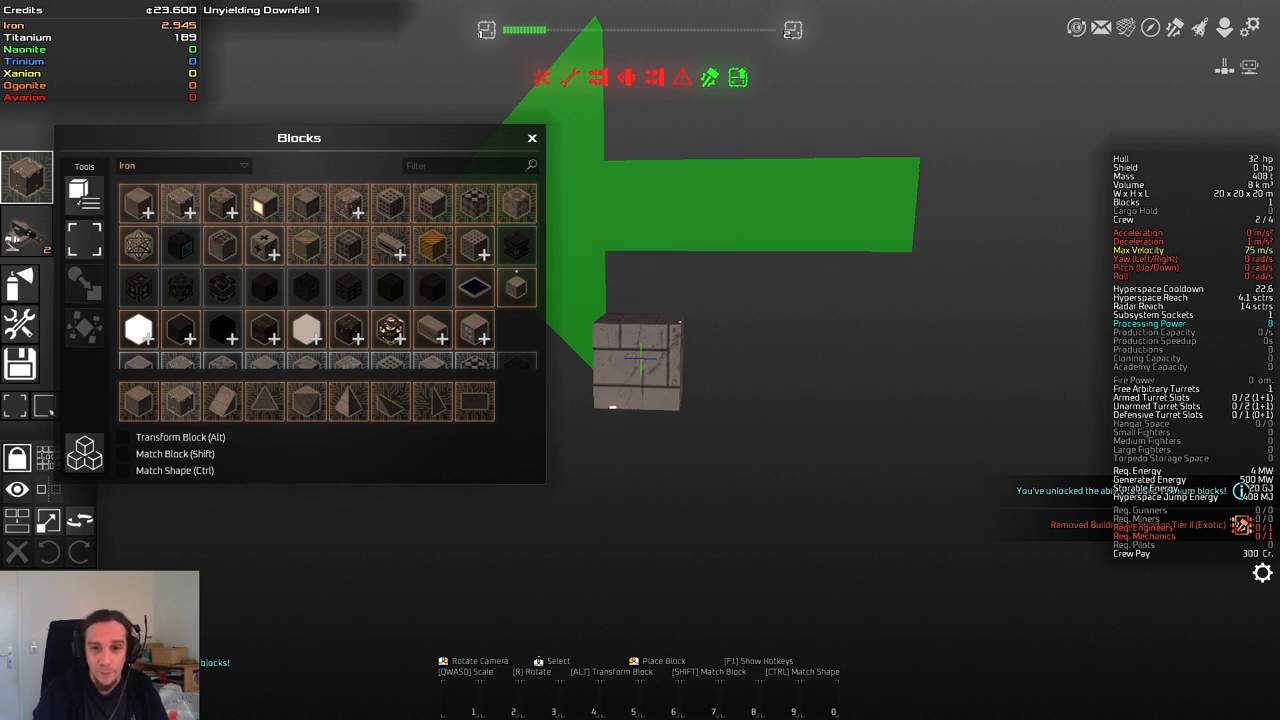
Step: Place an enlarged iron block onto the ship, dropping Iron to 2,895
left_click(650, 340)
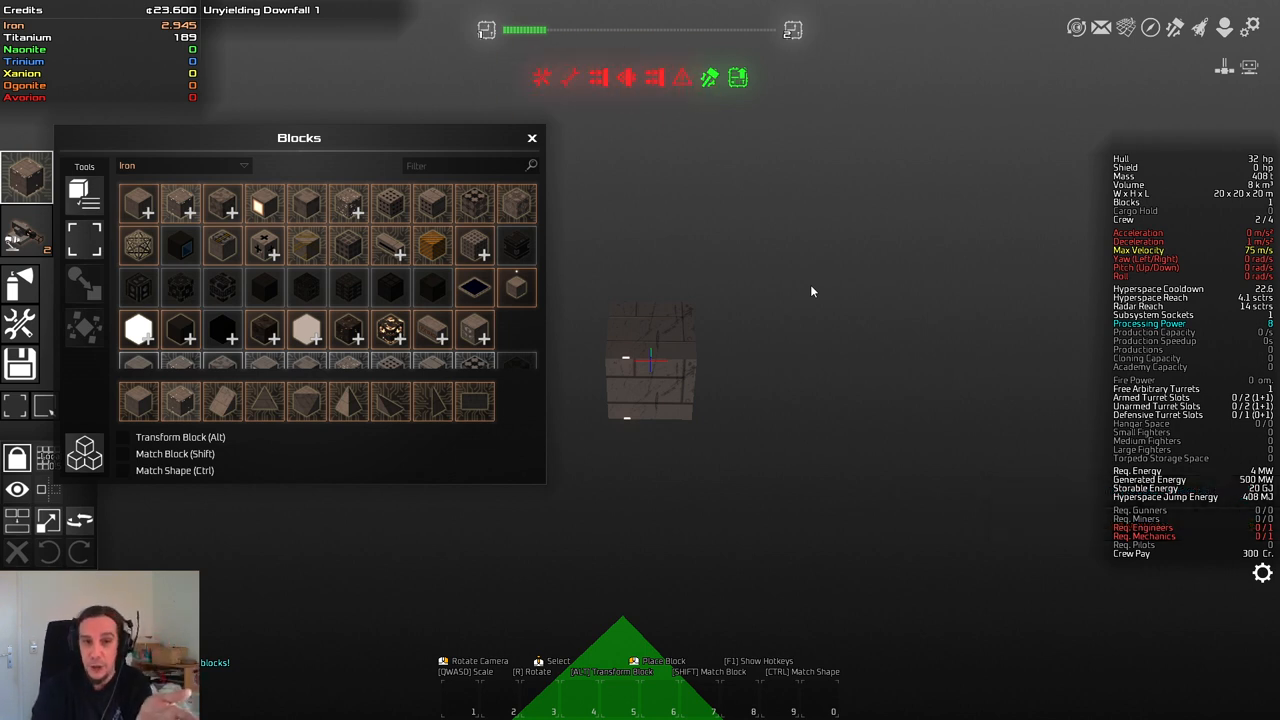
mouse_move(300, 204)
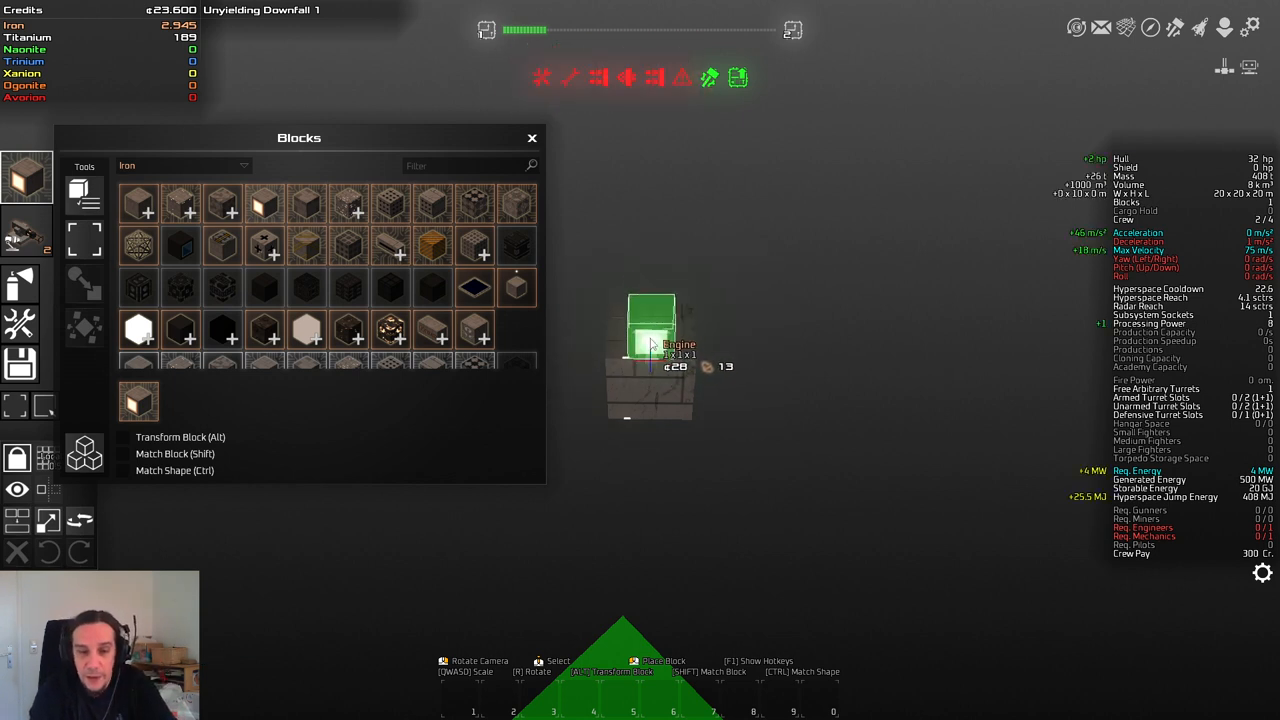
left_click(650, 350)
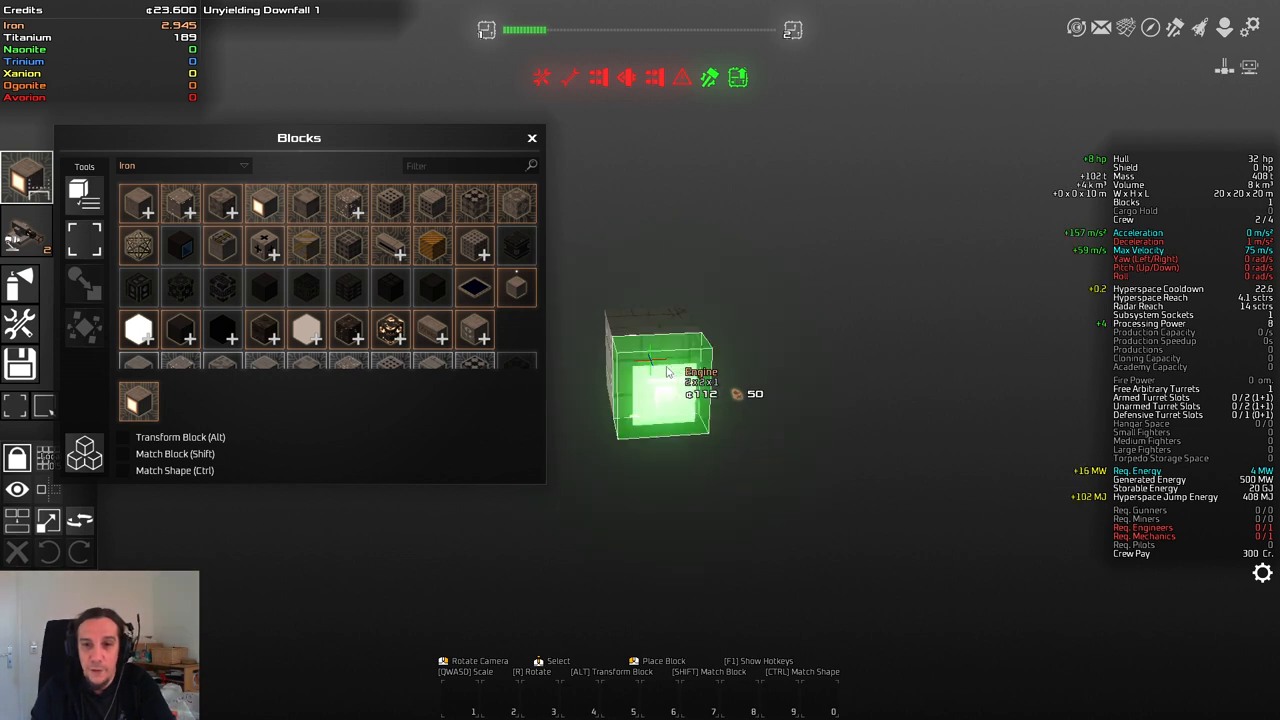
left_click(650, 380)
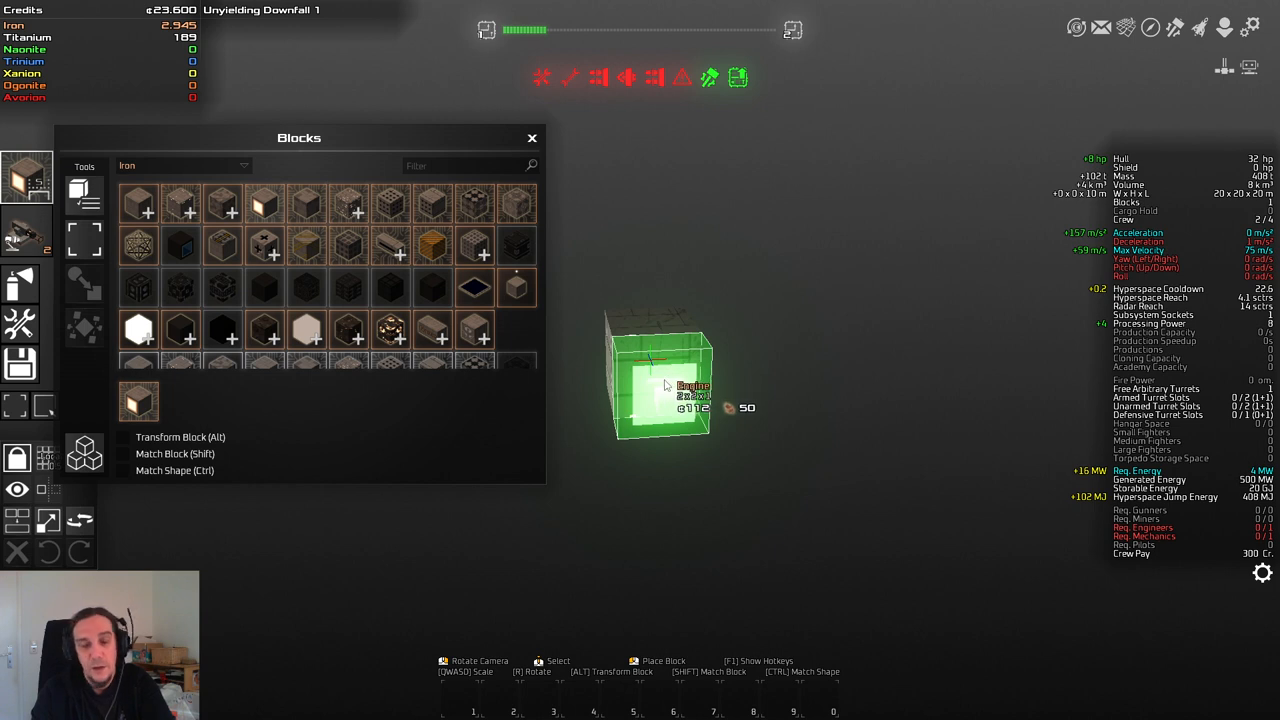
left_click(660, 384)
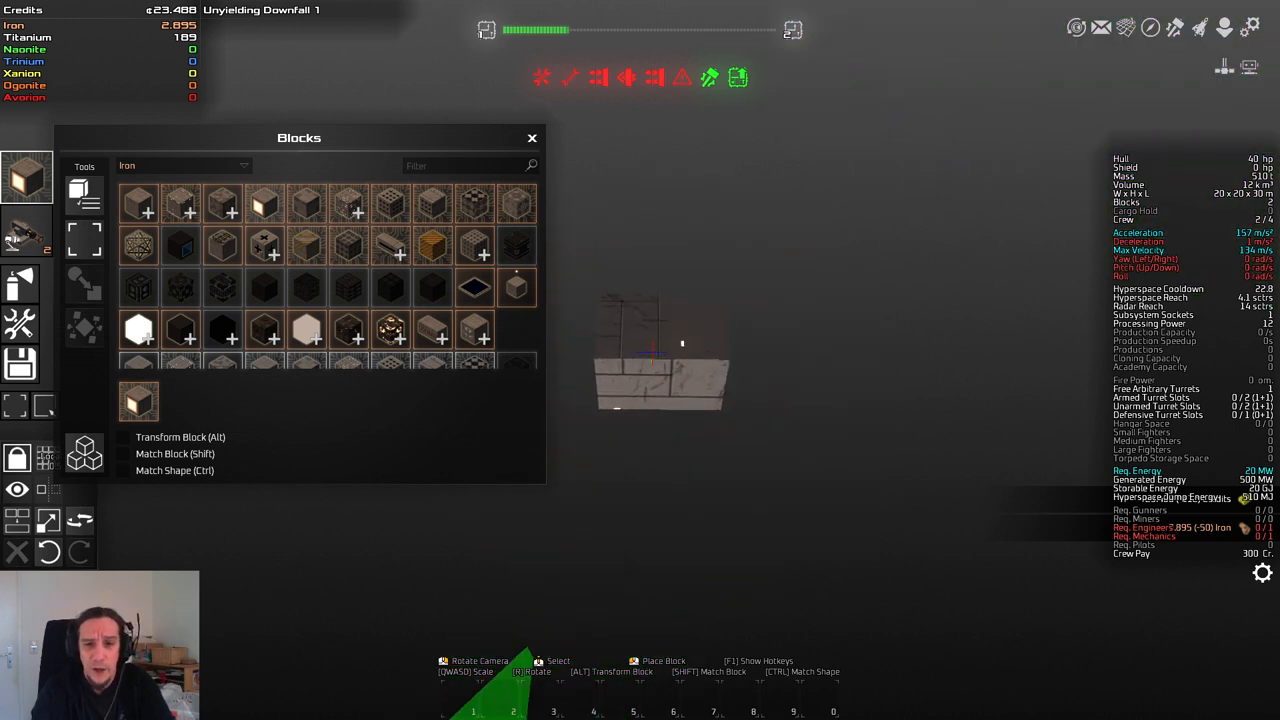
mouse_move(222, 204)
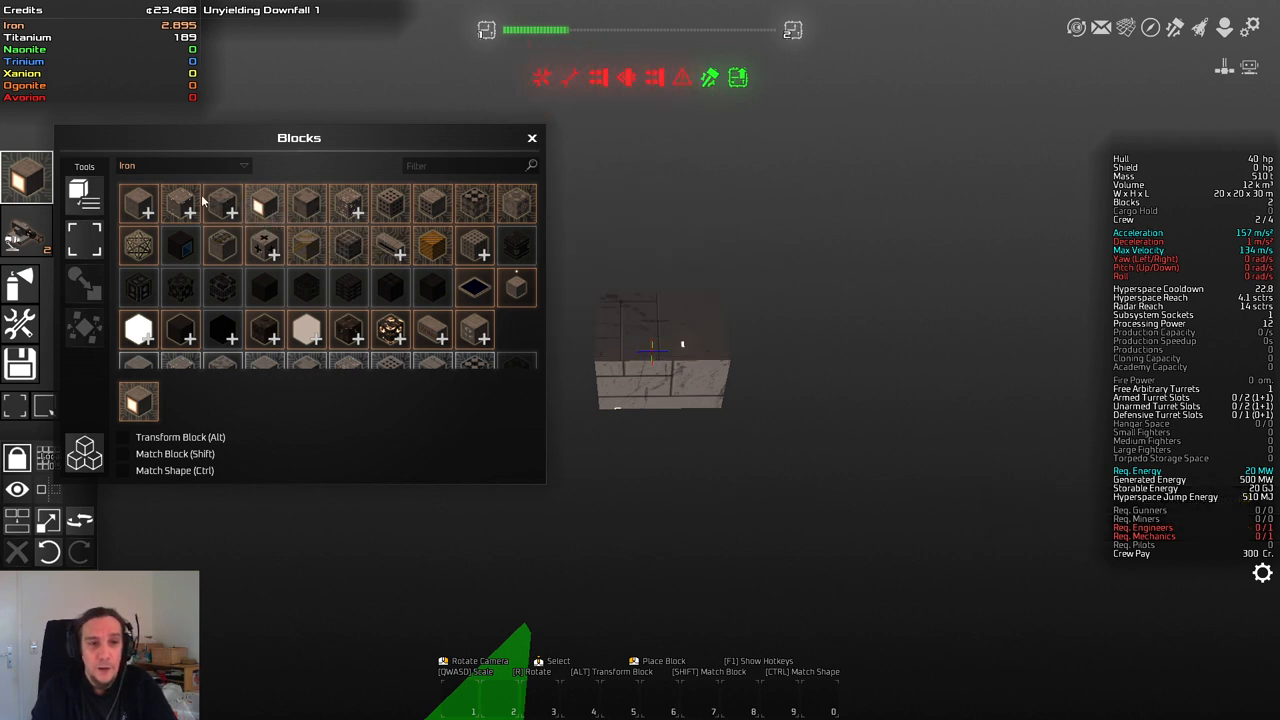
mouse_move(138, 204)
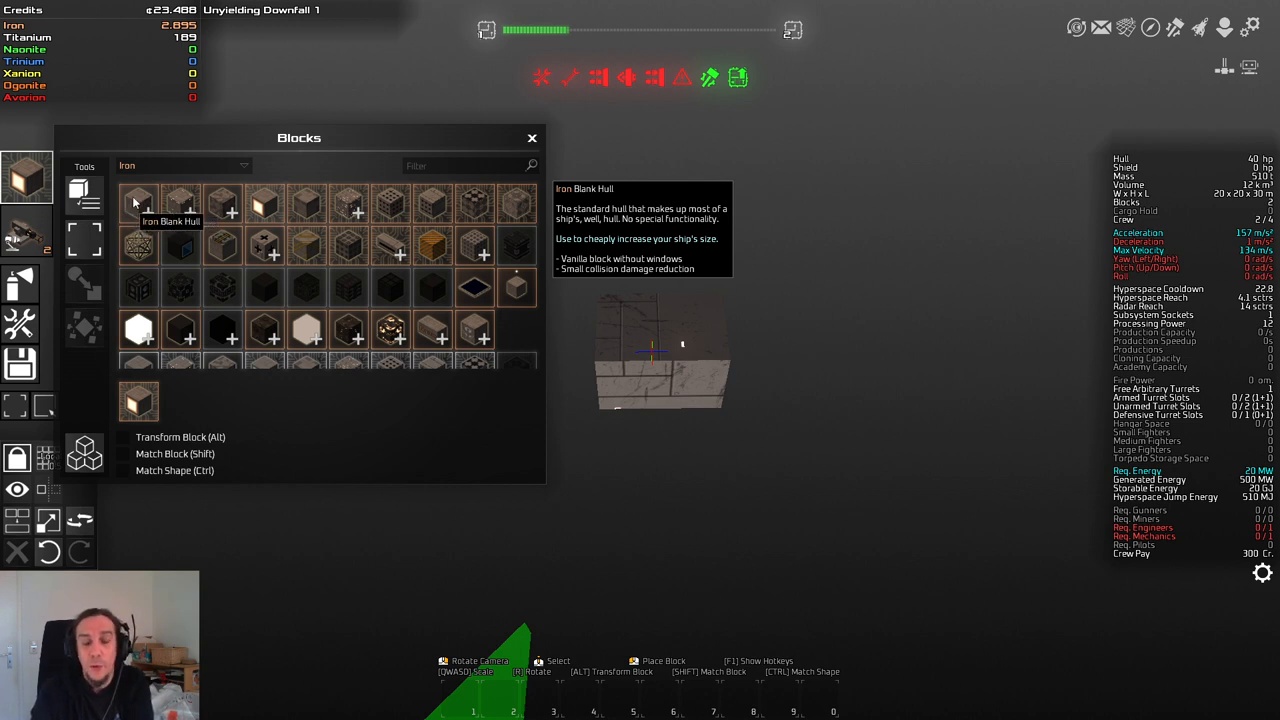
mouse_move(180, 204)
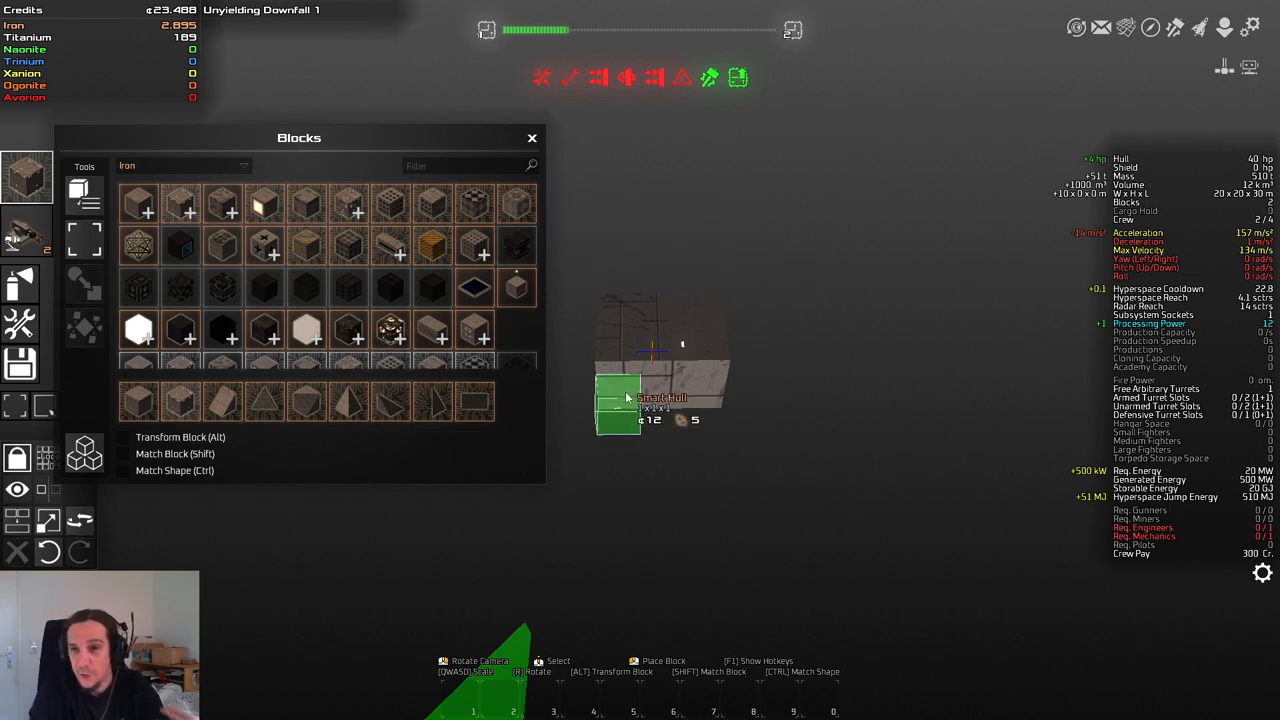
mouse_move(138, 200)
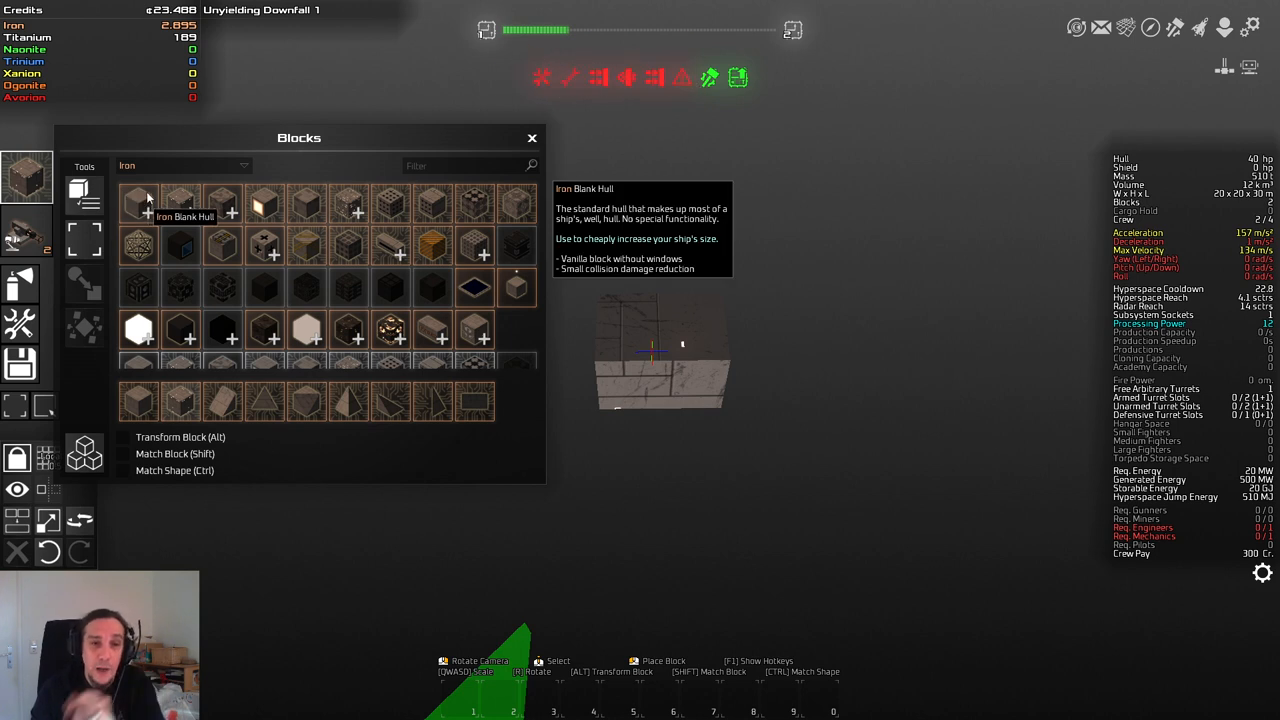
mouse_move(124, 222)
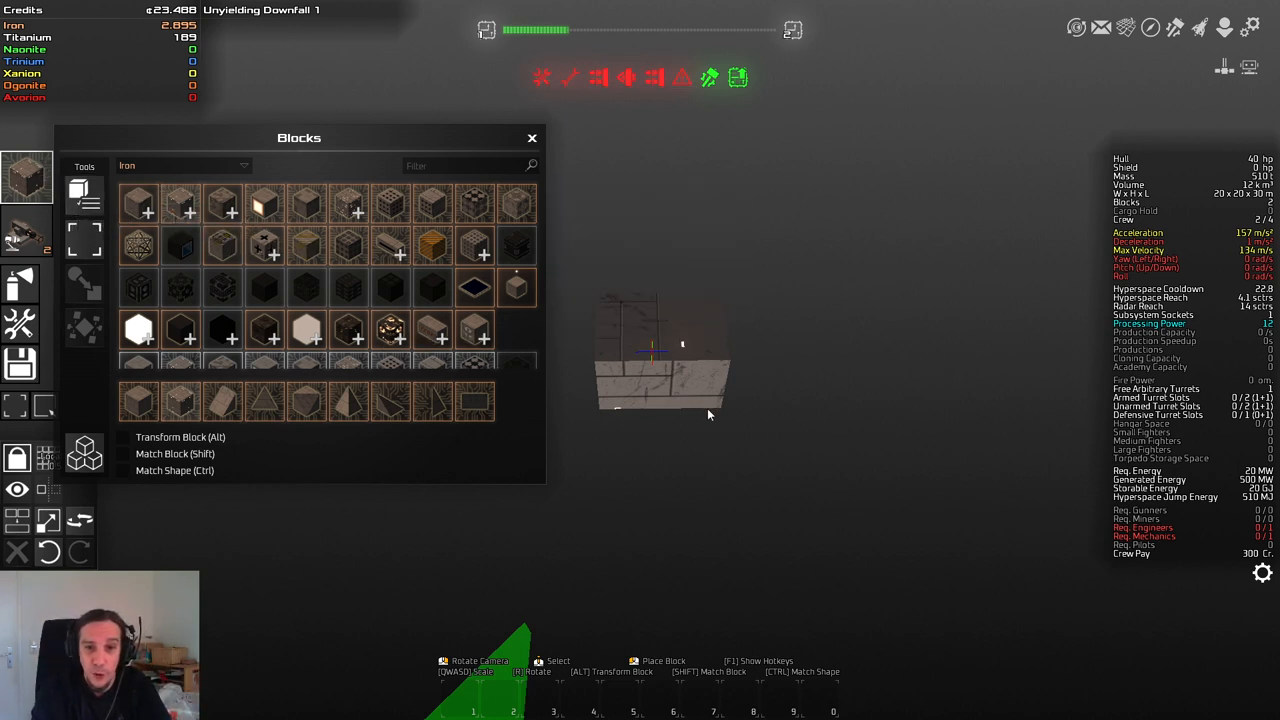
mouse_move(640, 400)
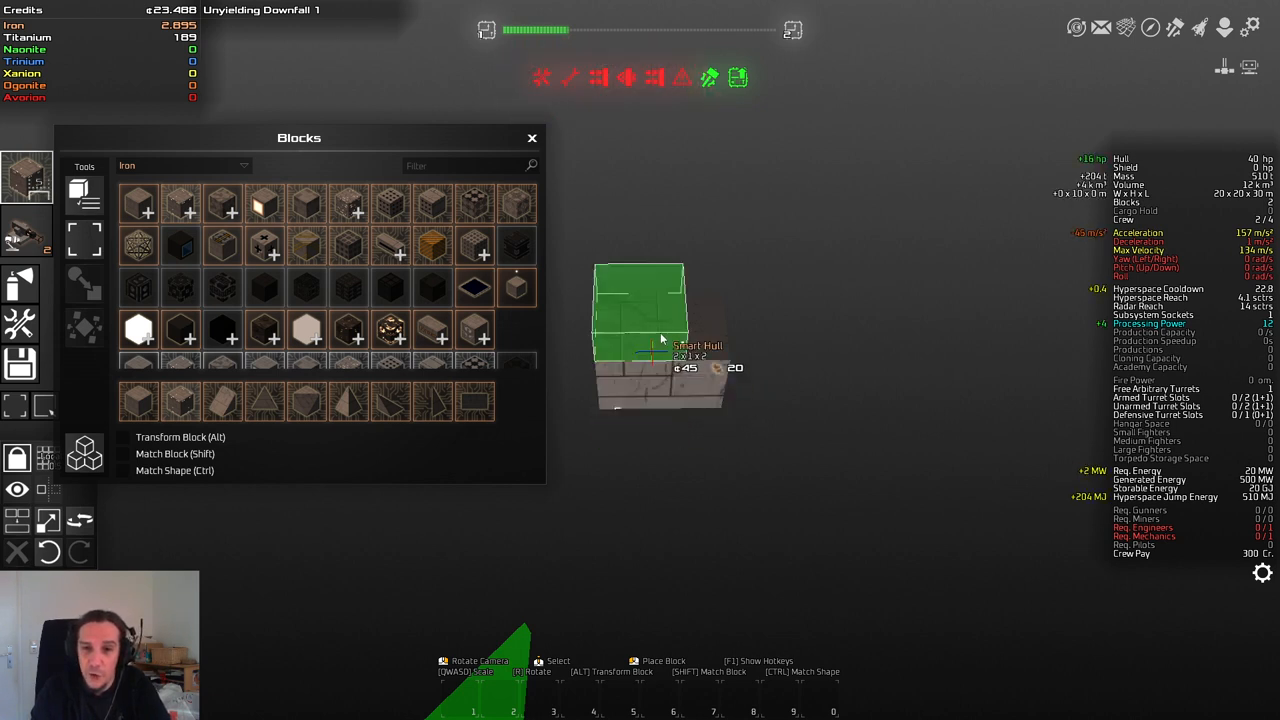
Step: Add an Iron Blank Hull block onto the top of the hull
left_click(656, 360)
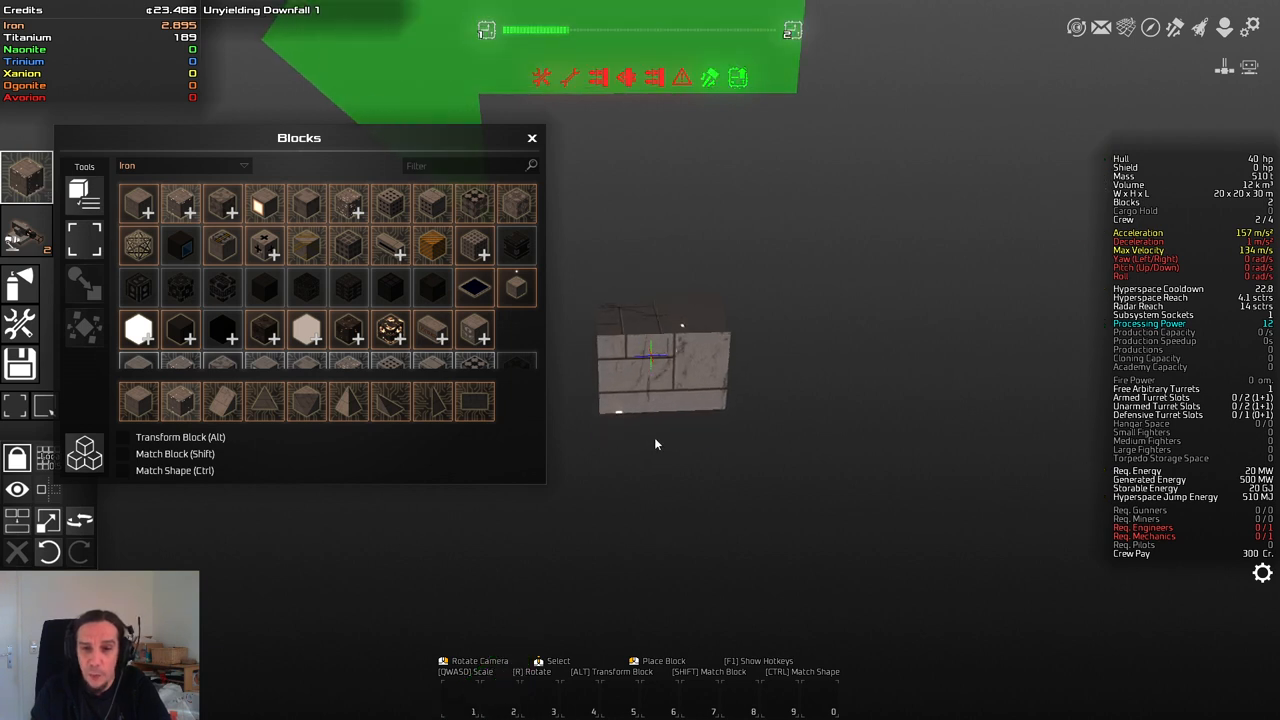
mouse_move(544, 148)
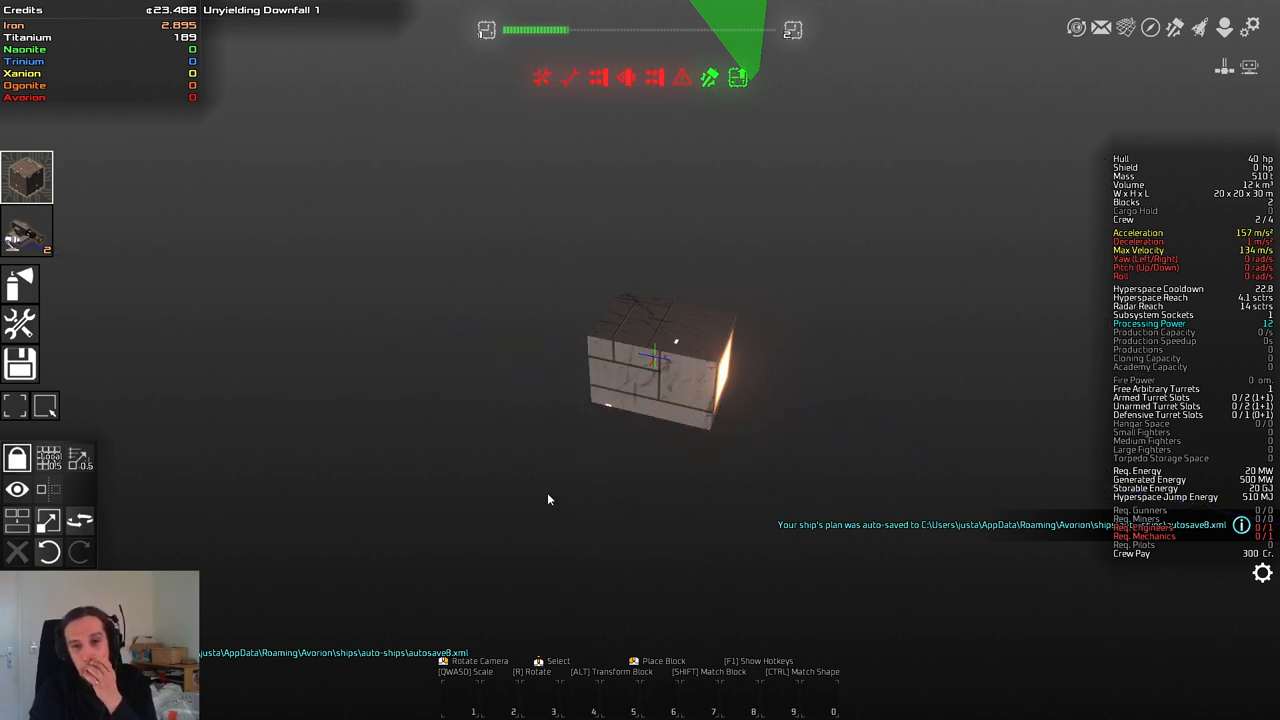
mouse_move(628, 356)
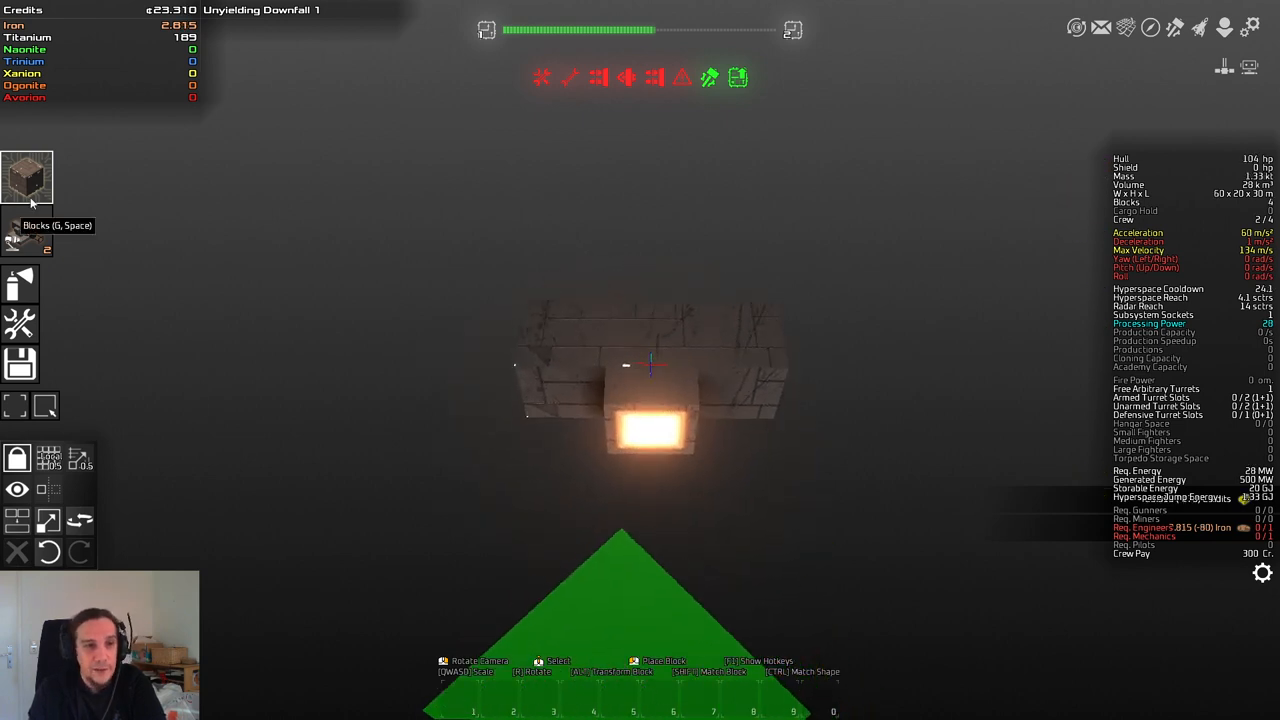
Step: Bring up the buildable blocks list to pick engine blocks for the ship's rear
left_click(28, 176)
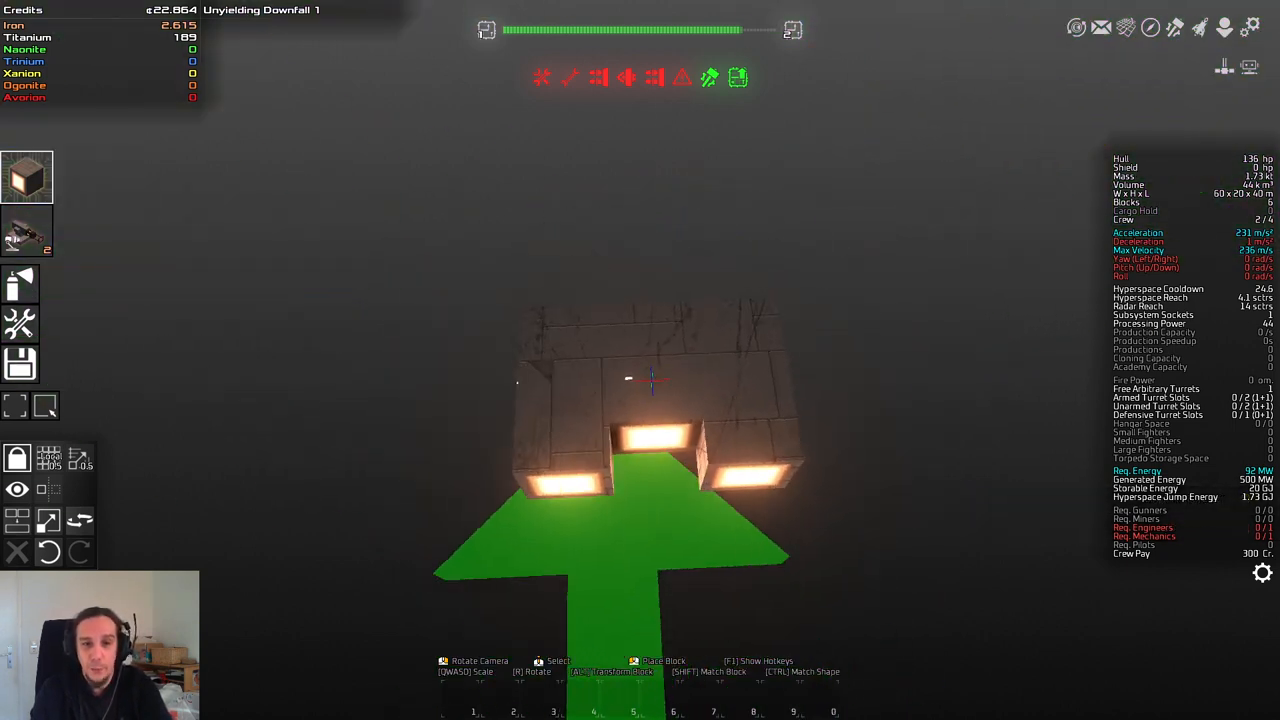
Step: Choose a different block type from the Blocks window and close it
left_click(28, 176)
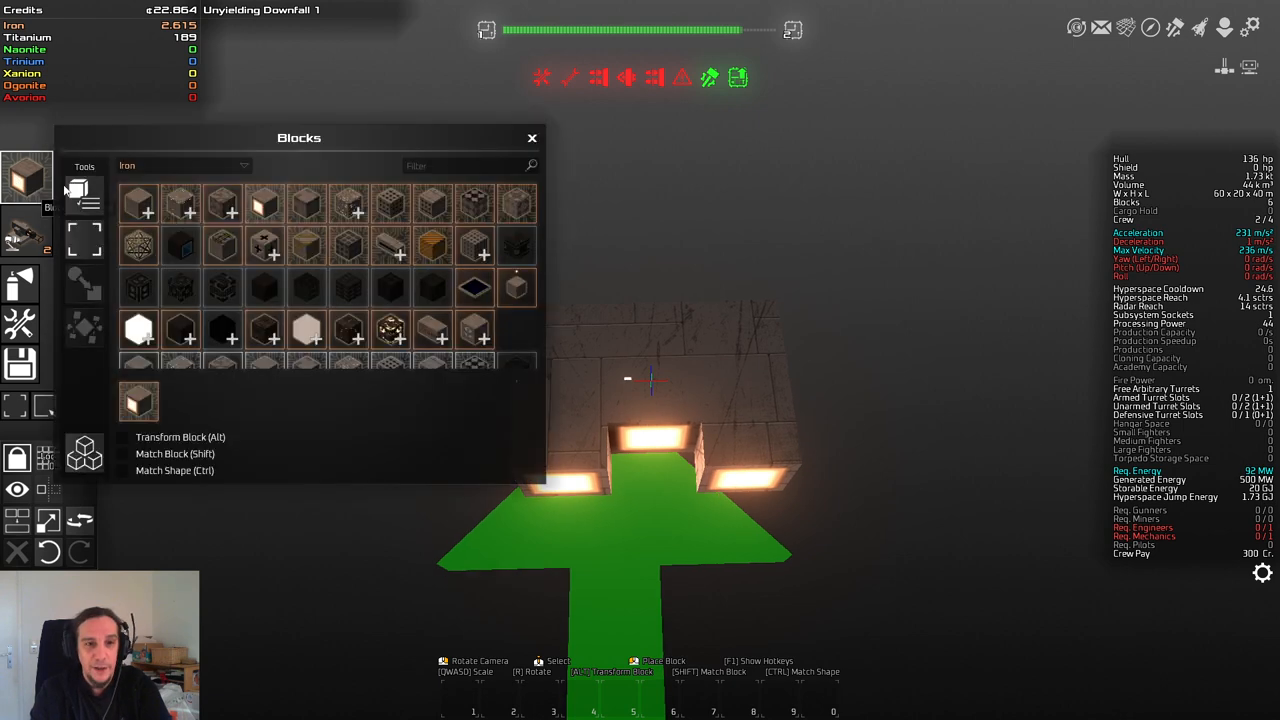
mouse_move(308, 204)
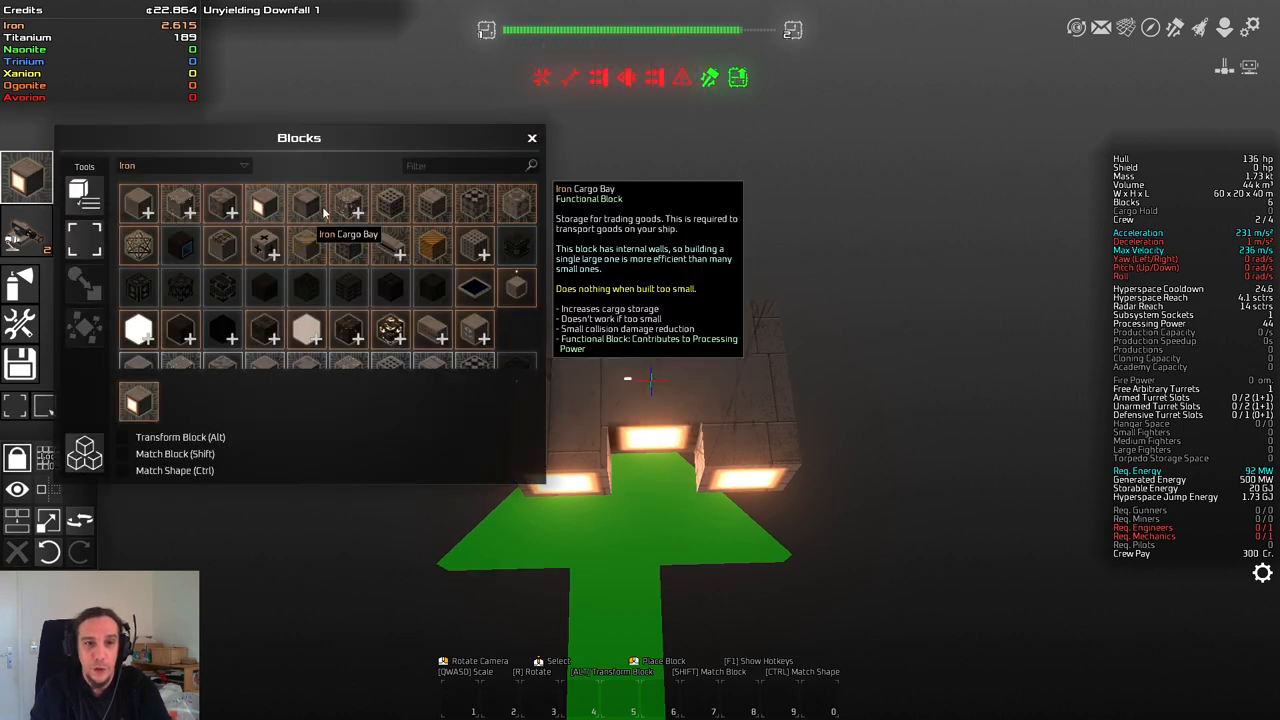
mouse_move(348, 204)
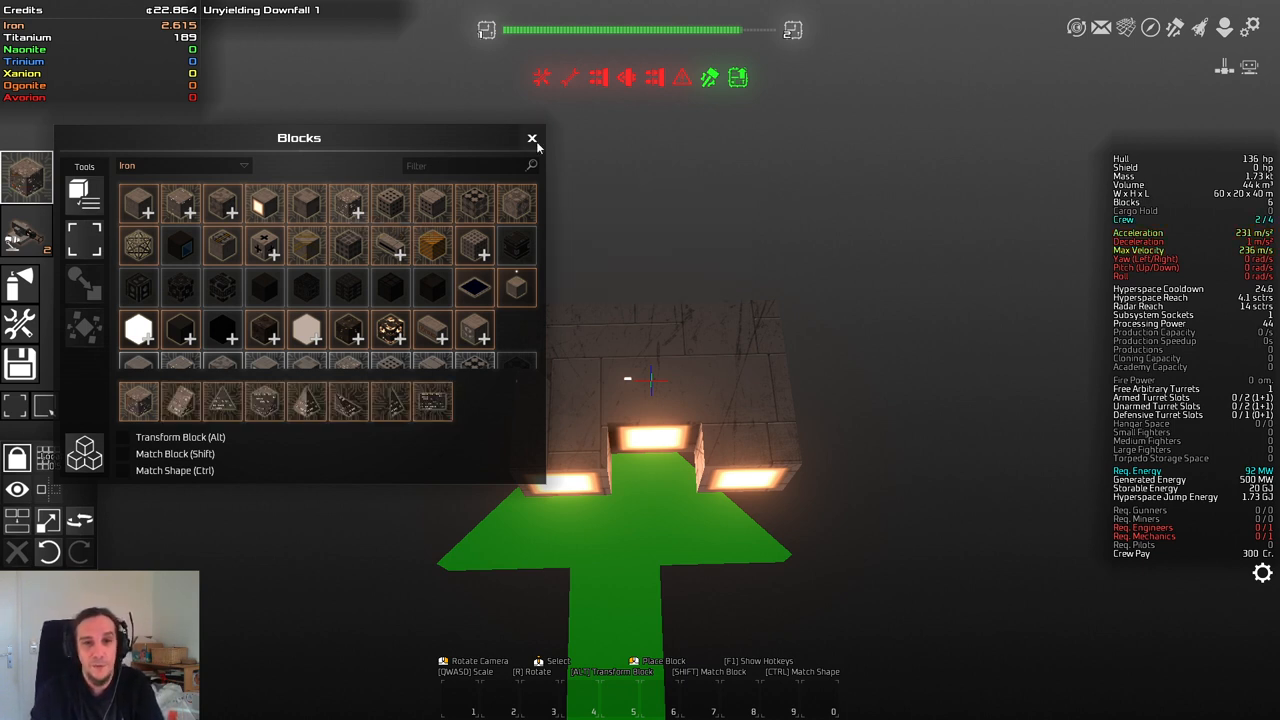
left_click(532, 136)
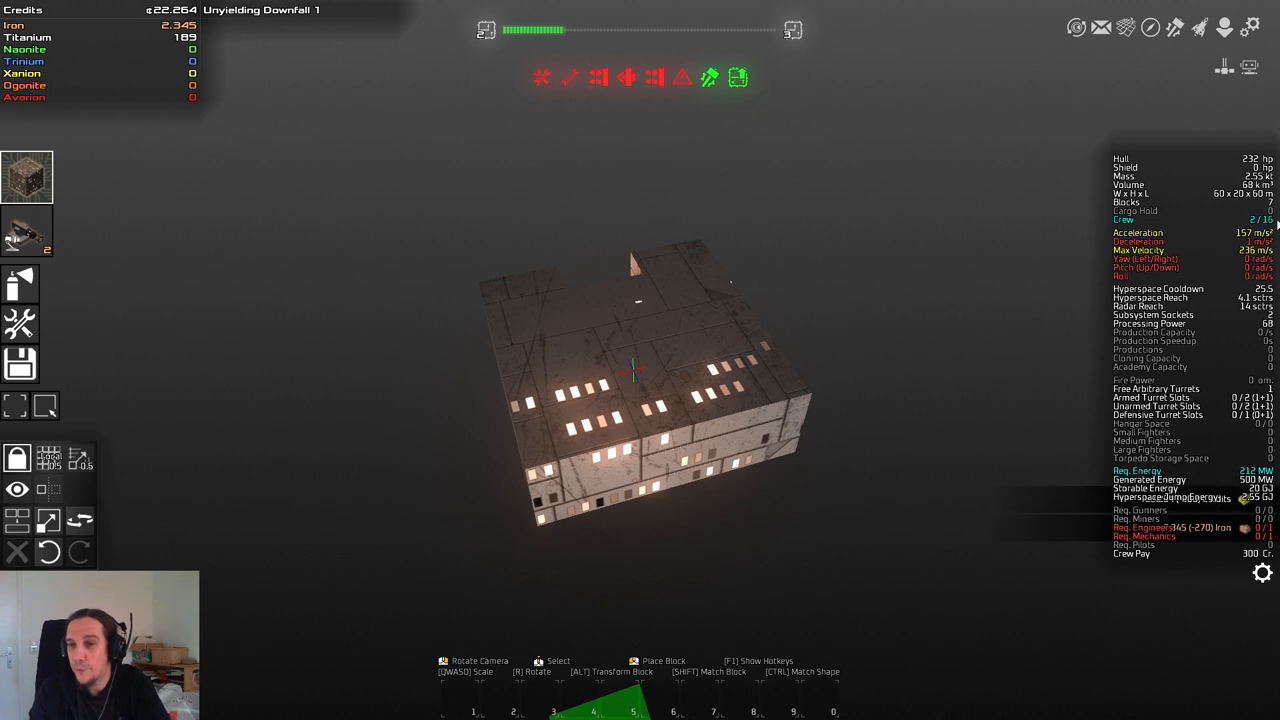
mouse_move(20, 168)
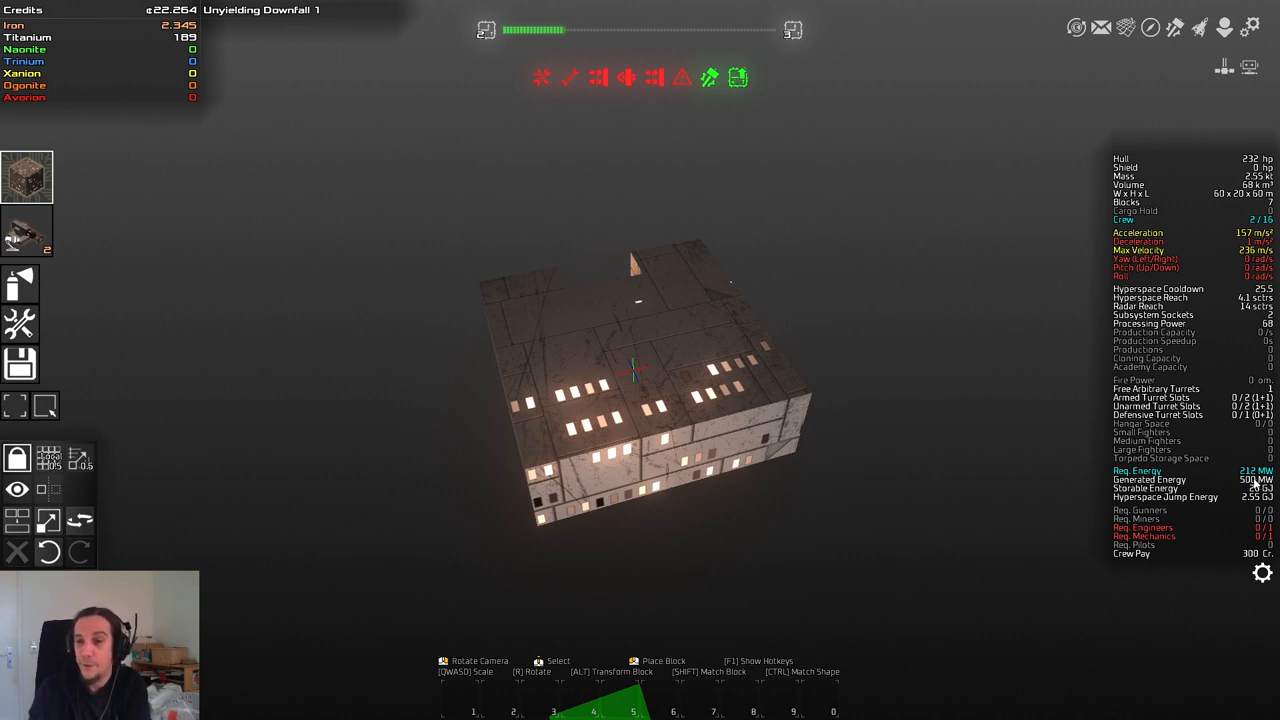
mouse_move(1248, 462)
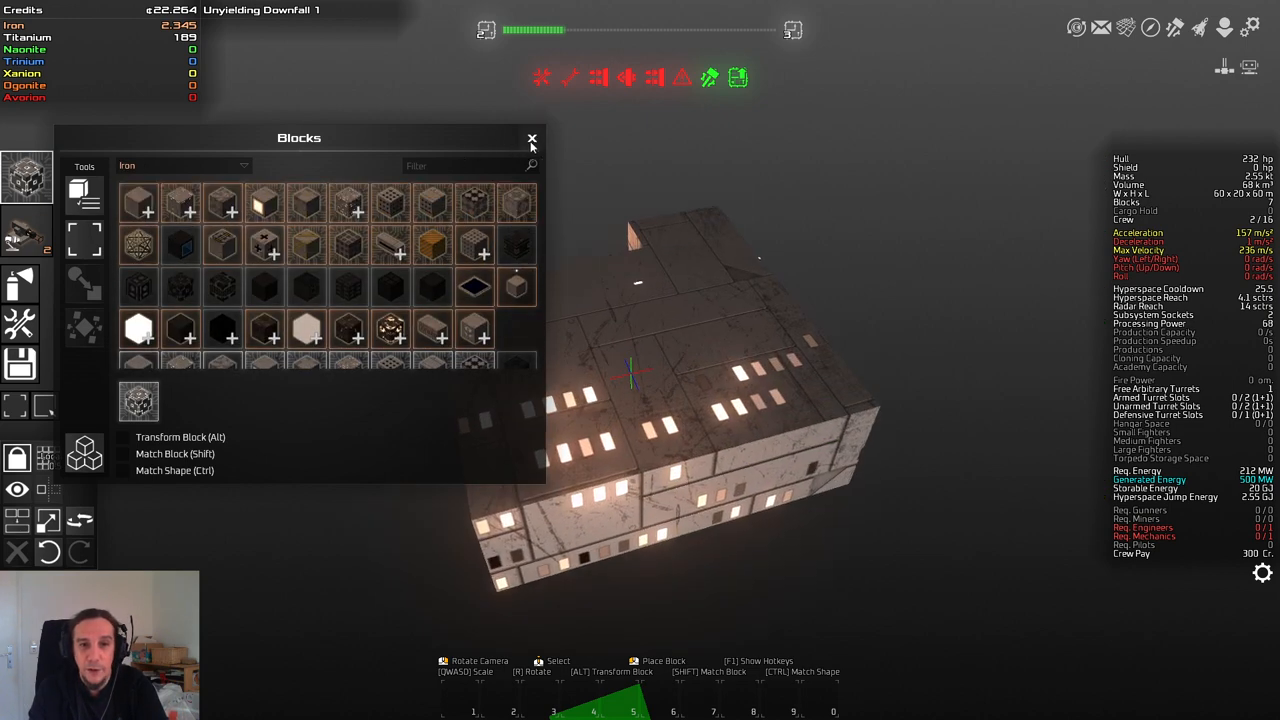
Step: Choose the Generator block and line its preview up on top of the hull
left_click(532, 138)
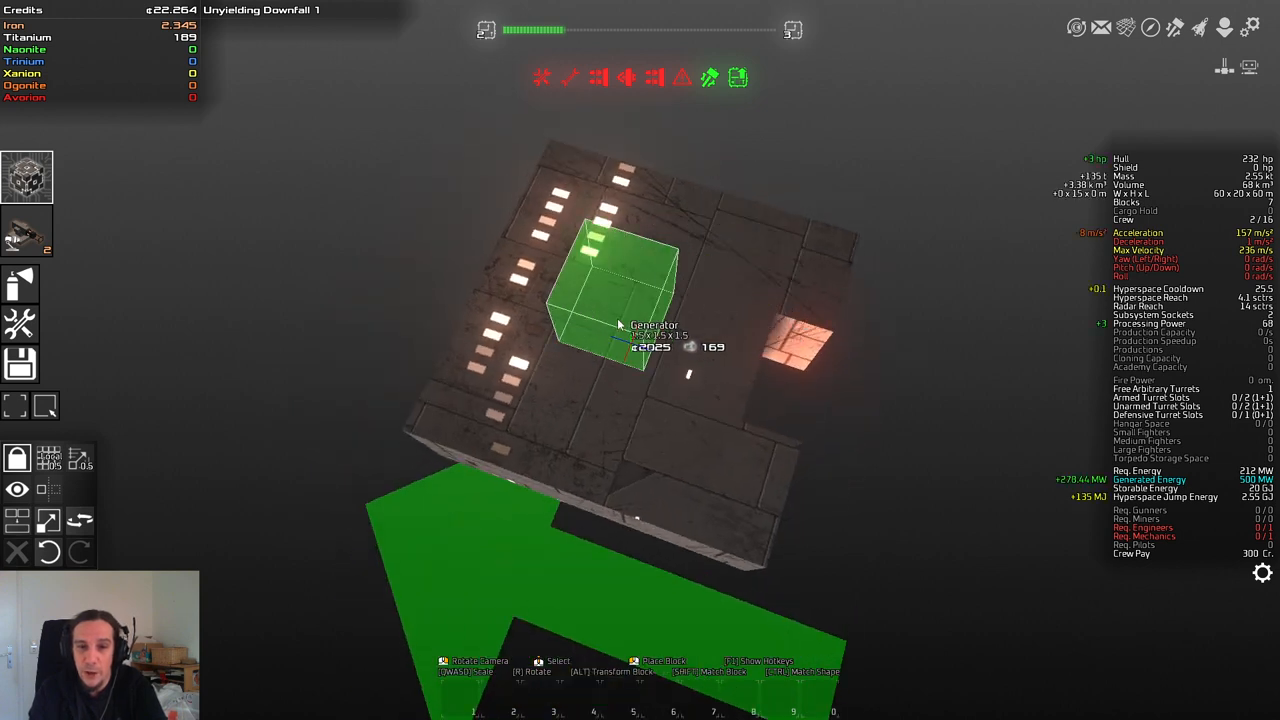
Step: Place the generator block on the hull top and a block on the front, then reopen the block catalogue
left_click(616, 290)
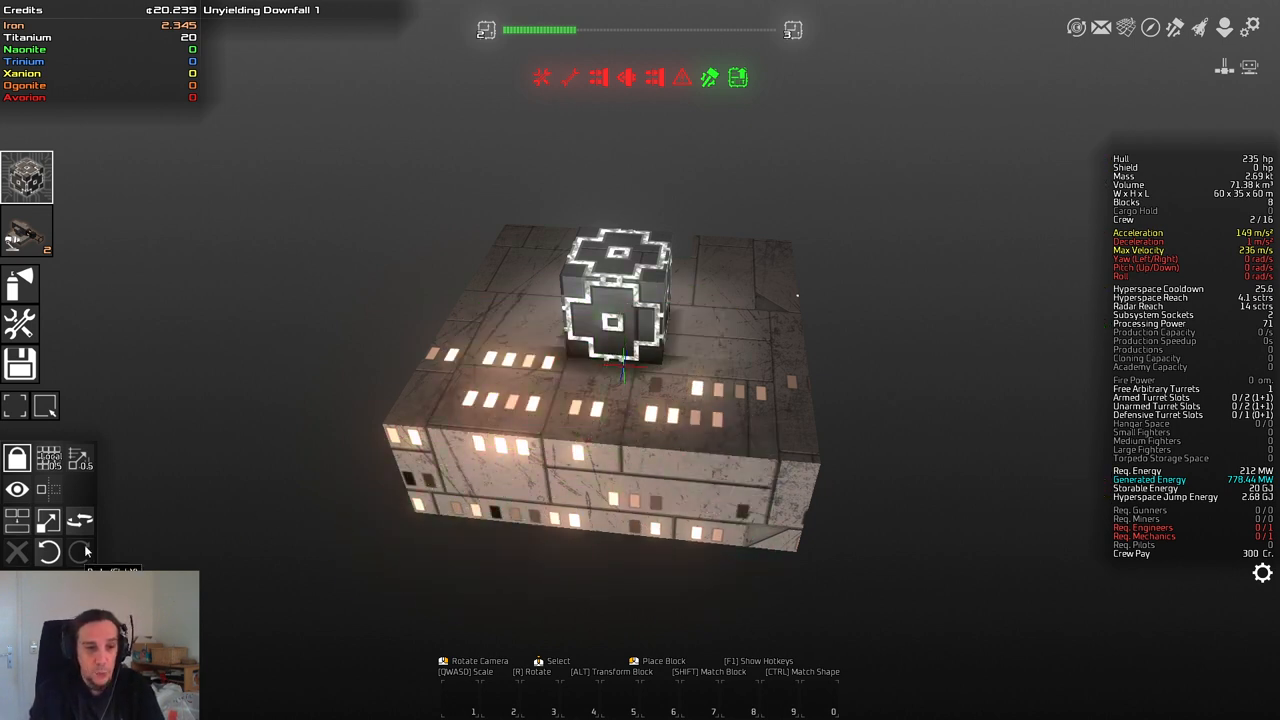
mouse_move(48, 552)
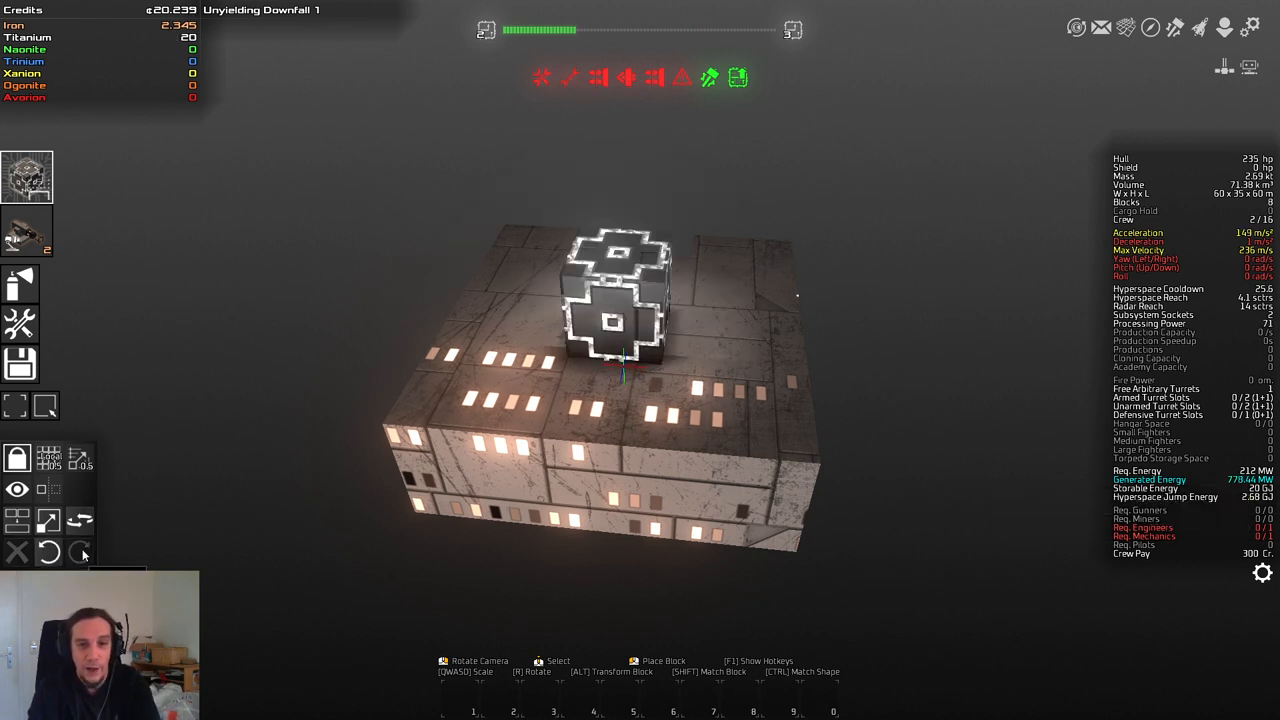
mouse_move(988, 452)
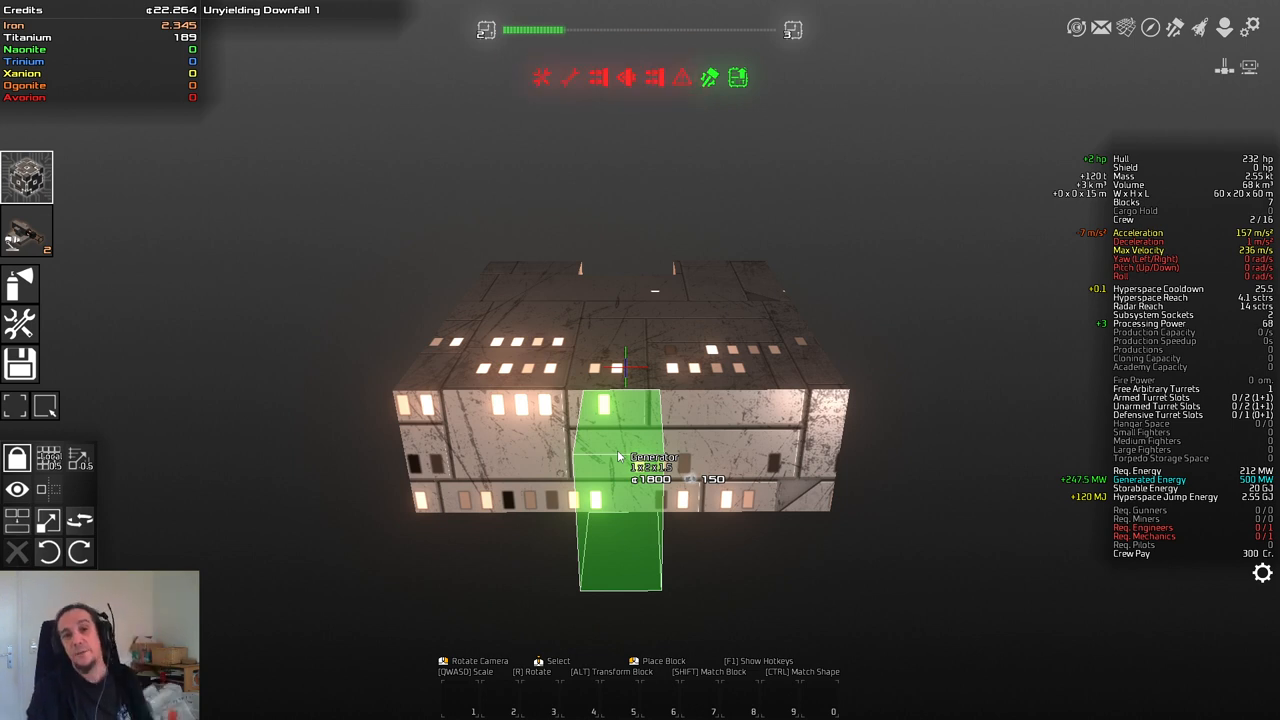
left_click(620, 470)
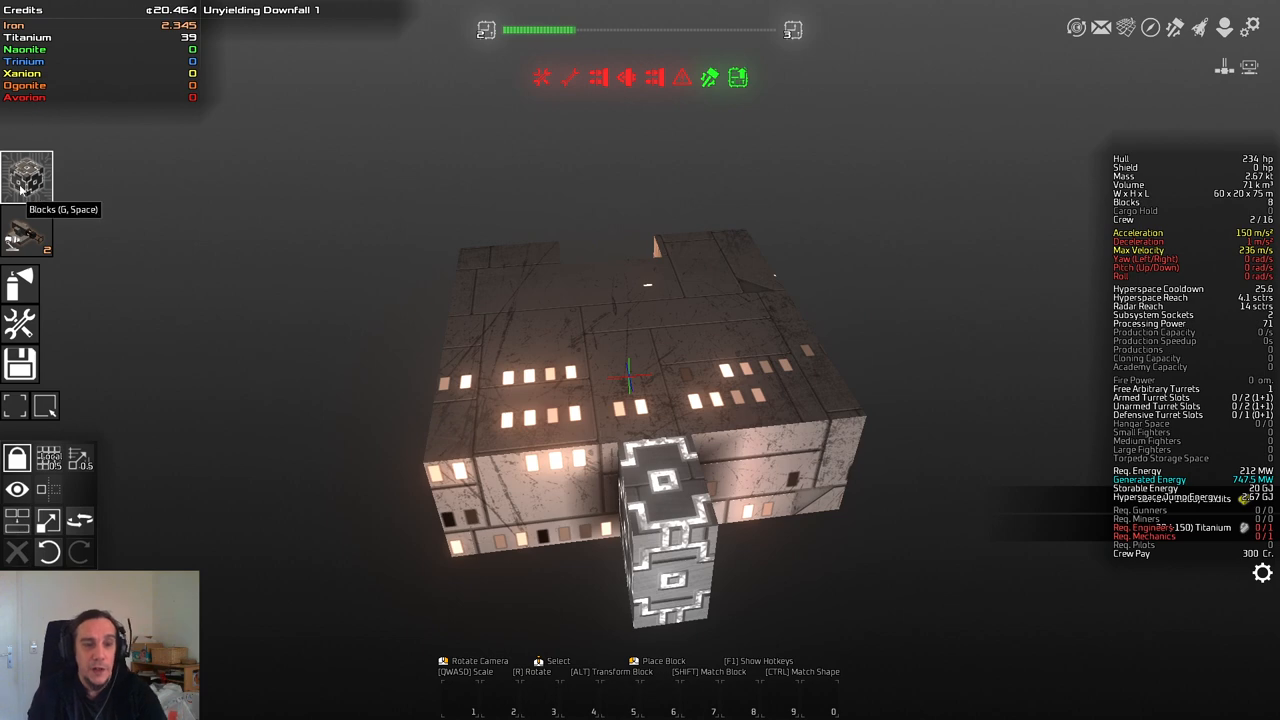
left_click(28, 176)
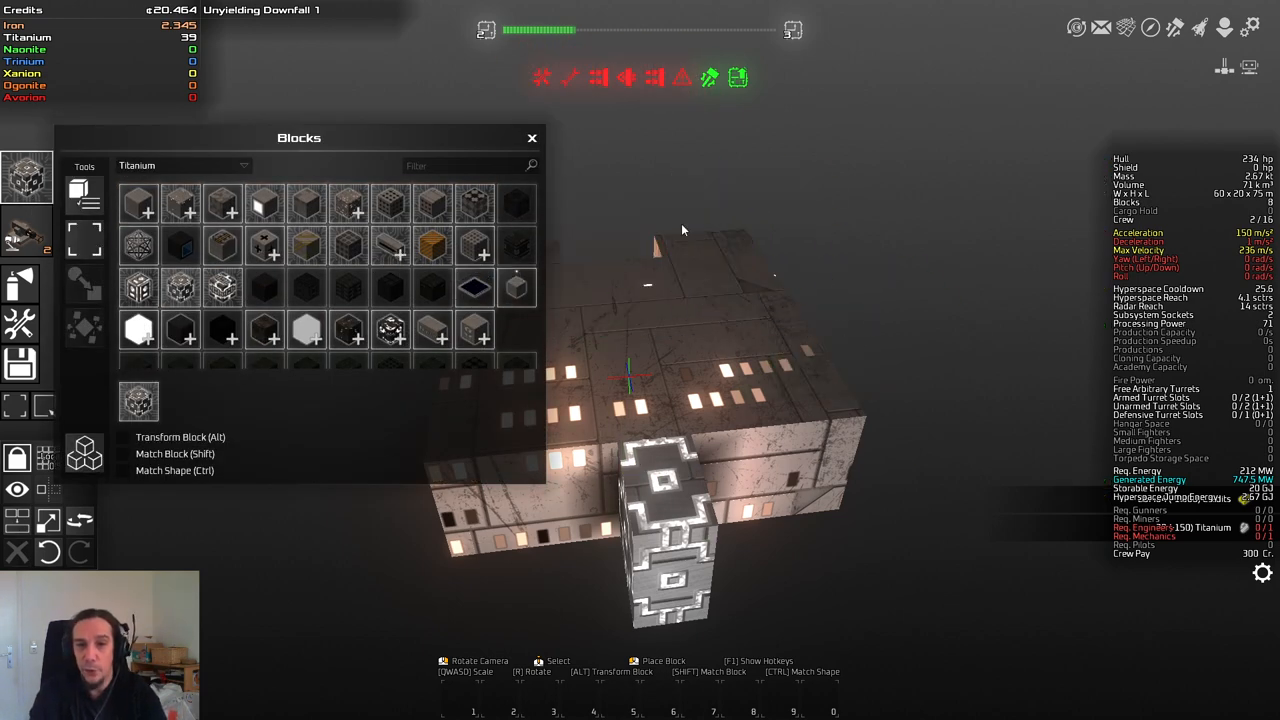
mouse_move(308, 288)
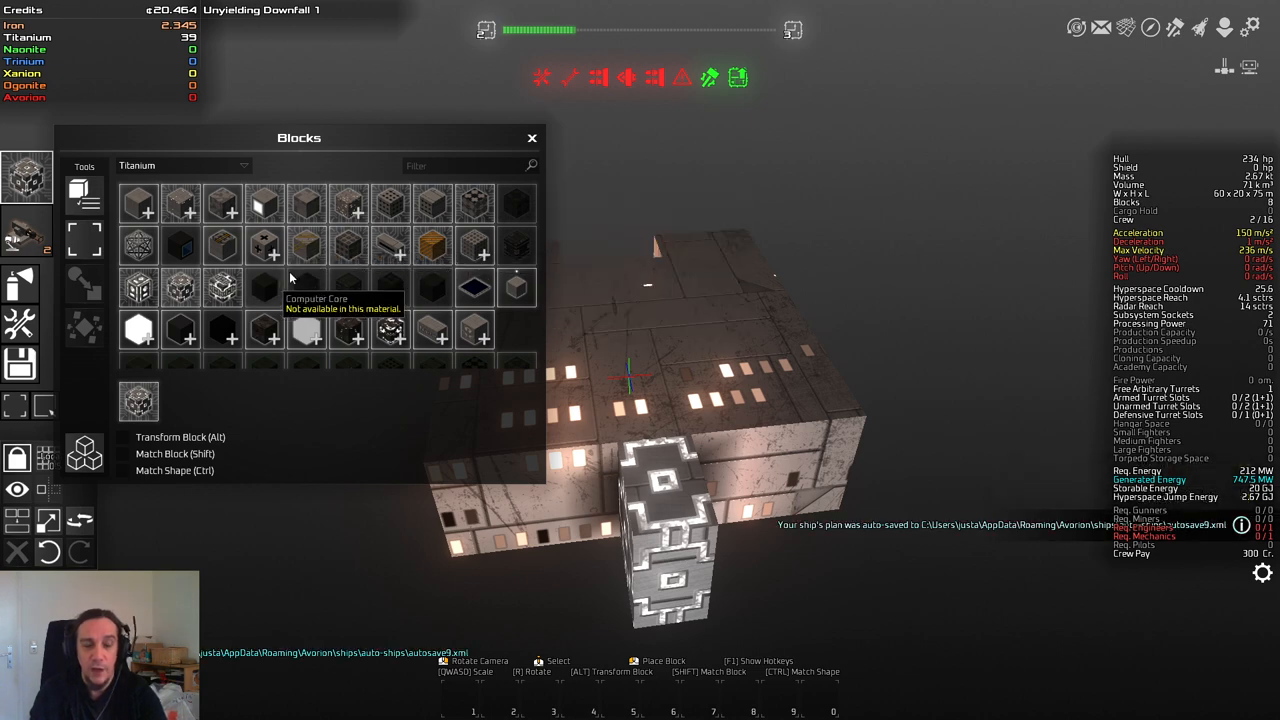
mouse_move(400, 310)
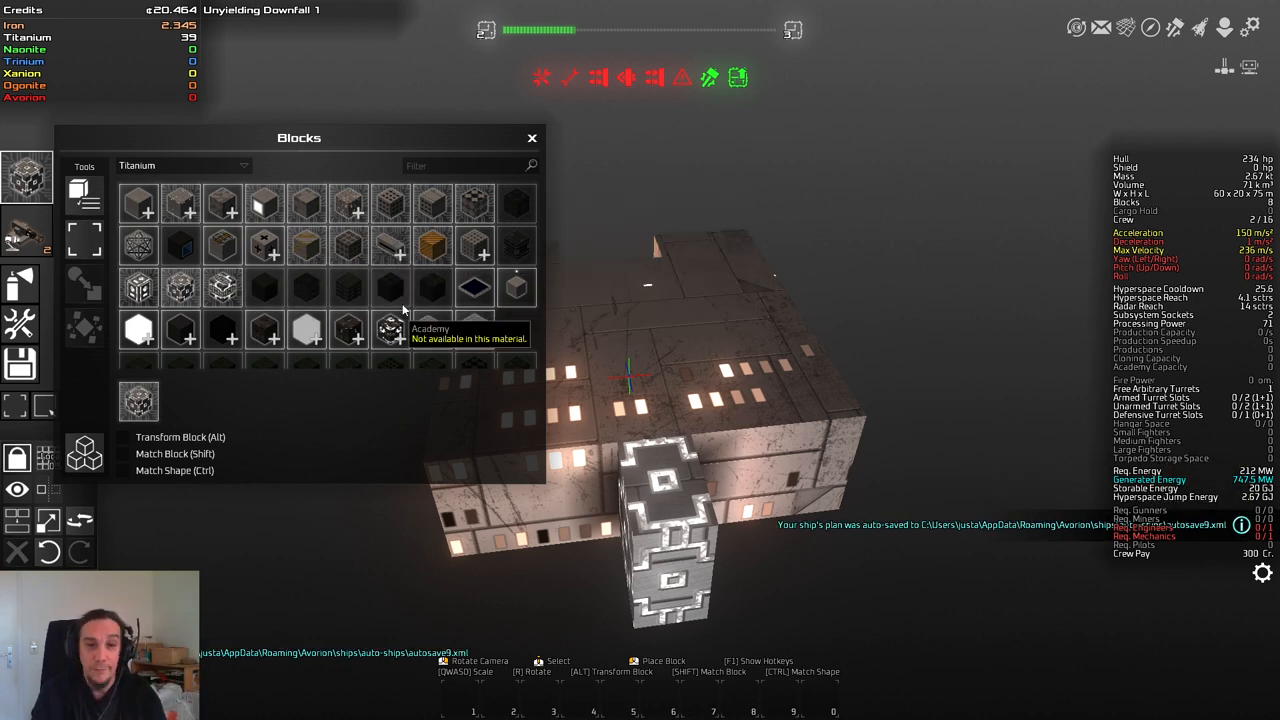
Step: Switch the building material dropdown to Iron
left_click(184, 164)
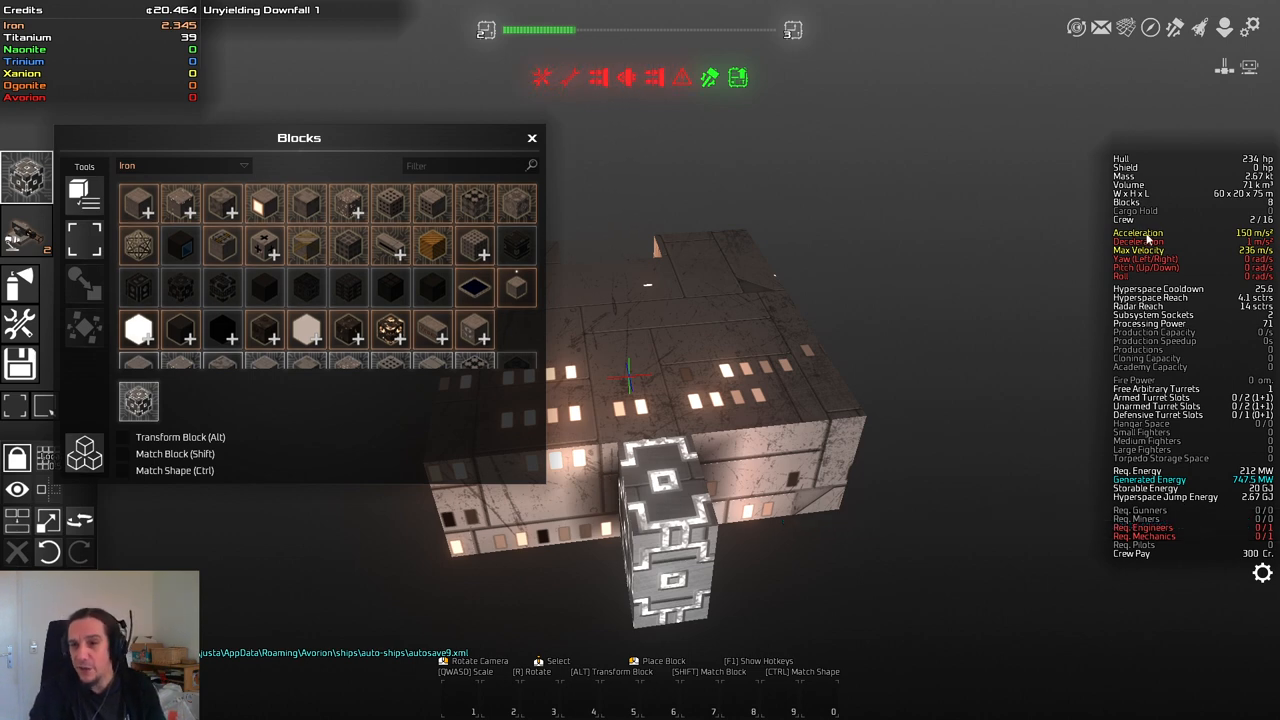
mouse_move(1130, 480)
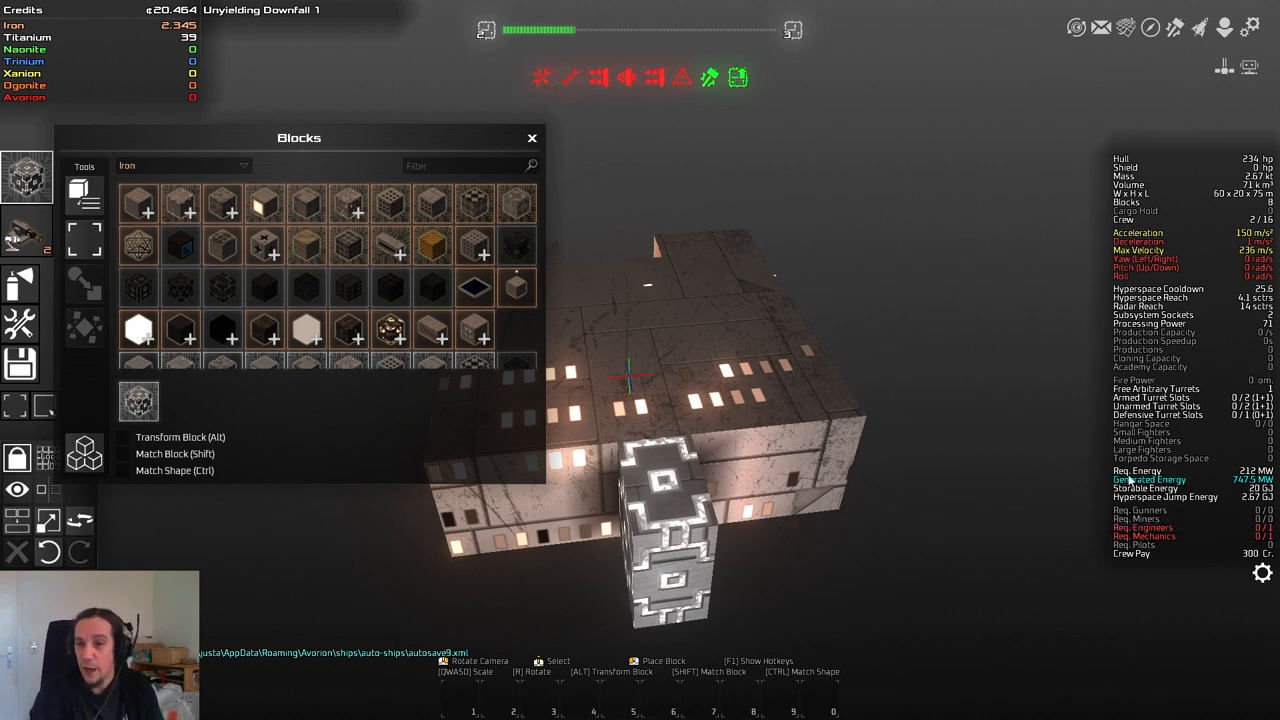
mouse_move(390, 204)
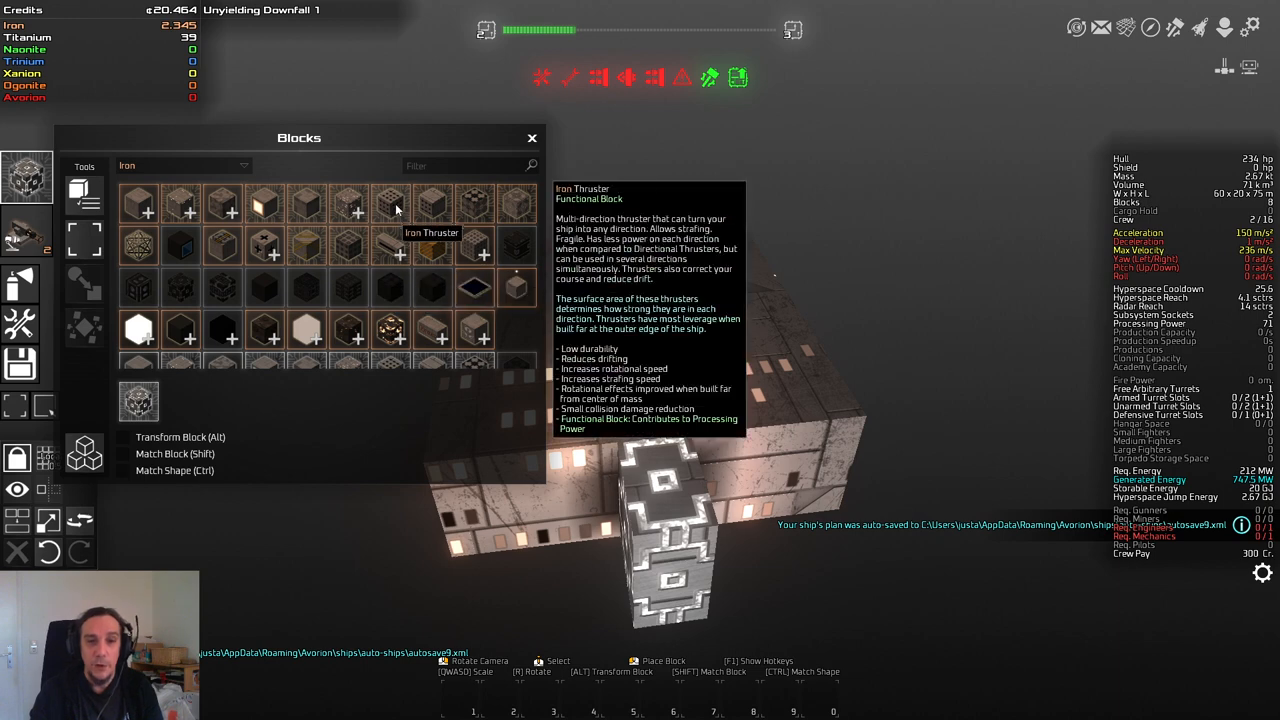
mouse_move(408, 208)
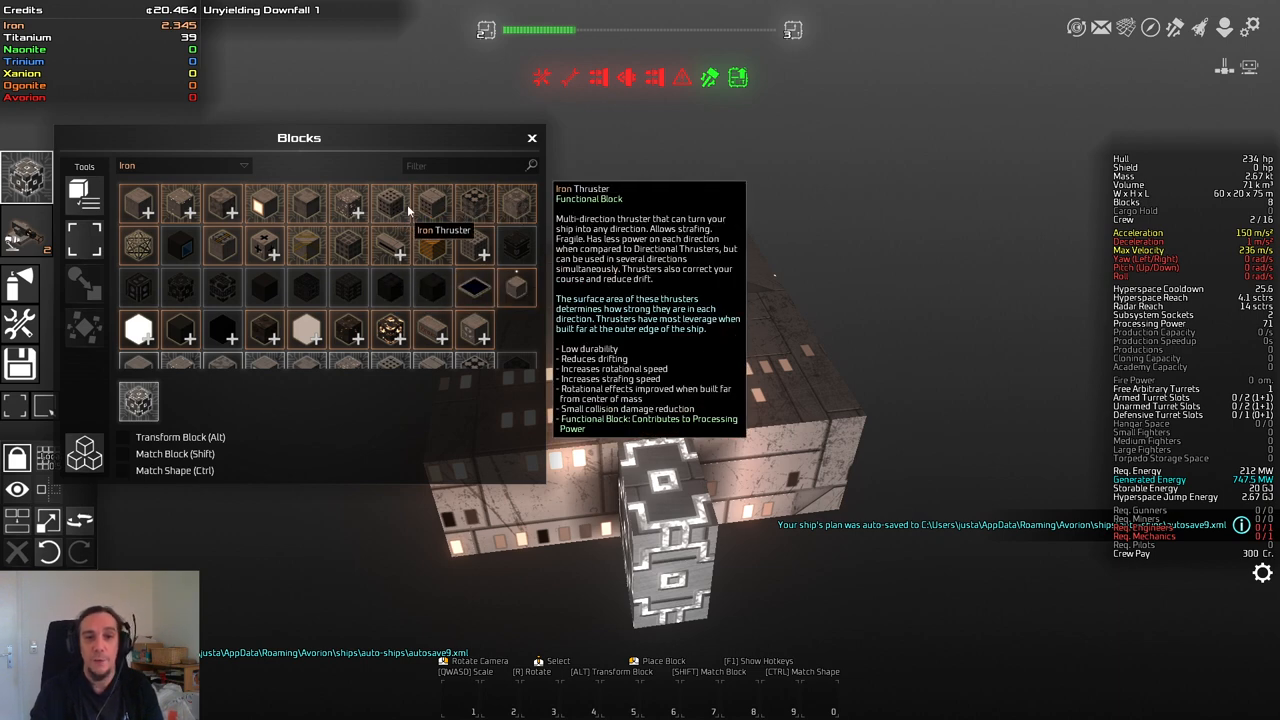
mouse_move(432, 204)
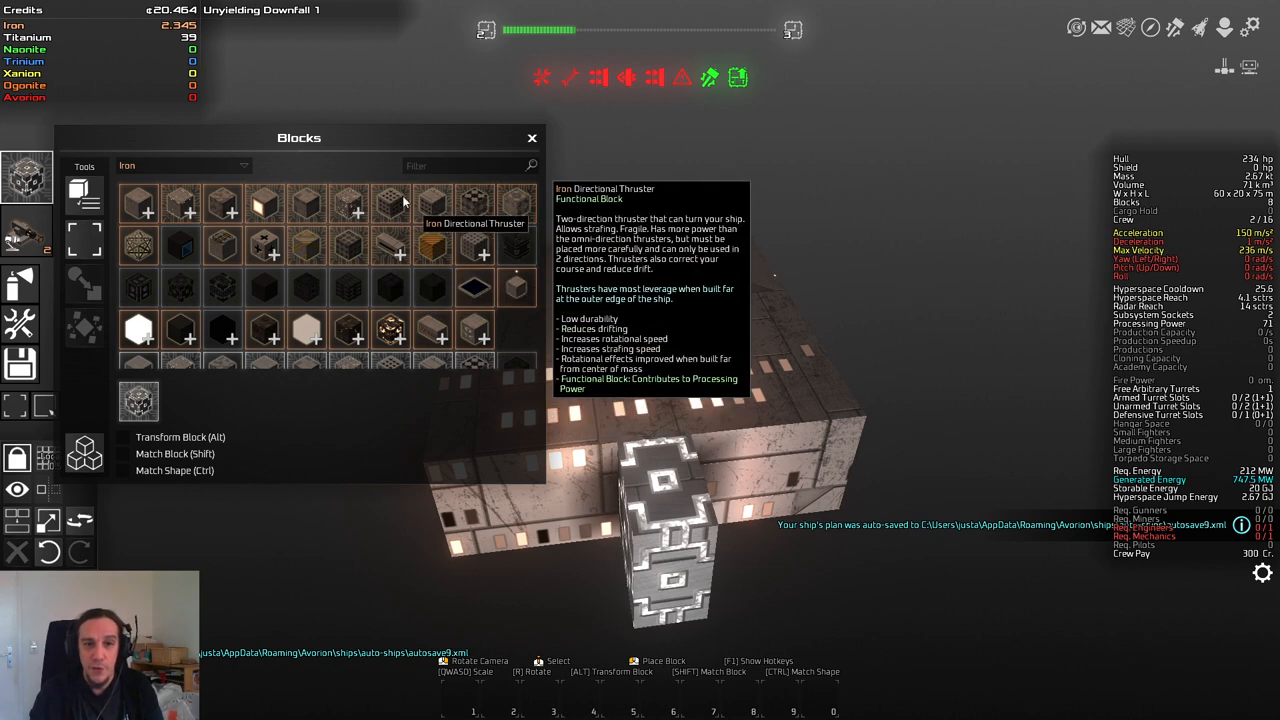
mouse_move(392, 204)
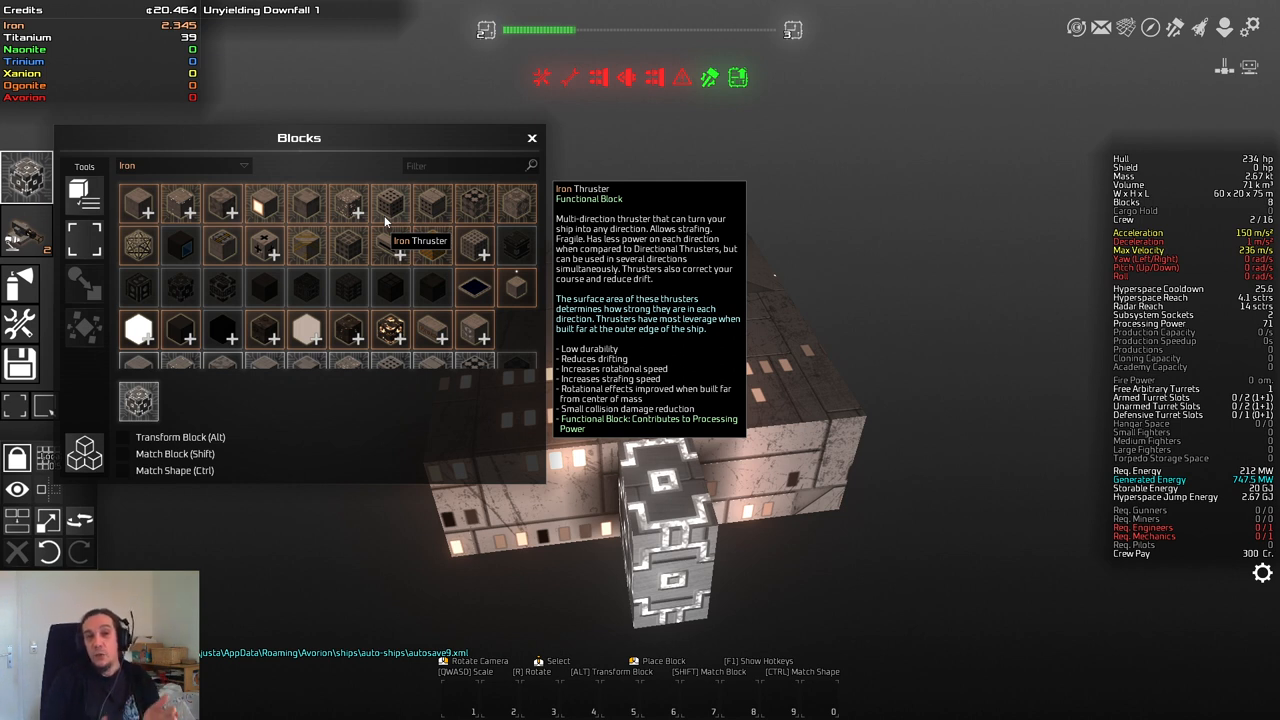
mouse_move(388, 204)
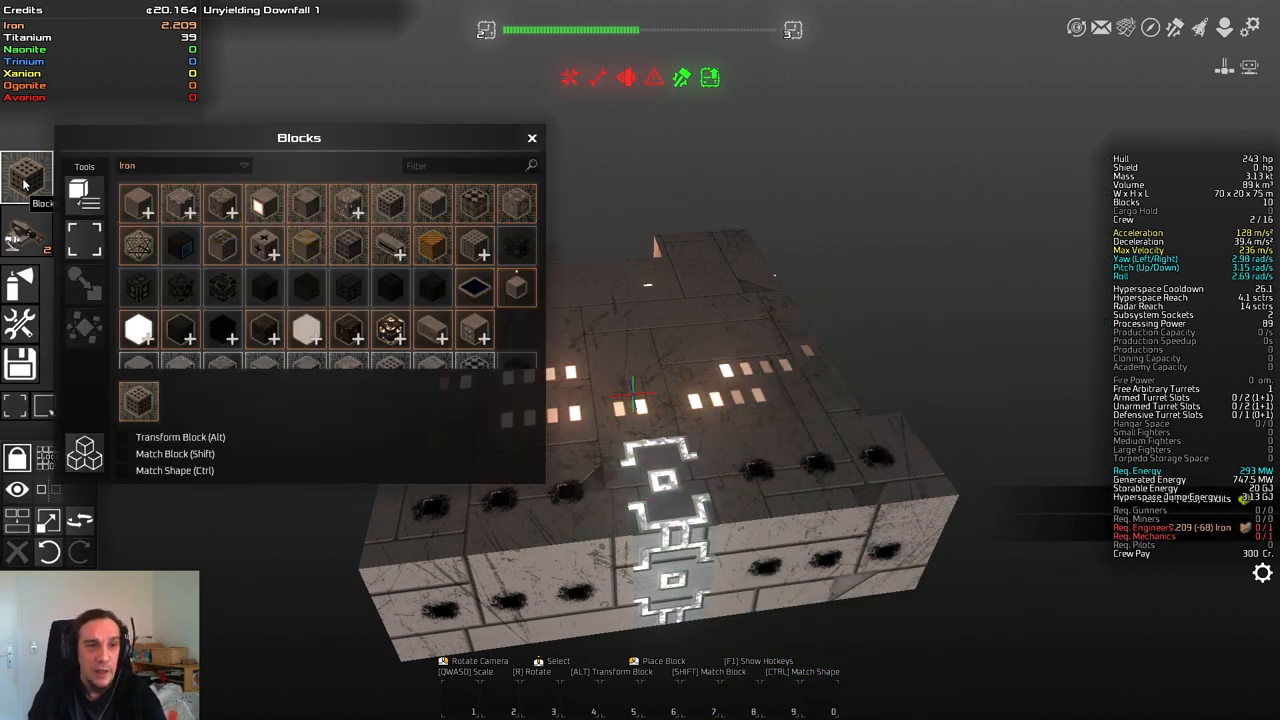
mouse_move(432, 204)
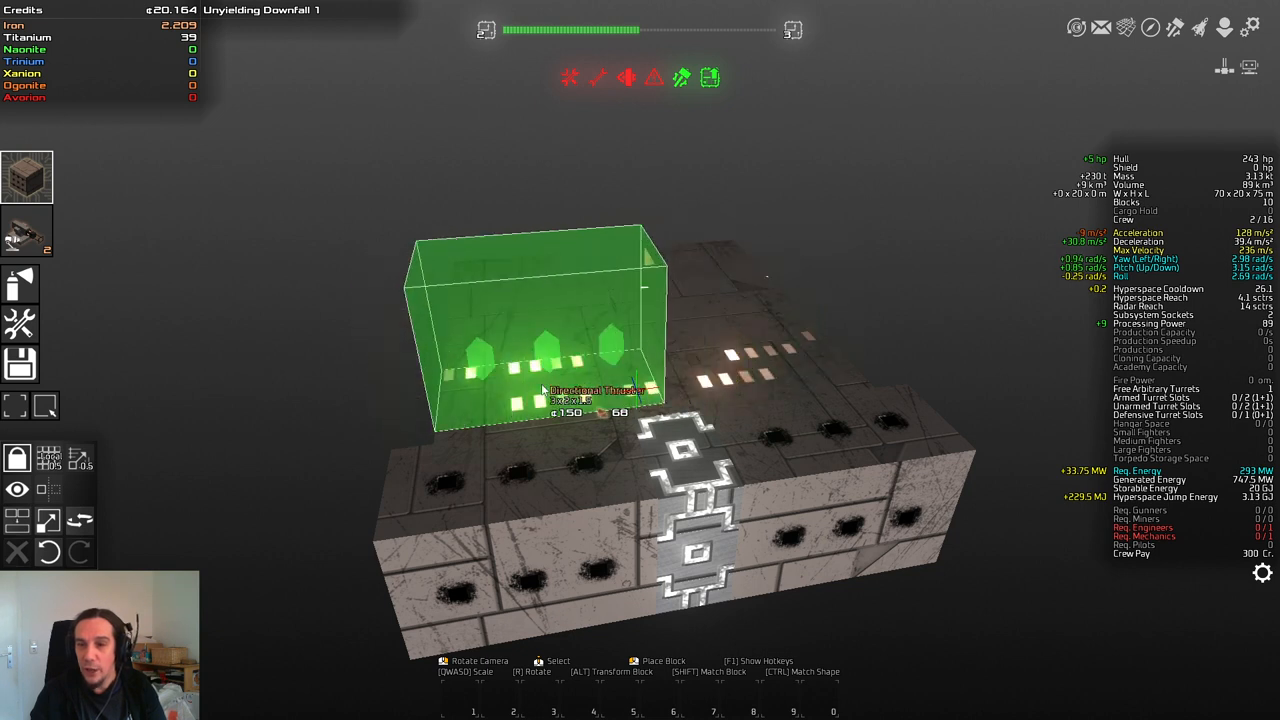
mouse_move(830, 356)
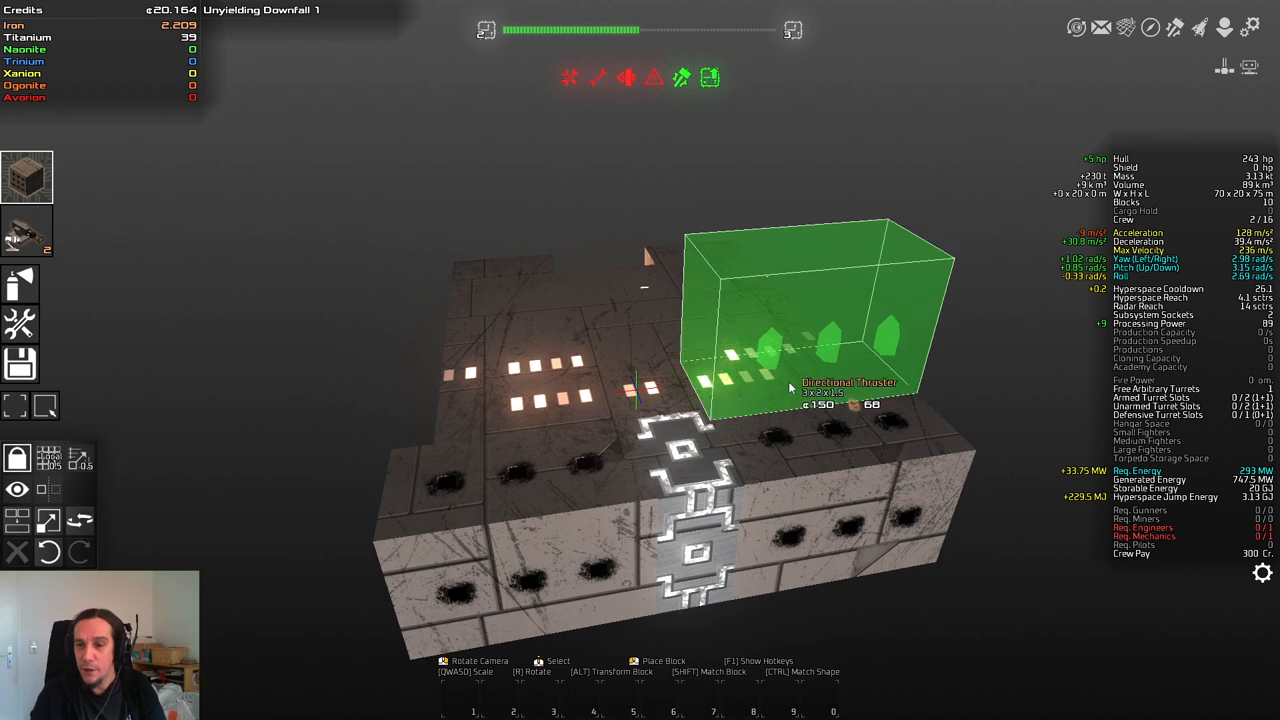
mouse_move(908, 452)
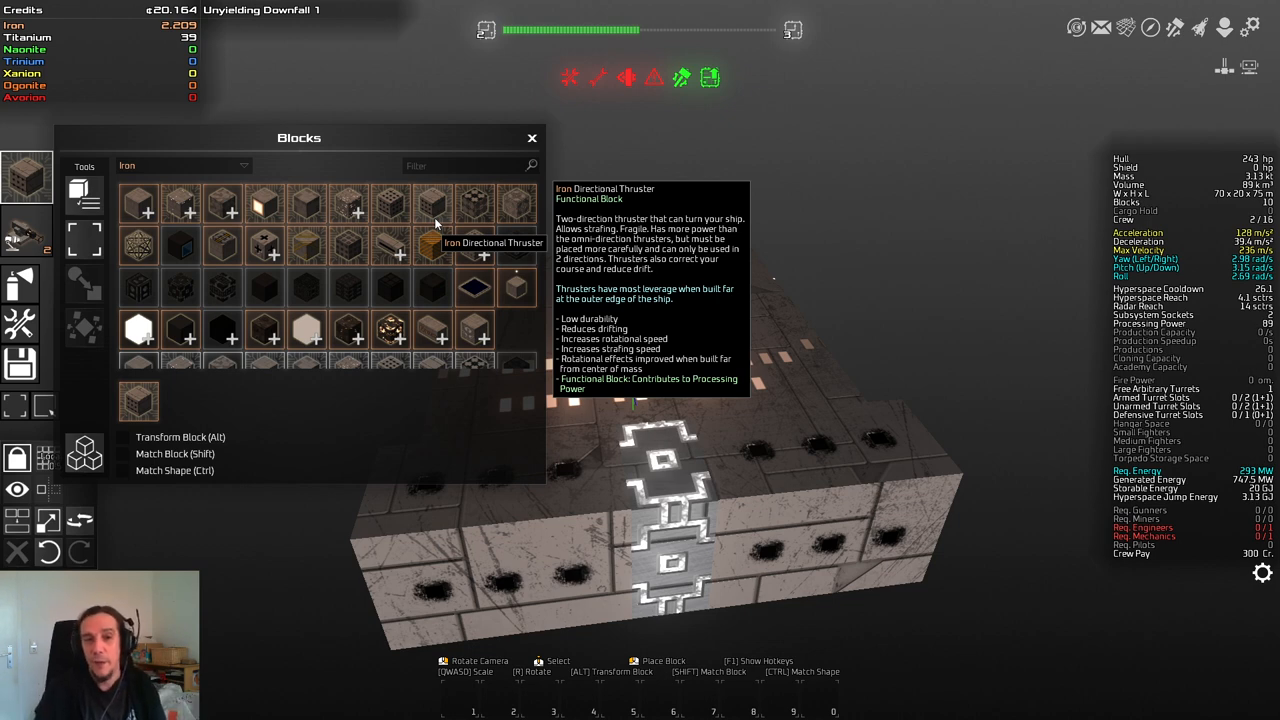
mouse_move(390, 204)
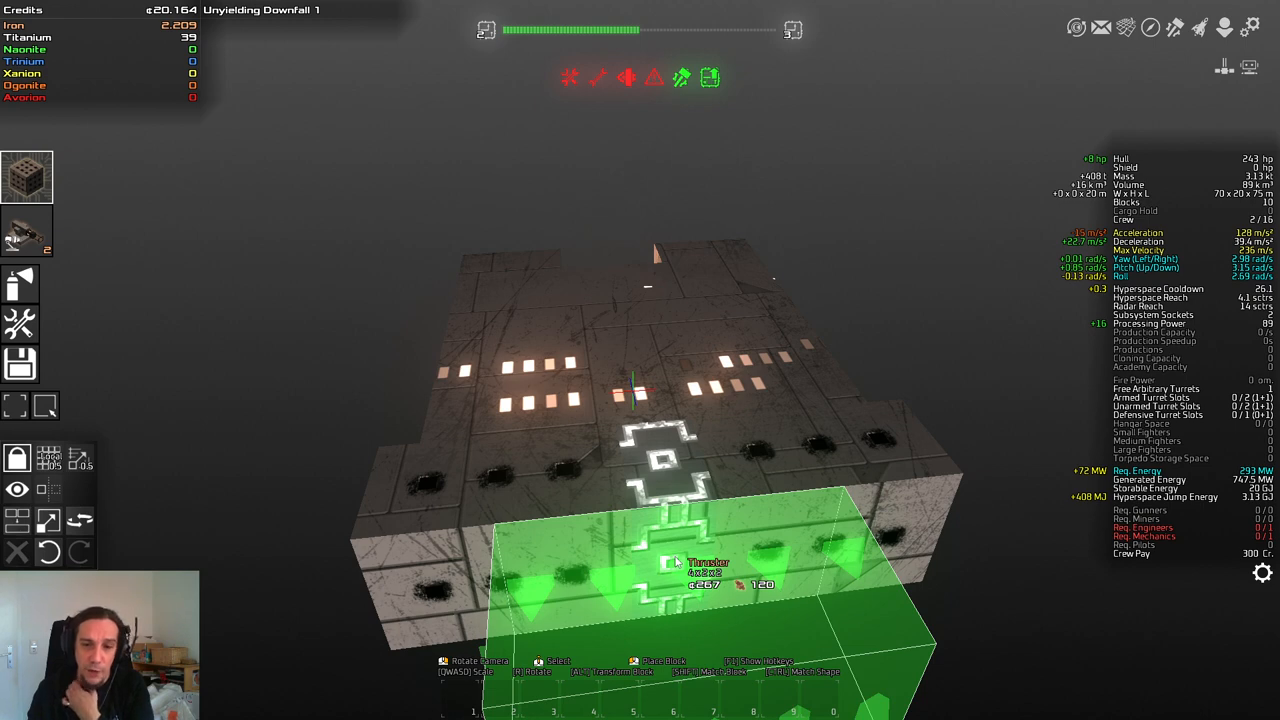
Step: Attach the iron engine block across the ship's rear face
left_click(676, 540)
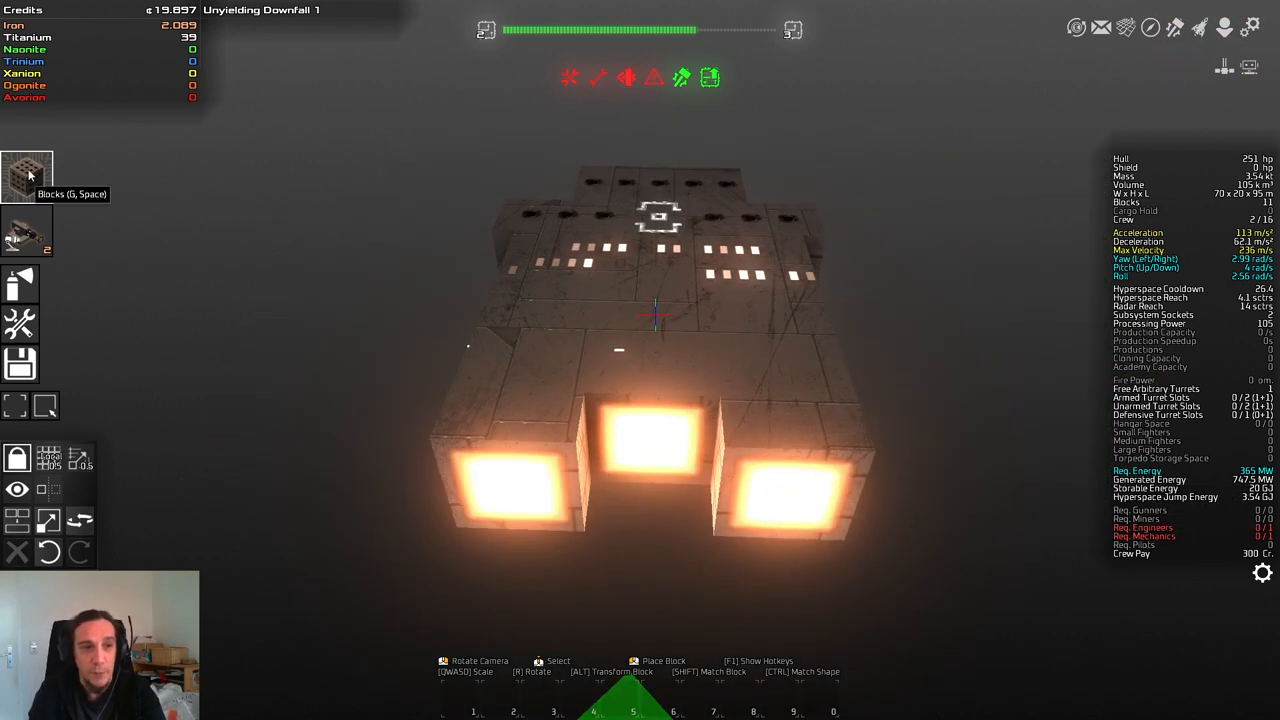
left_click(28, 176)
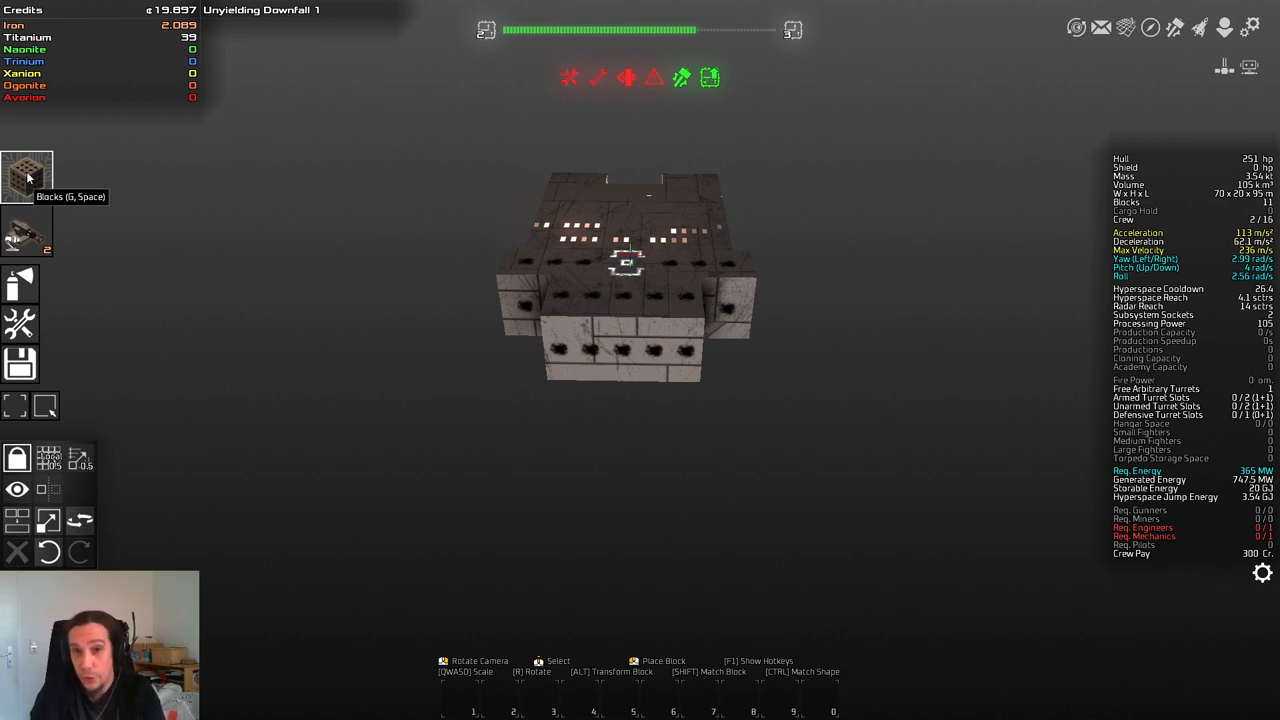
mouse_move(150, 152)
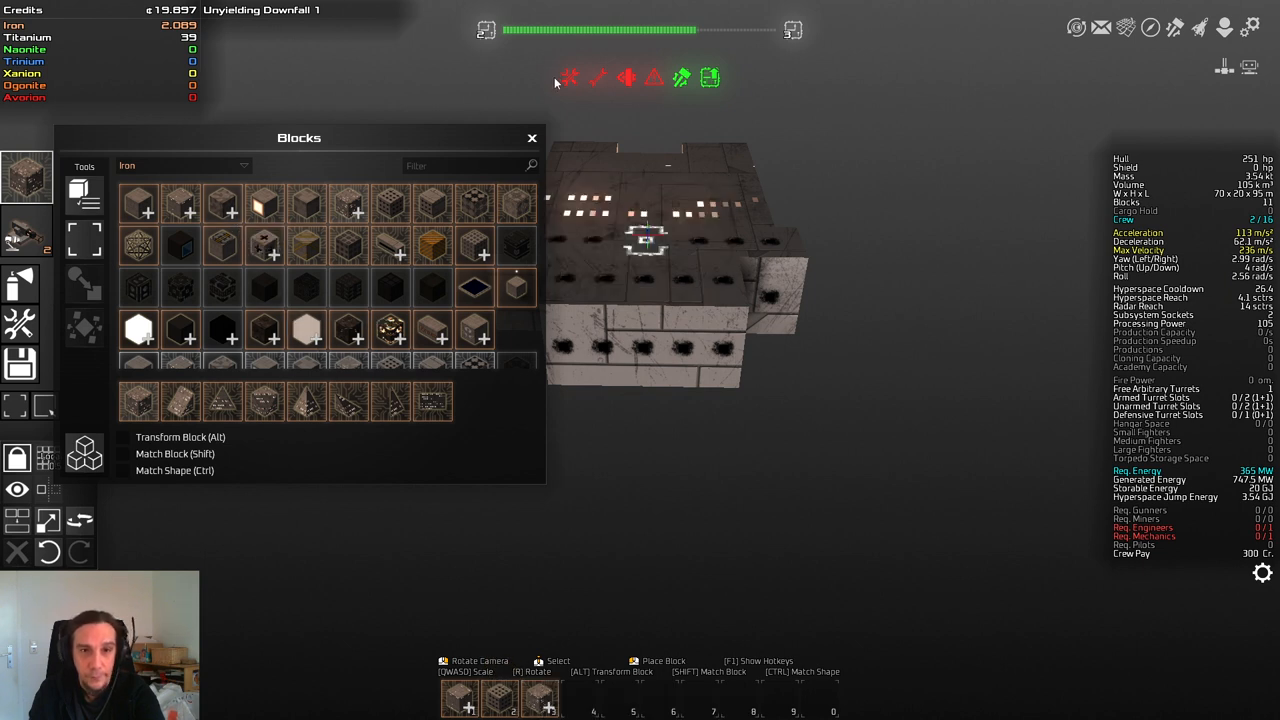
Step: Select the Iron Thruster block and attach one on each side of the hull
left_click(532, 136)
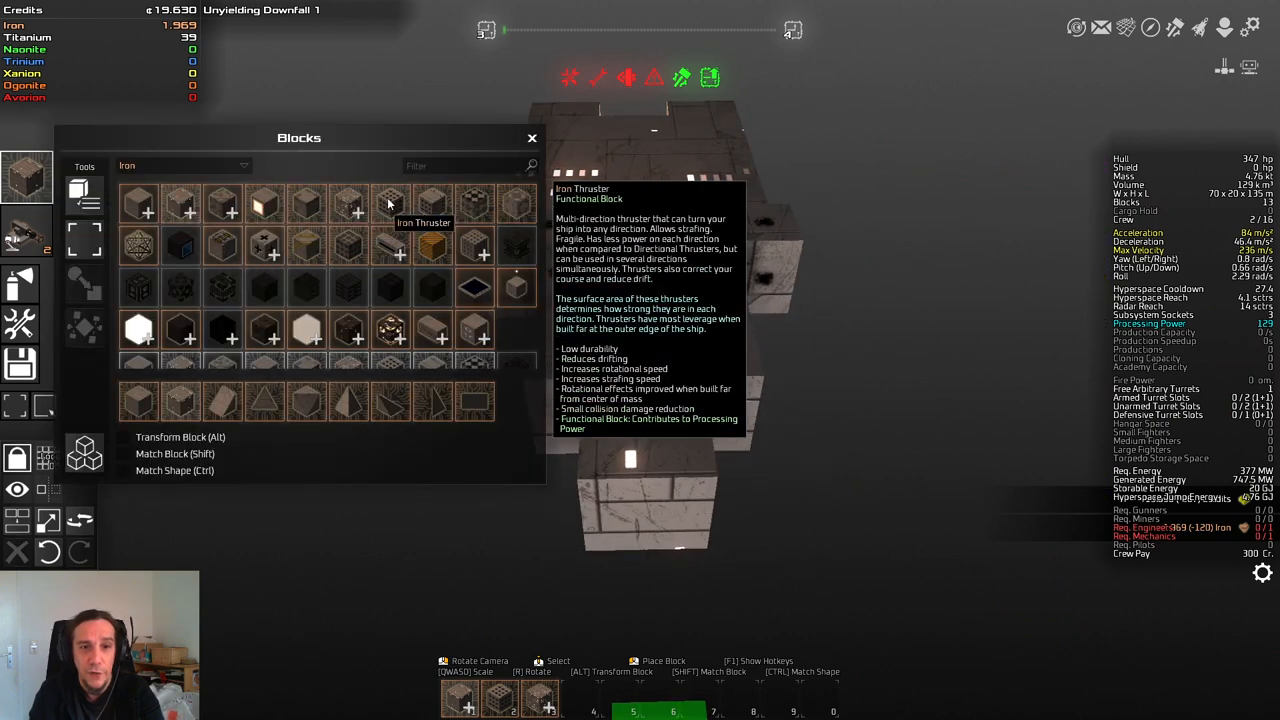
left_click(532, 138)
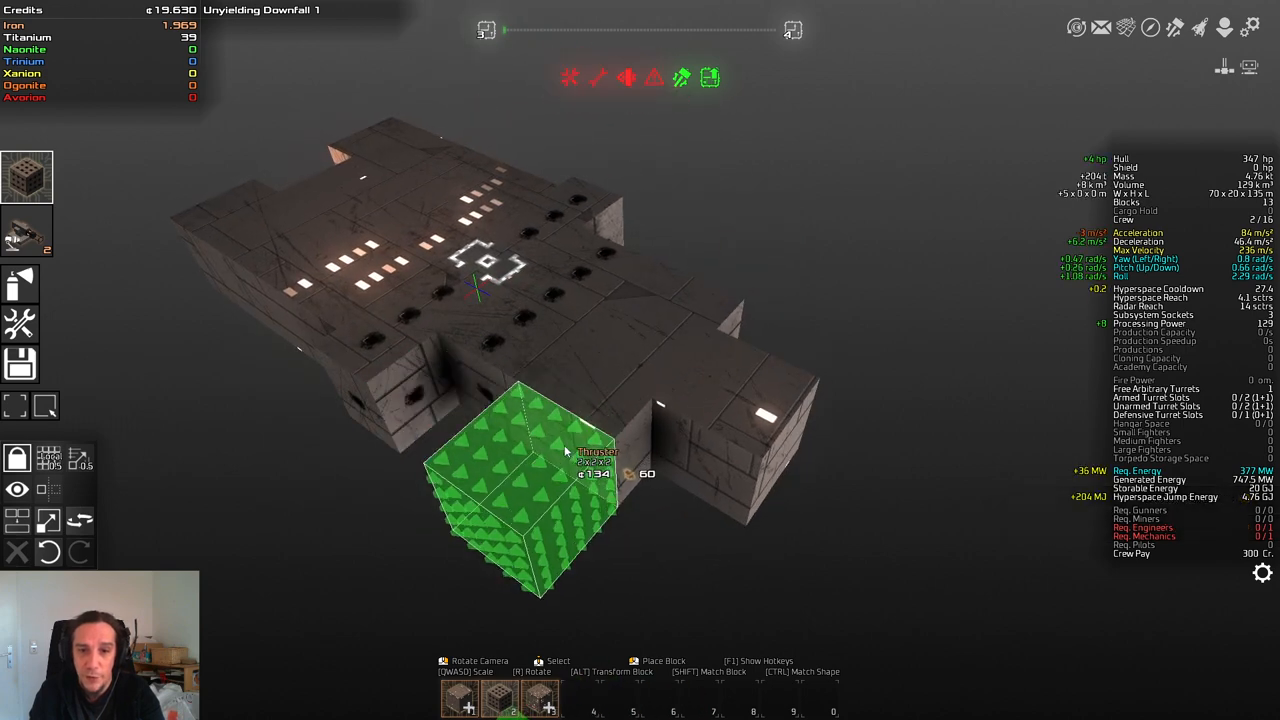
left_click(650, 380)
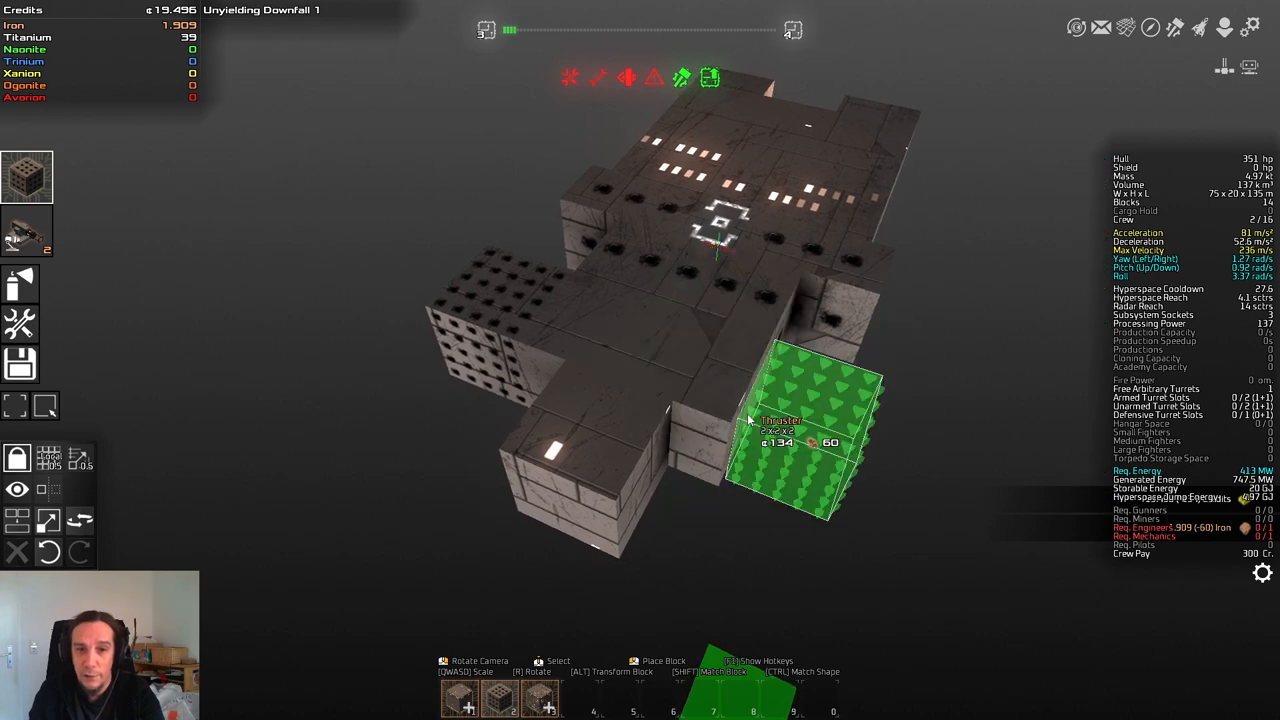
left_click(704, 490)
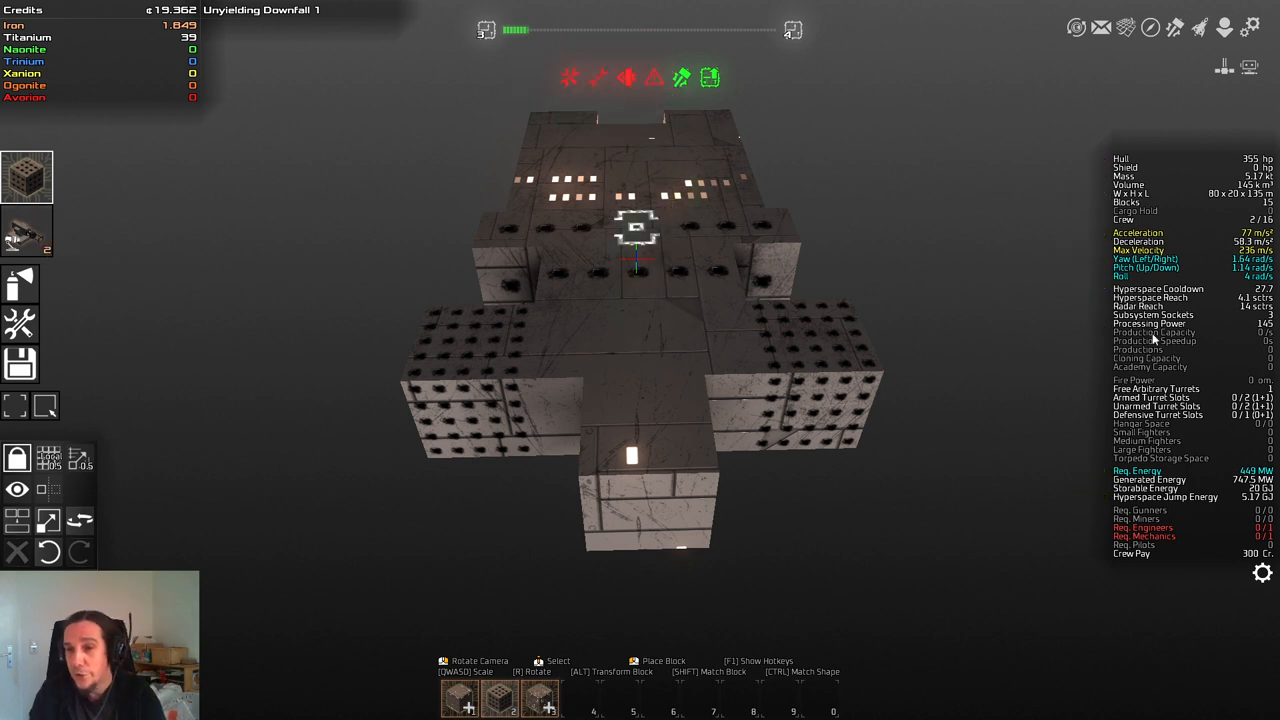
mouse_move(1150, 392)
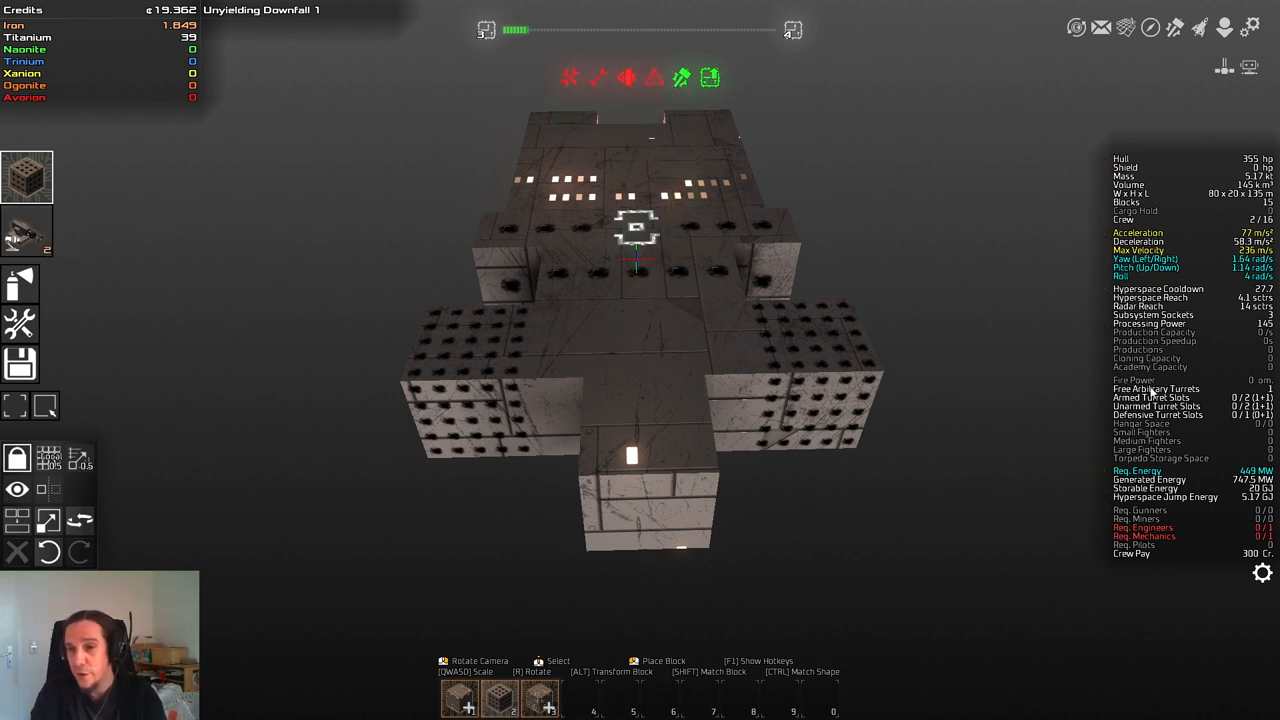
mouse_move(1204, 396)
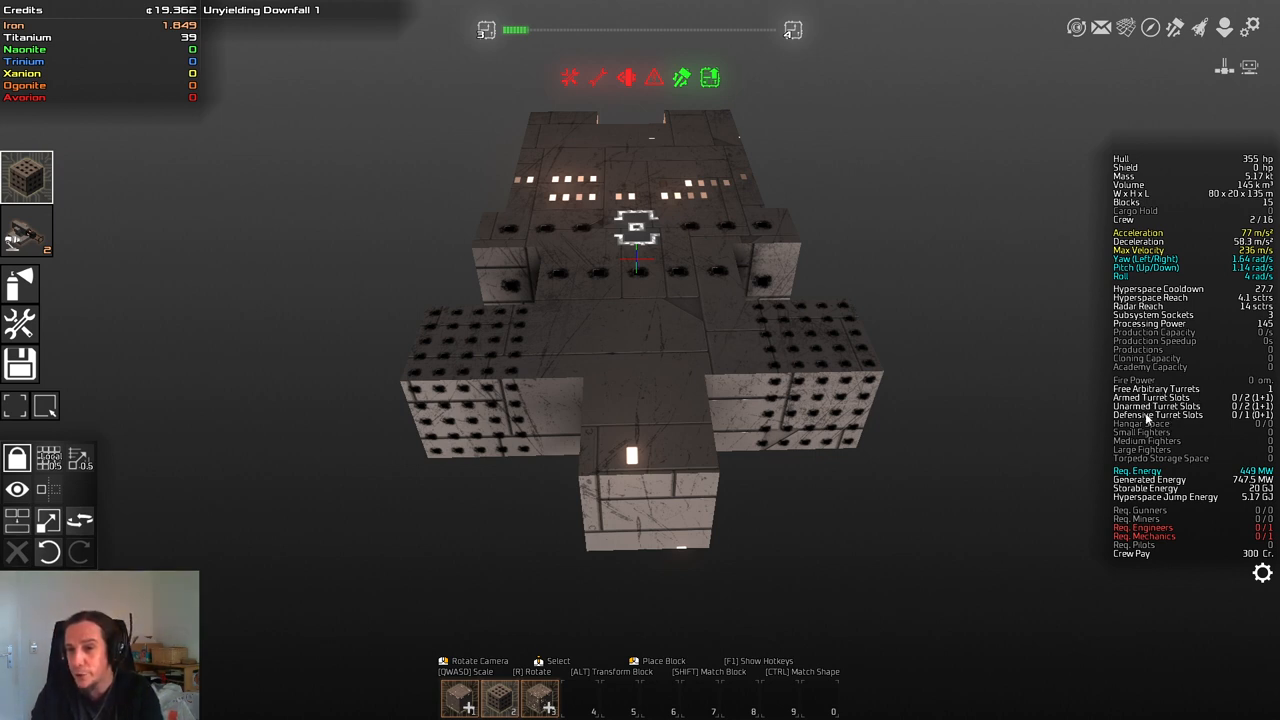
mouse_move(1204, 402)
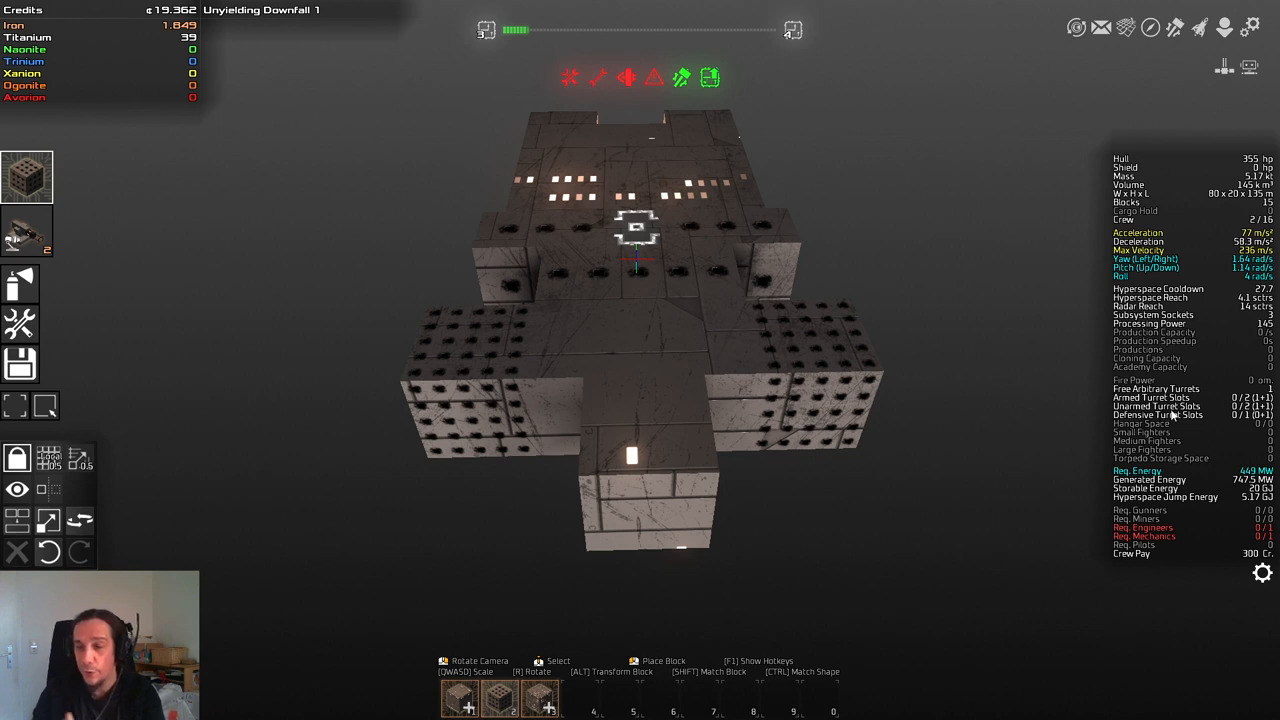
mouse_move(1108, 406)
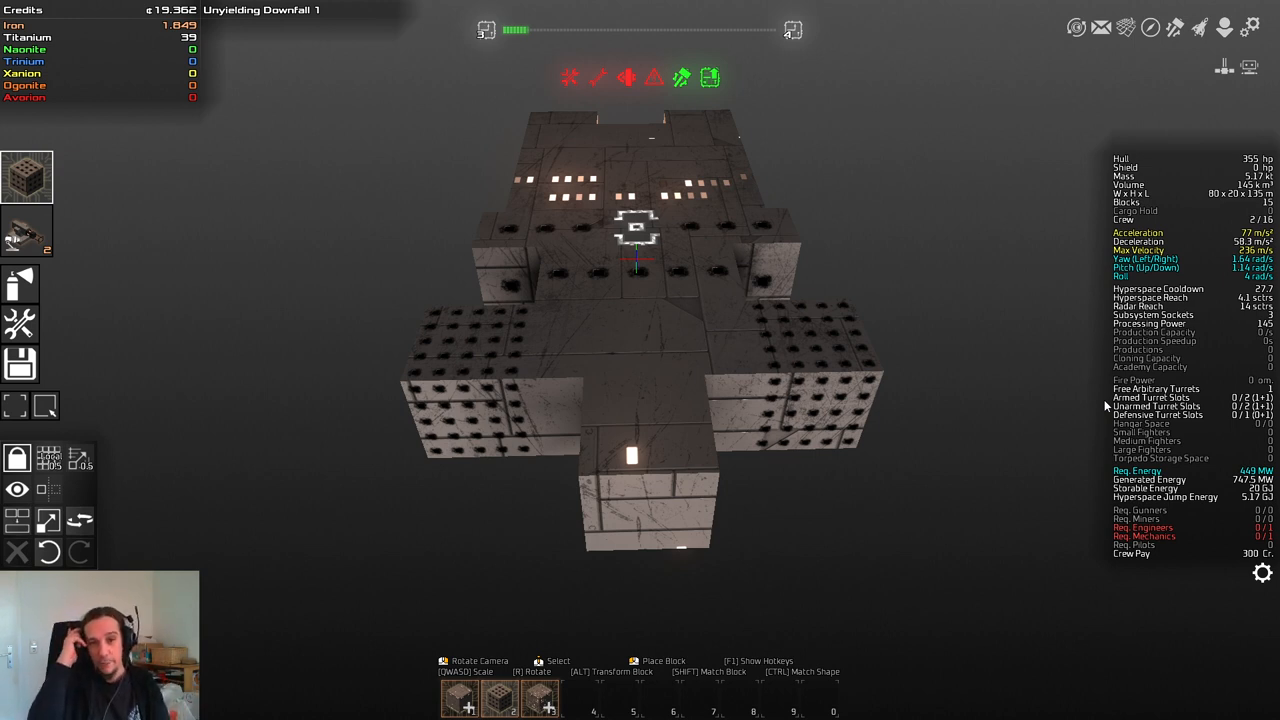
mouse_move(1130, 398)
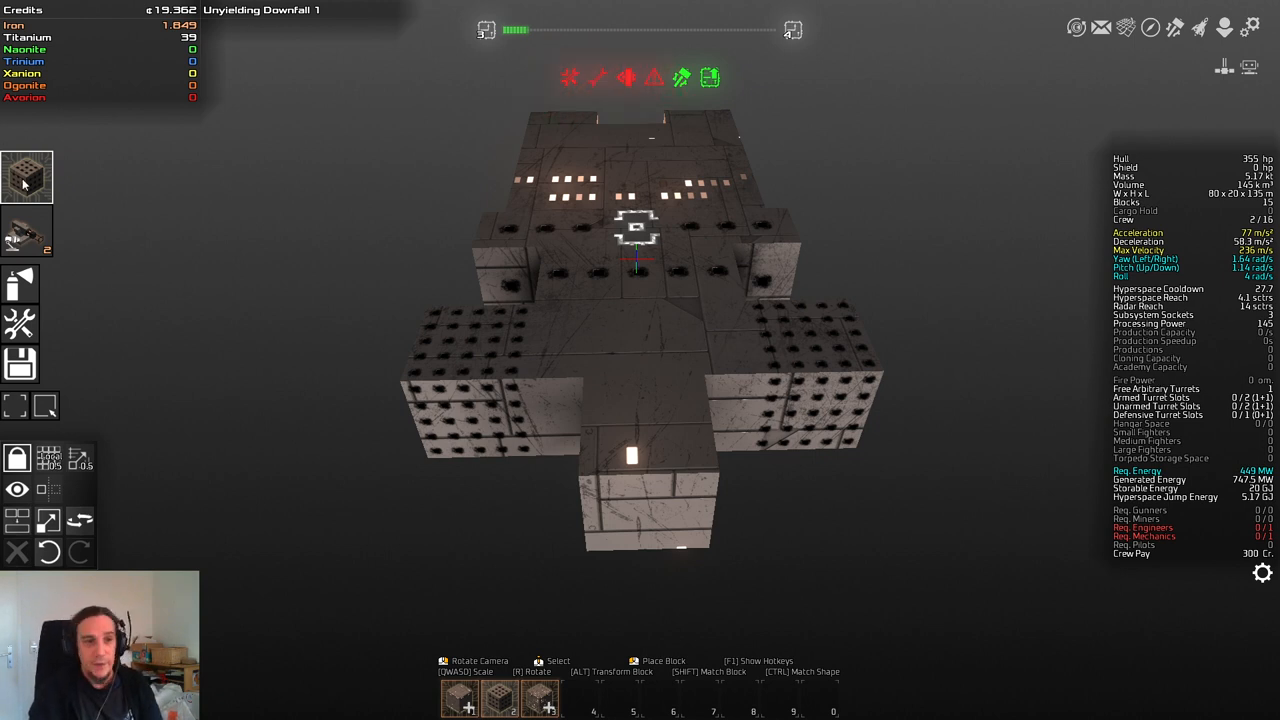
mouse_move(28, 232)
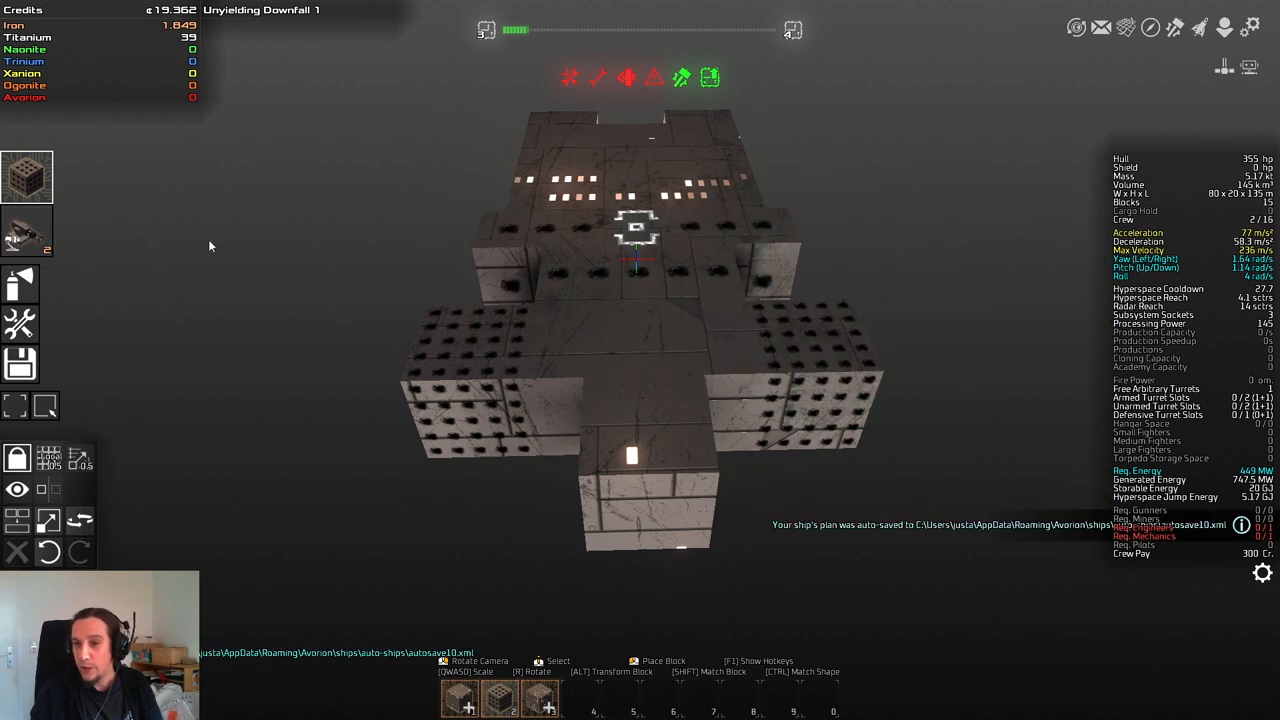
Step: Switch to Turret mode, pick a pulse laser turret and mount it on the rear hull section
left_click(28, 230)
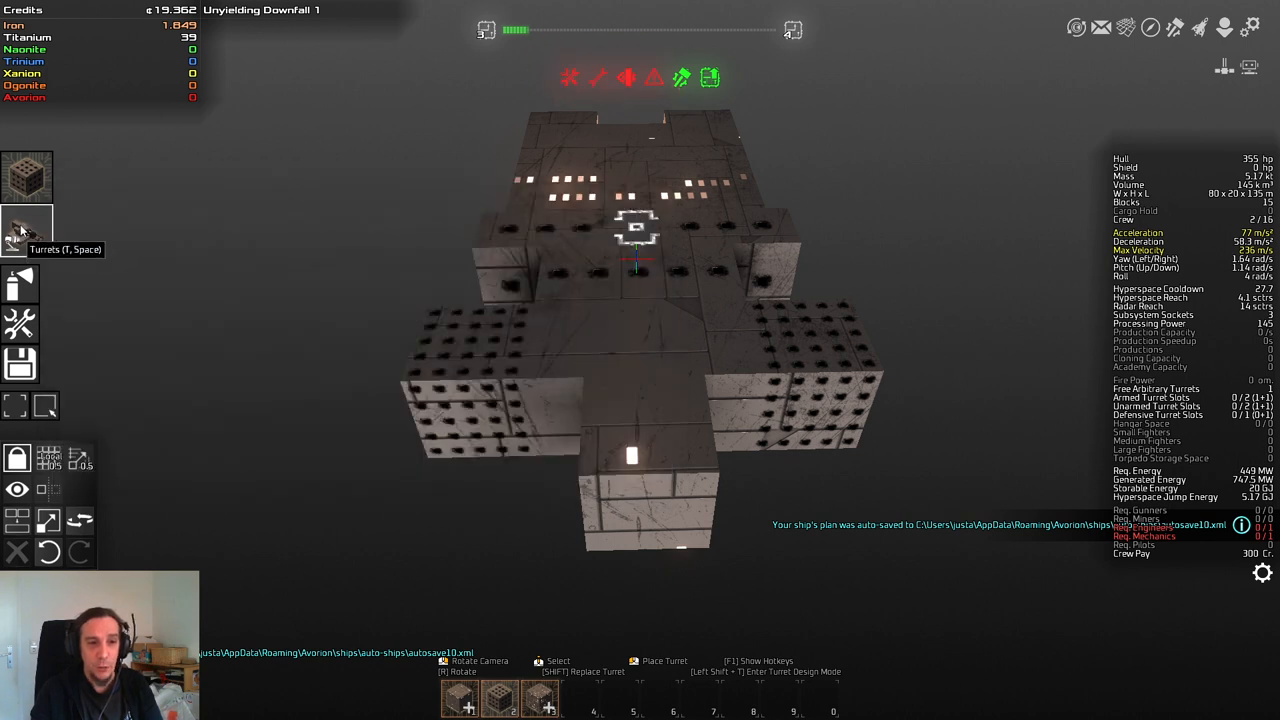
left_click(28, 230)
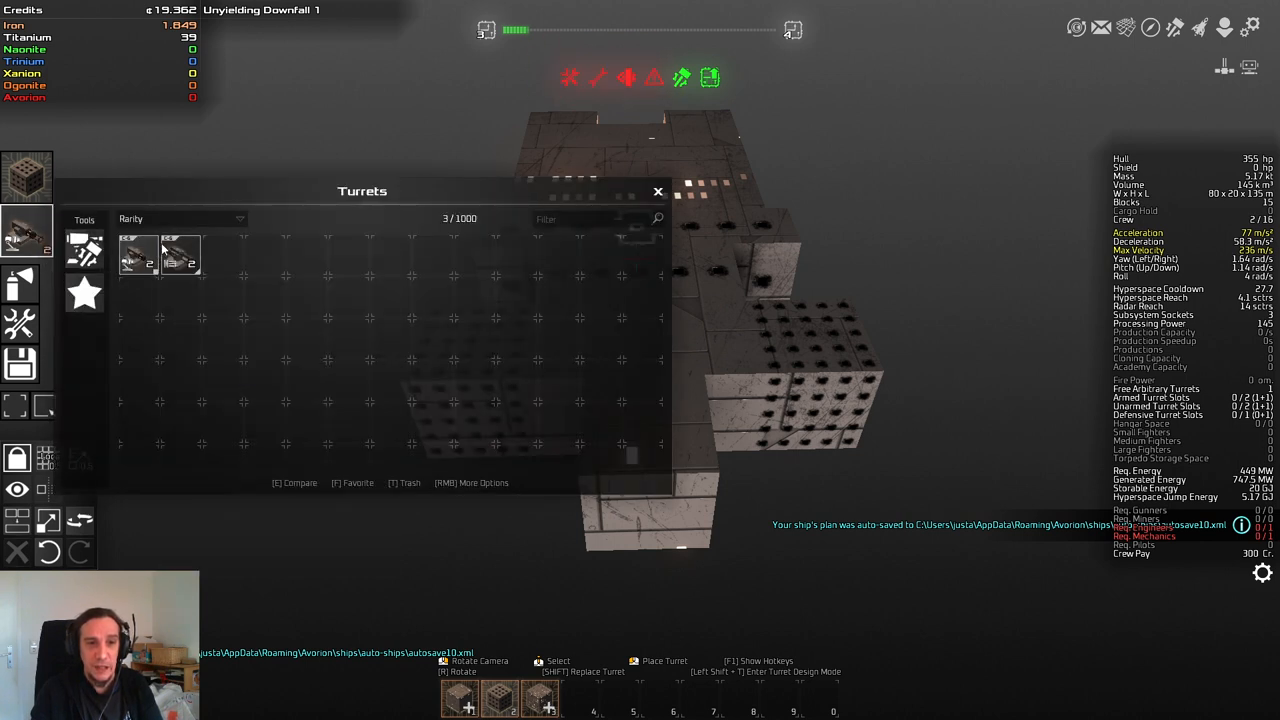
mouse_move(136, 258)
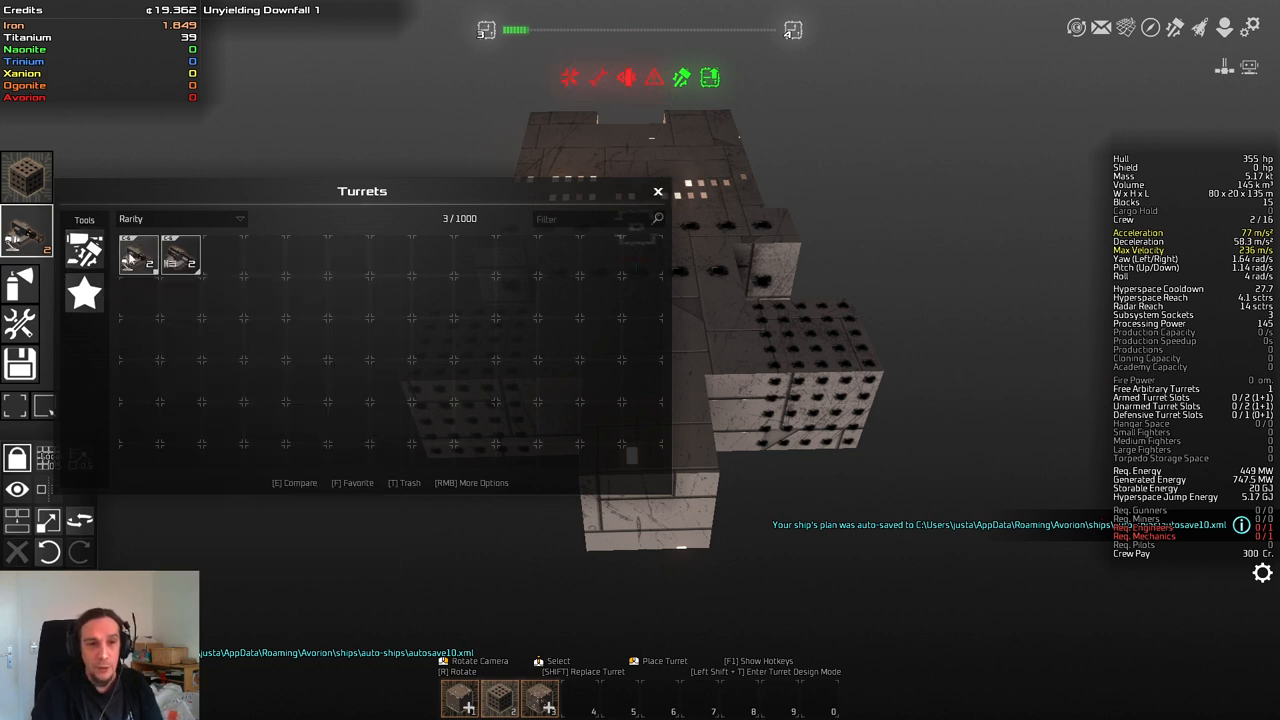
left_click(658, 192)
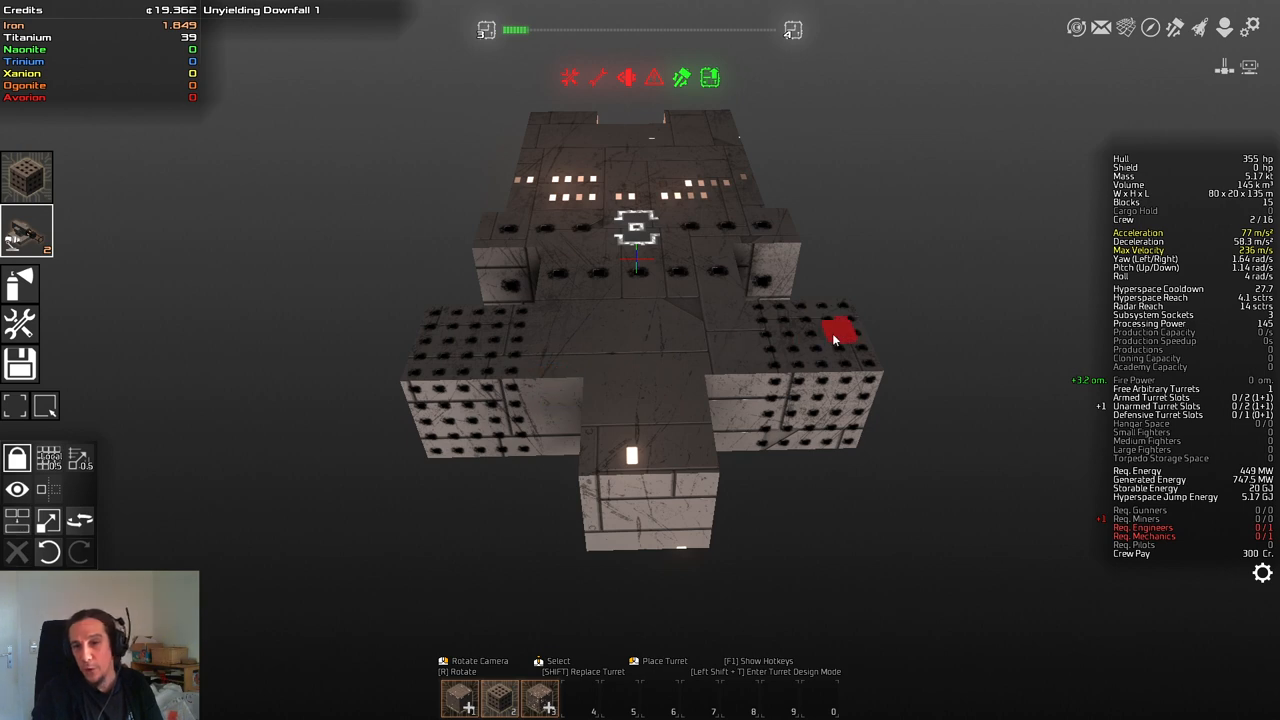
left_click_drag(640, 340, 760, 300)
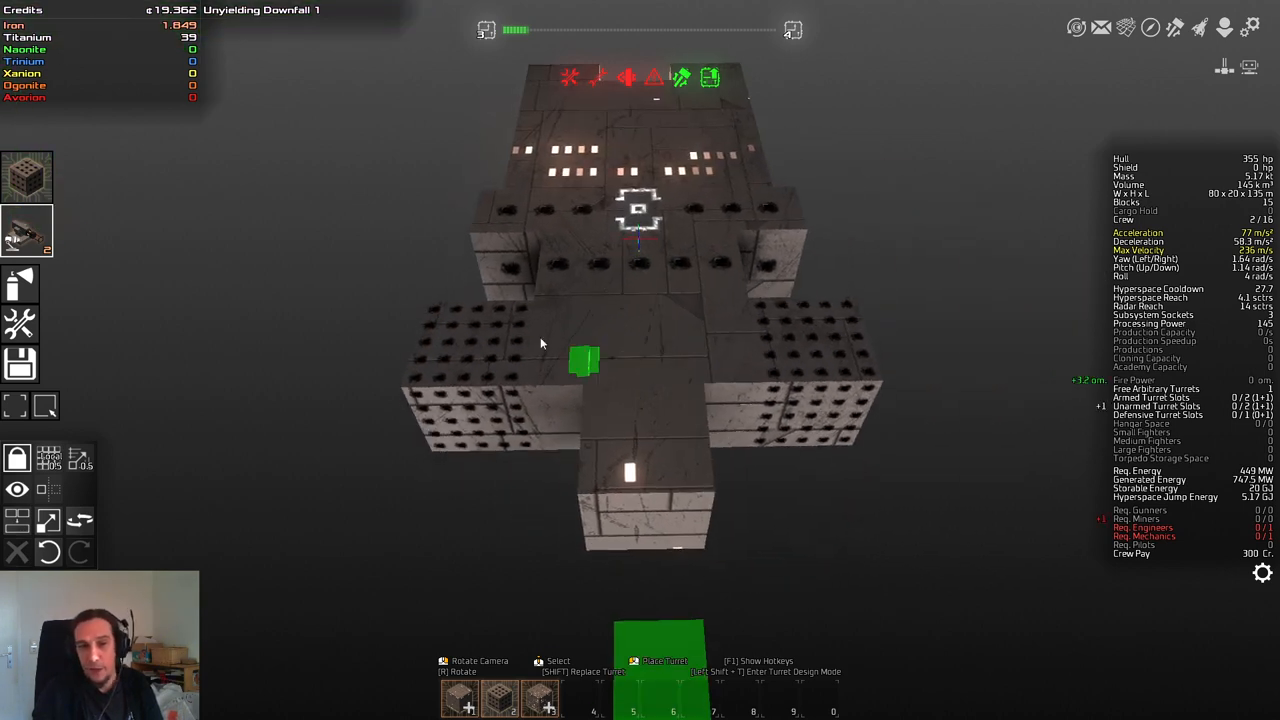
left_click(584, 362)
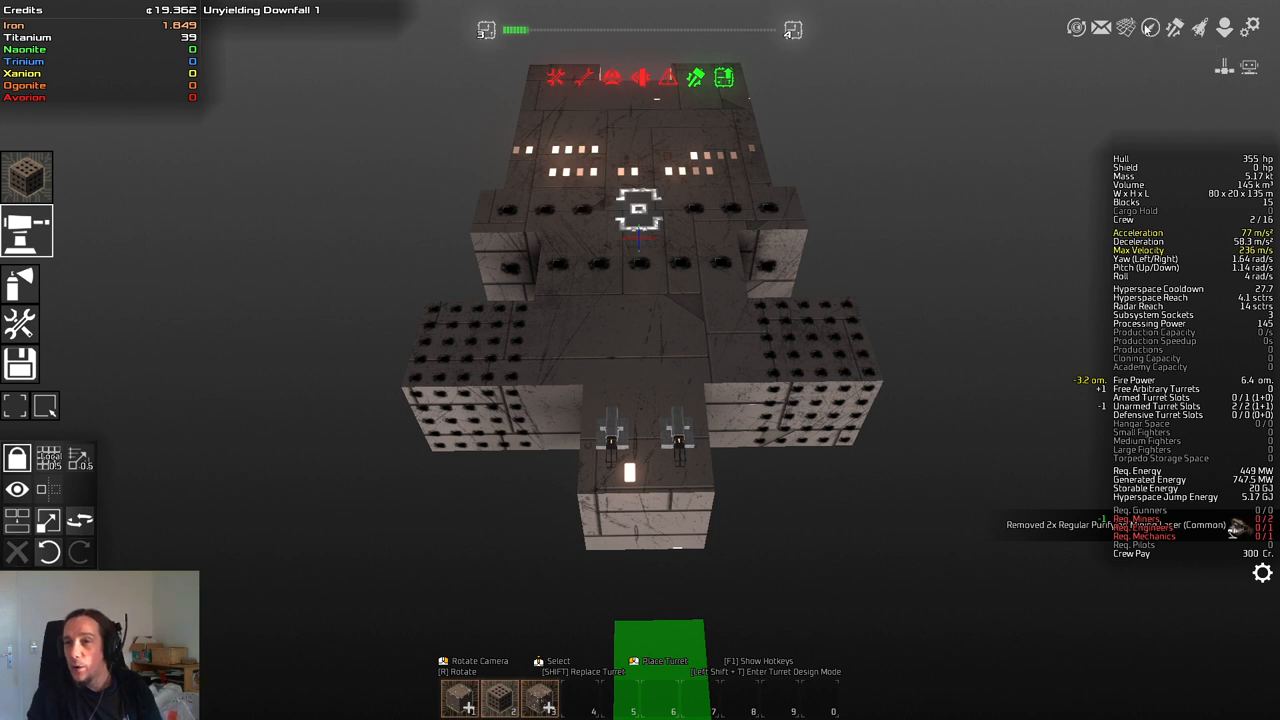
mouse_move(1200, 28)
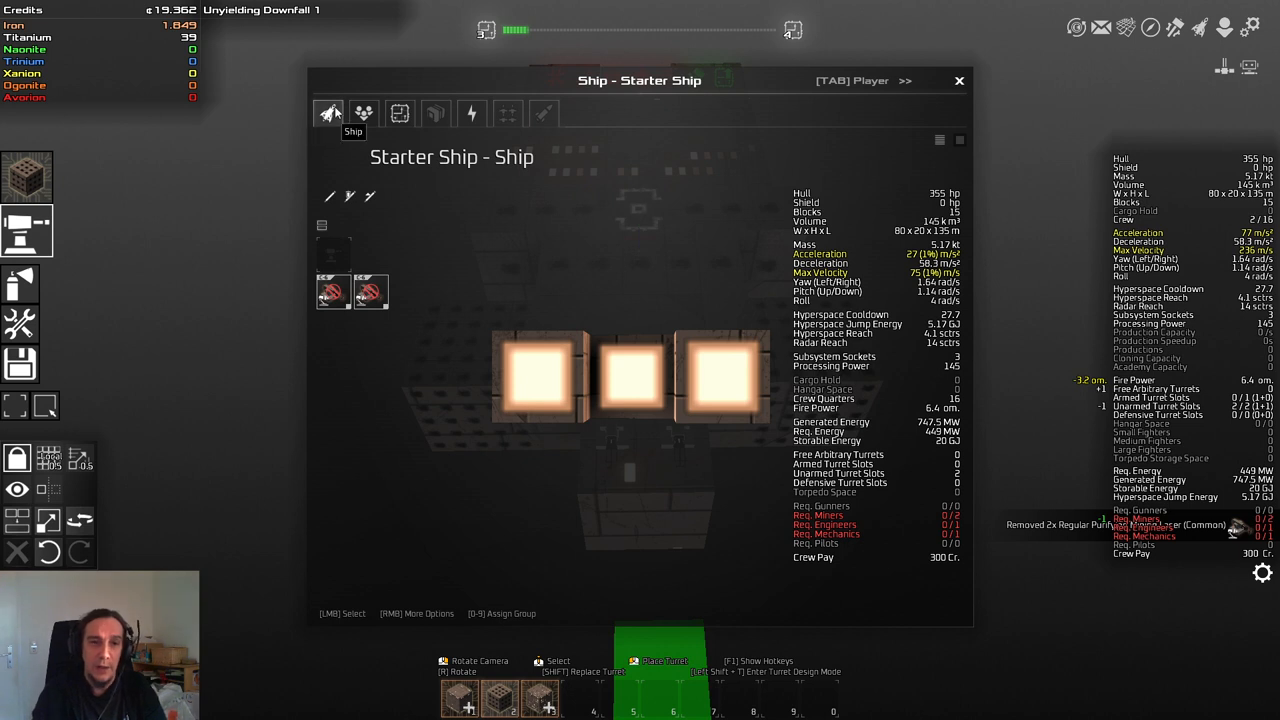
mouse_move(332, 290)
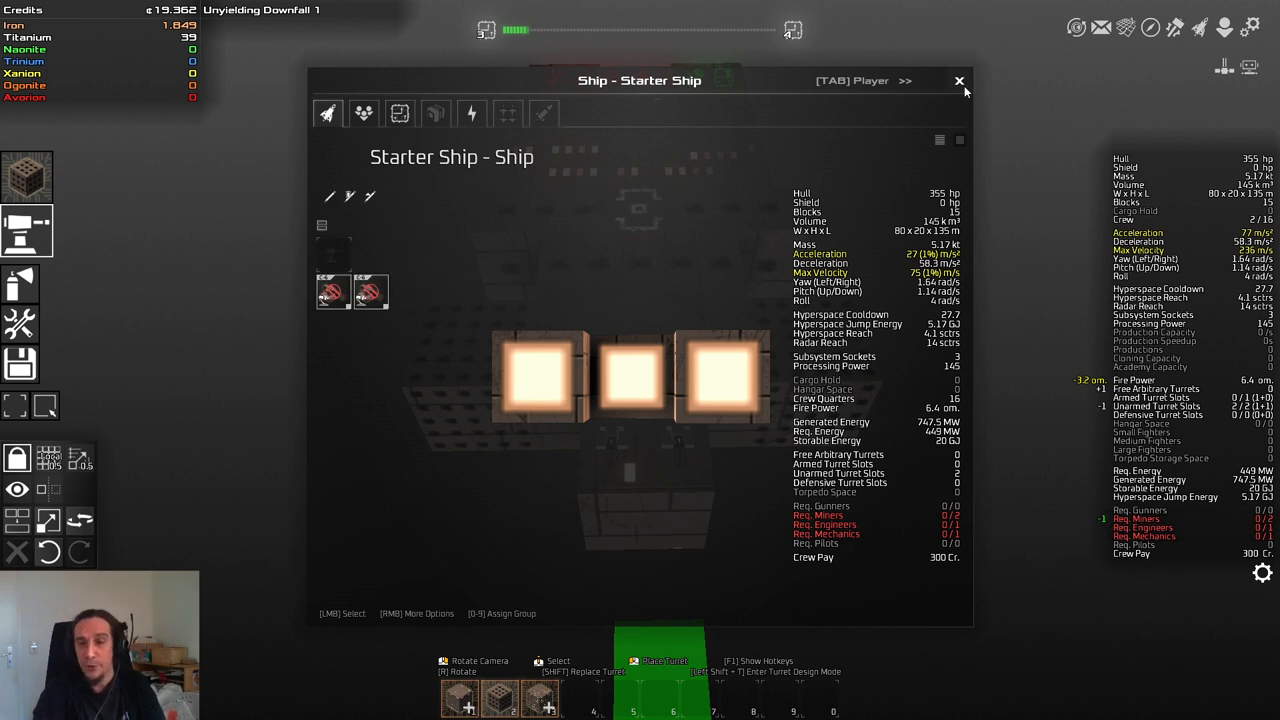
left_click(960, 80)
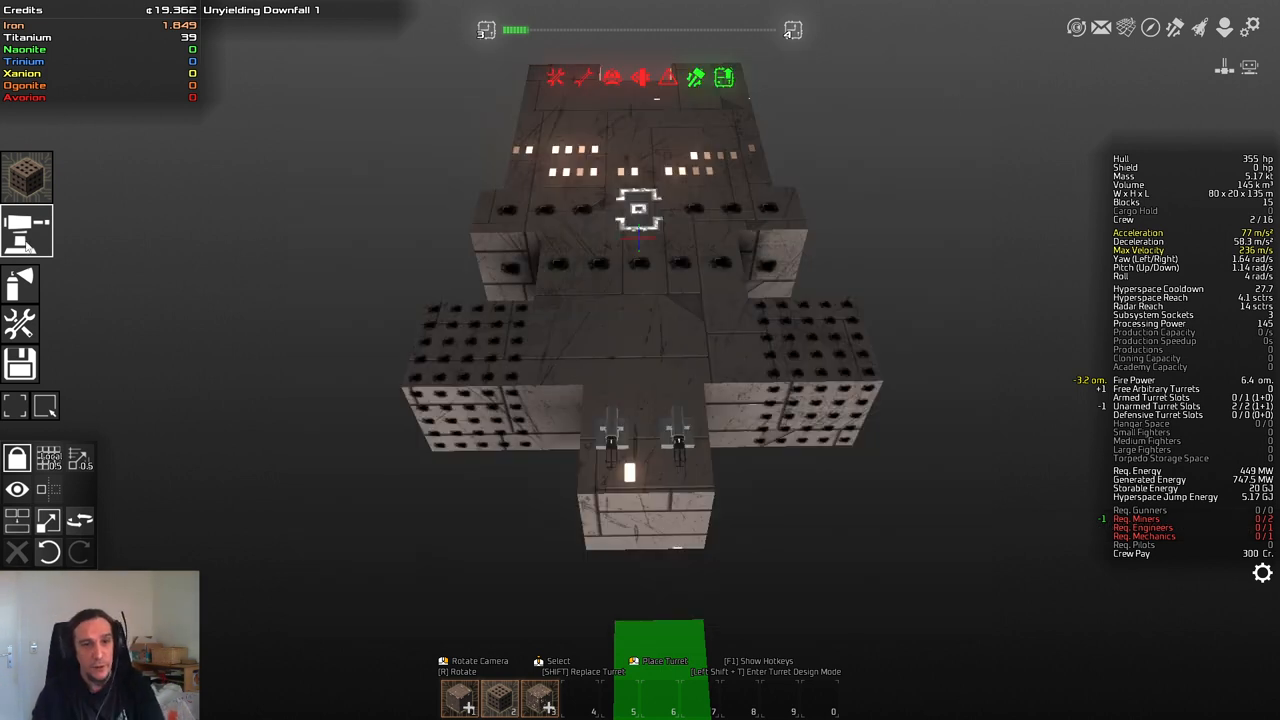
Step: Pick the Regular Triple Chaingun from the turret inventory for mounting
left_click(28, 232)
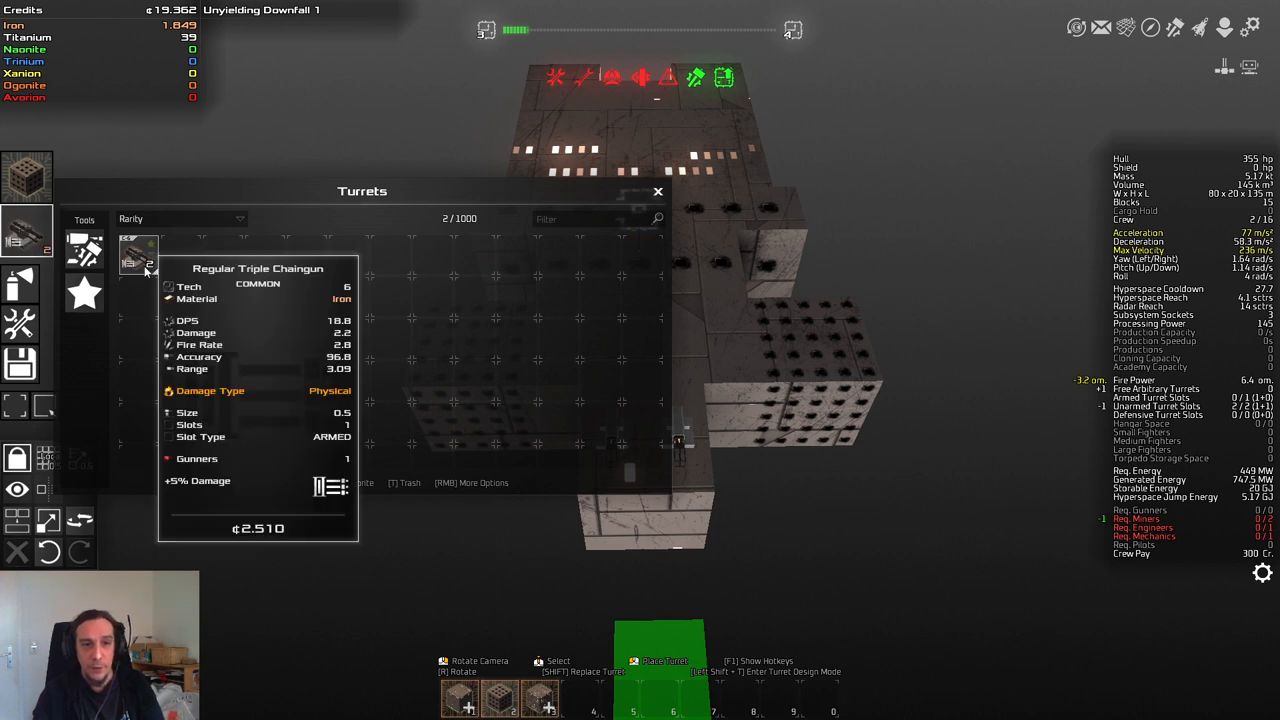
left_click(658, 192)
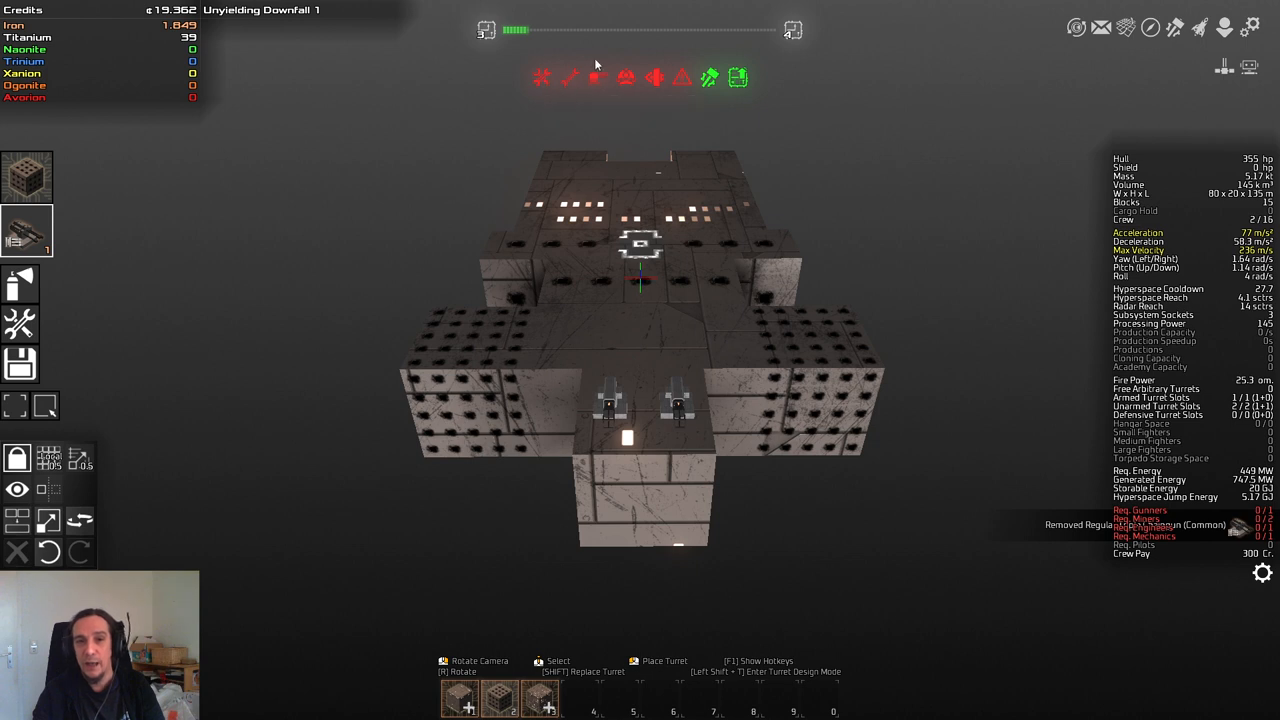
mouse_move(678, 68)
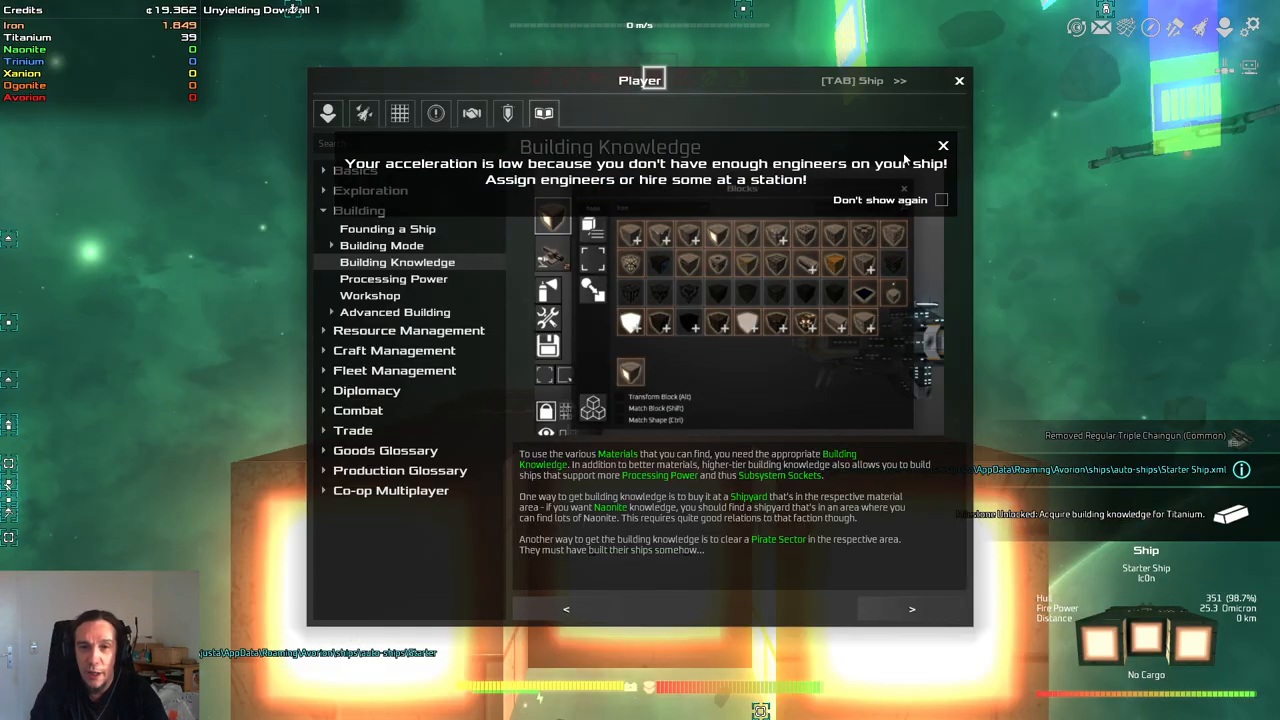
Step: Dismiss the low engineer acceleration warning before docking at the Equipment Dock
left_click(958, 80)
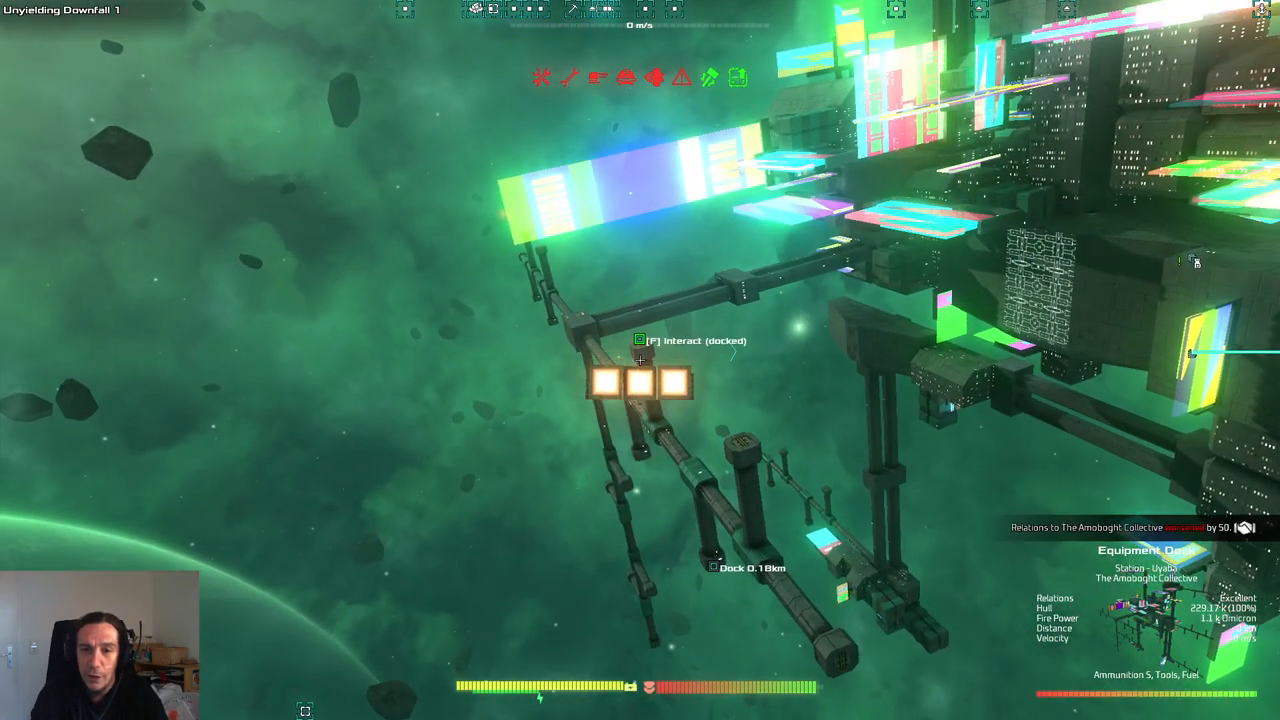
Step: Interact with the docked Equipment Dock to open its greeting dialog
key("f")
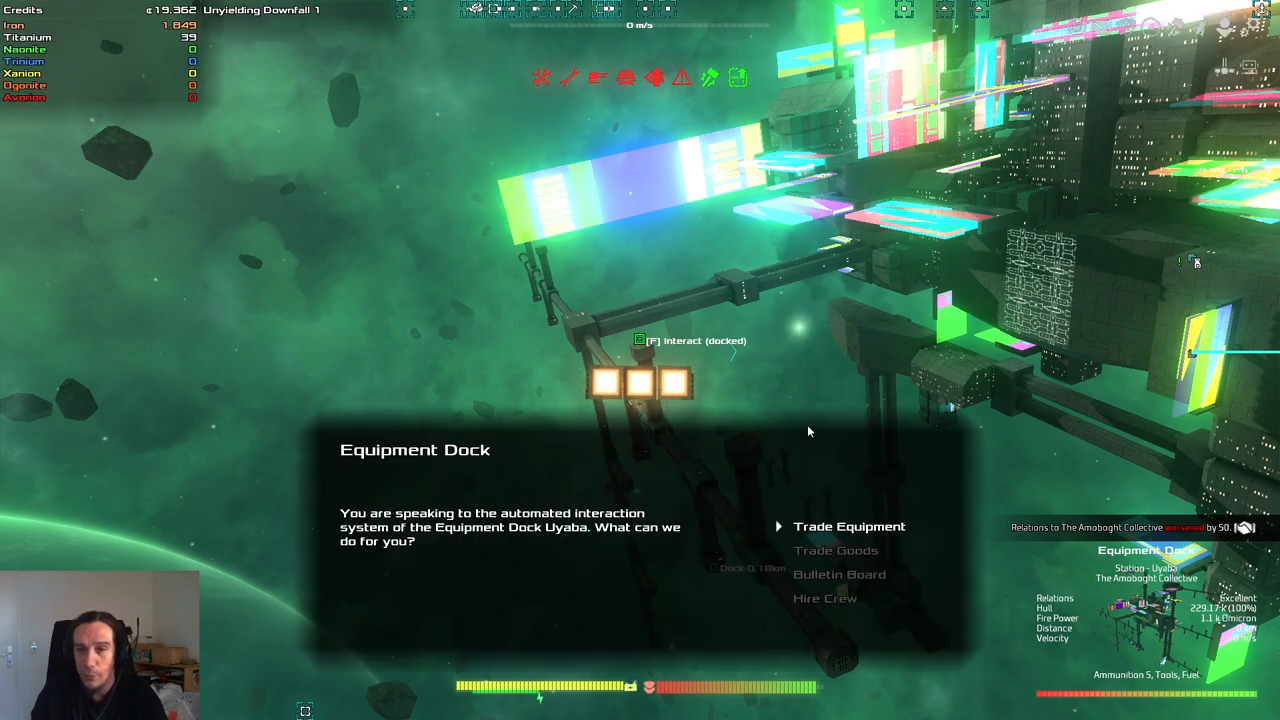
mouse_move(1208, 528)
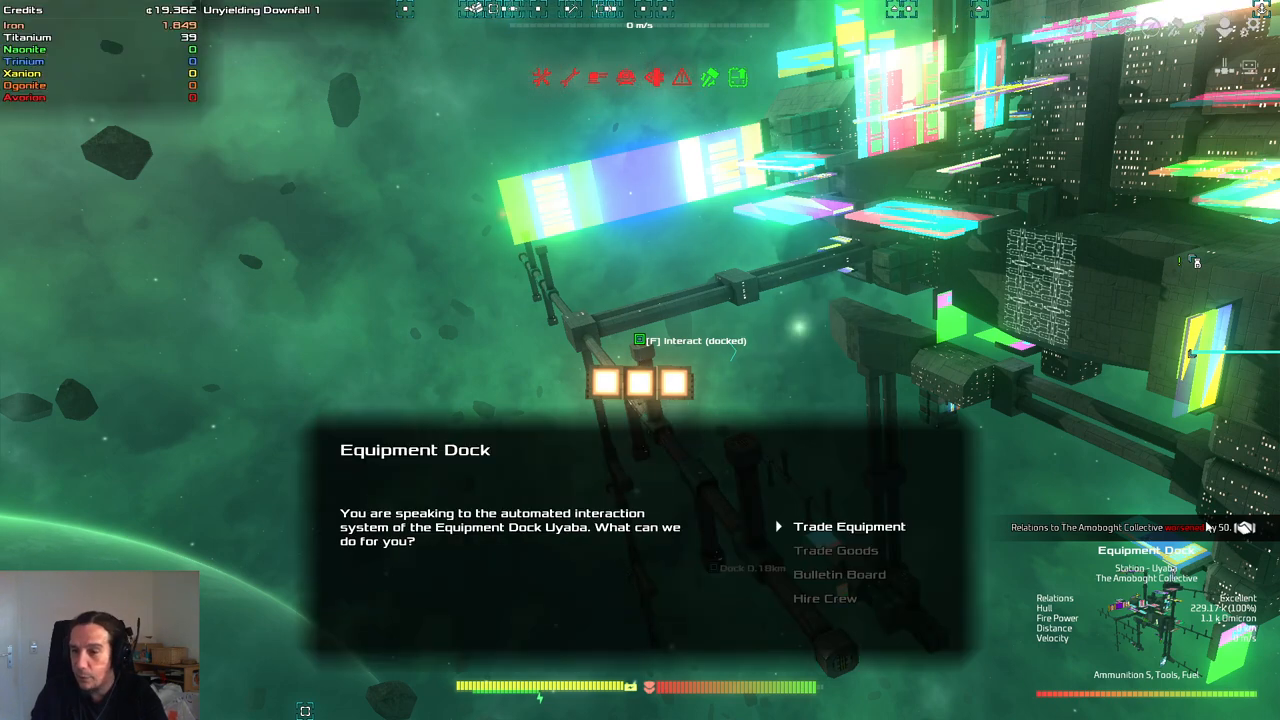
mouse_move(800, 414)
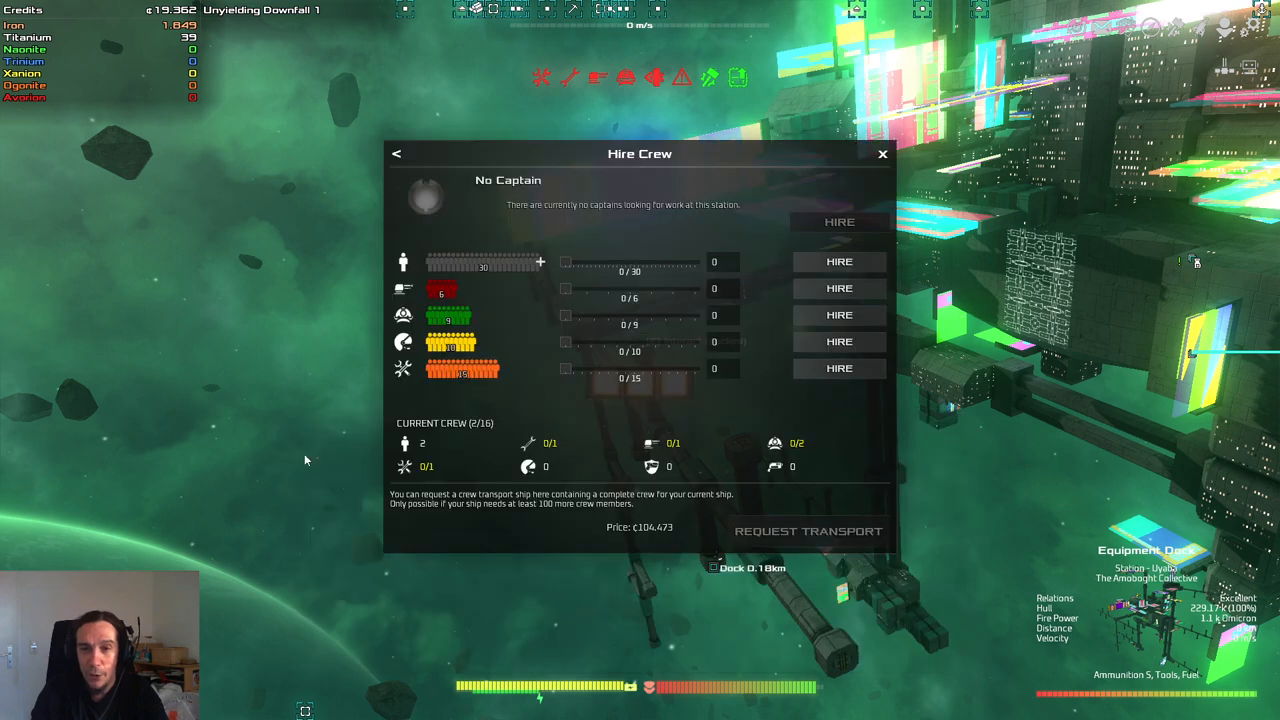
mouse_move(428, 392)
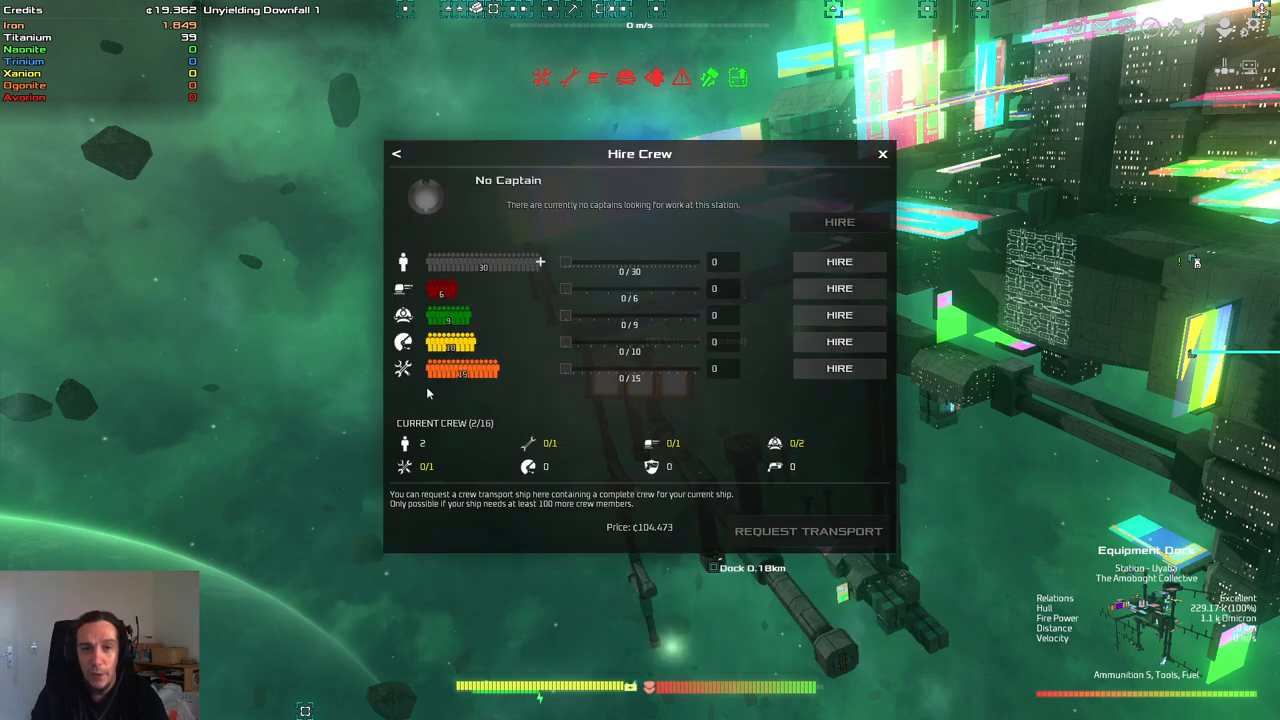
mouse_move(396, 476)
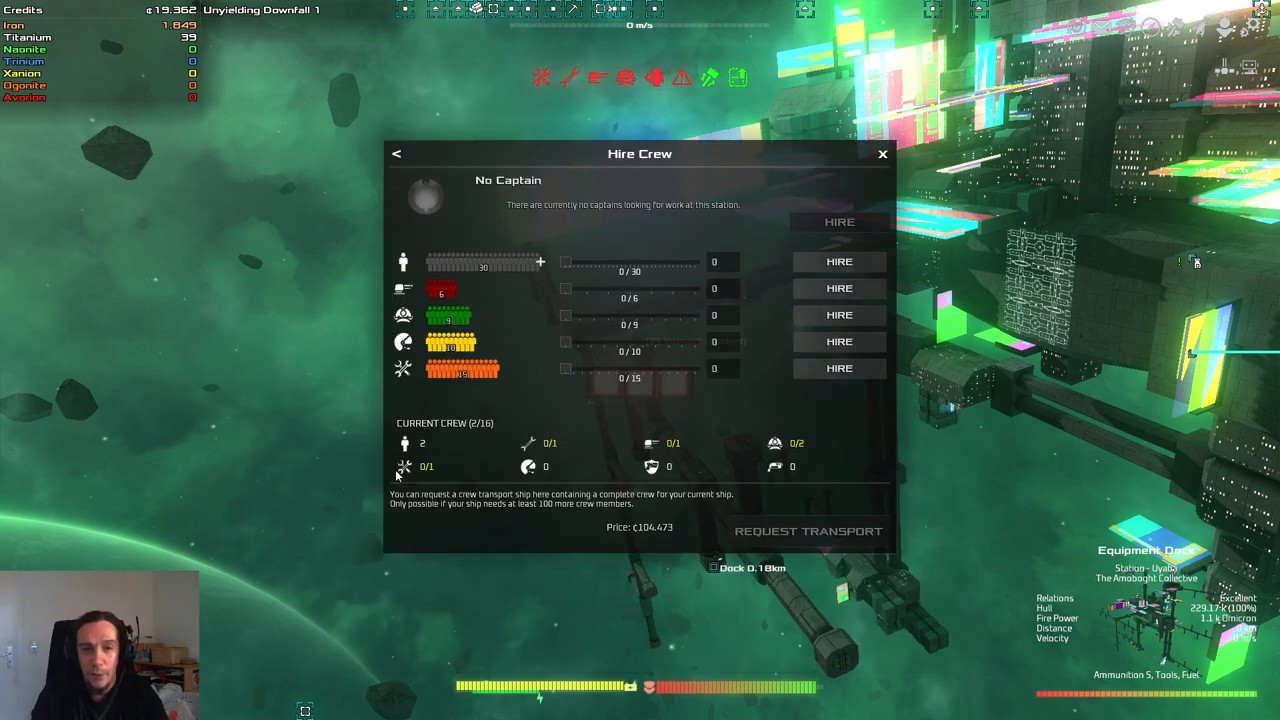
mouse_move(628, 368)
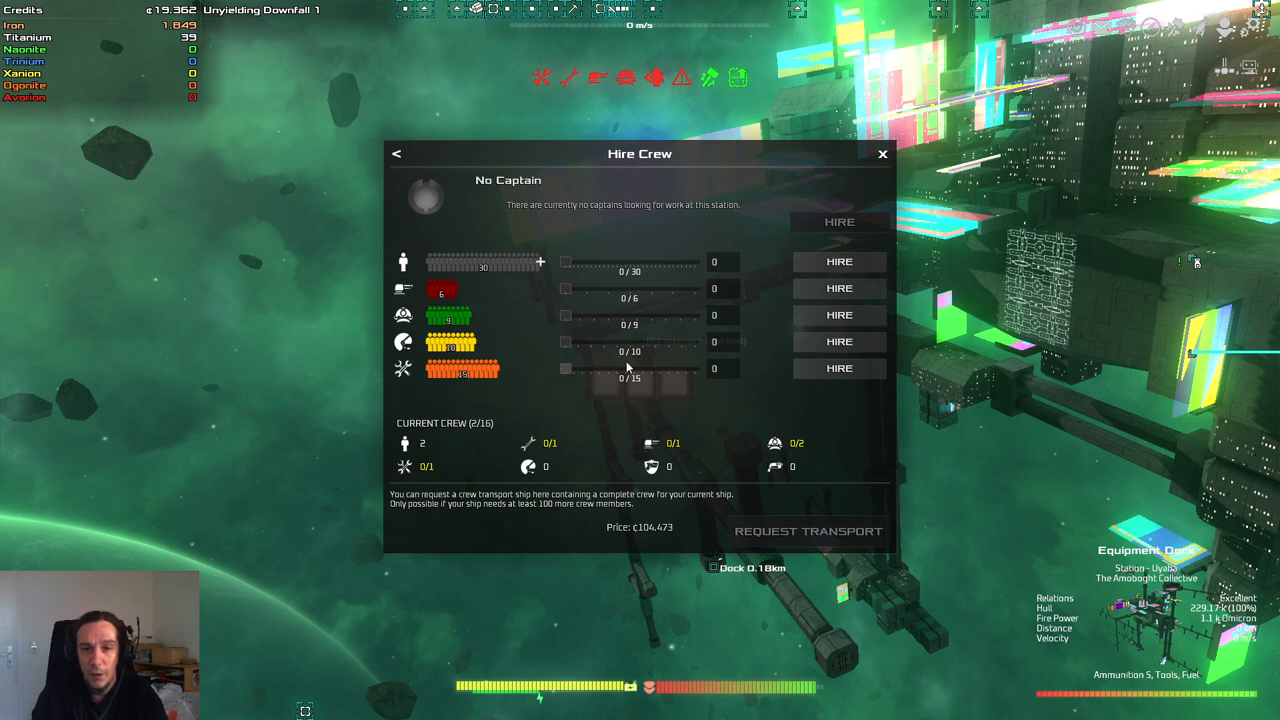
mouse_move(610, 374)
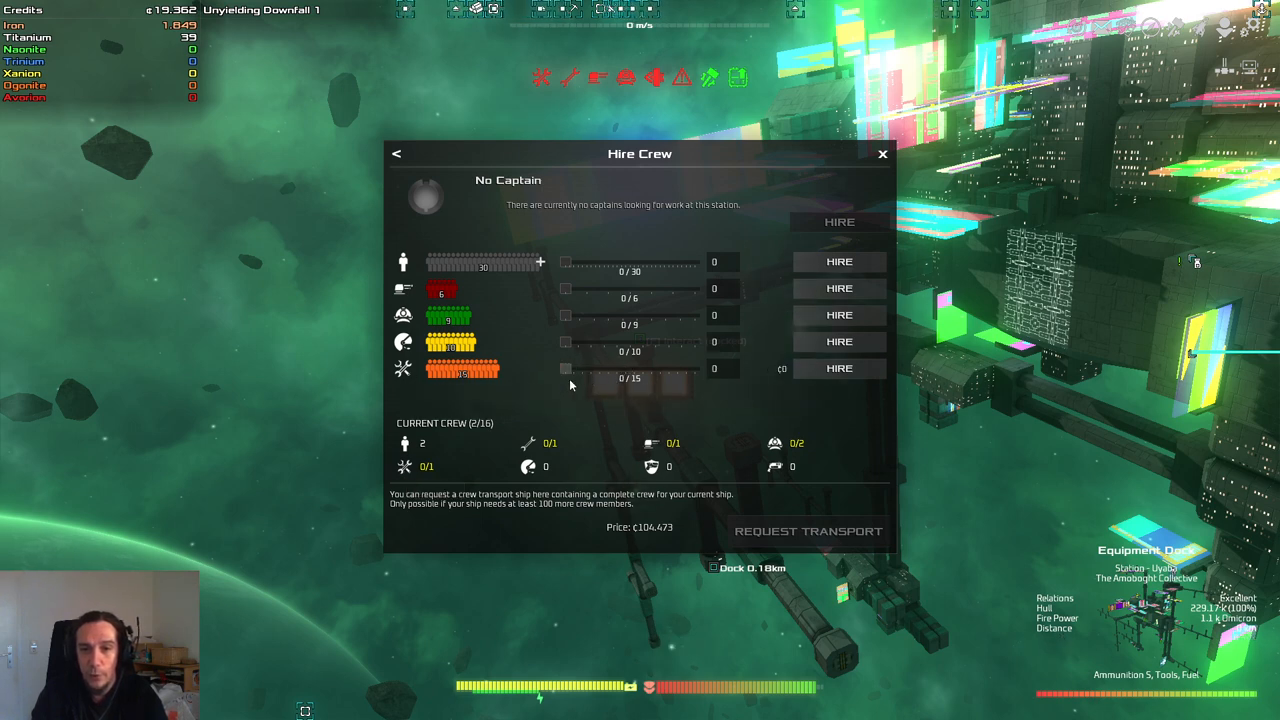
Step: Hire one mechanic, one gunner and two miners, then leave the hiring screen
left_click(838, 368)
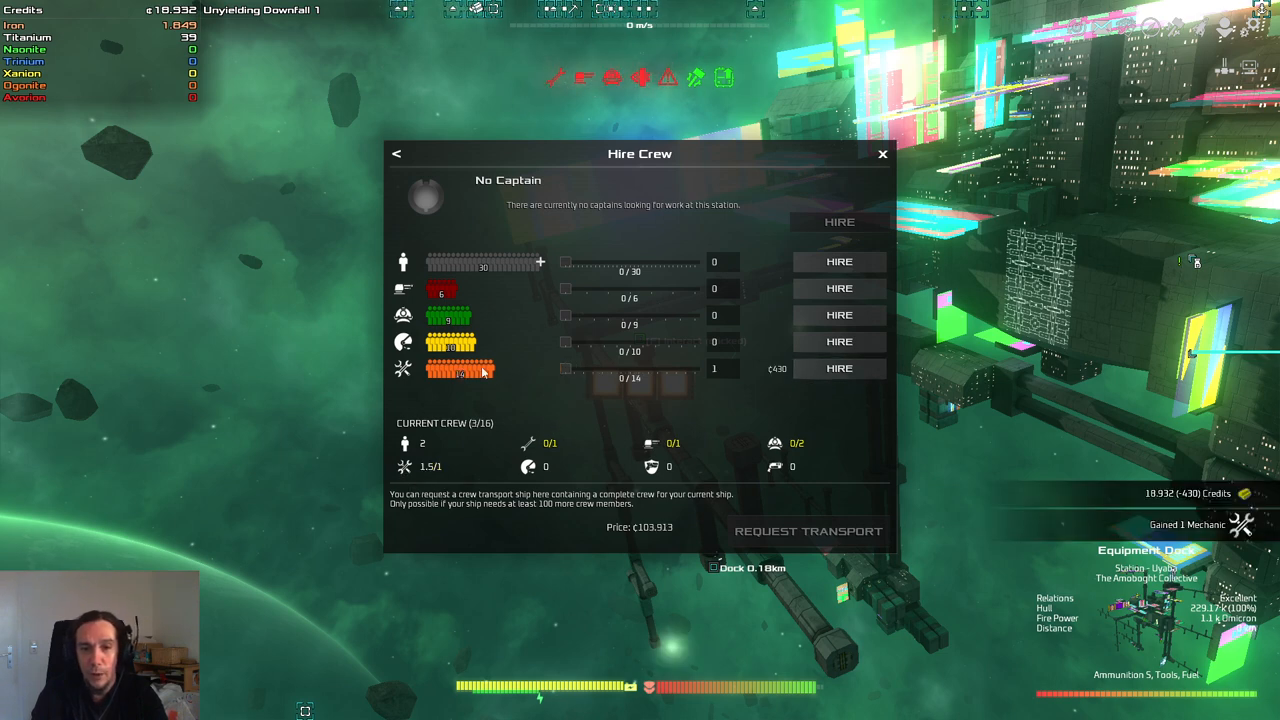
mouse_move(844, 304)
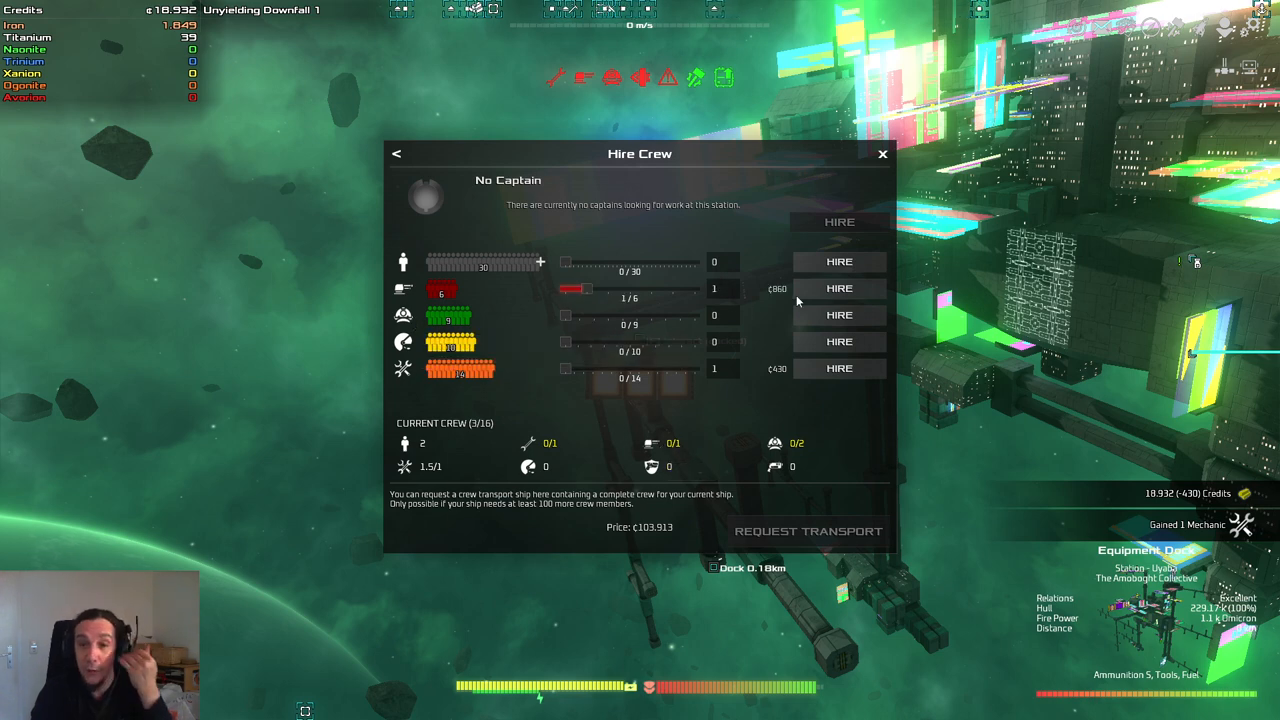
left_click(838, 288)
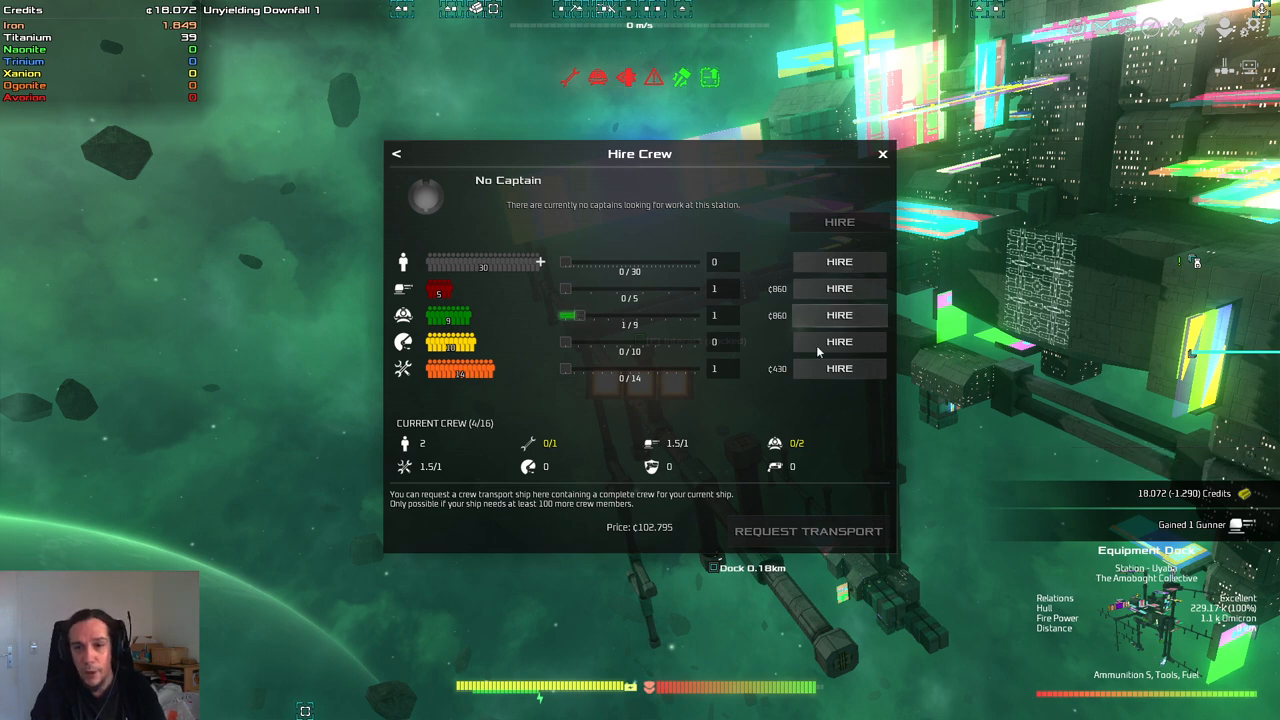
left_click(838, 316)
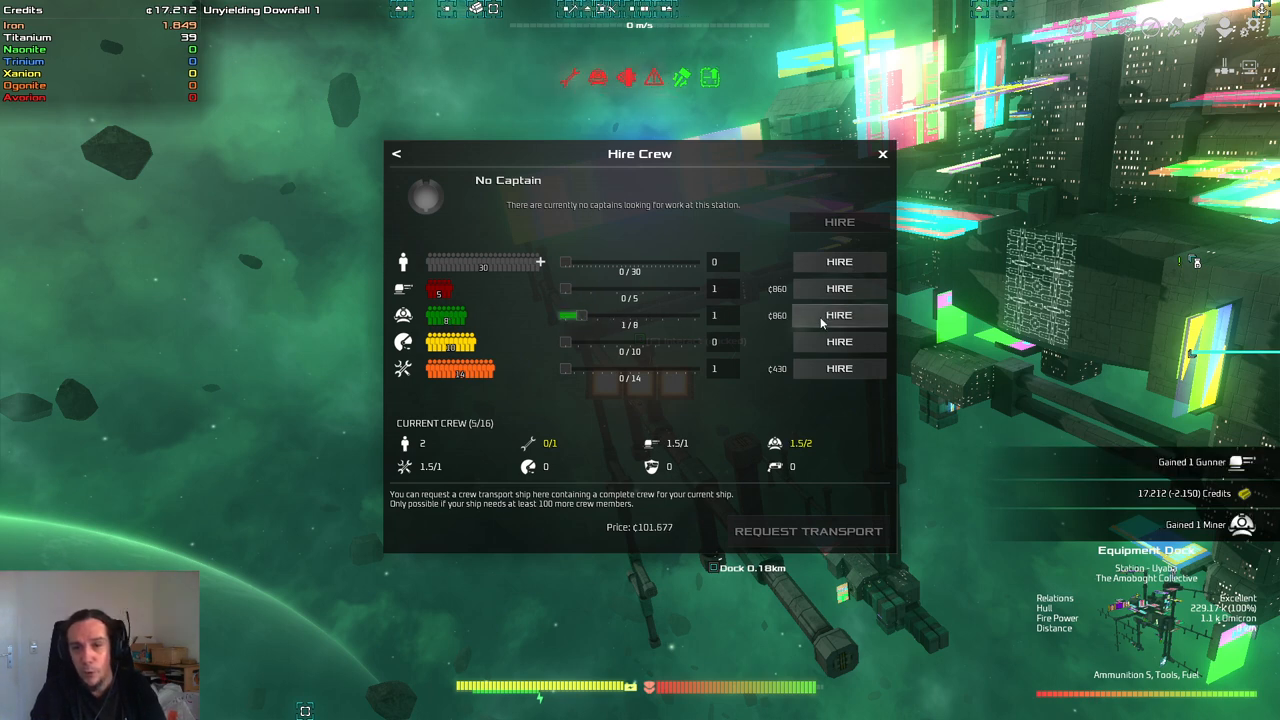
left_click(838, 316)
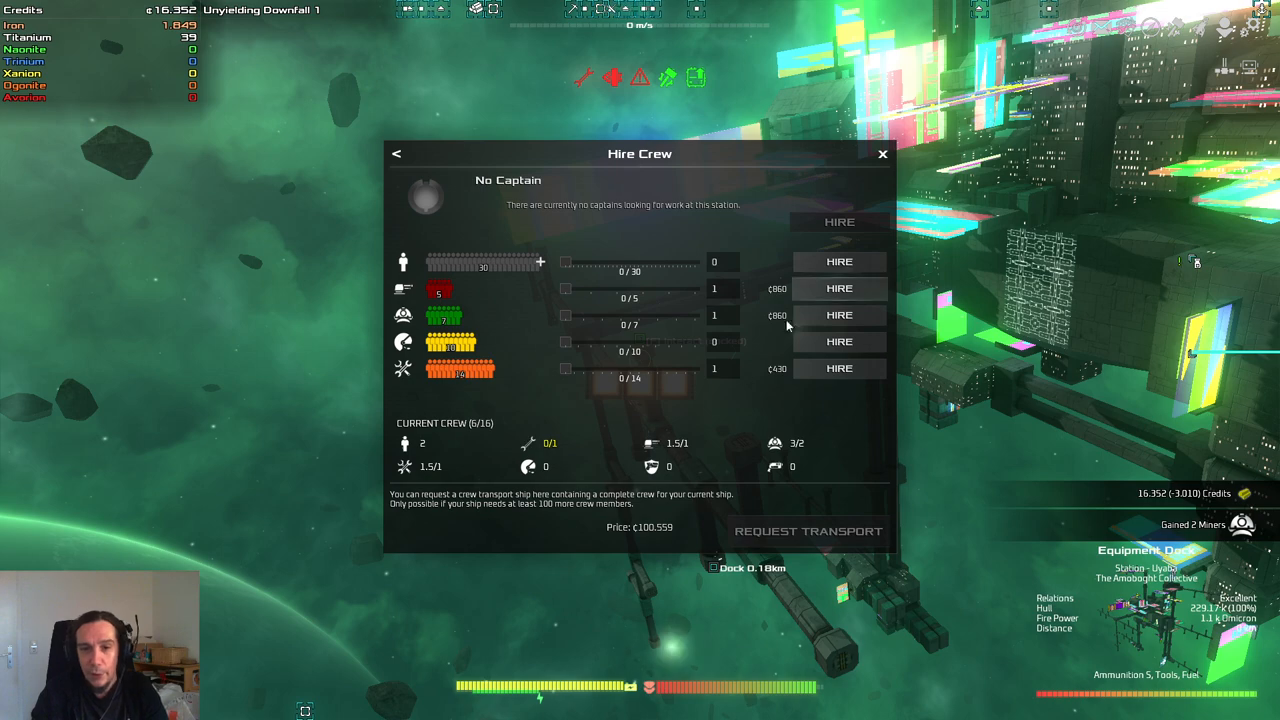
left_click(880, 152)
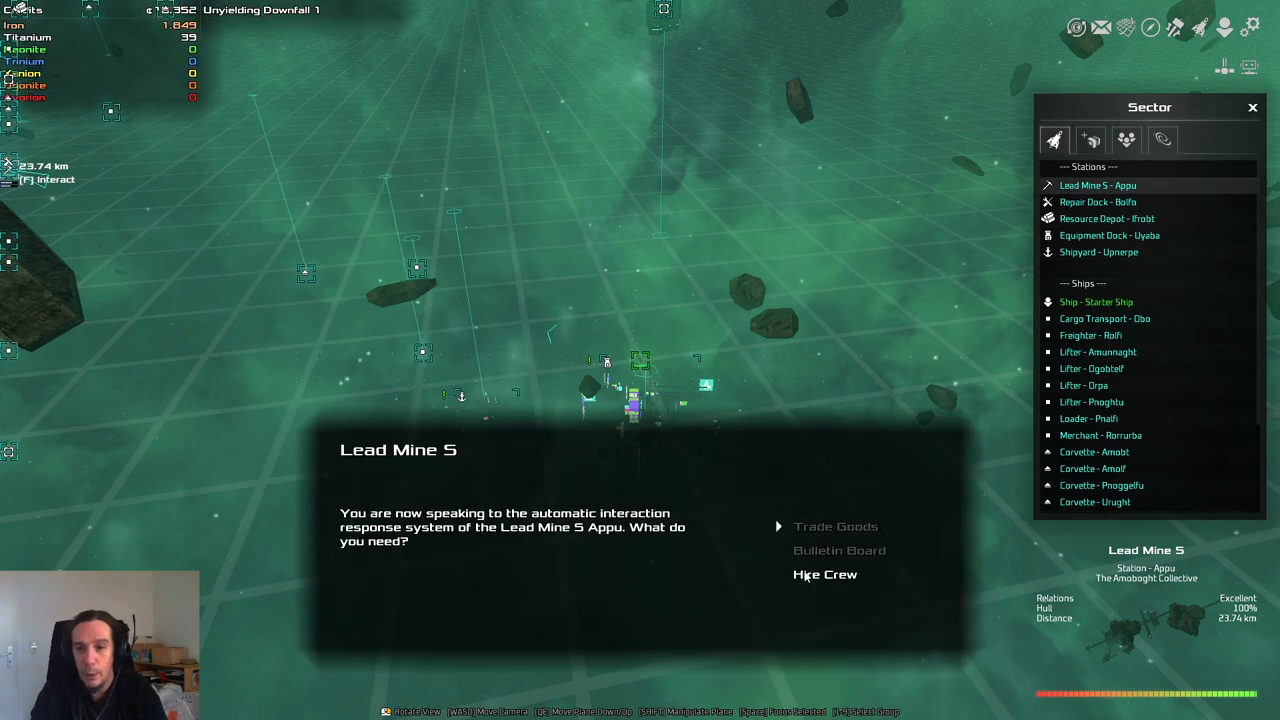
left_click(824, 574)
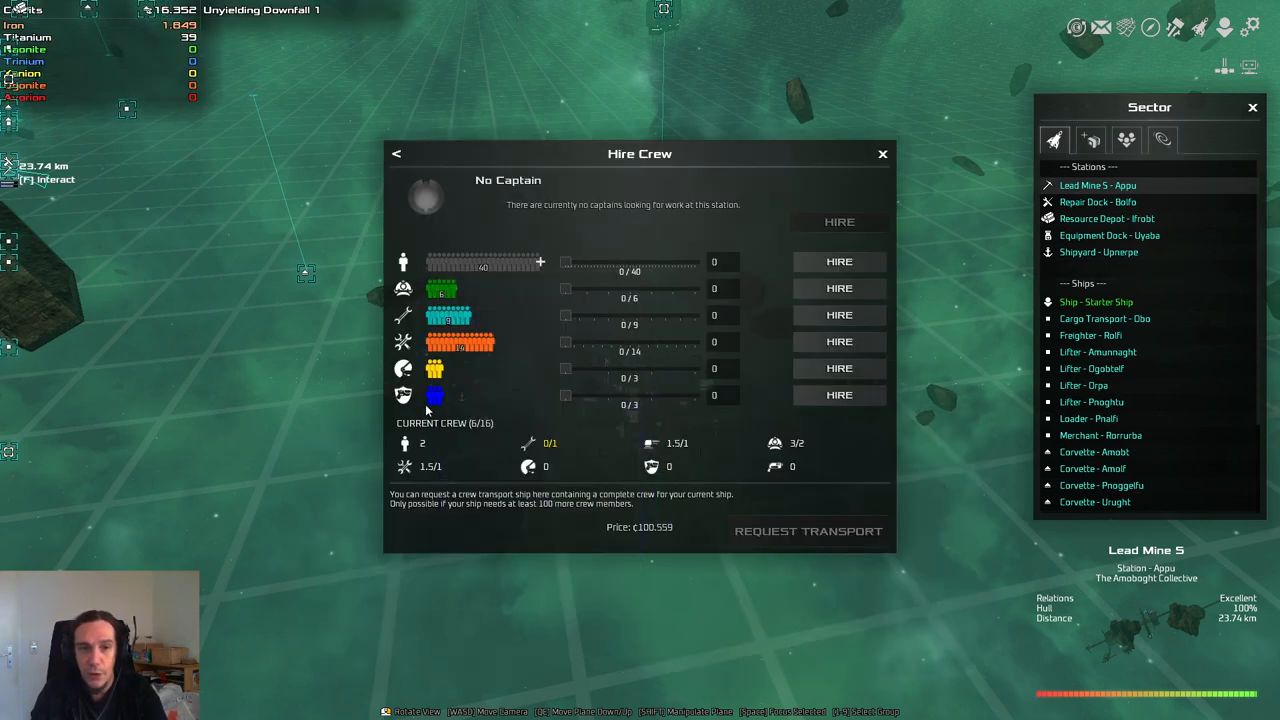
mouse_move(404, 316)
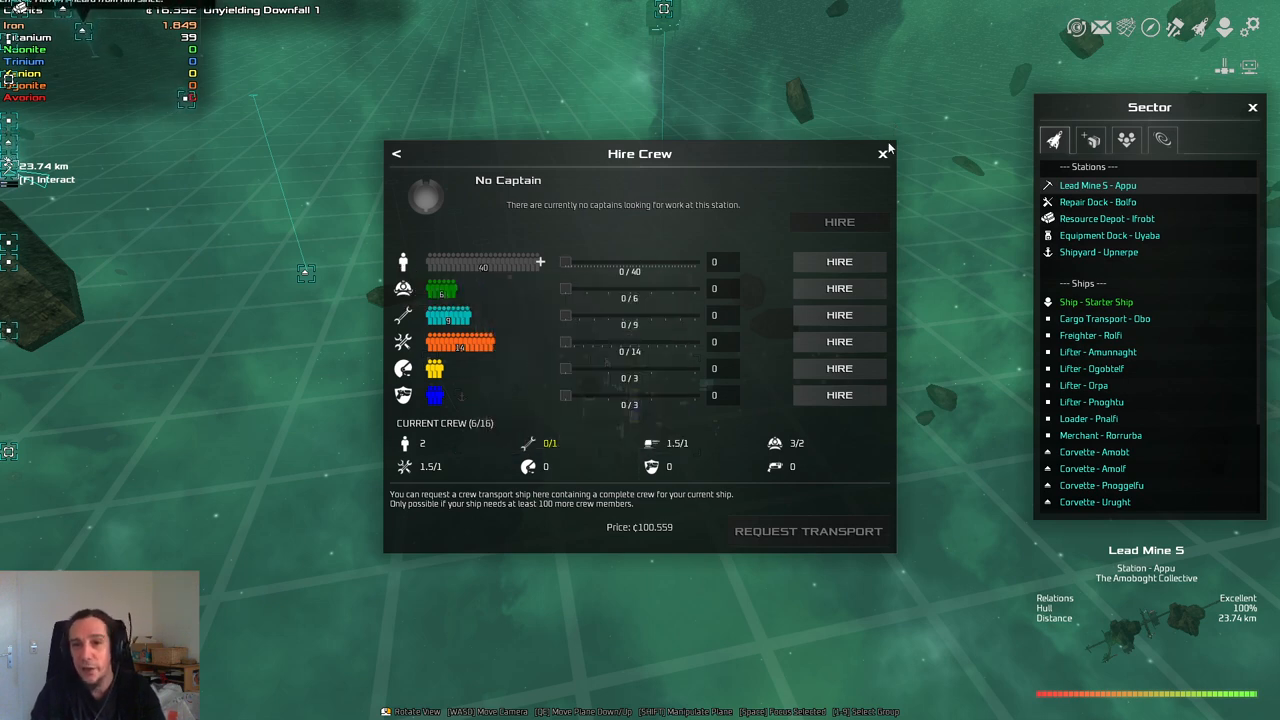
left_click(884, 152)
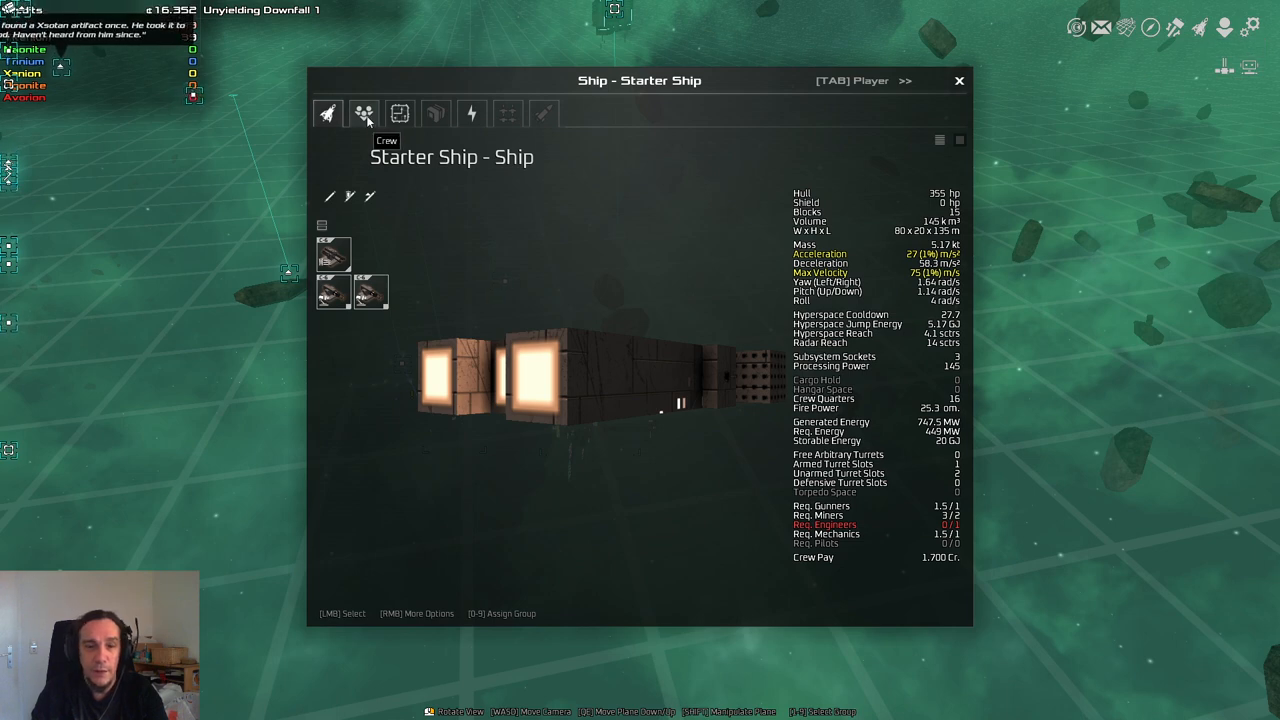
Step: Review the crew roster, toggling automatic crew assignment, then switch to the ship's statistics overview
left_click(364, 112)
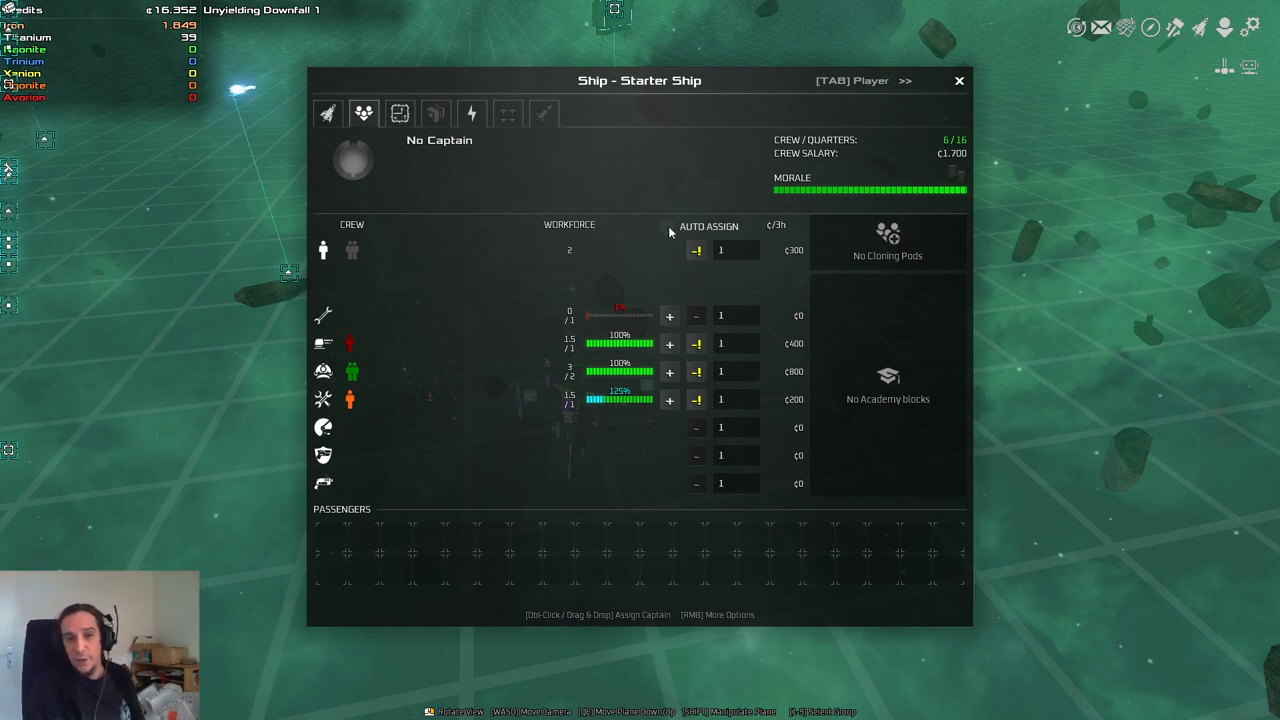
left_click(668, 226)
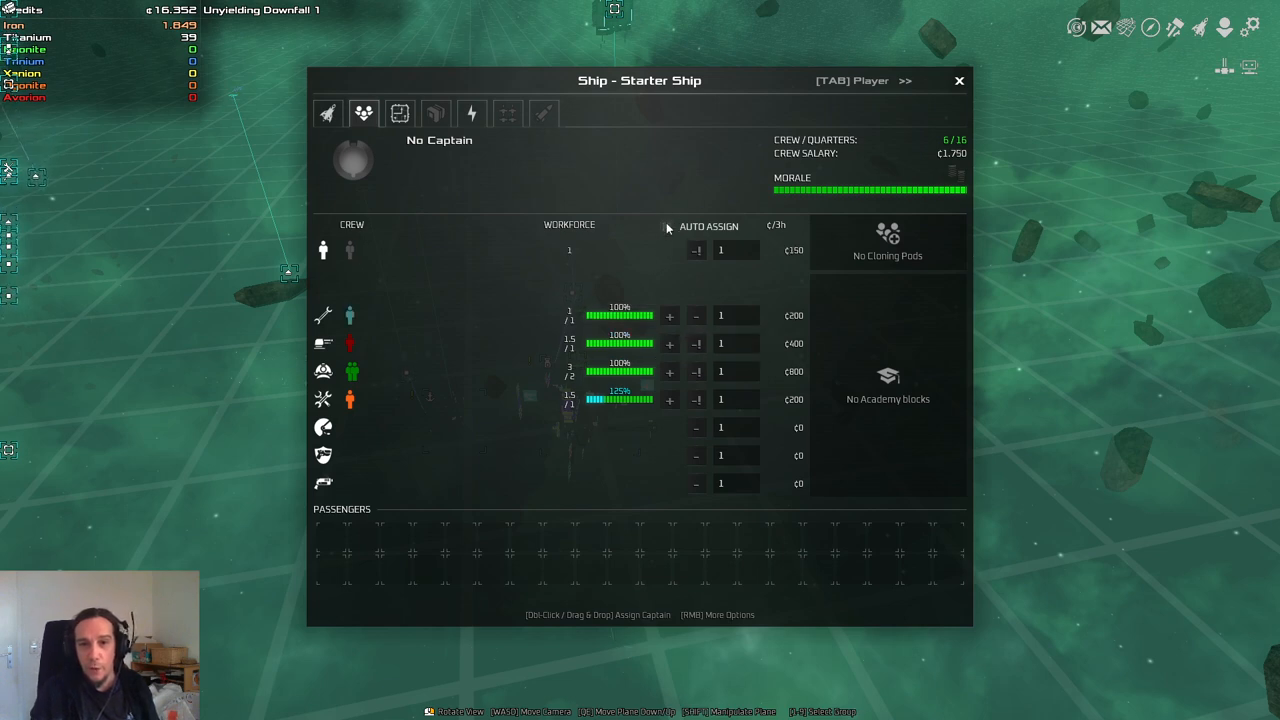
left_click(668, 226)
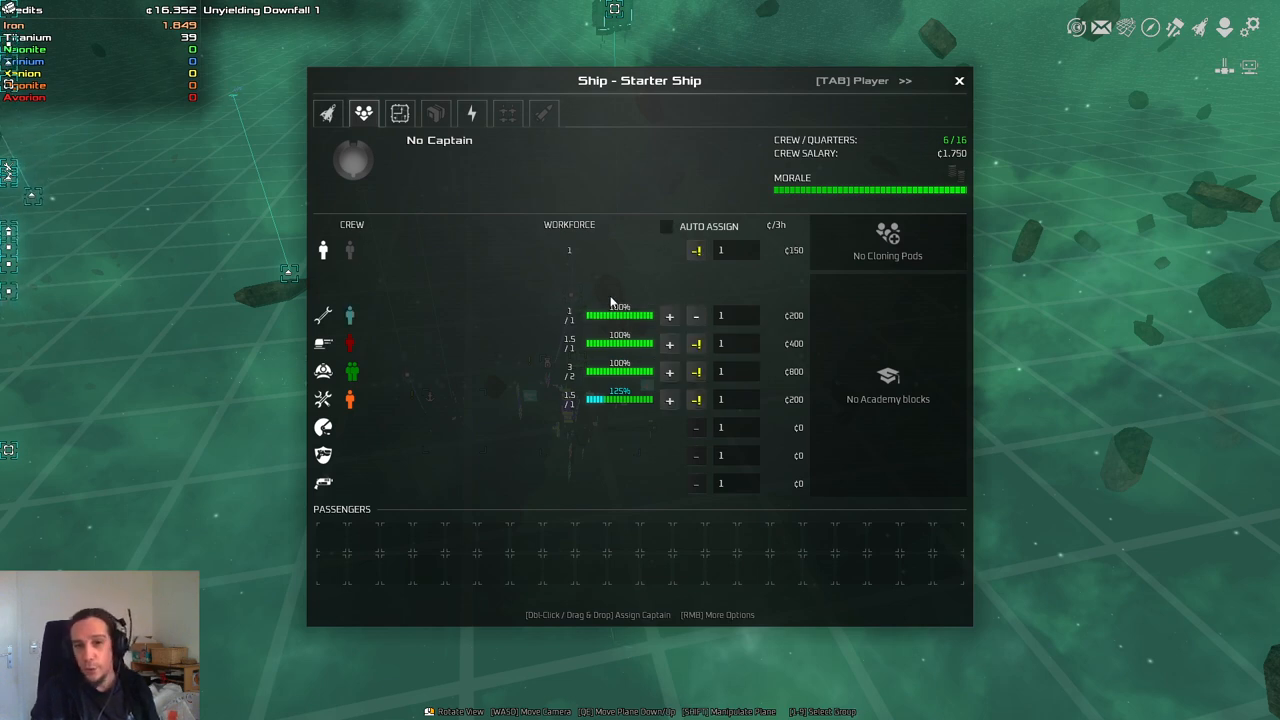
mouse_move(668, 224)
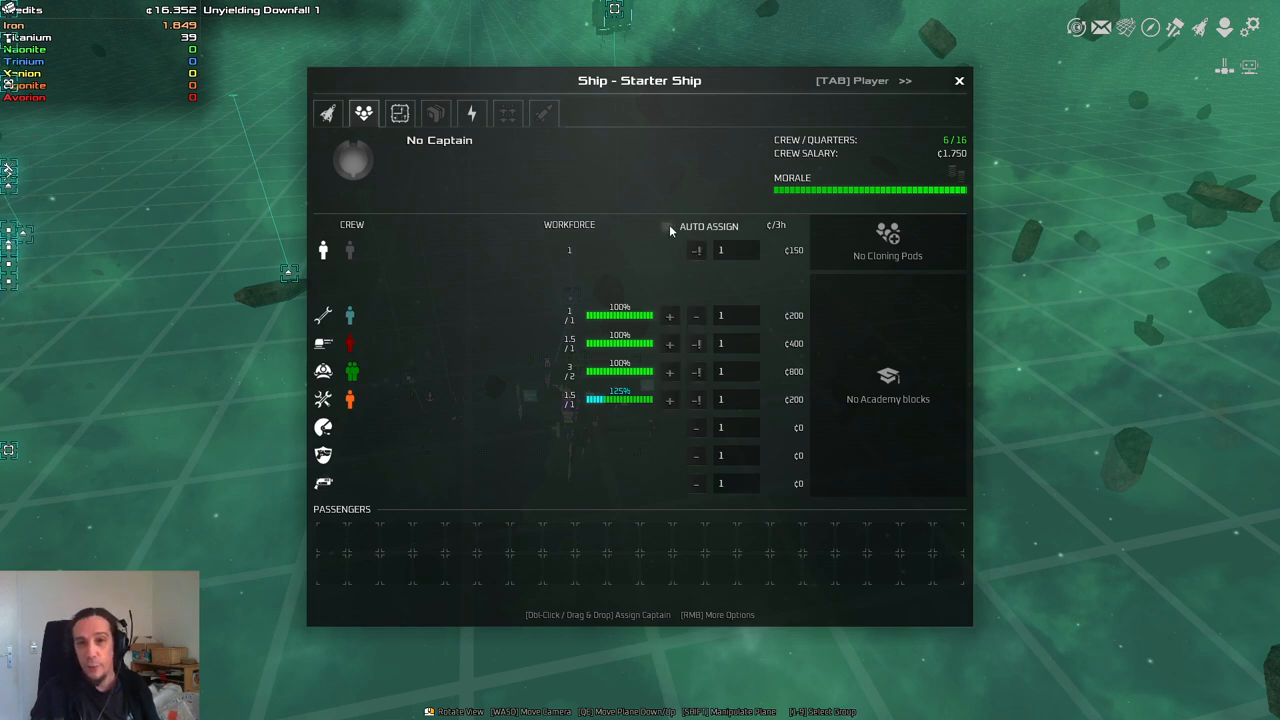
left_click(668, 226)
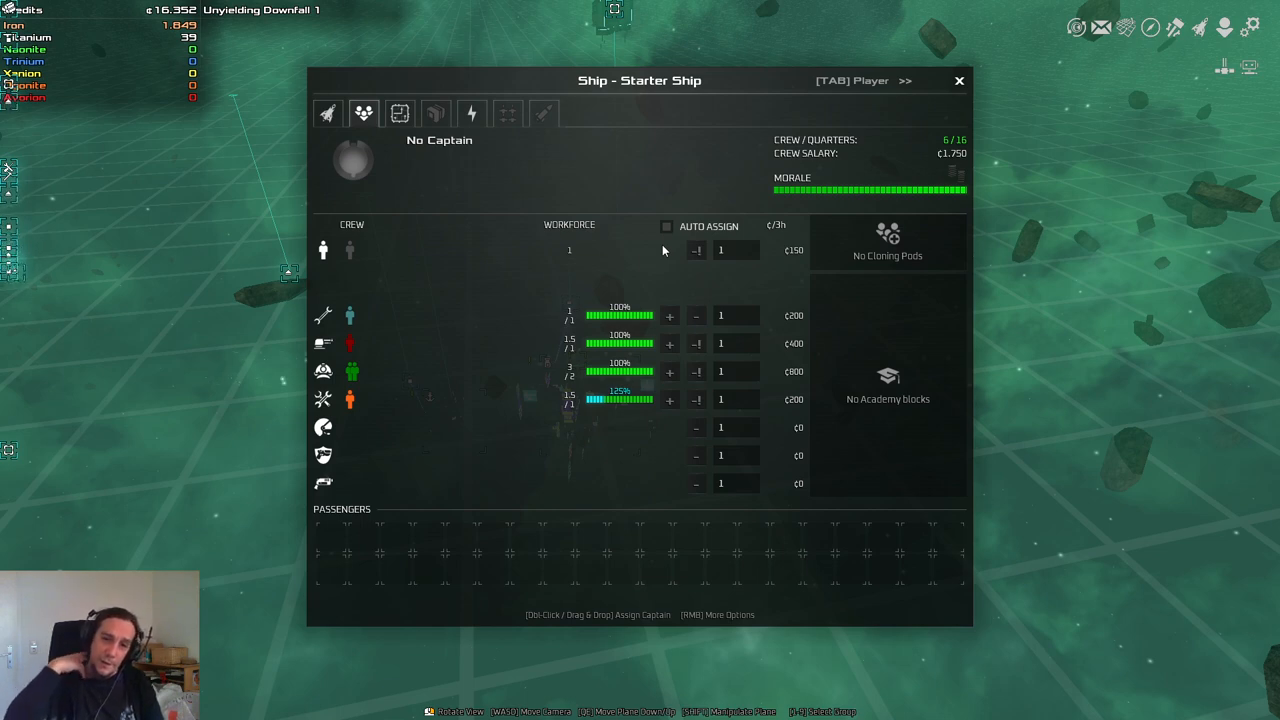
mouse_move(618, 400)
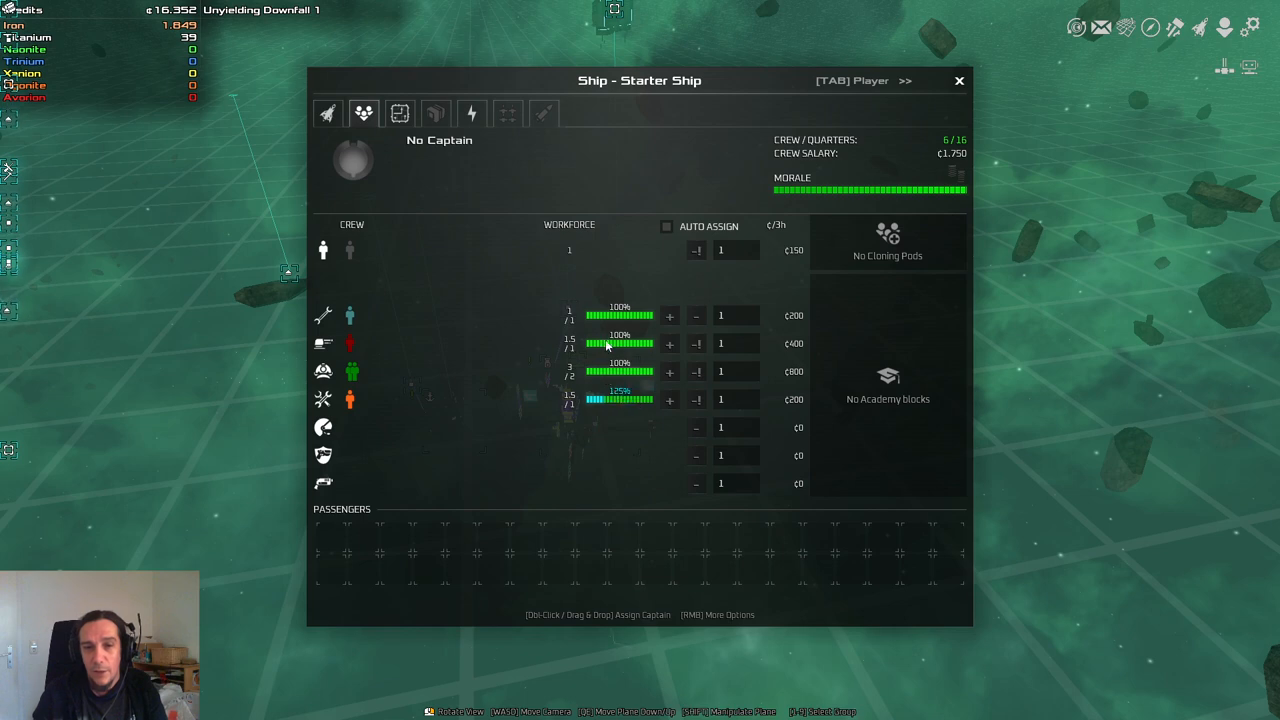
mouse_move(344, 258)
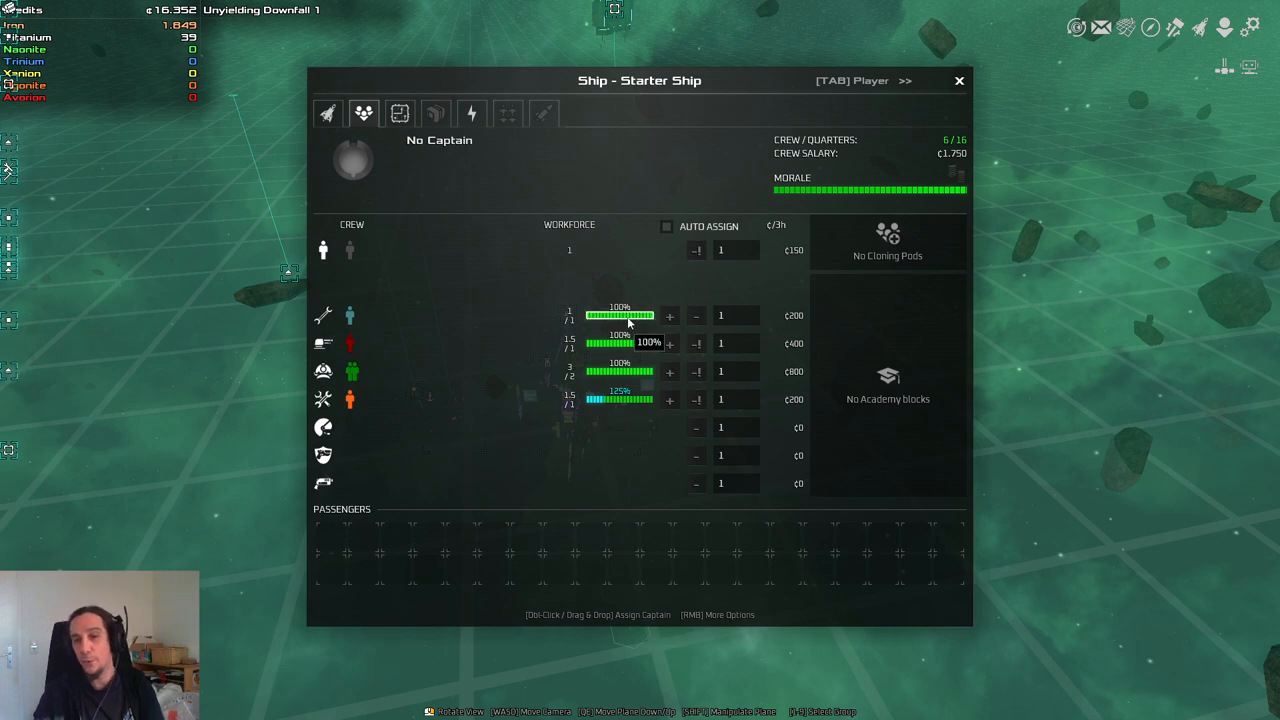
mouse_move(350, 316)
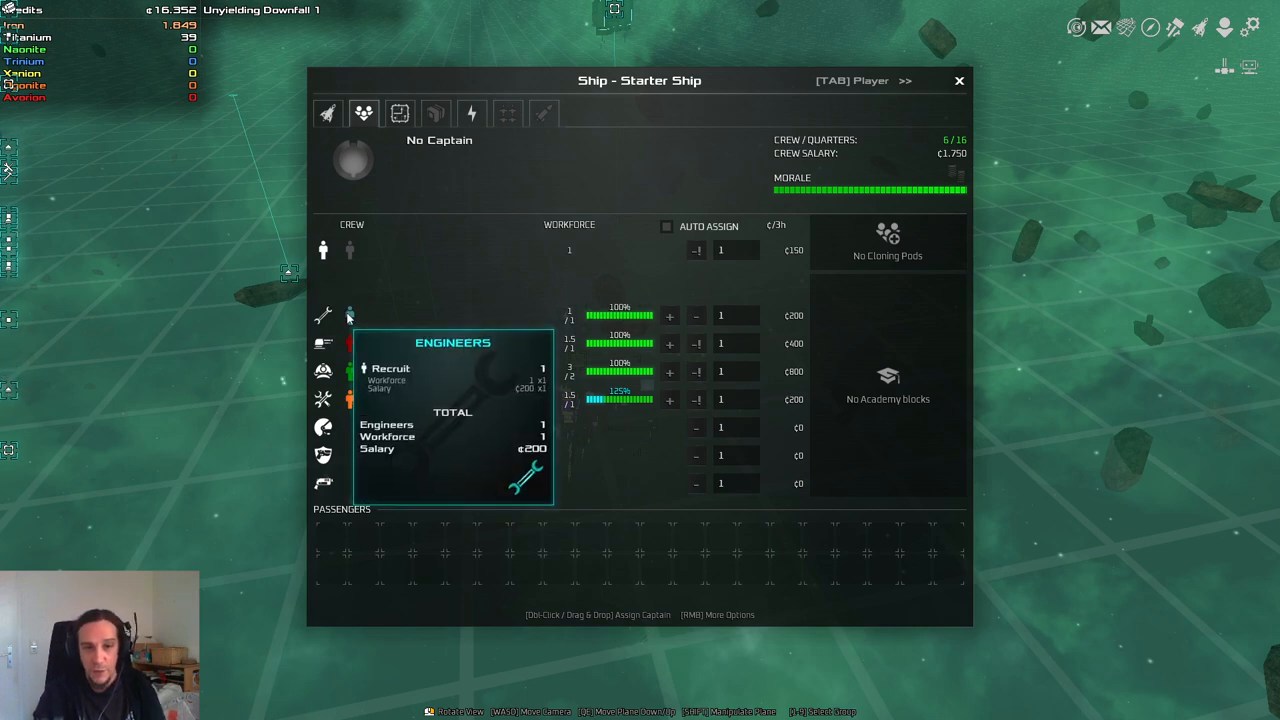
mouse_move(620, 400)
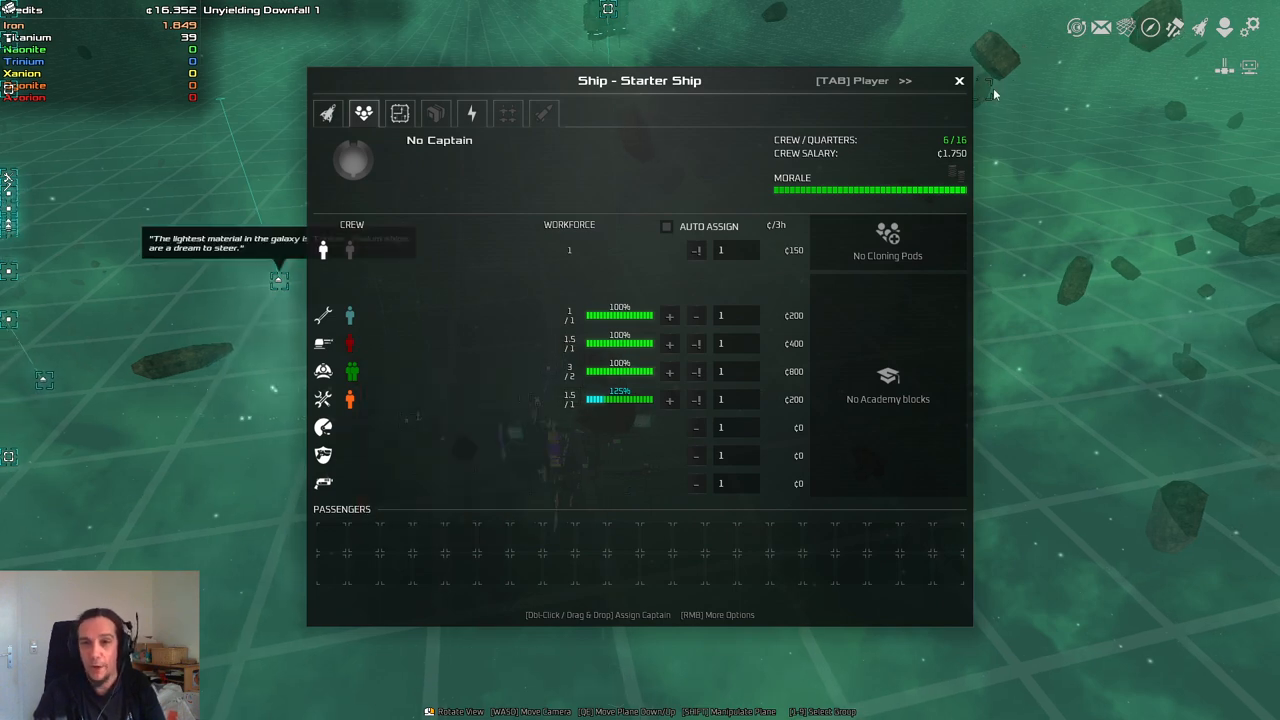
mouse_move(742, 146)
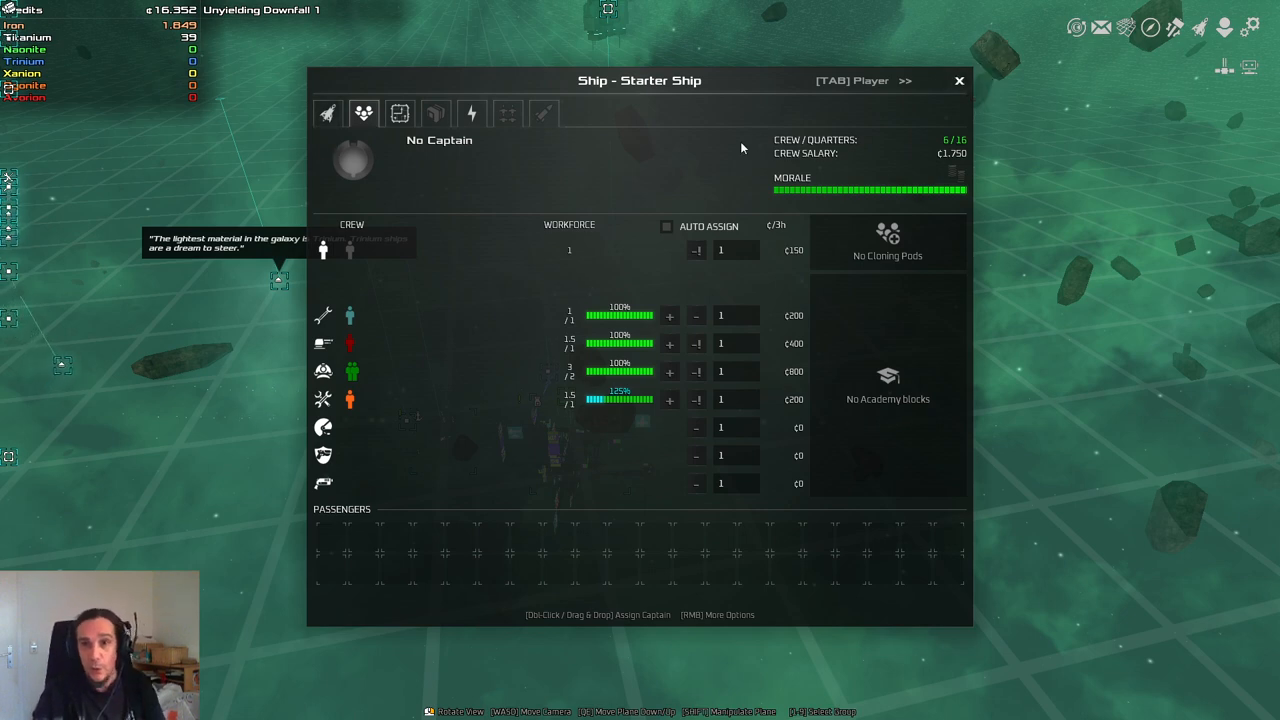
mouse_move(944, 152)
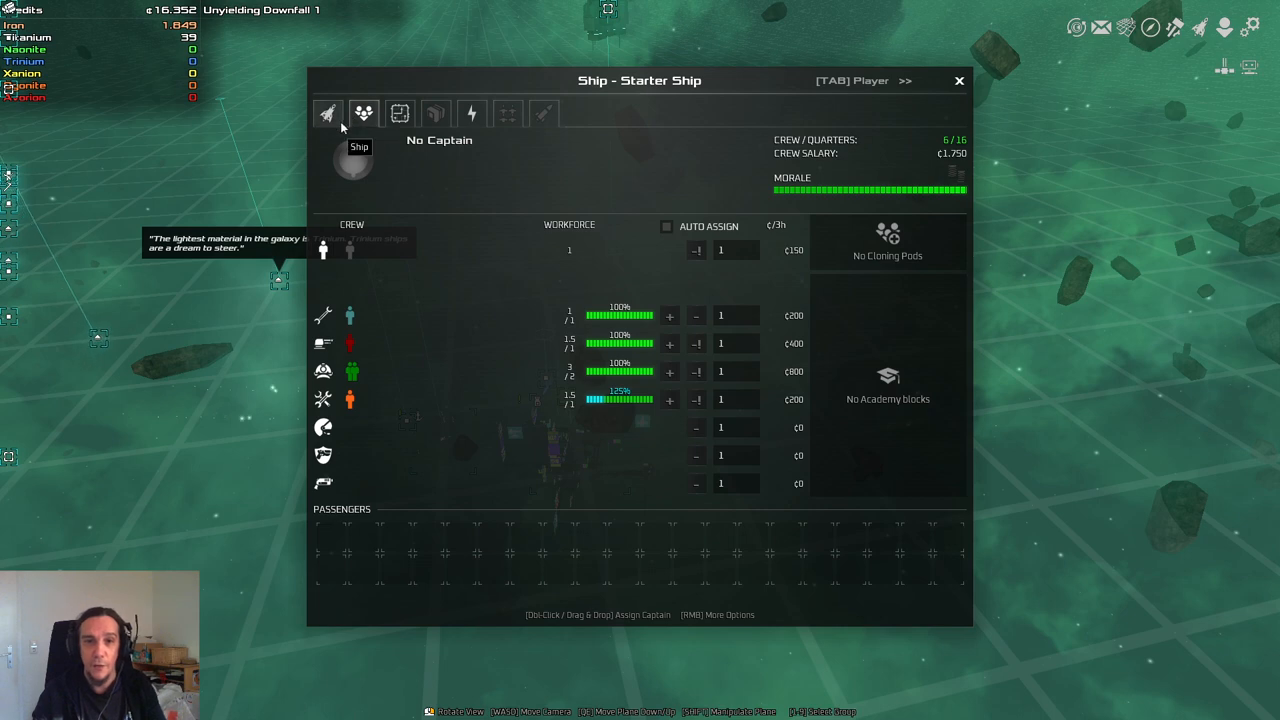
left_click(328, 112)
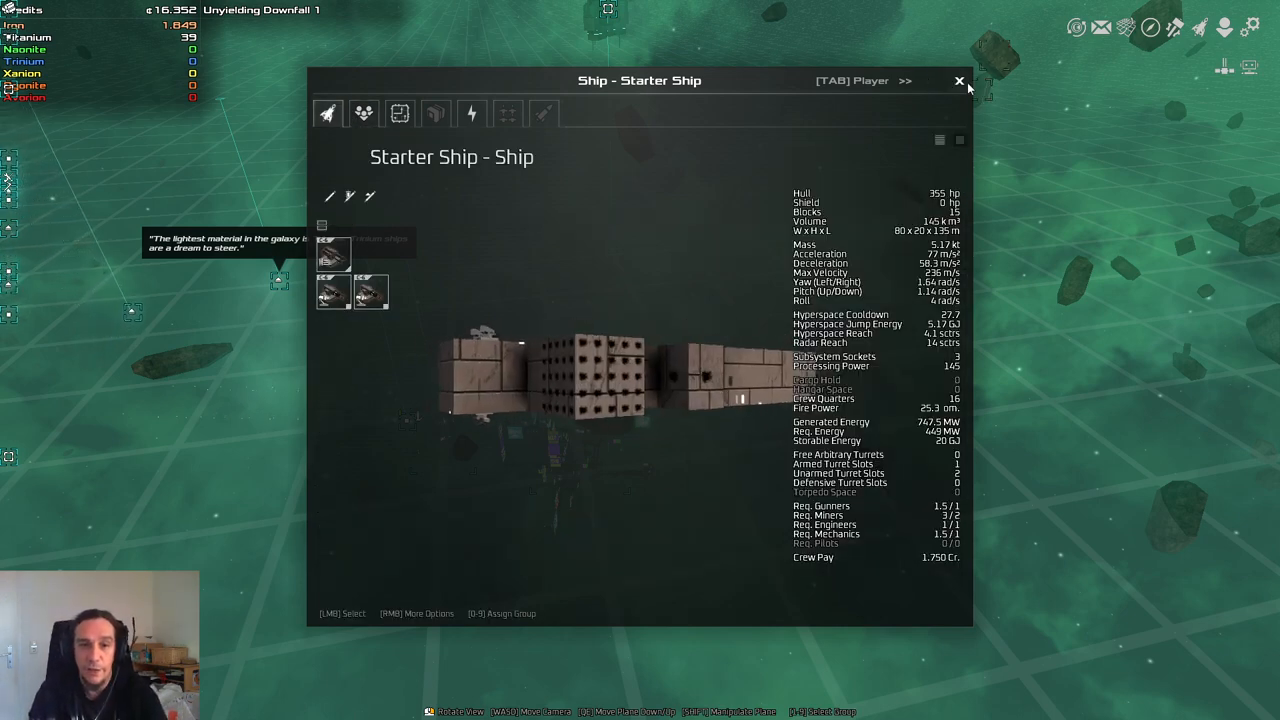
Step: Close the Starter Ship's statistics window to return to normal flight
left_click(958, 80)
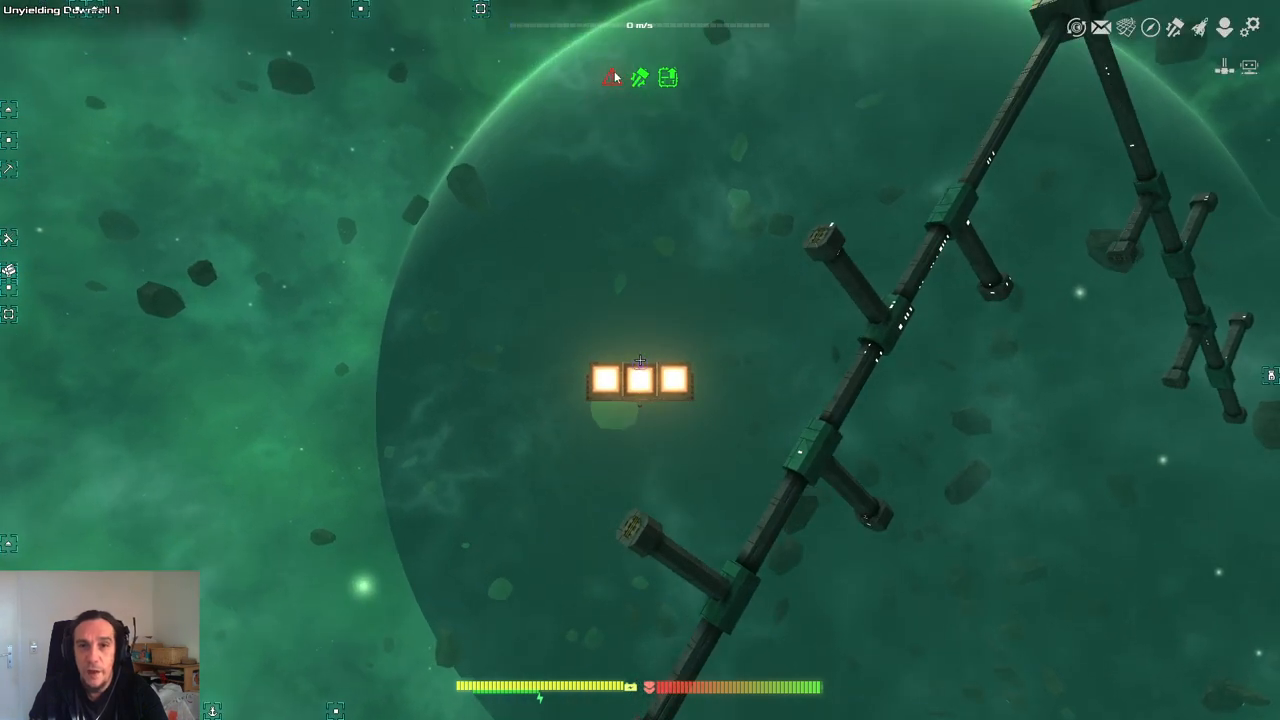
mouse_move(612, 76)
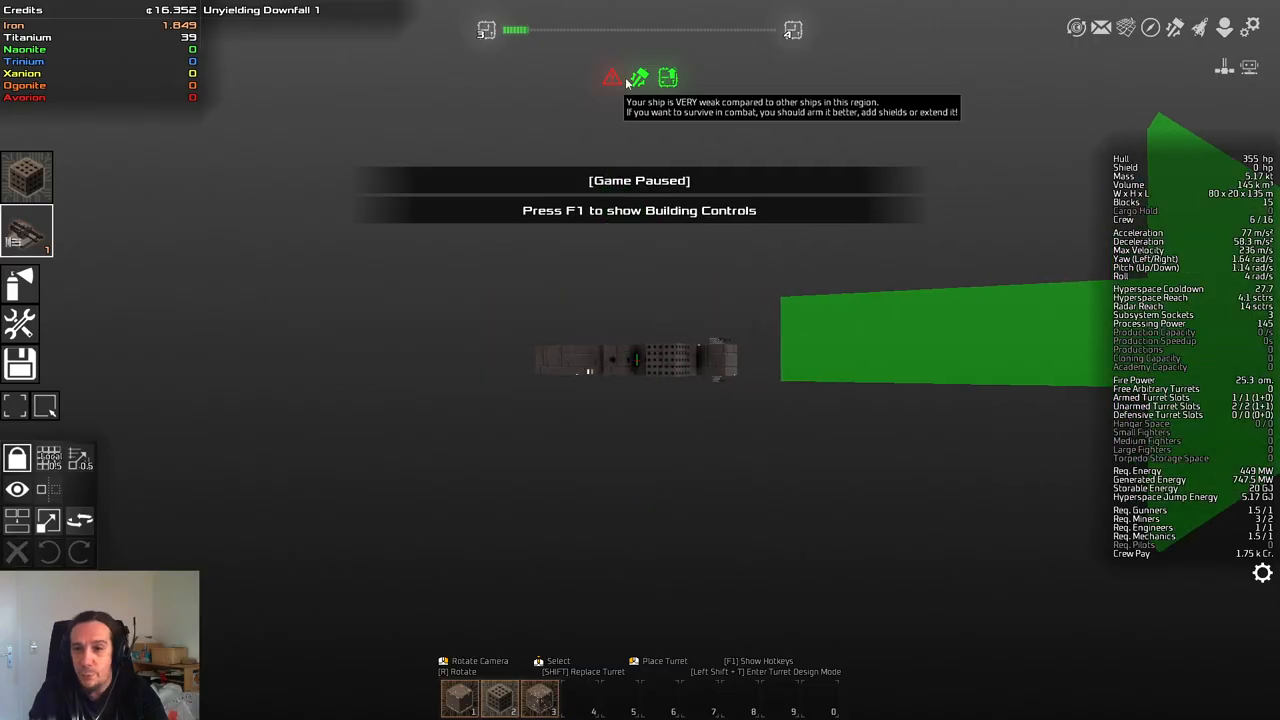
mouse_move(1170, 360)
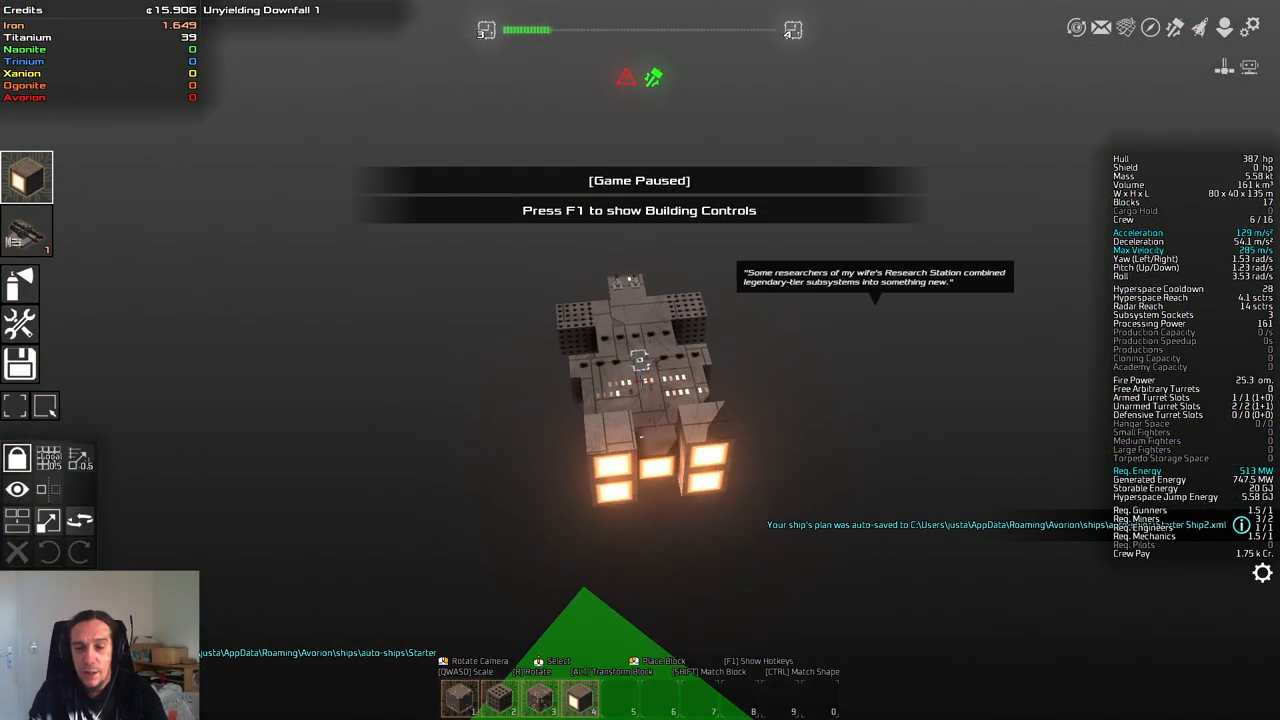
Step: Rework the rear engine blocks, placing one and removing another
left_click(616, 376)
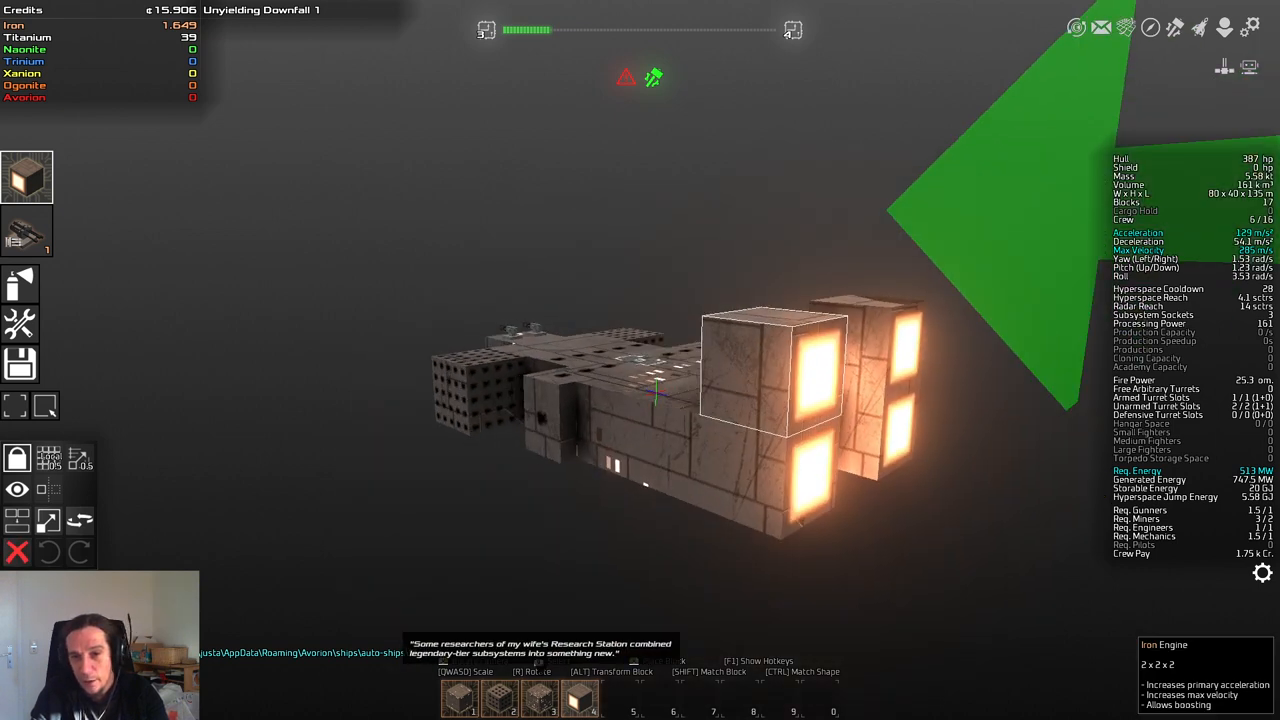
left_click(564, 490)
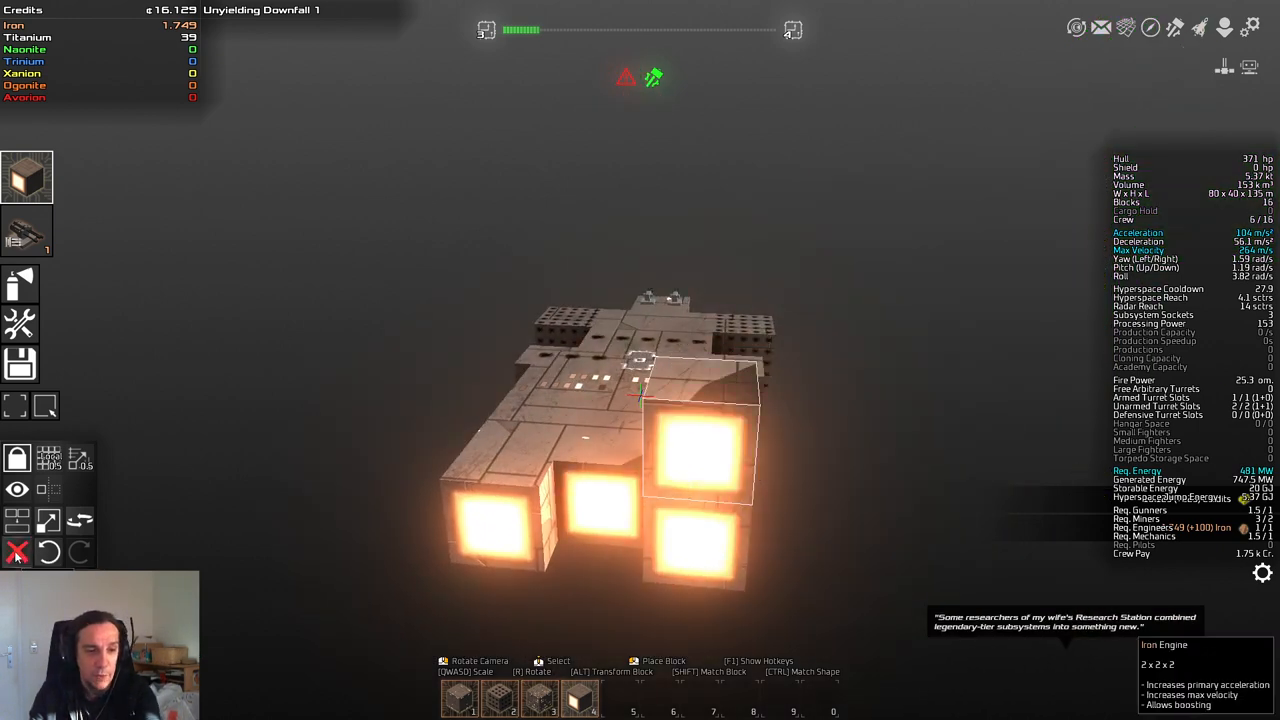
left_click(16, 552)
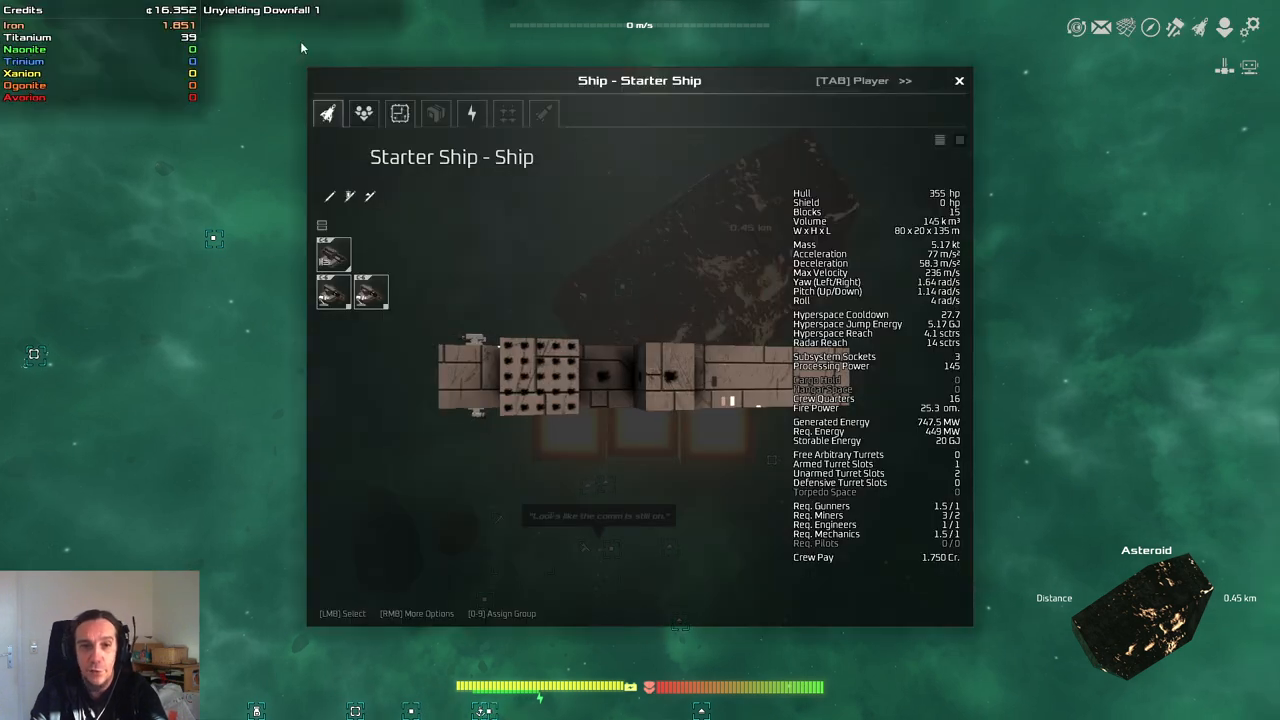
mouse_move(314, 318)
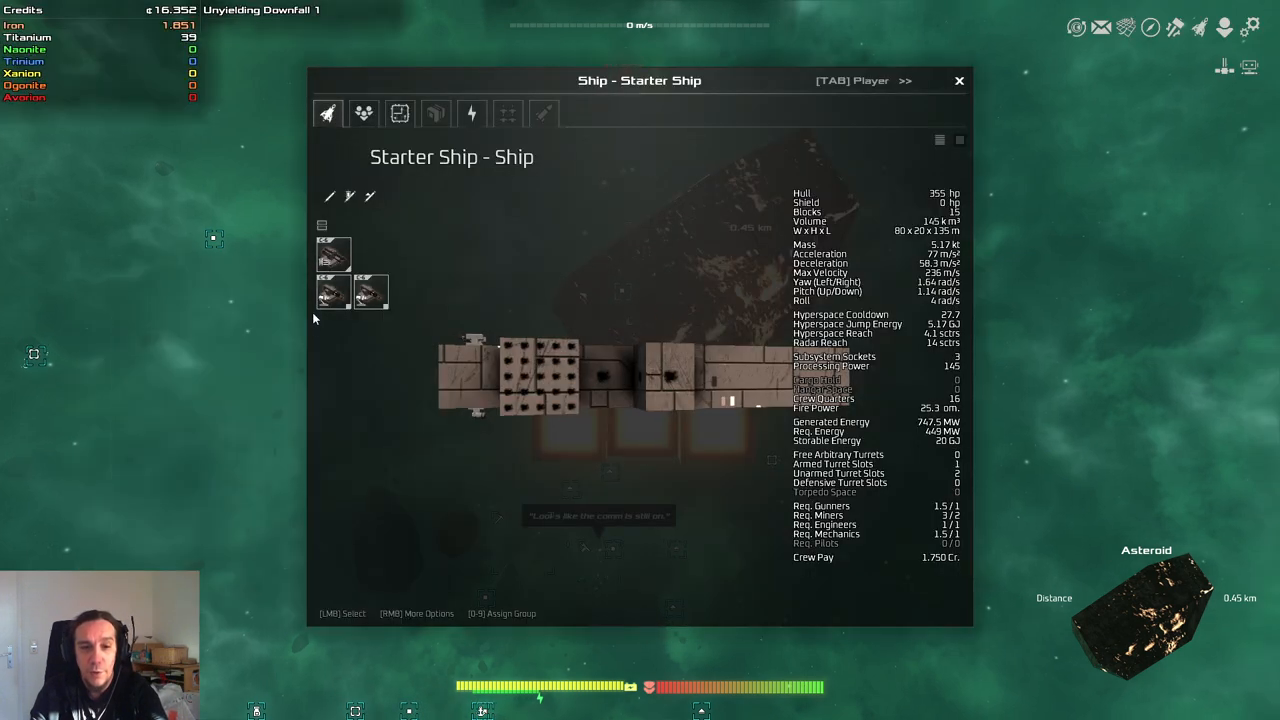
mouse_move(336, 256)
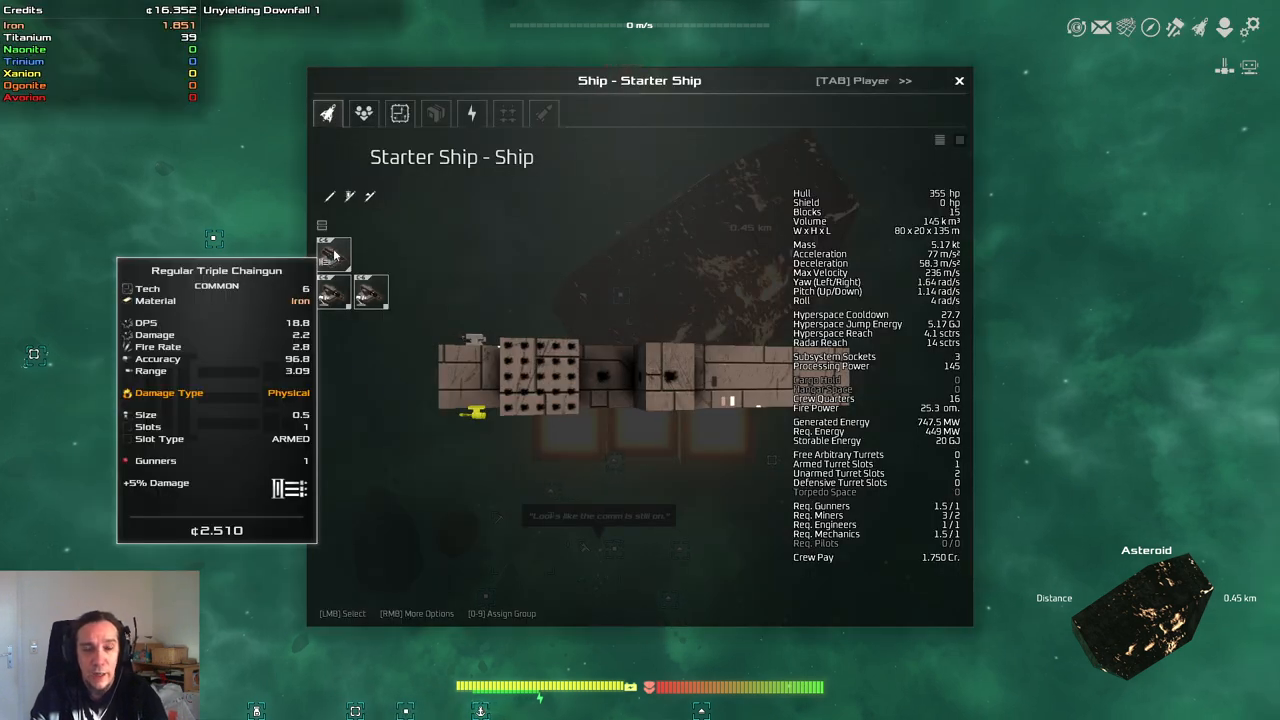
mouse_move(372, 292)
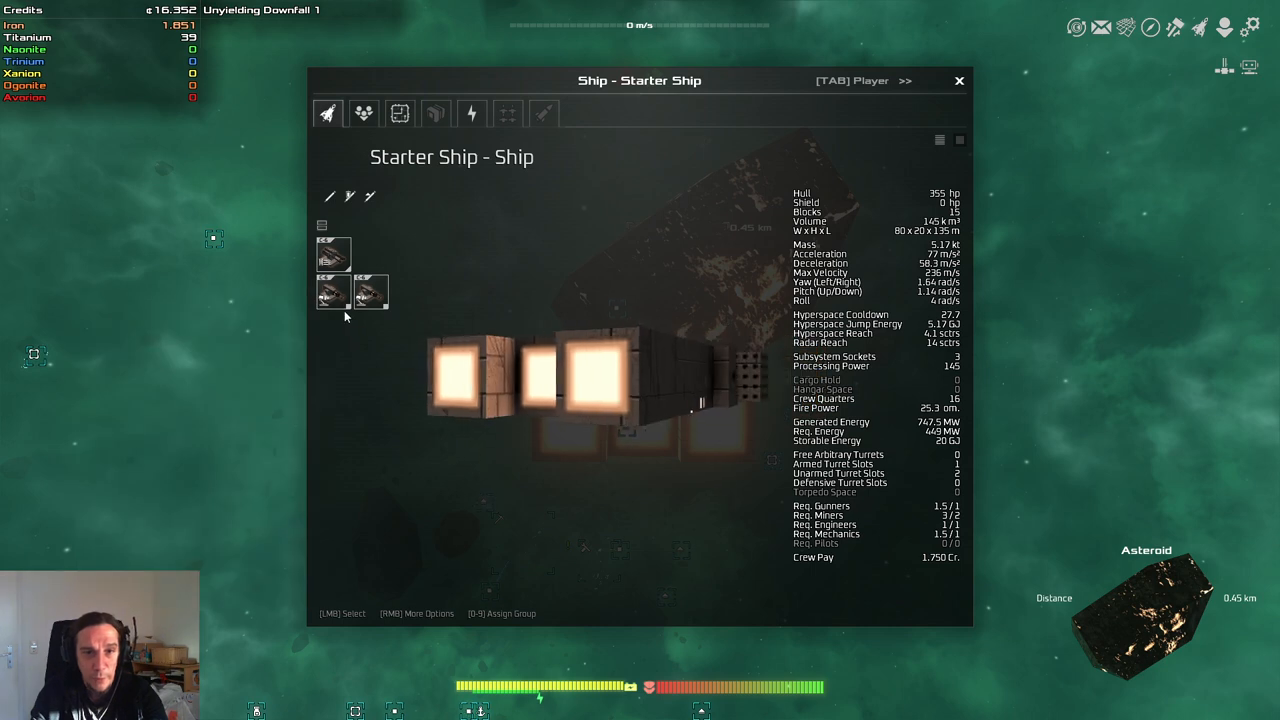
mouse_move(332, 292)
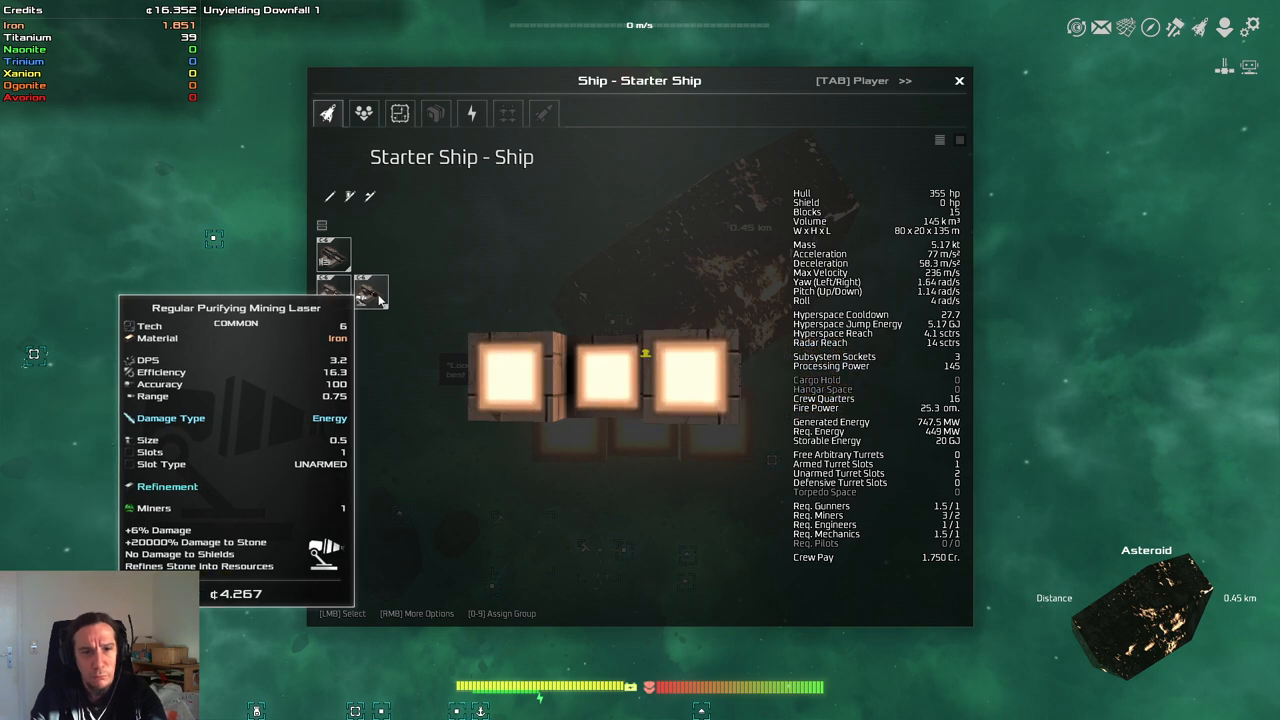
mouse_move(332, 252)
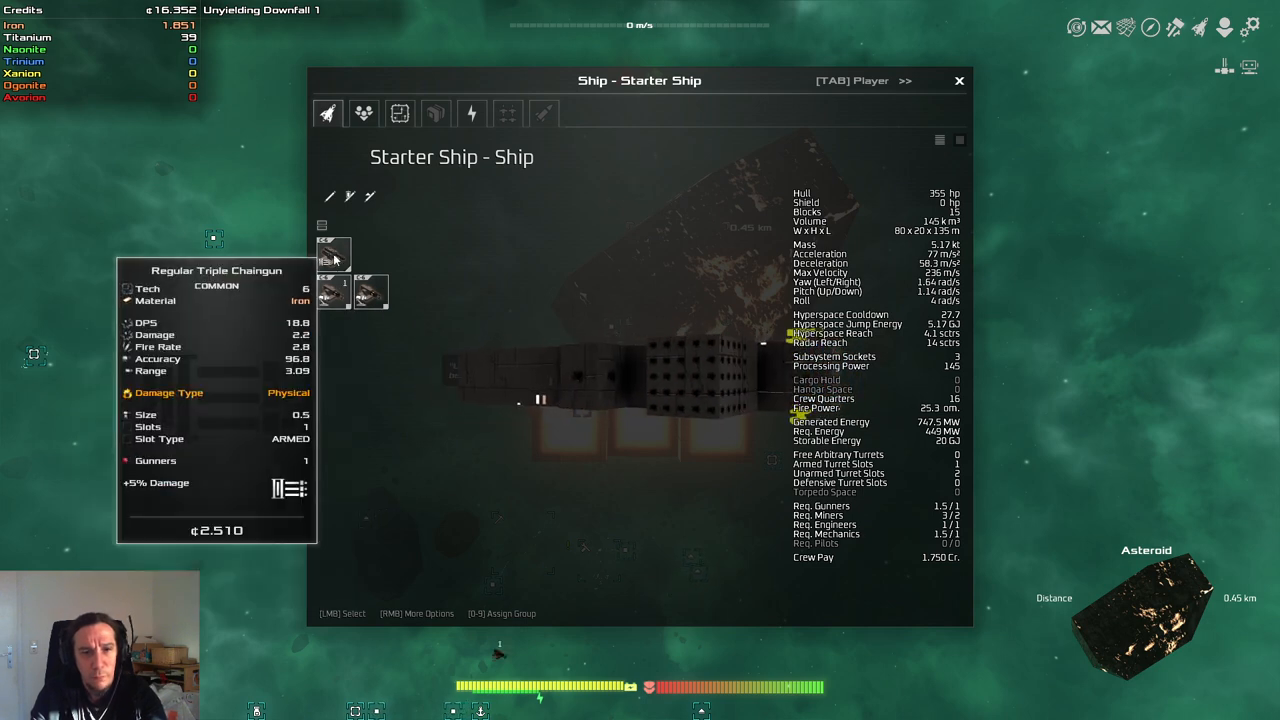
mouse_move(370, 292)
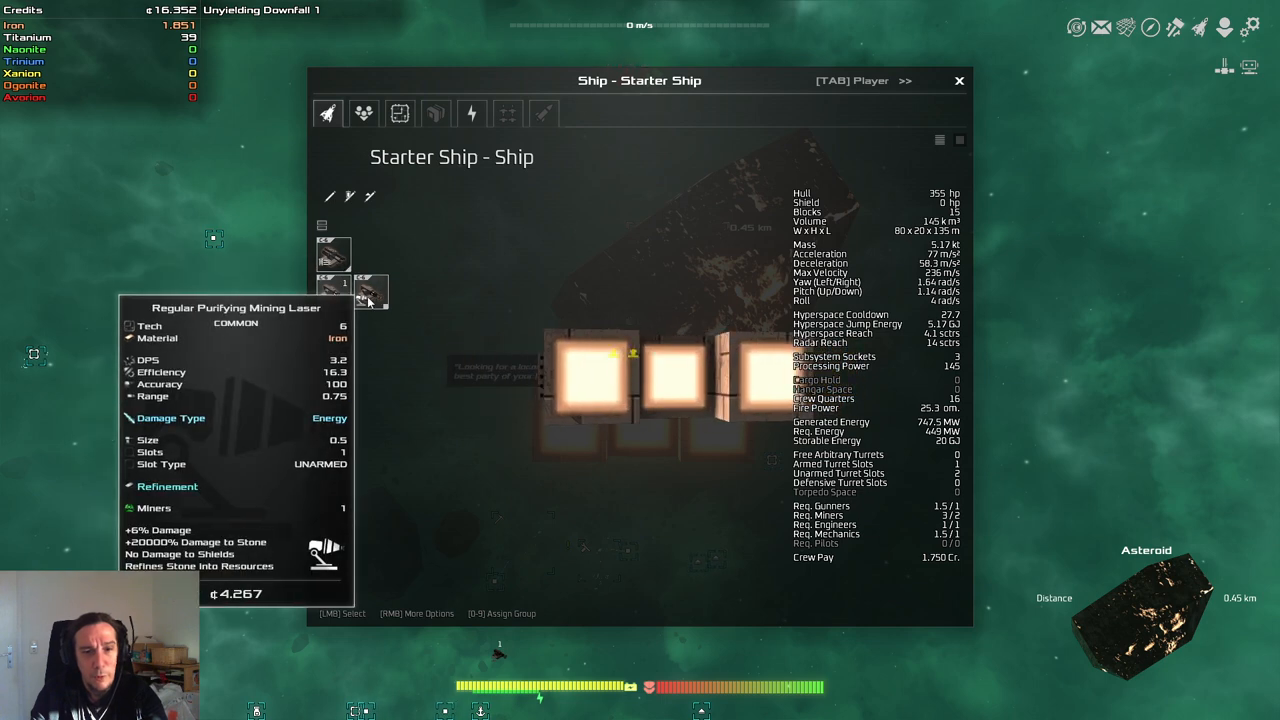
mouse_move(400, 300)
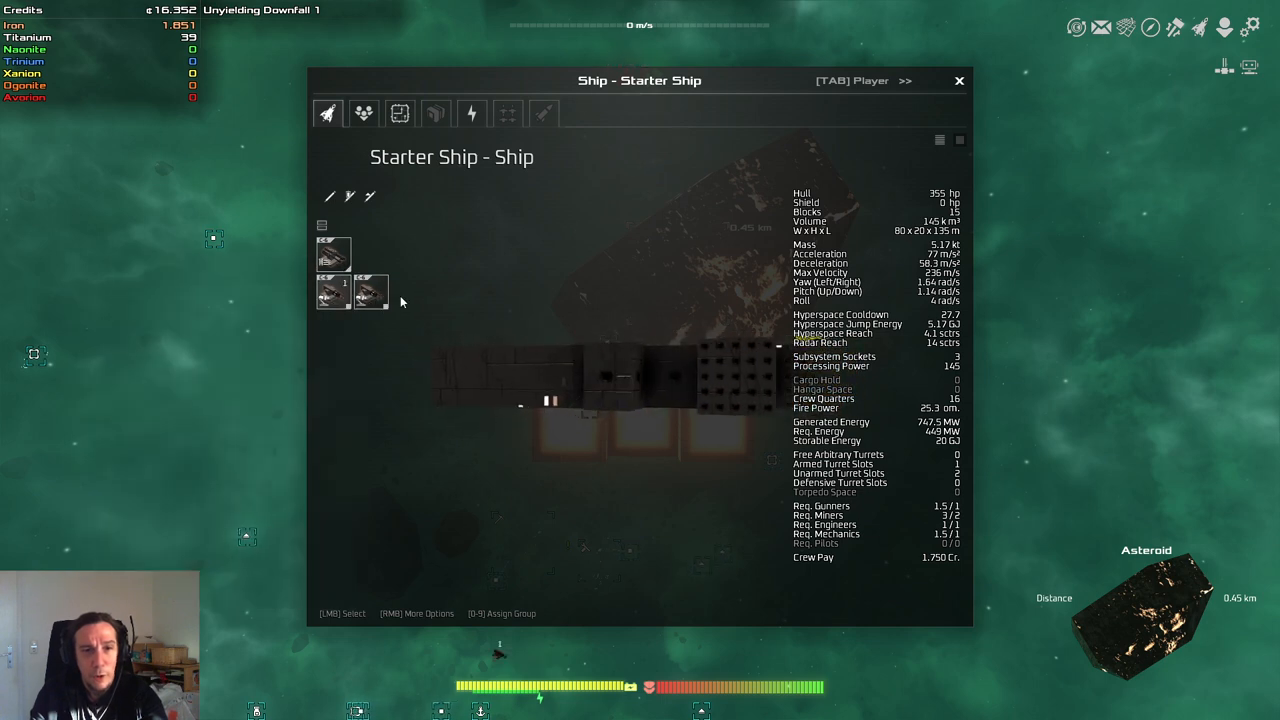
mouse_move(376, 290)
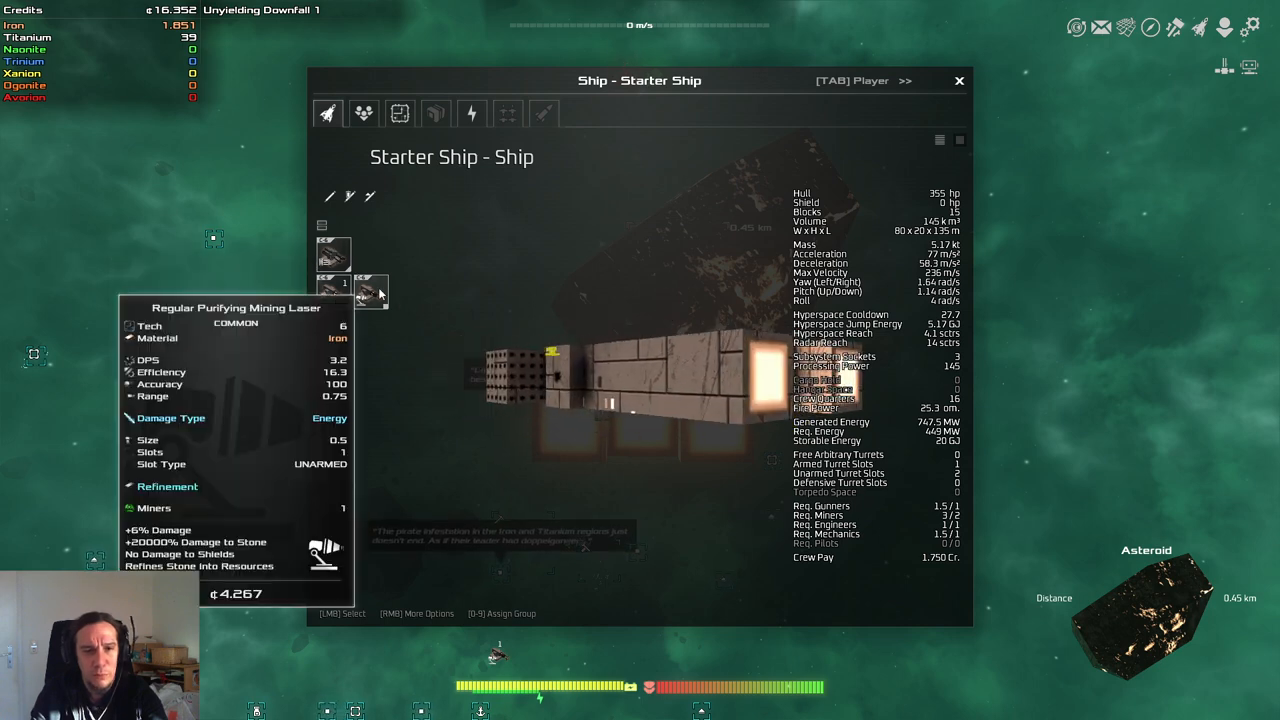
mouse_move(330, 212)
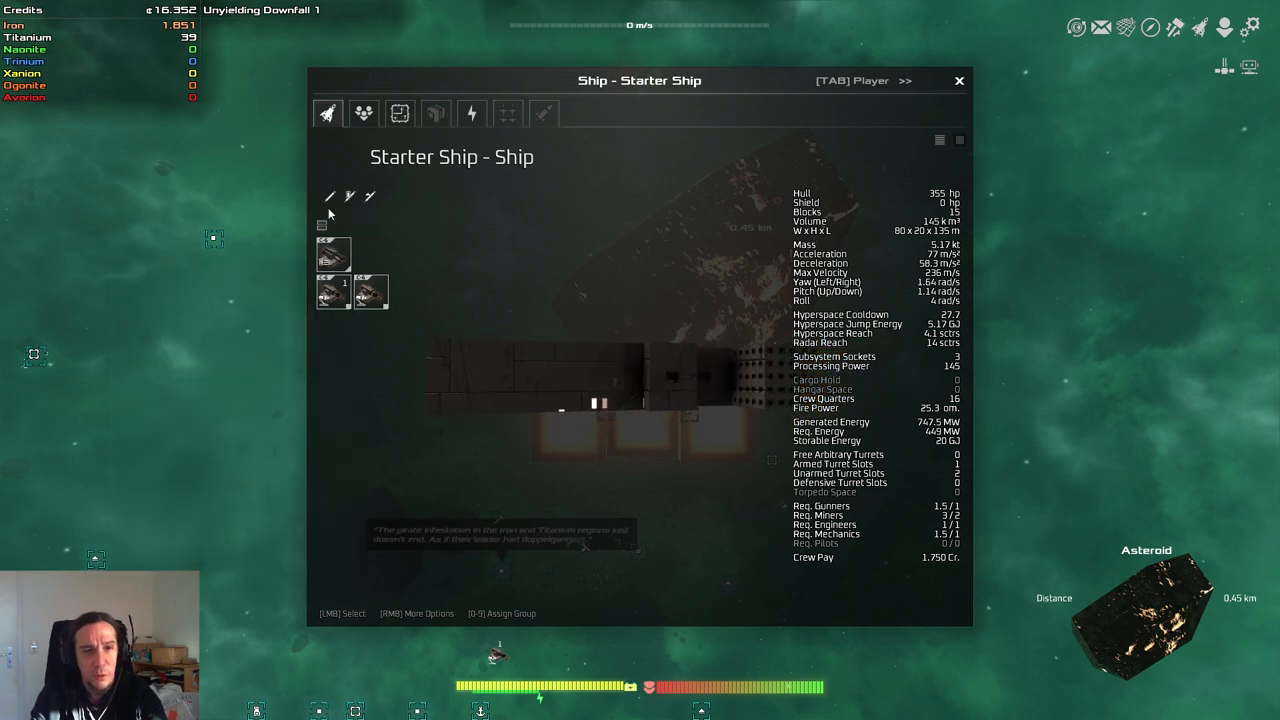
mouse_move(372, 292)
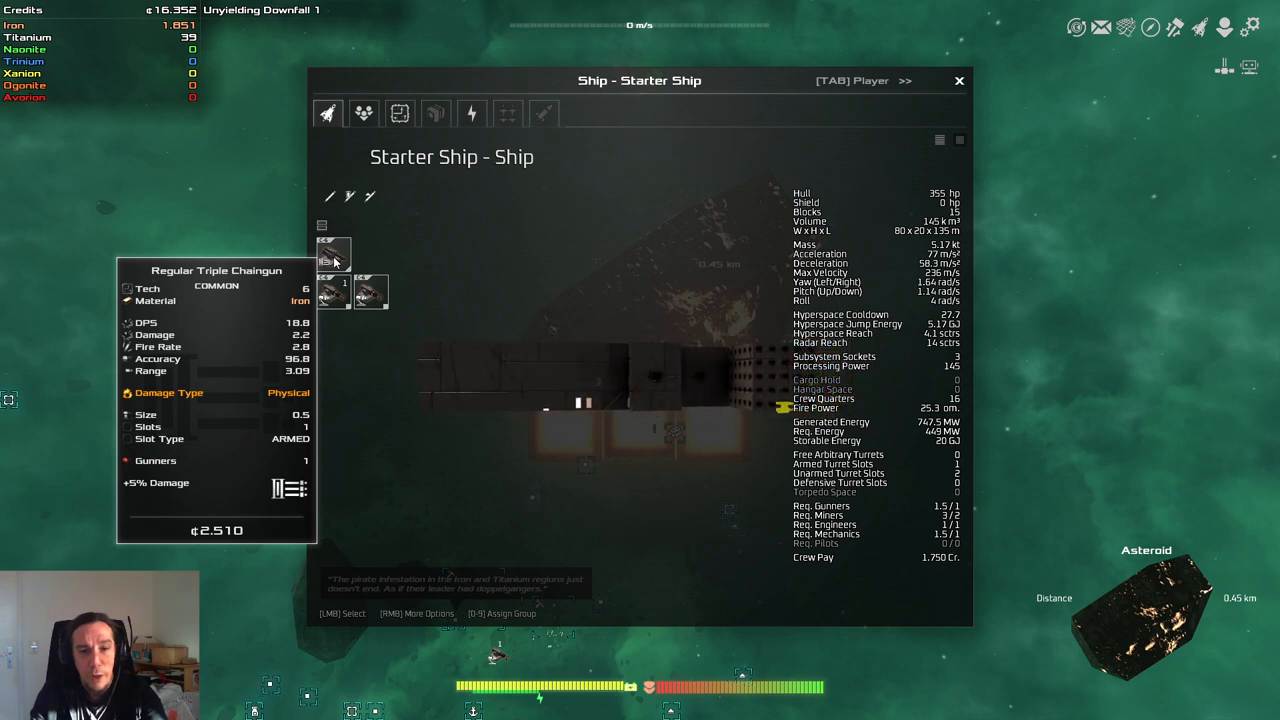
right_click(334, 252)
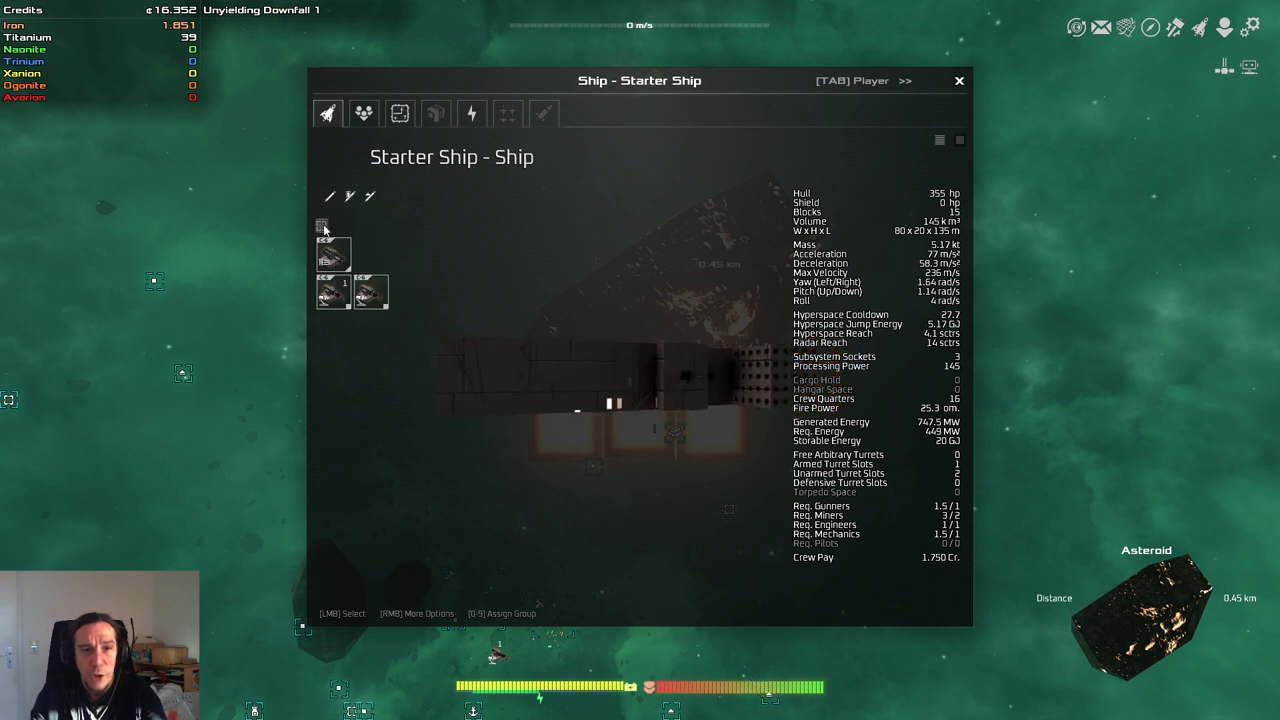
Step: Unequip the Triple Chaingun turret and close the ship window to return to space
right_click(322, 224)
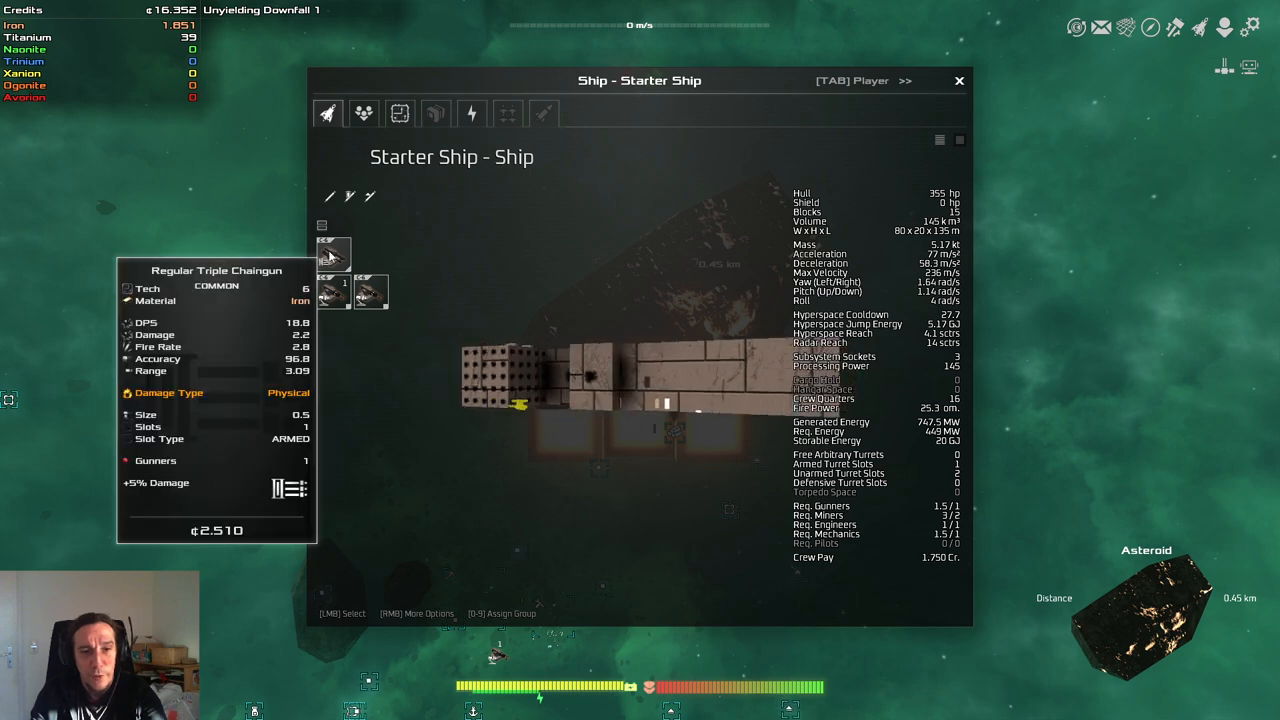
mouse_move(372, 292)
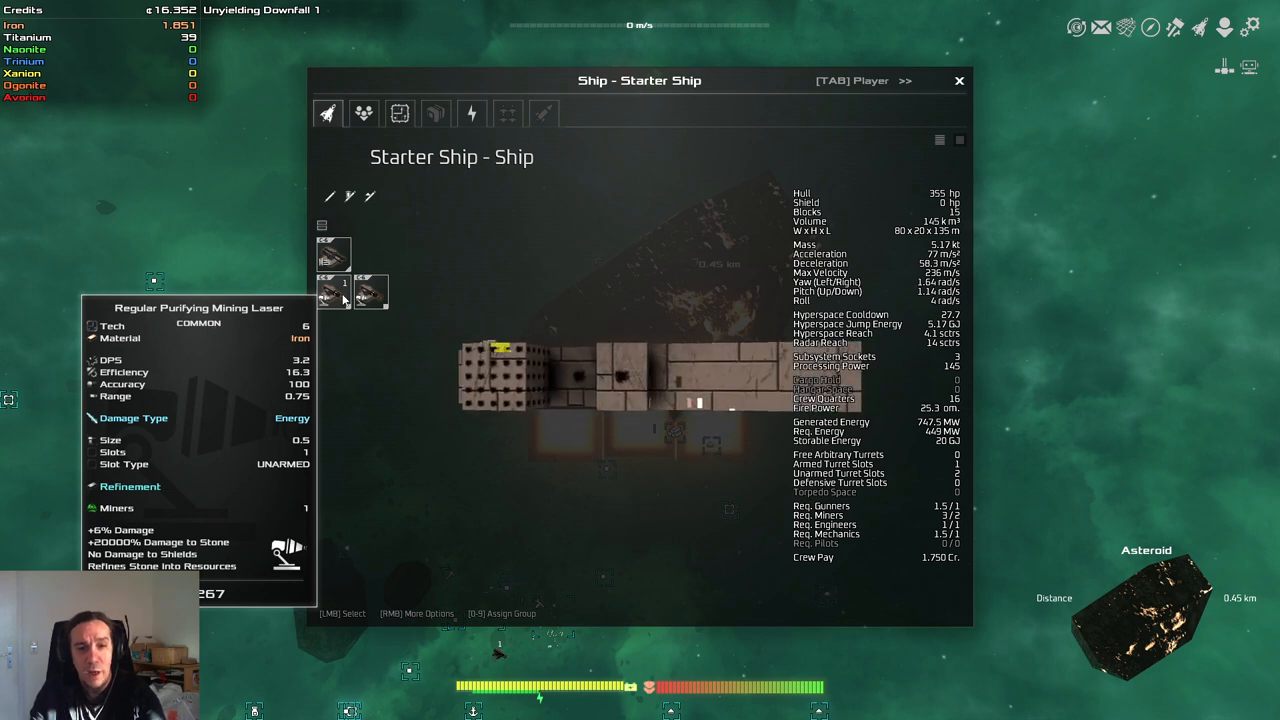
mouse_move(334, 256)
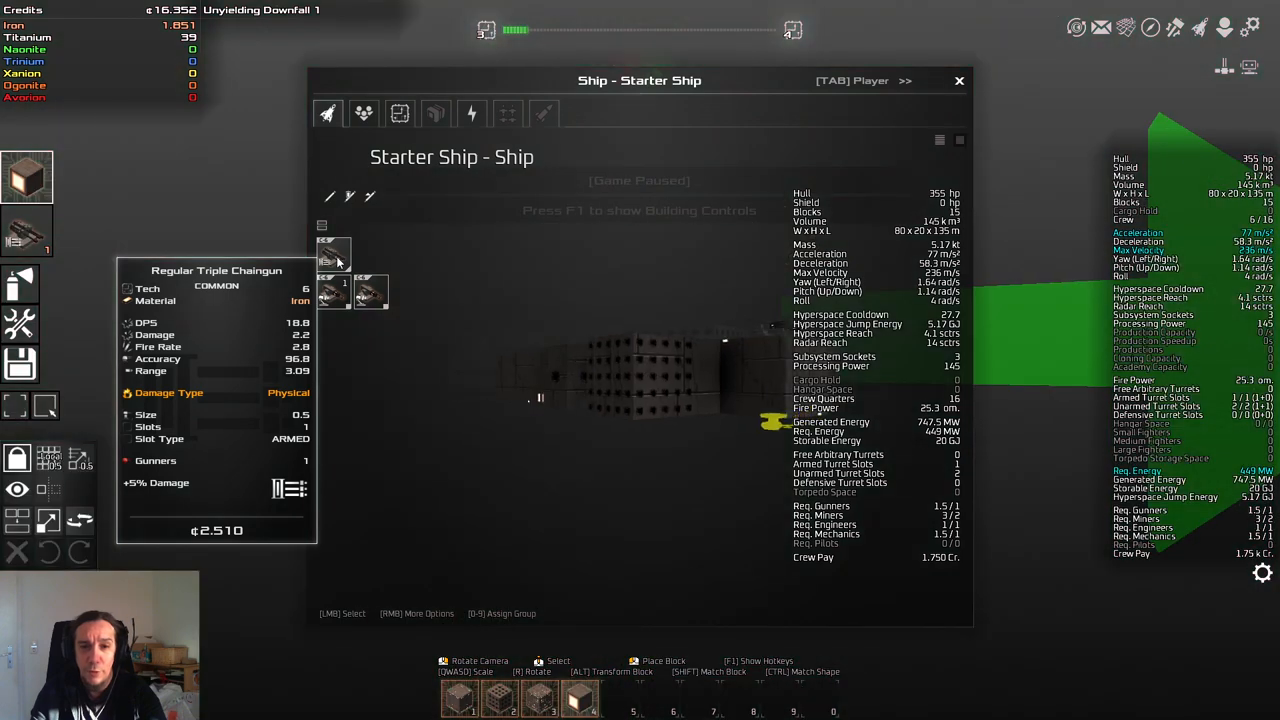
left_click(958, 80)
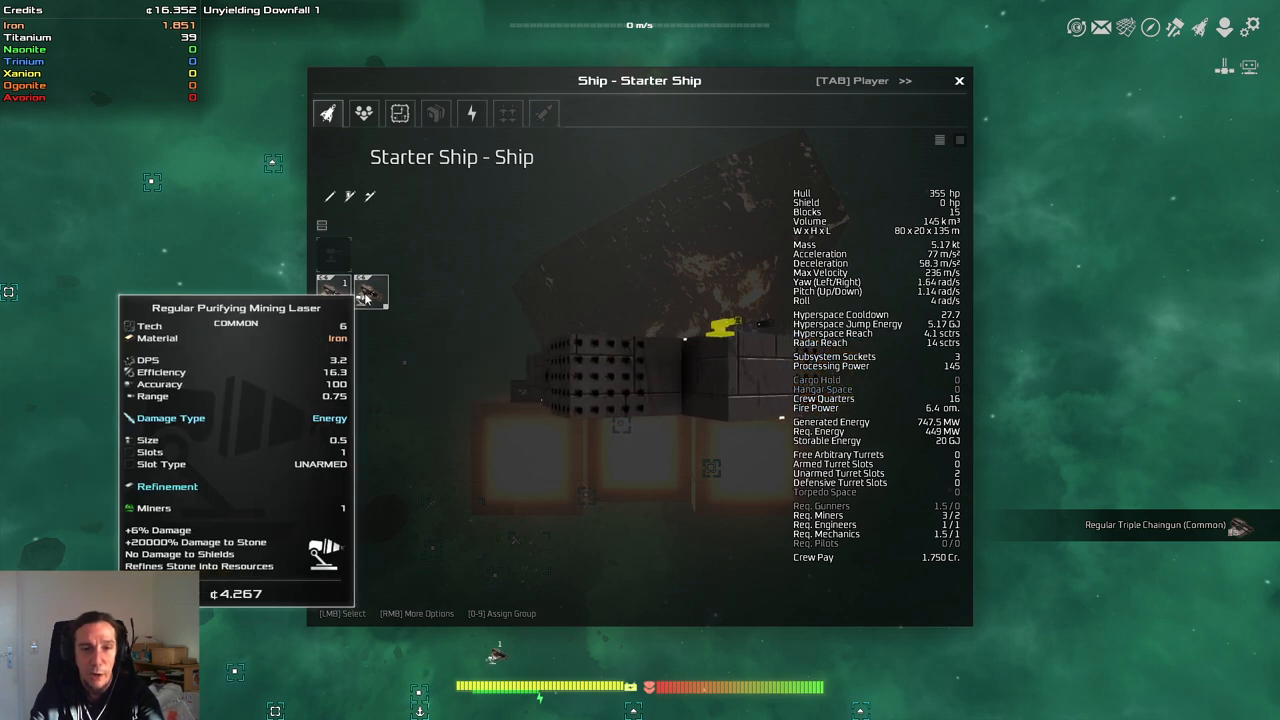
left_click(956, 80)
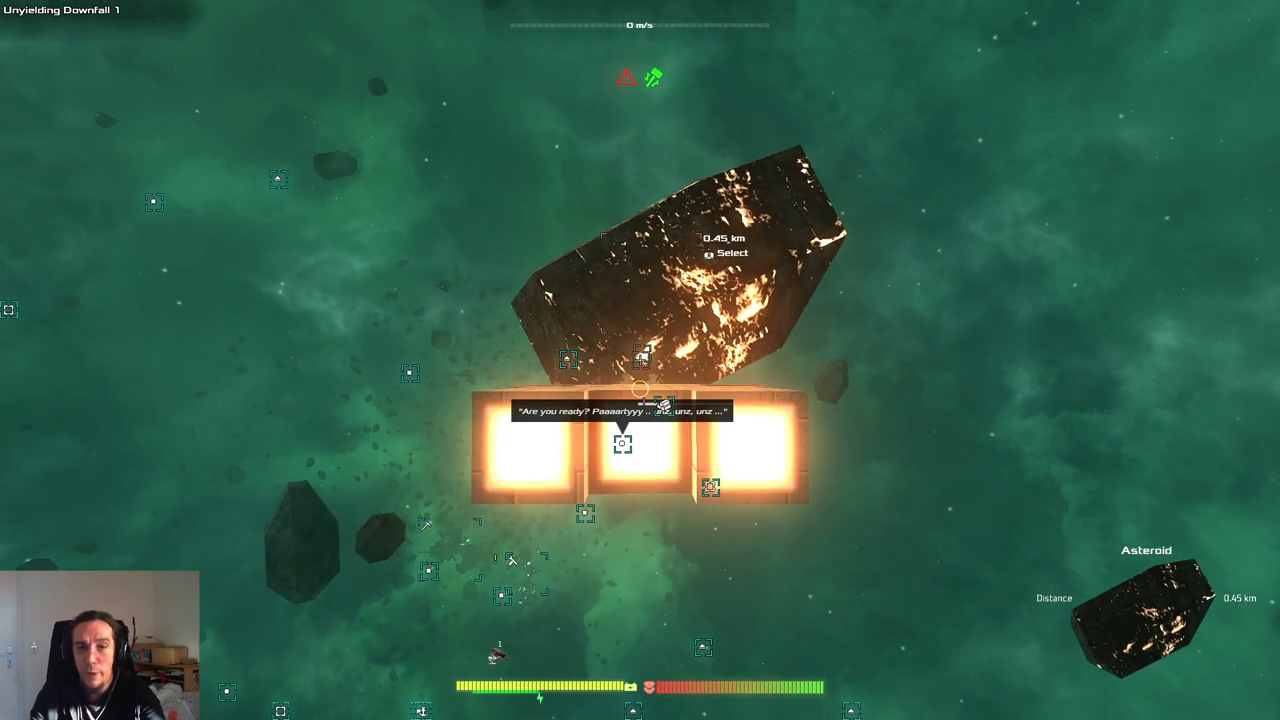